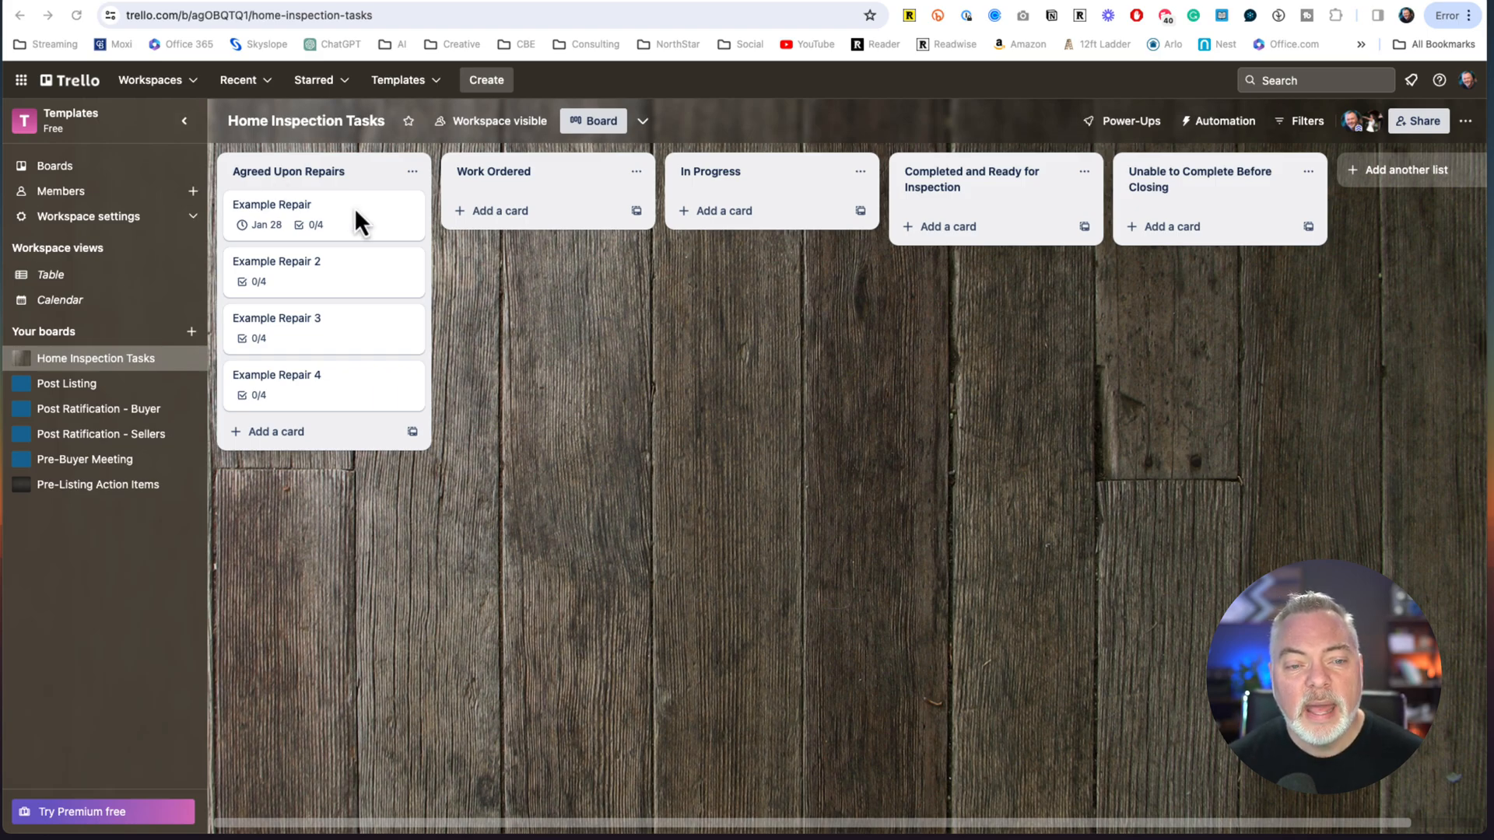
mouse_move(367, 246)
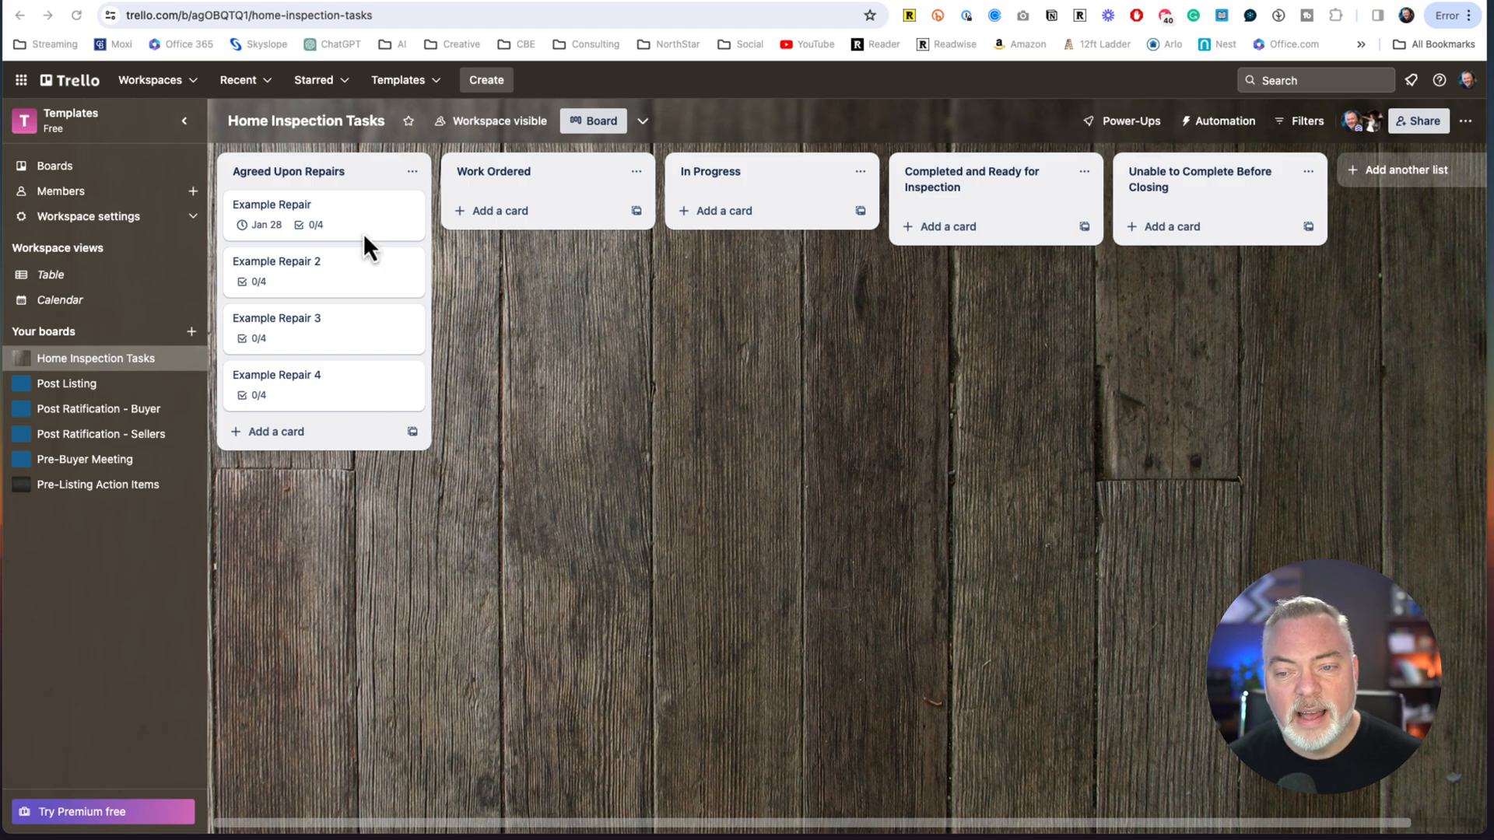
mouse_move(762, 403)
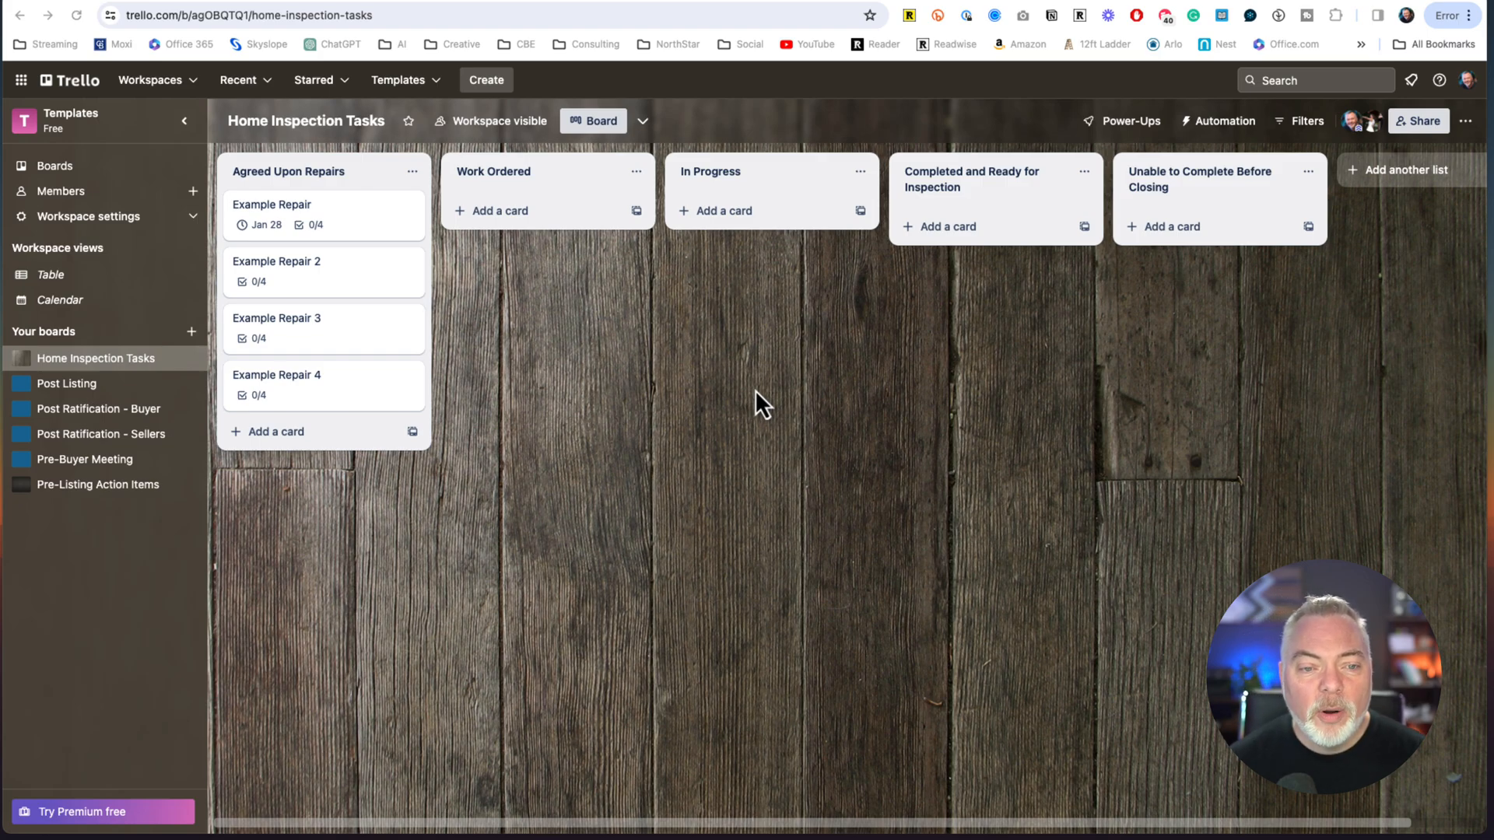
- Review the Example Repair 2 card, then drag Example Repair back into Agreed Upon Repairs
left_click(276, 262)
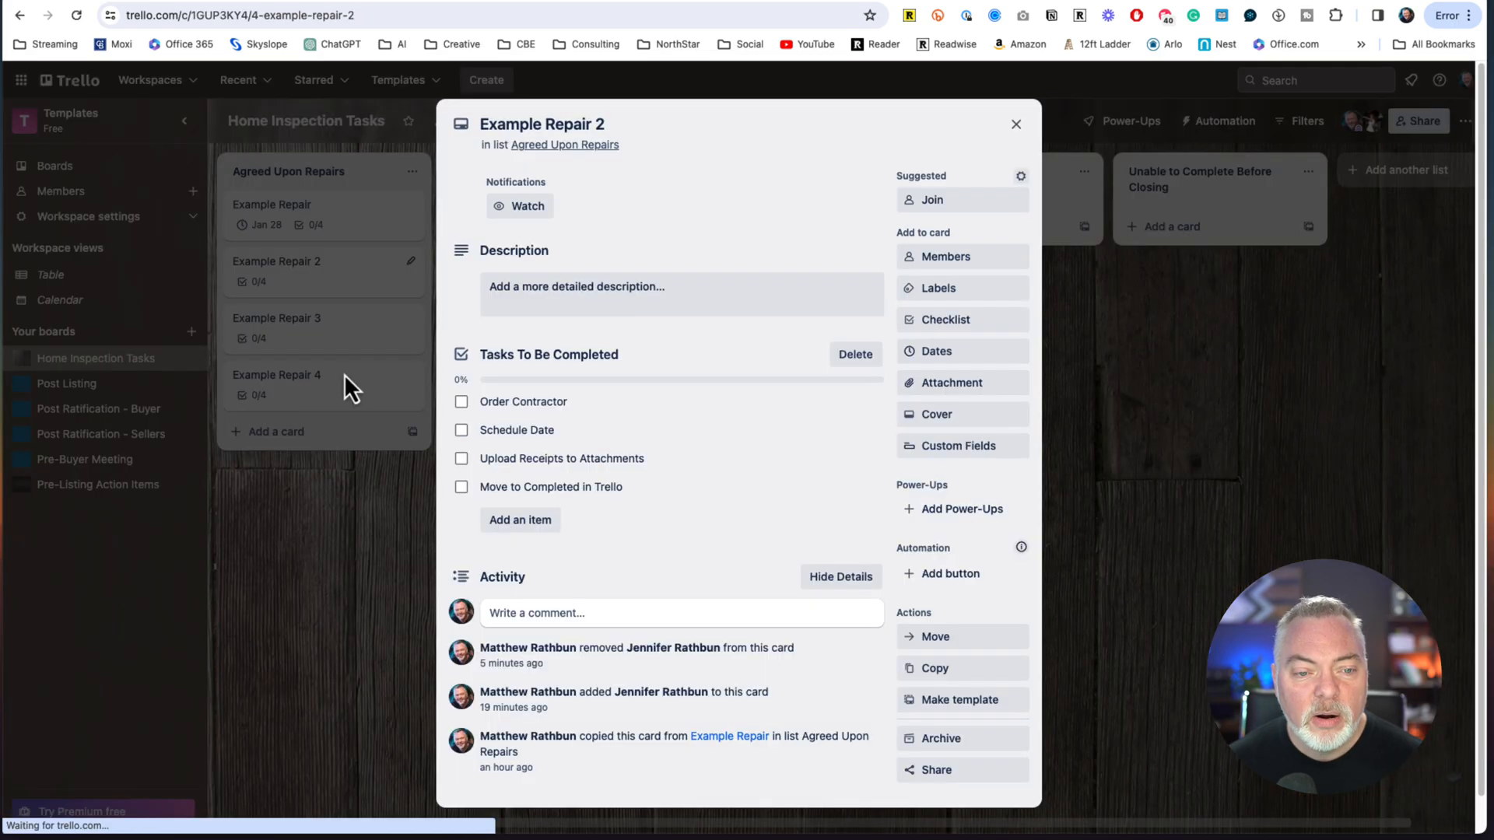
left_click(1014, 124)
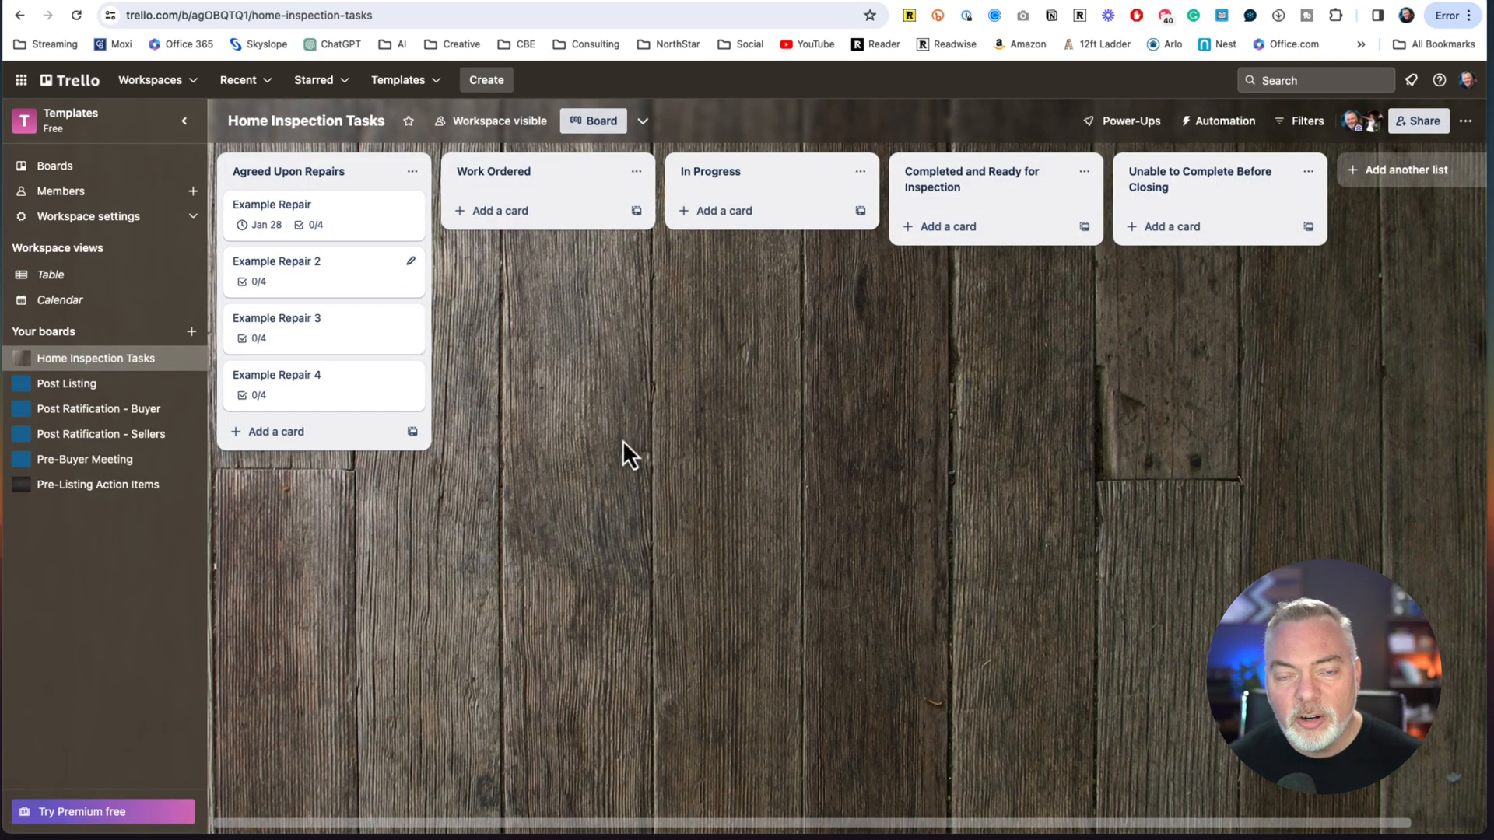
mouse_move(607, 355)
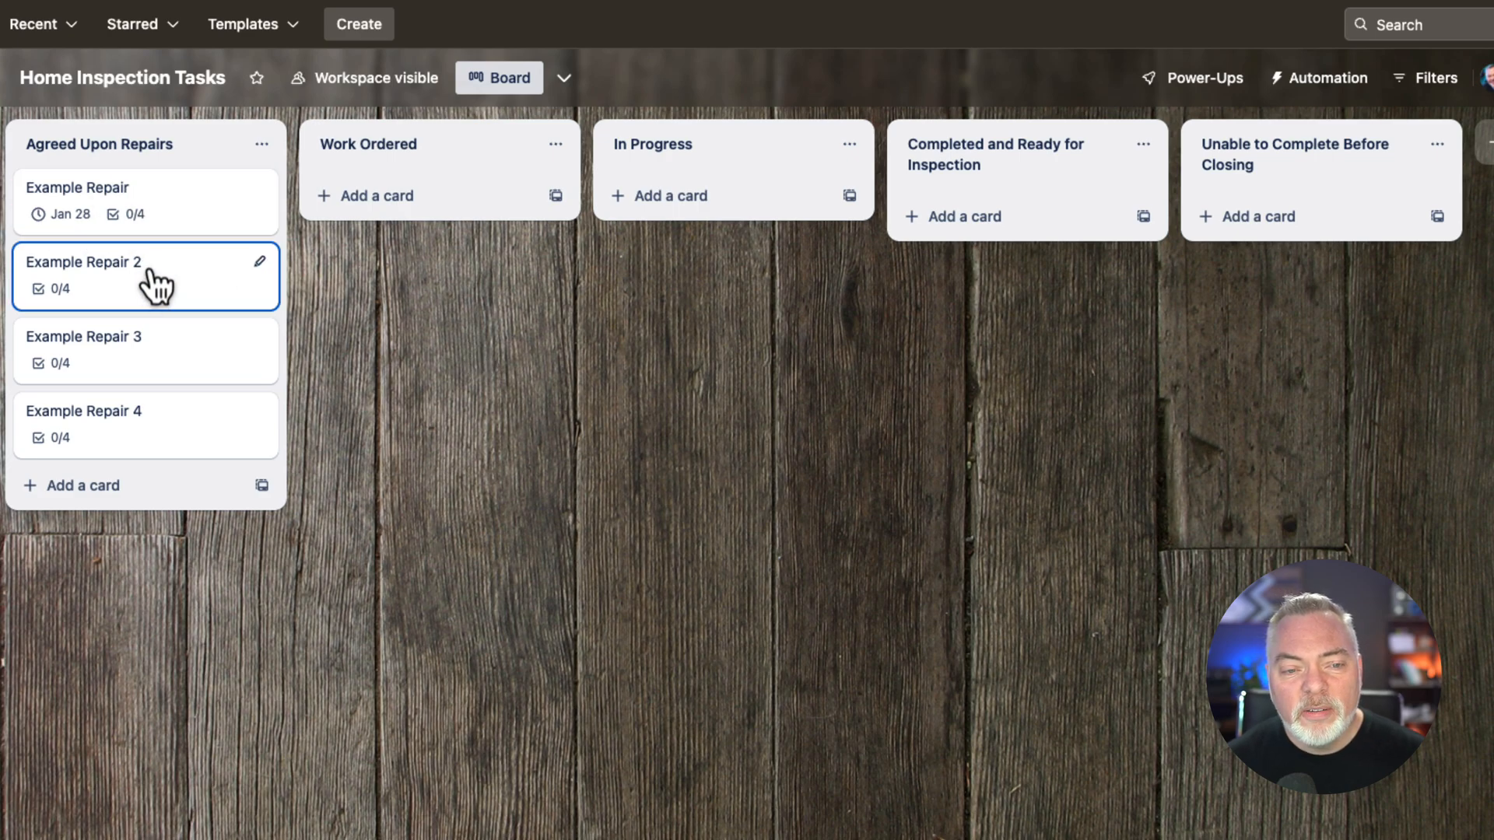
mouse_move(175, 213)
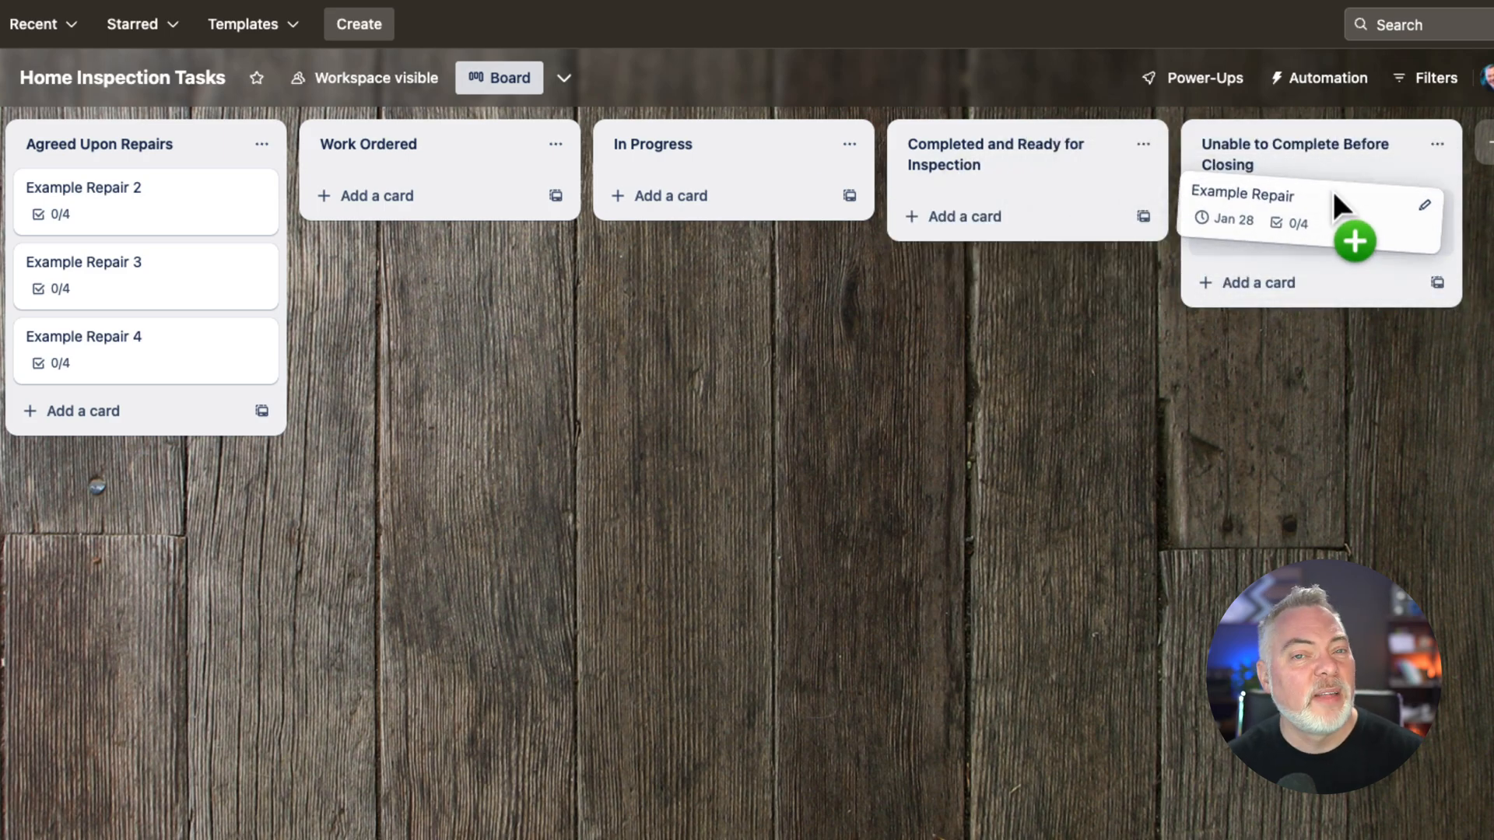
left_click_drag(1243, 206, 157, 201)
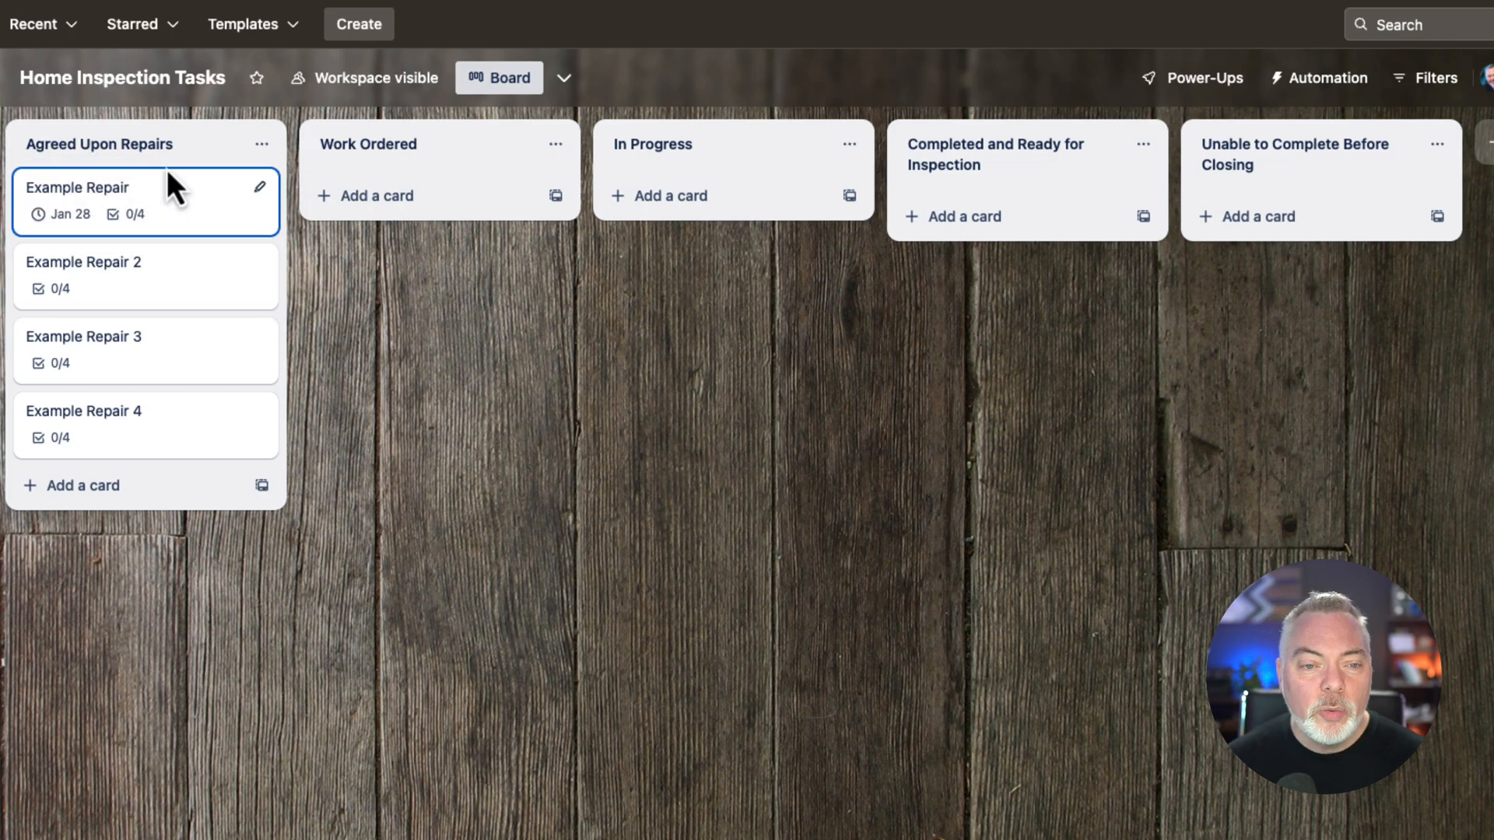
mouse_move(181, 228)
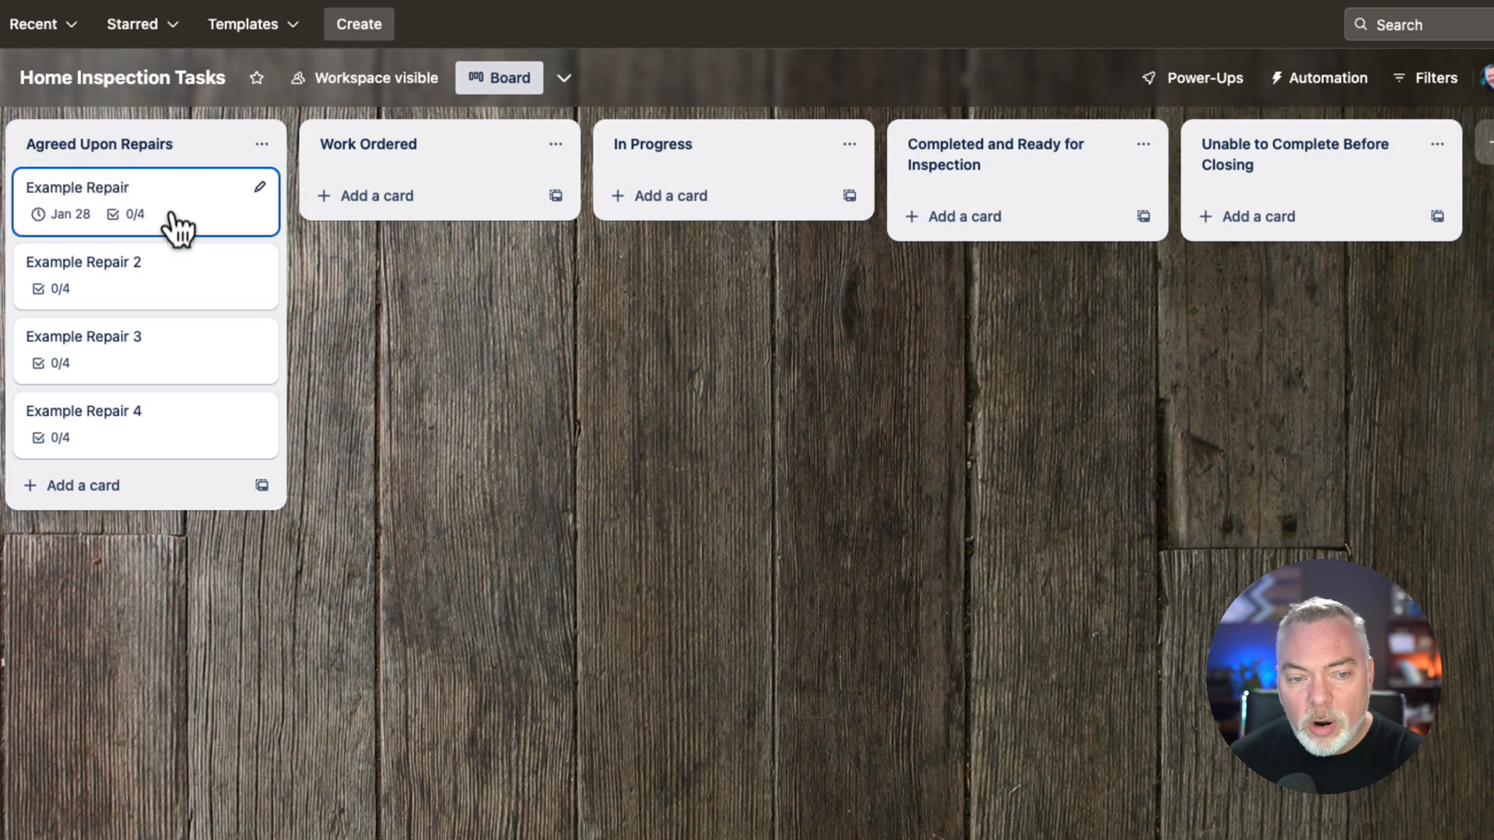
- View the Example Repair card details and start a comment on it
left_click(78, 188)
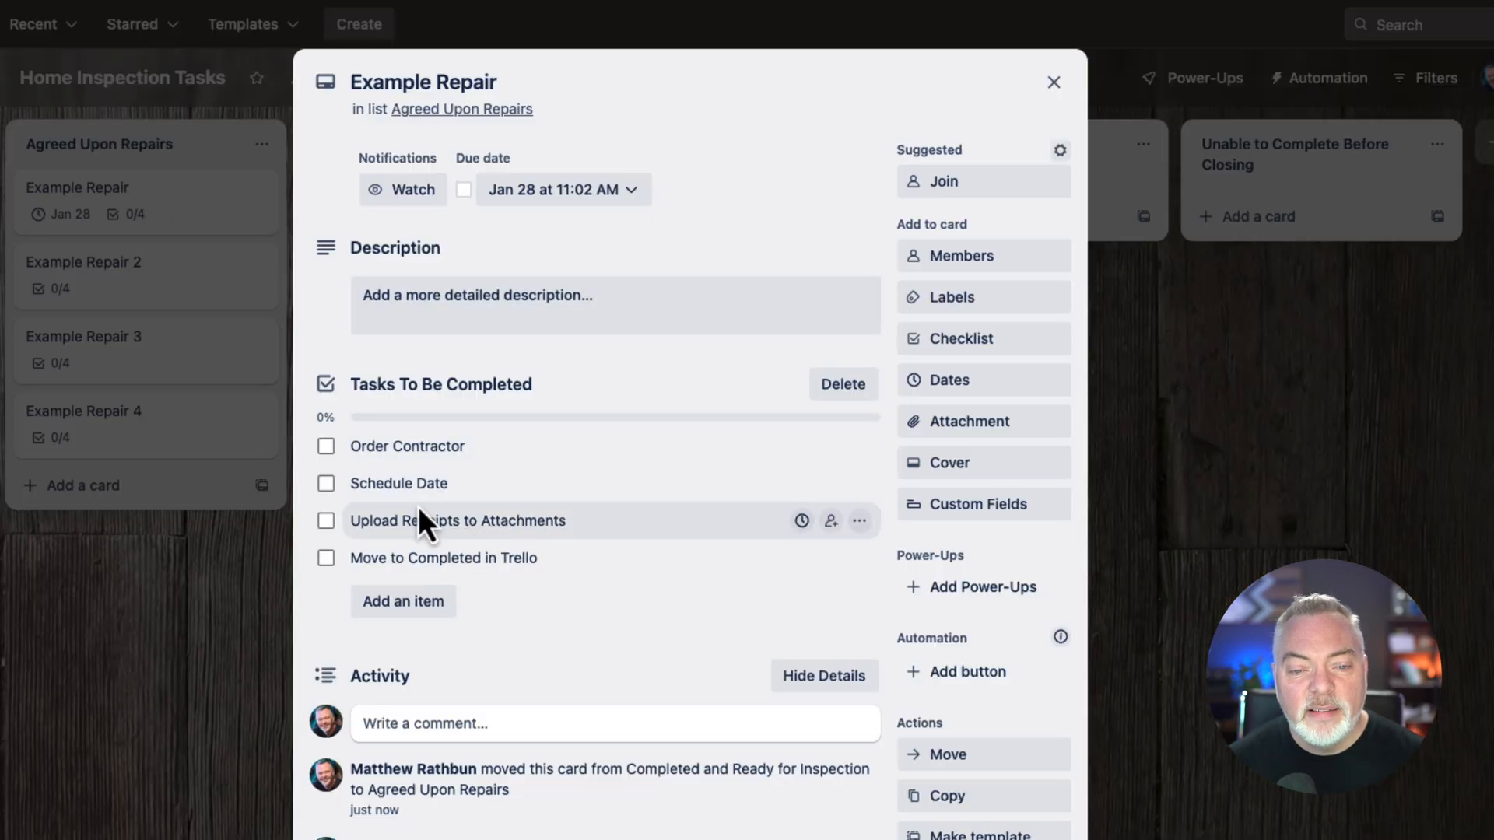
mouse_move(542, 543)
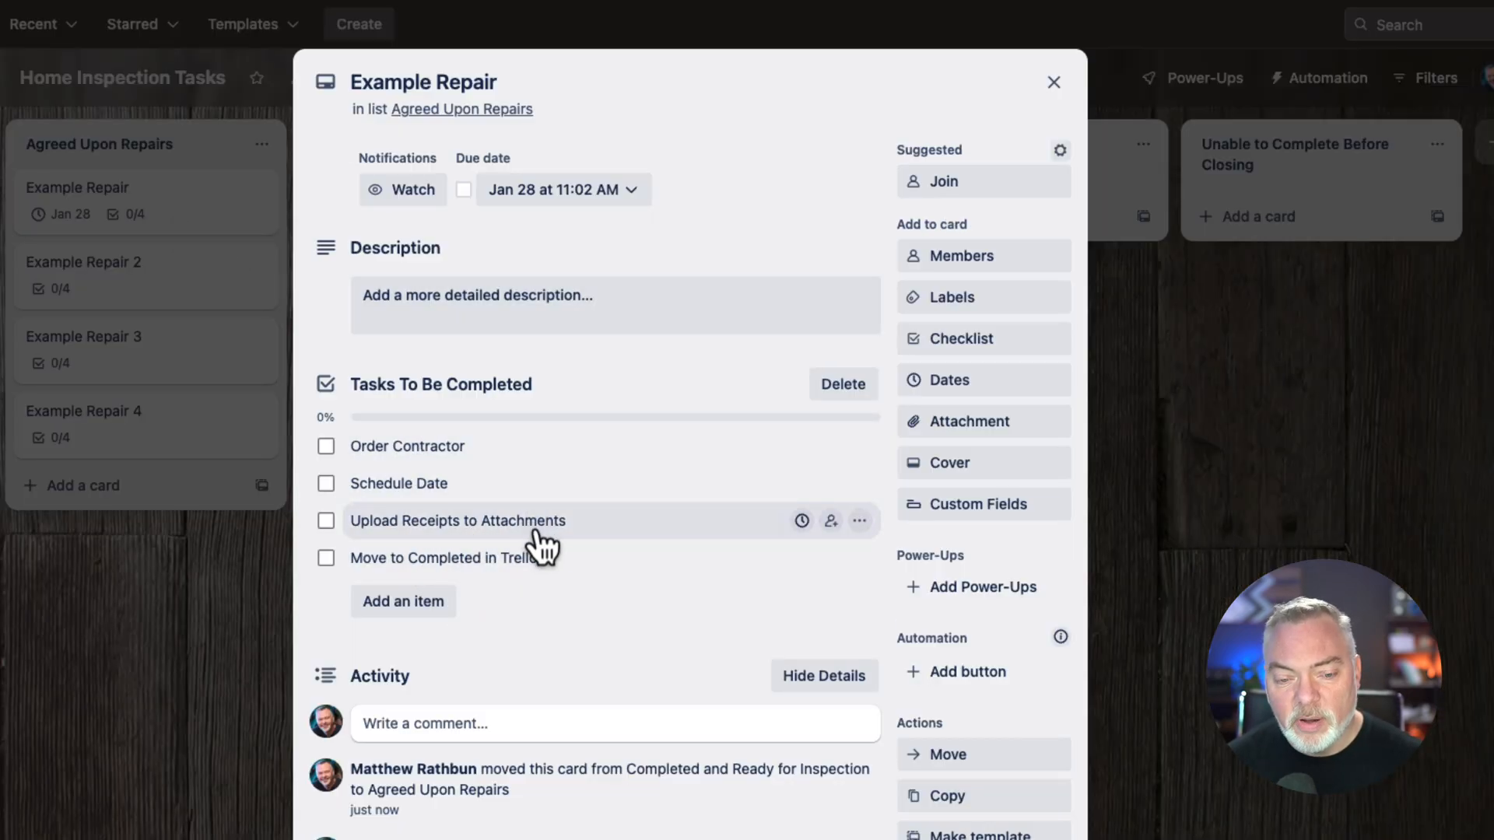
left_click(613, 723)
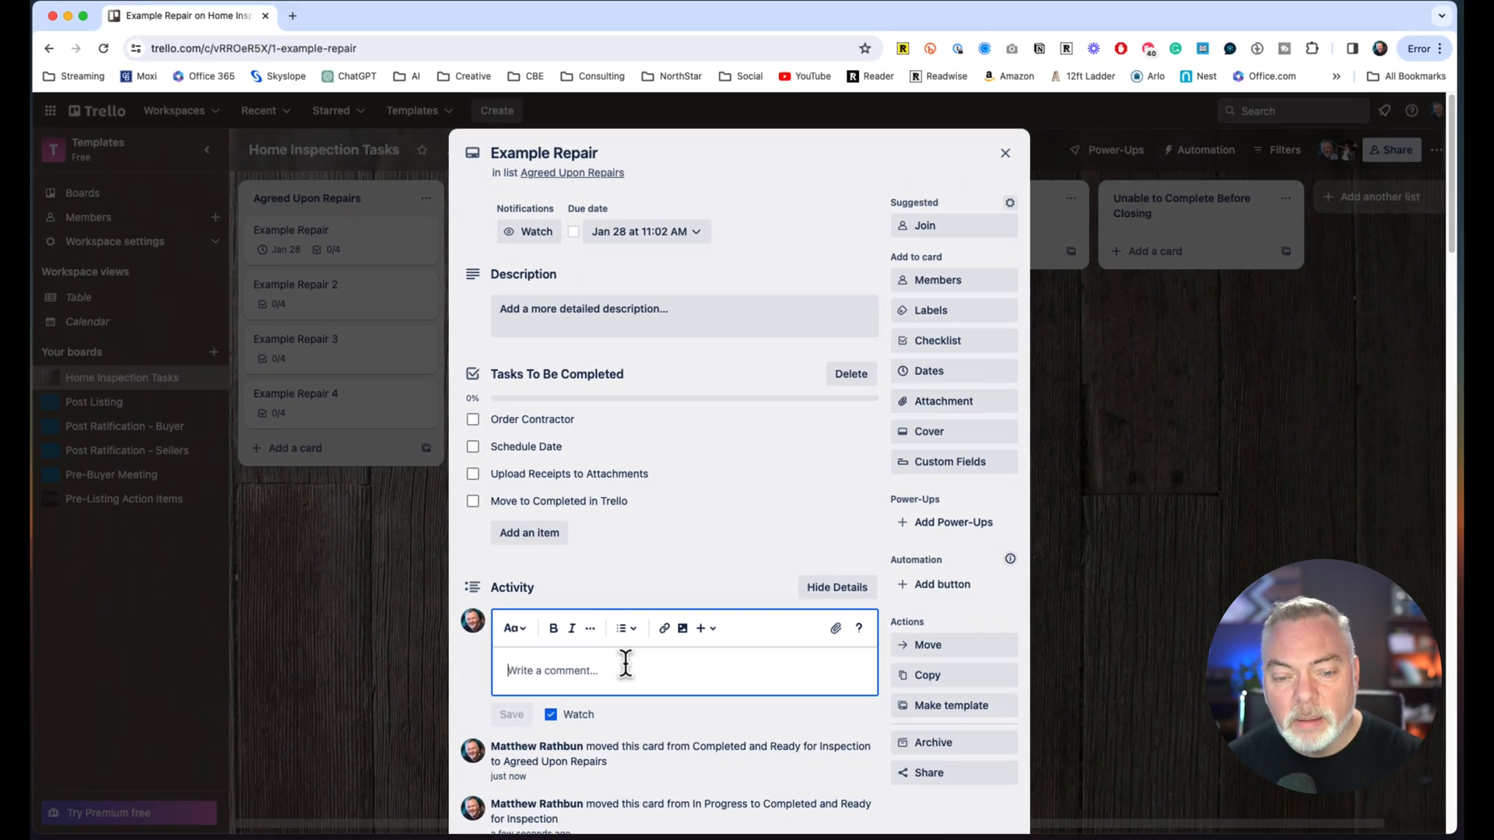
mouse_move(663, 736)
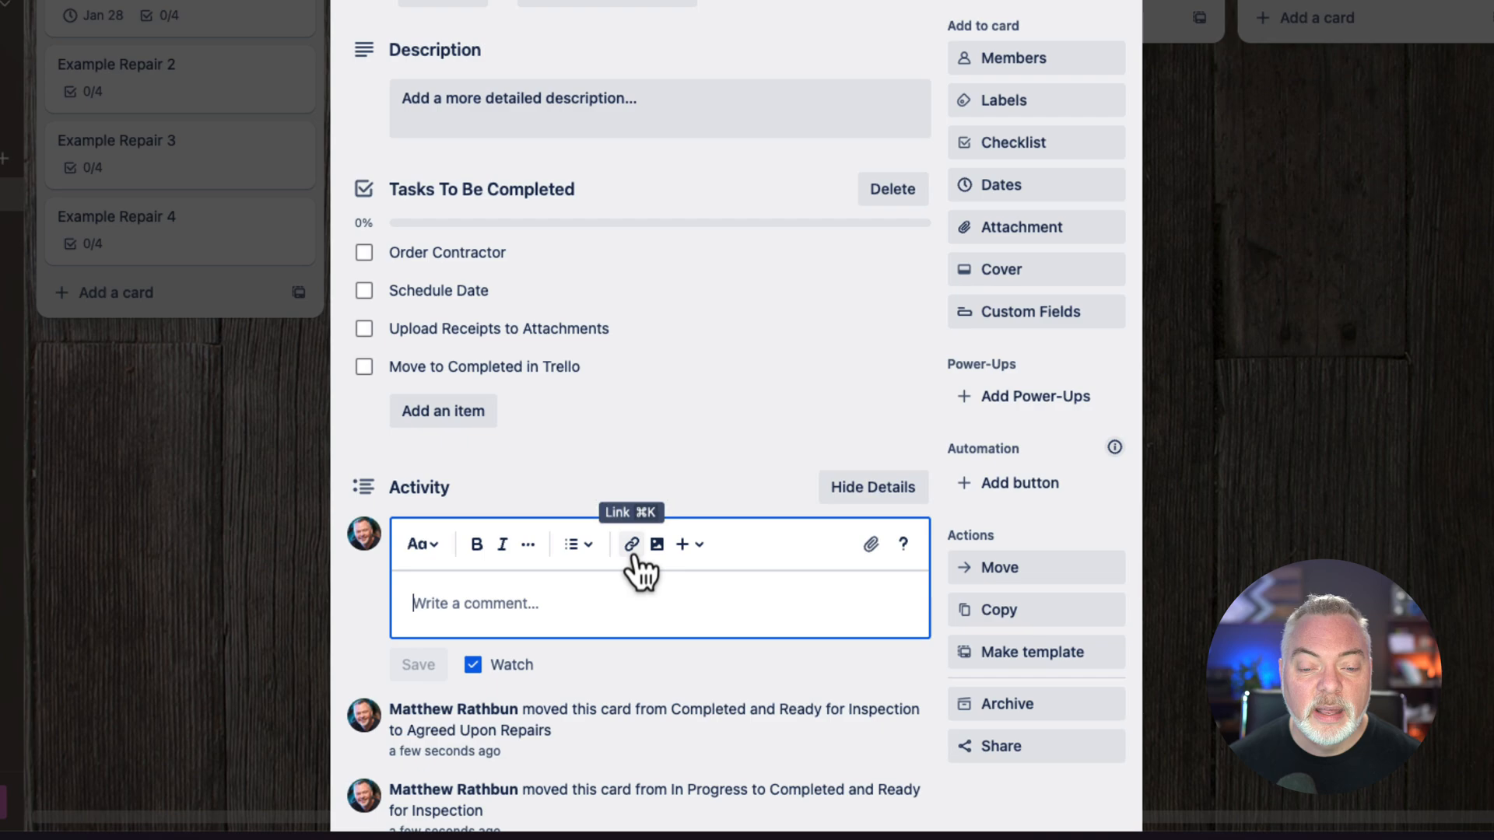
mouse_move(862, 593)
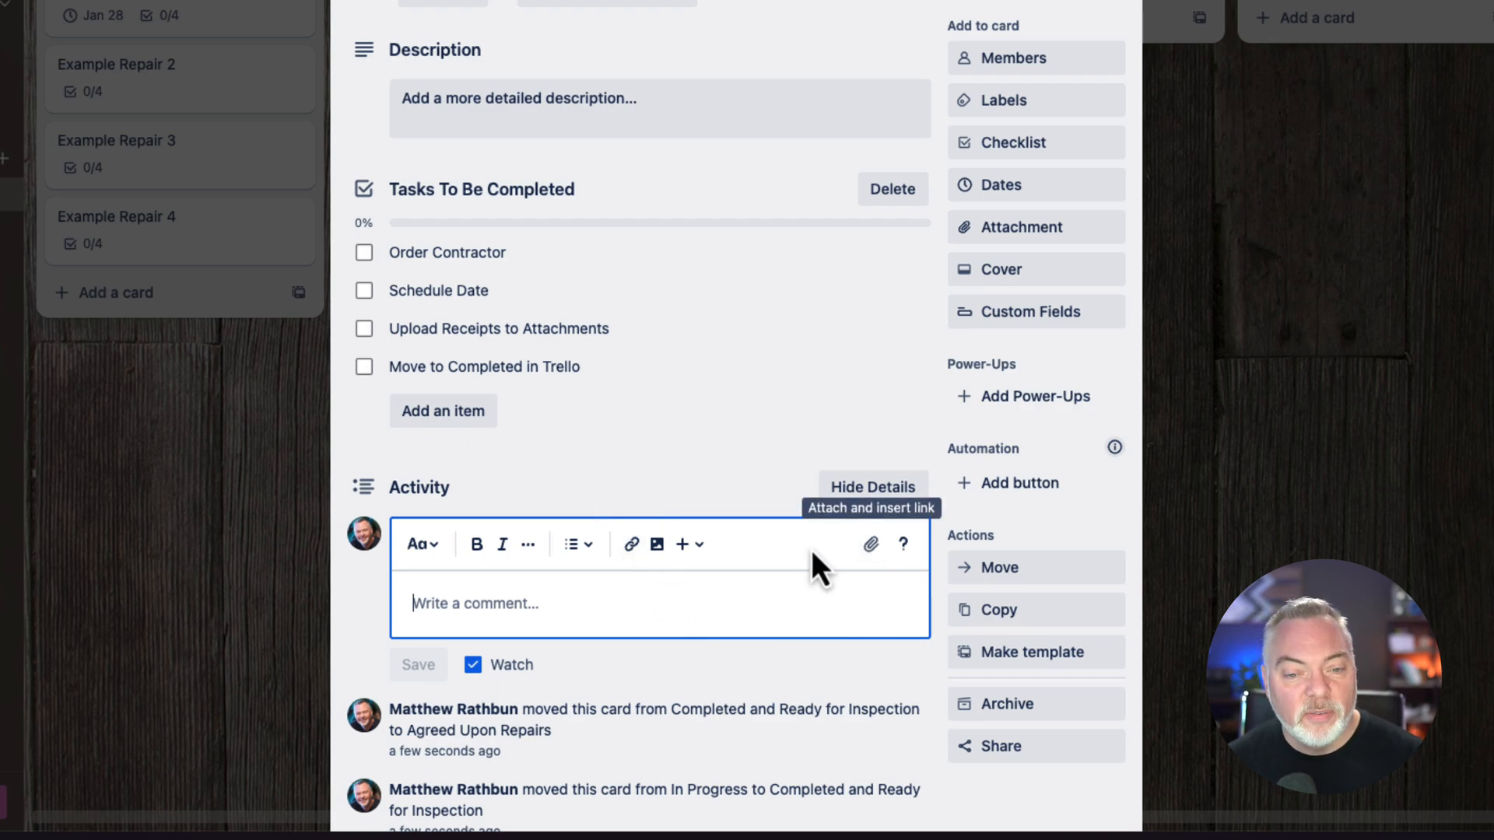
mouse_move(591, 5)
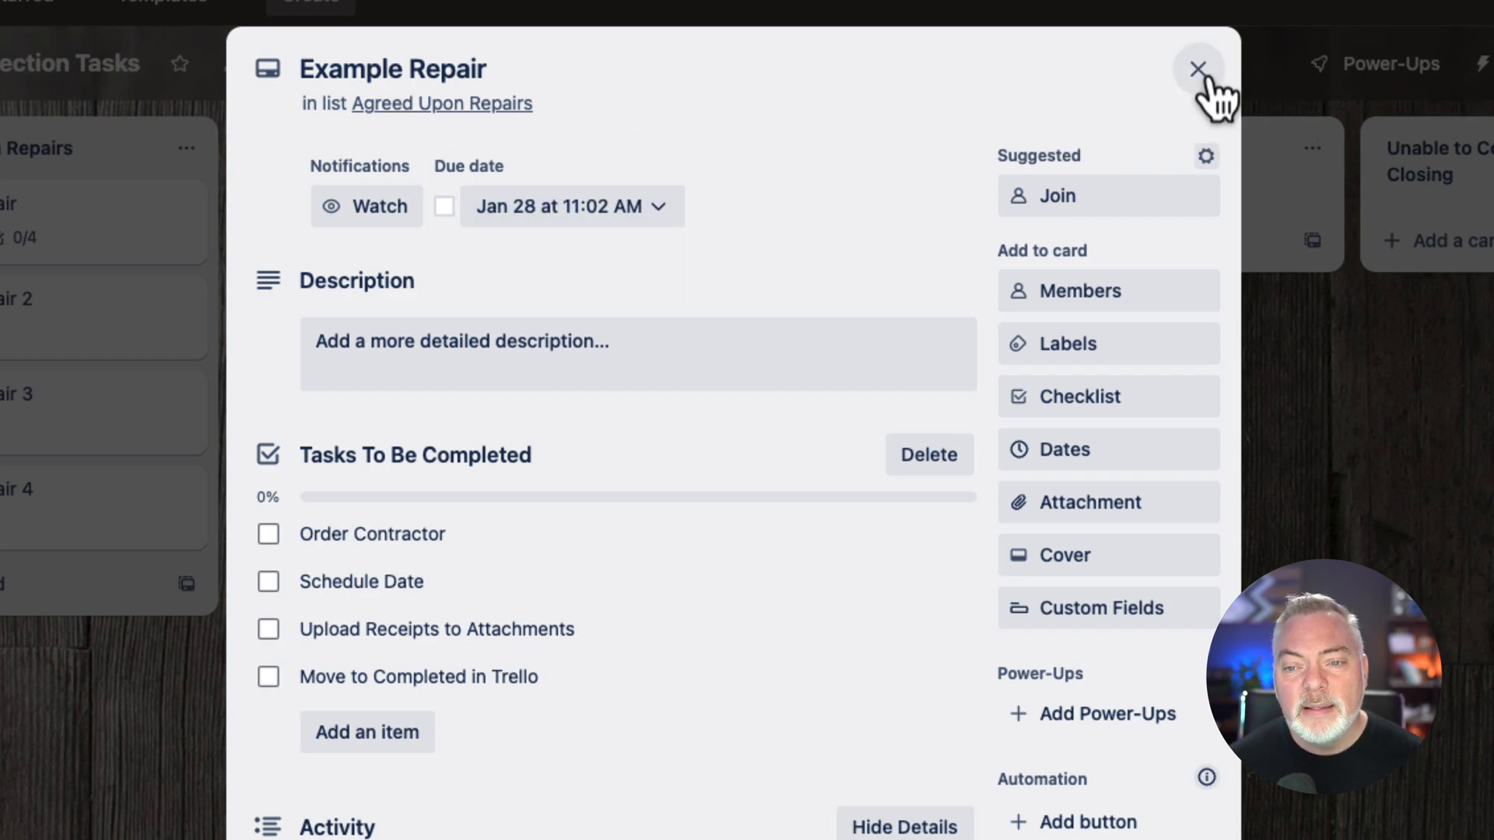
- Return to the board and review its sharing settings showing one admin and one guest
left_click(1198, 70)
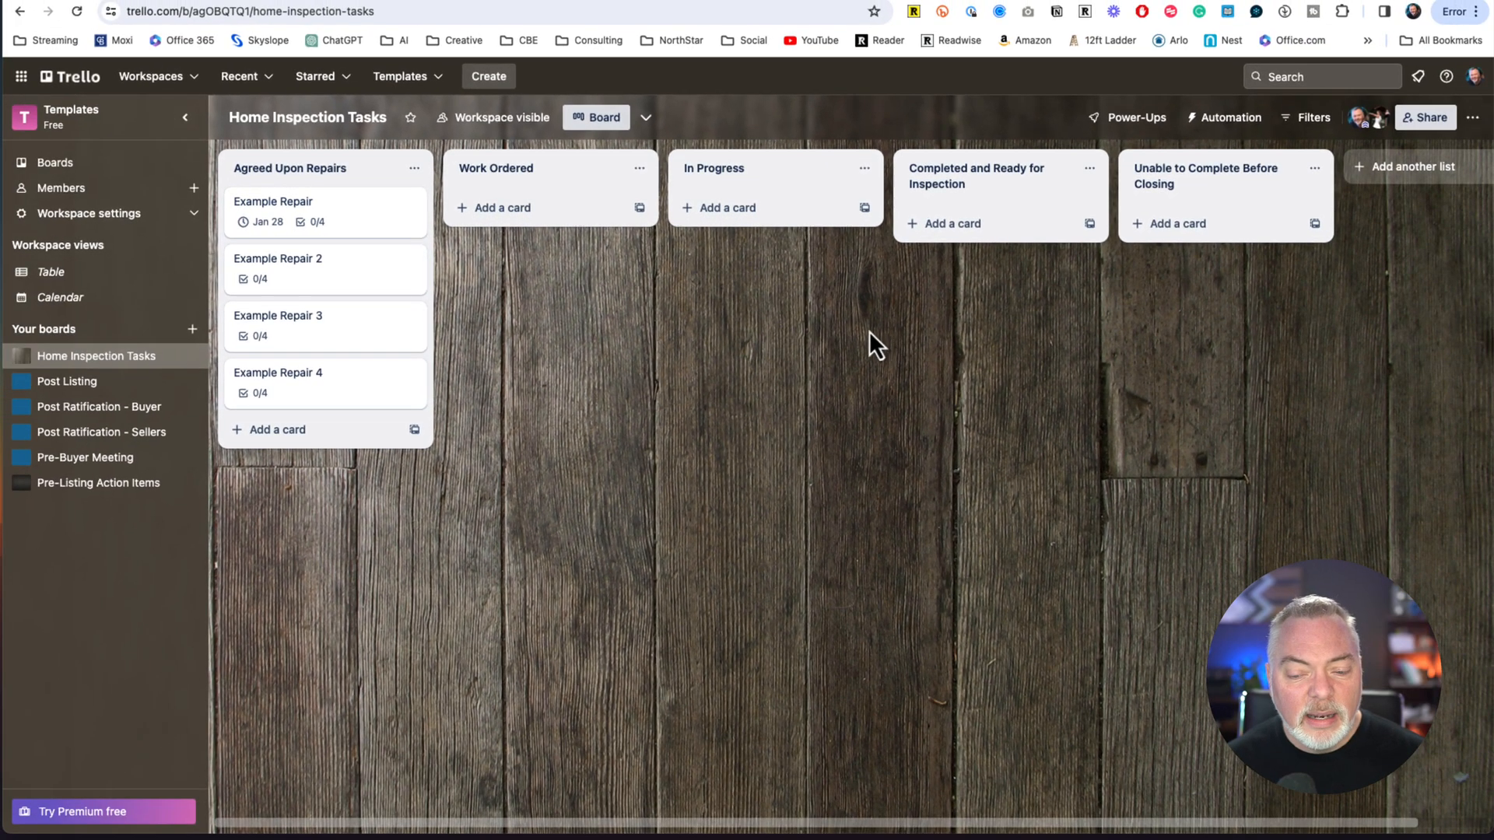
mouse_move(781, 315)
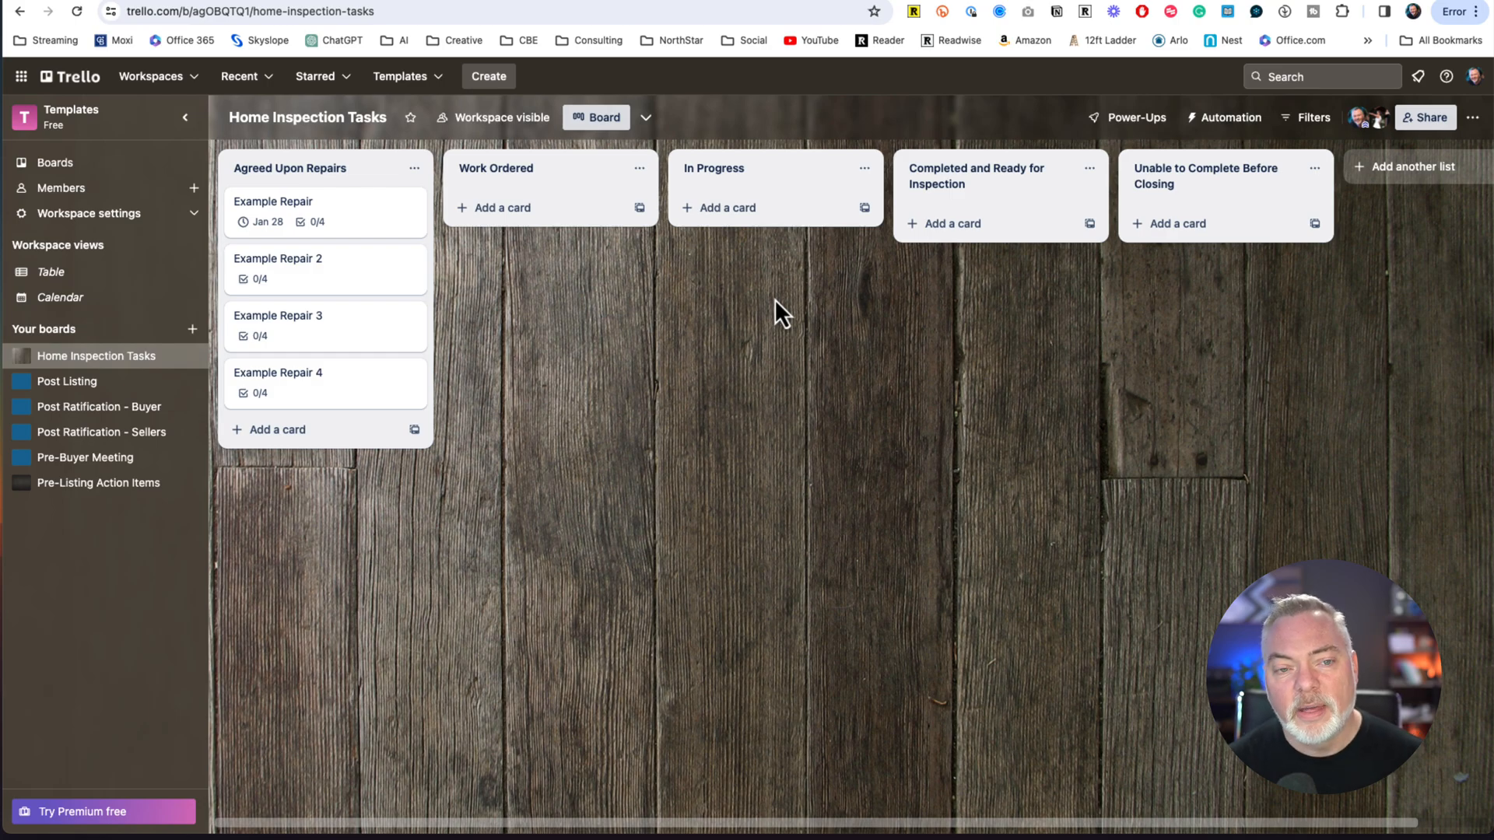
mouse_move(1390, 134)
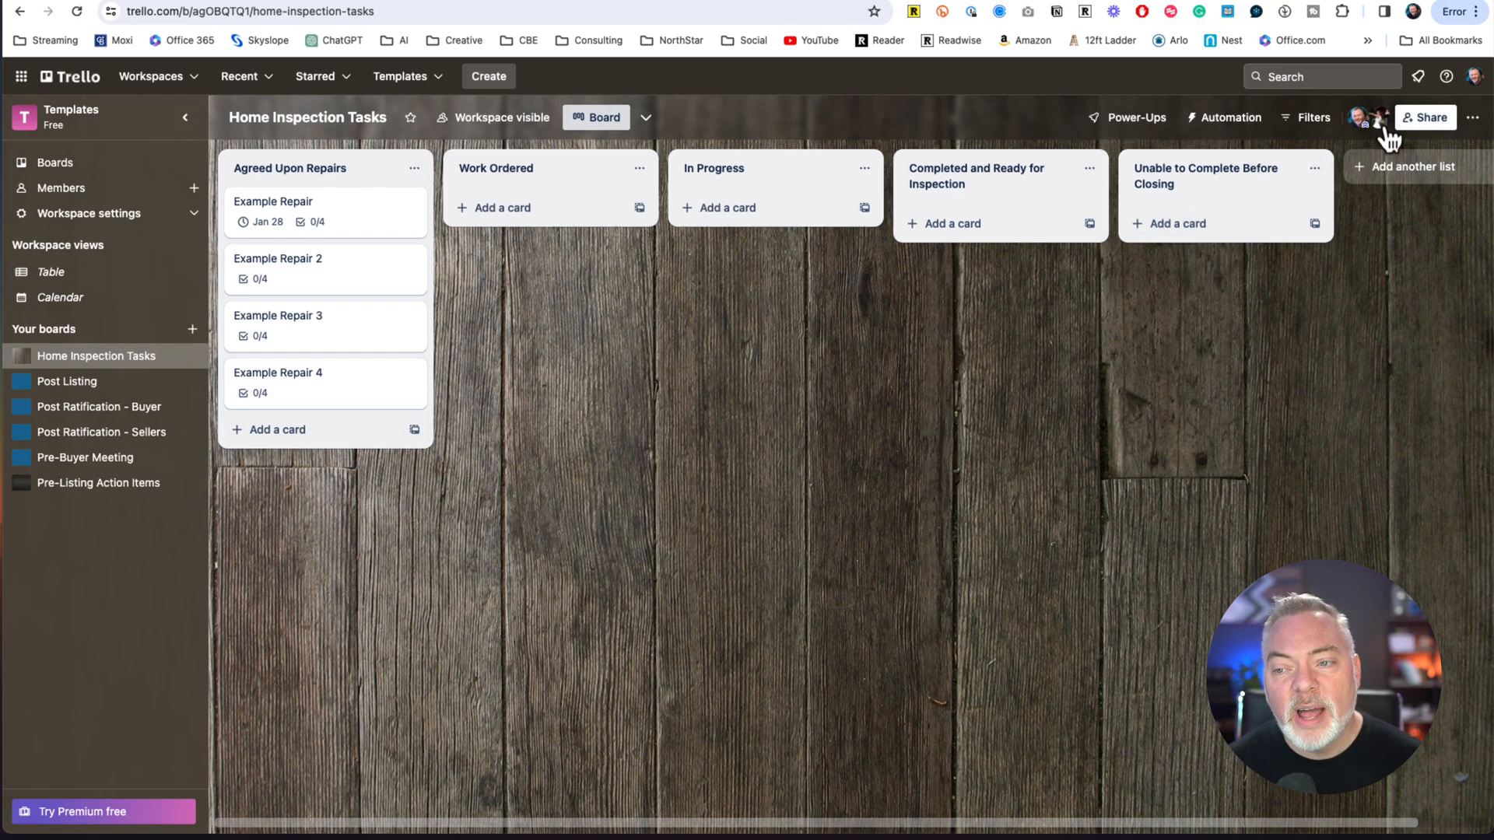
left_click(1425, 116)
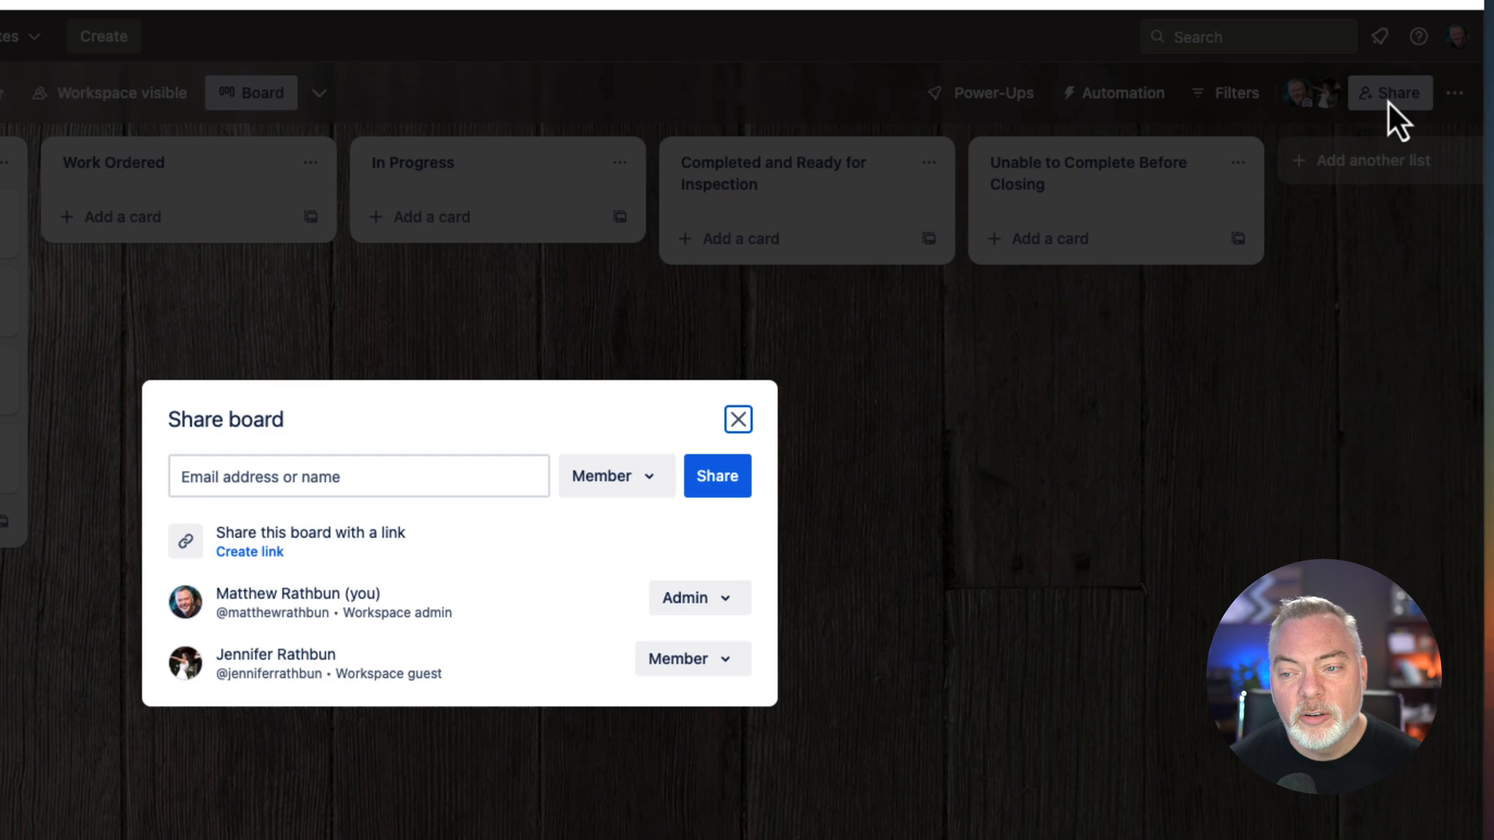
left_click(358, 476)
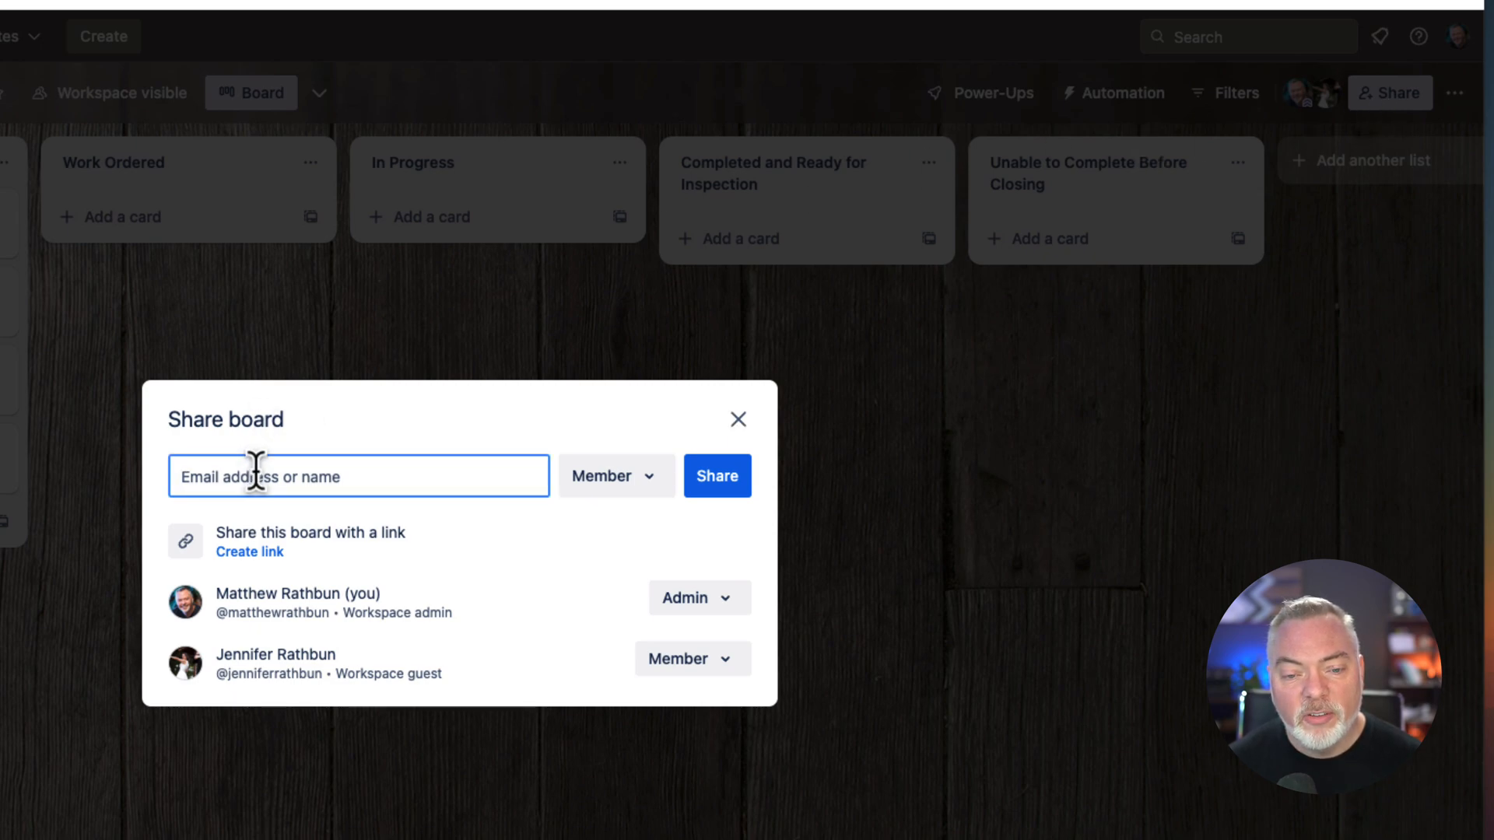
mouse_move(557, 510)
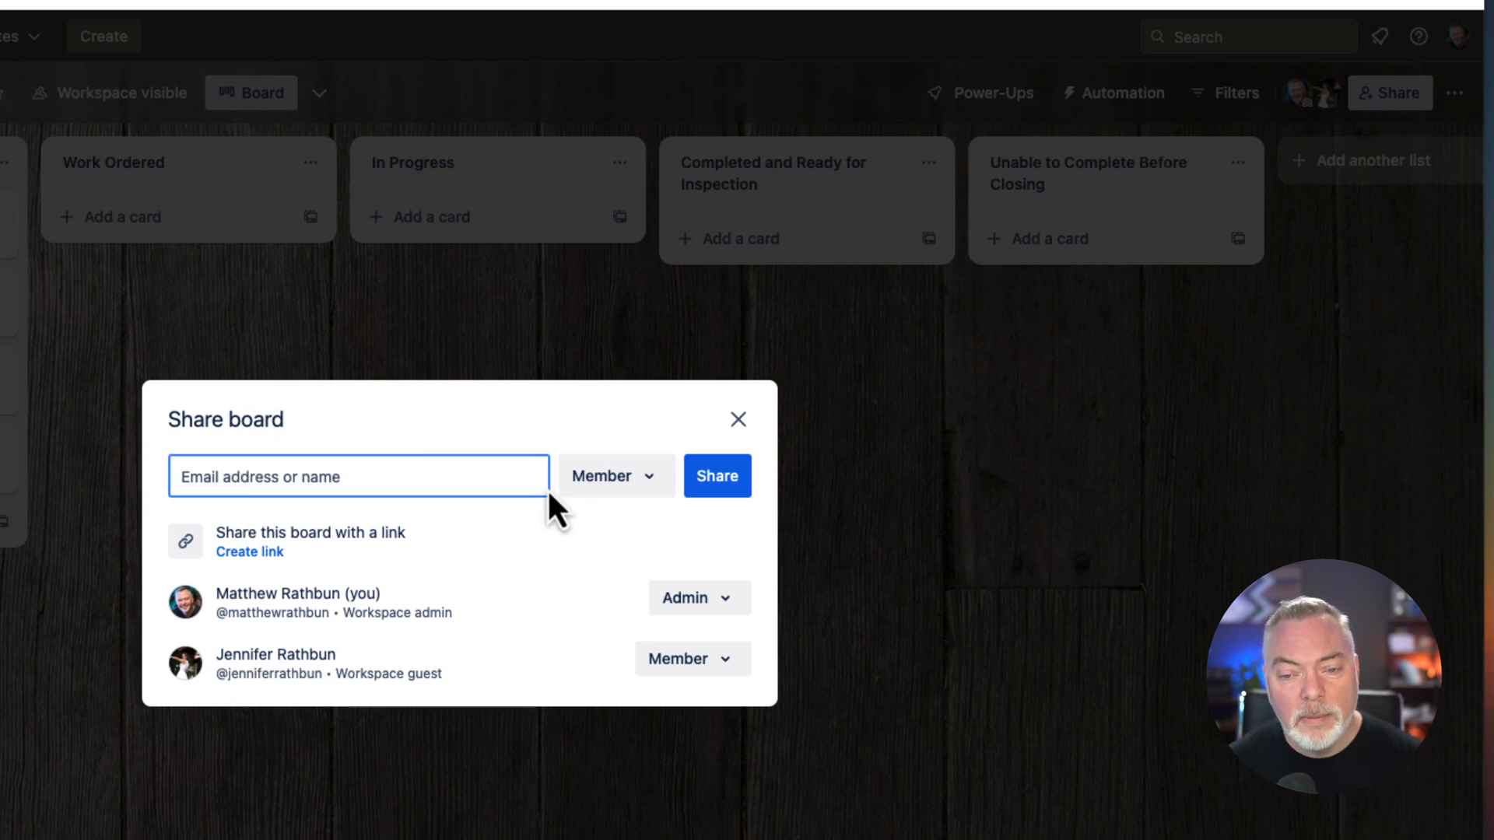
mouse_move(340, 706)
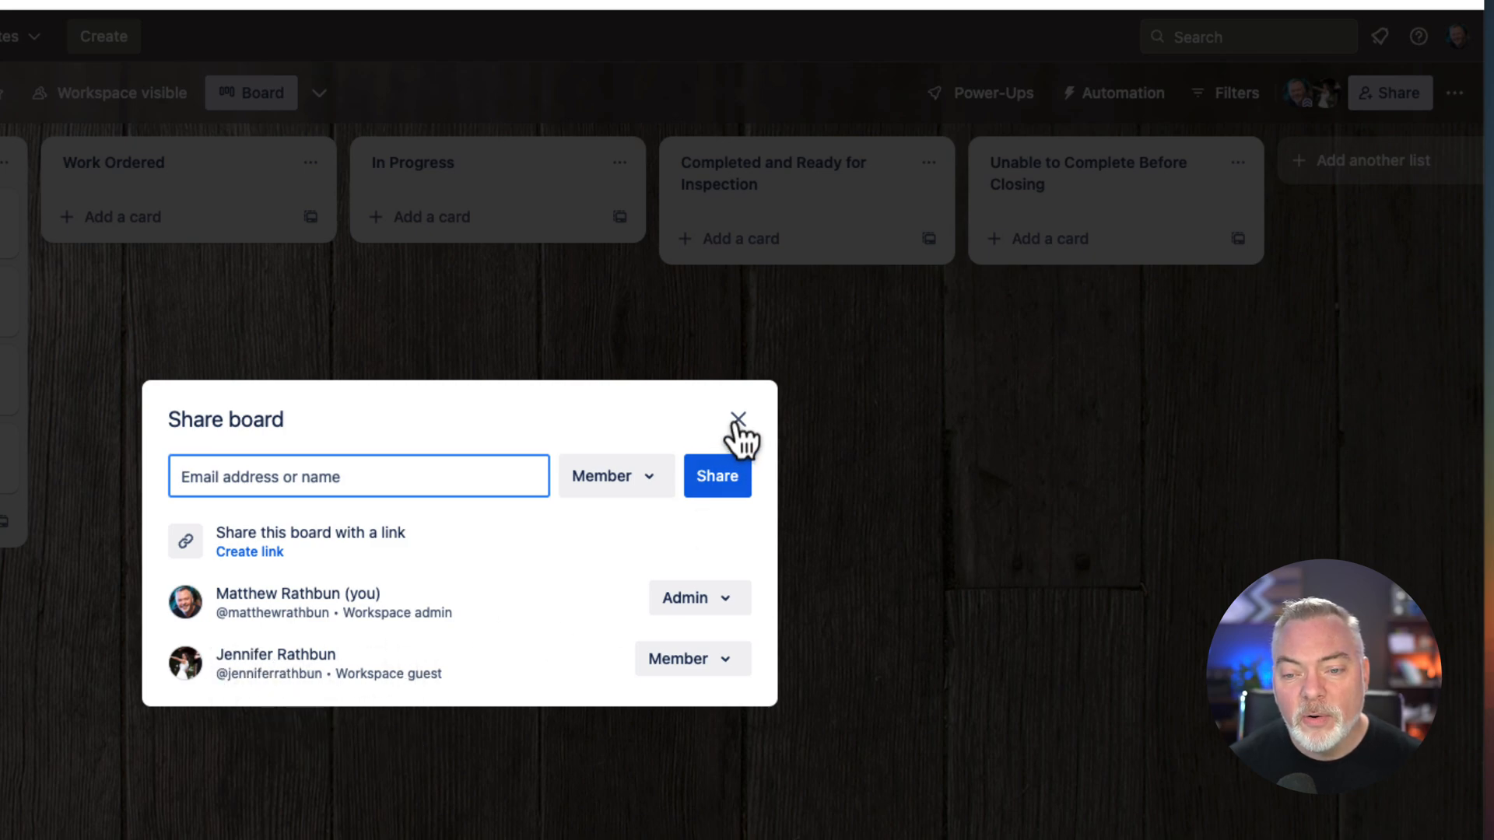
left_click(737, 417)
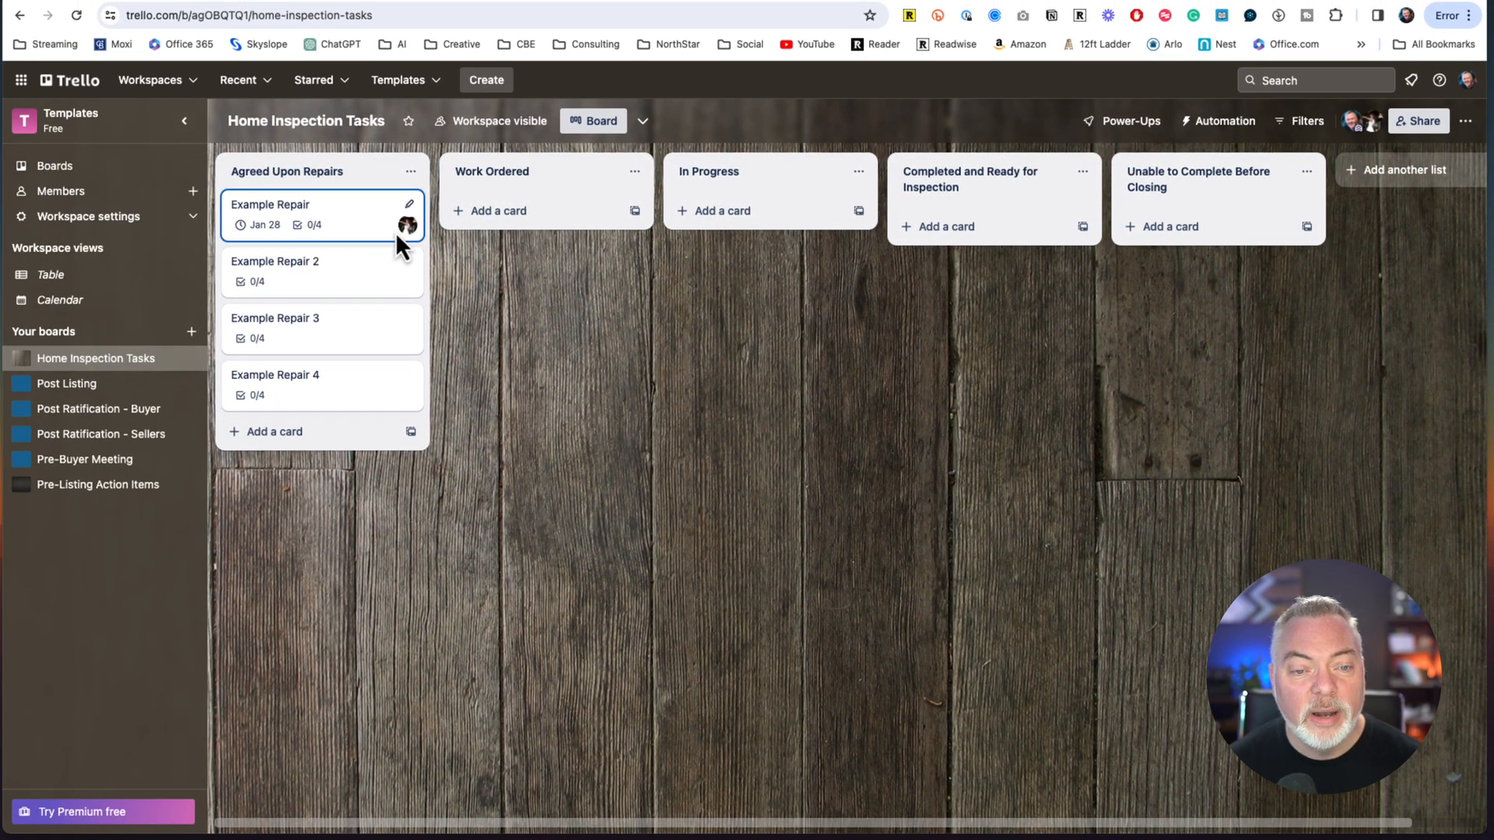
- Briefly view the Example Repair card details and return to the board
left_click(271, 203)
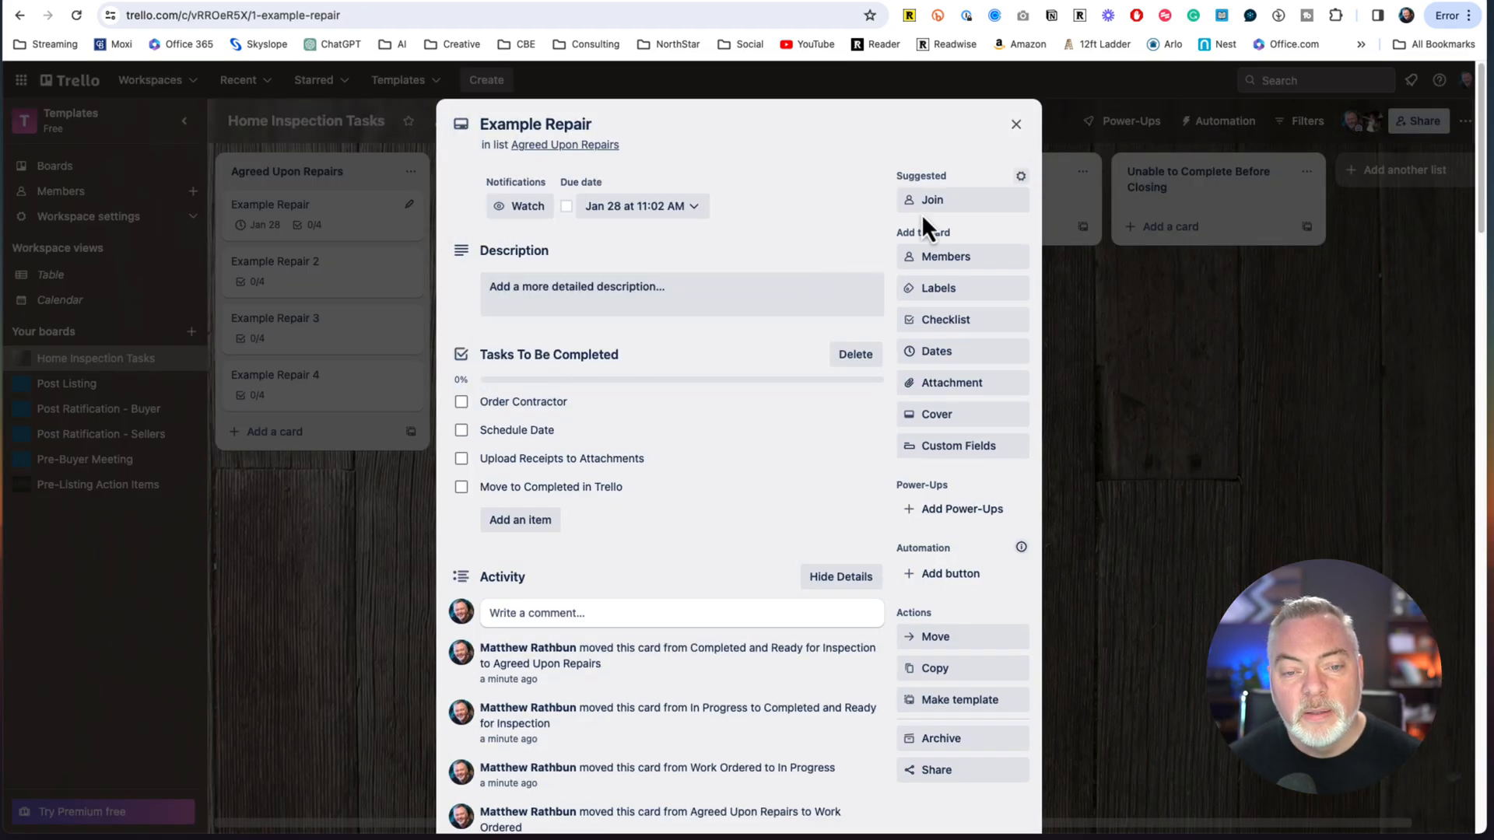
left_click(1015, 125)
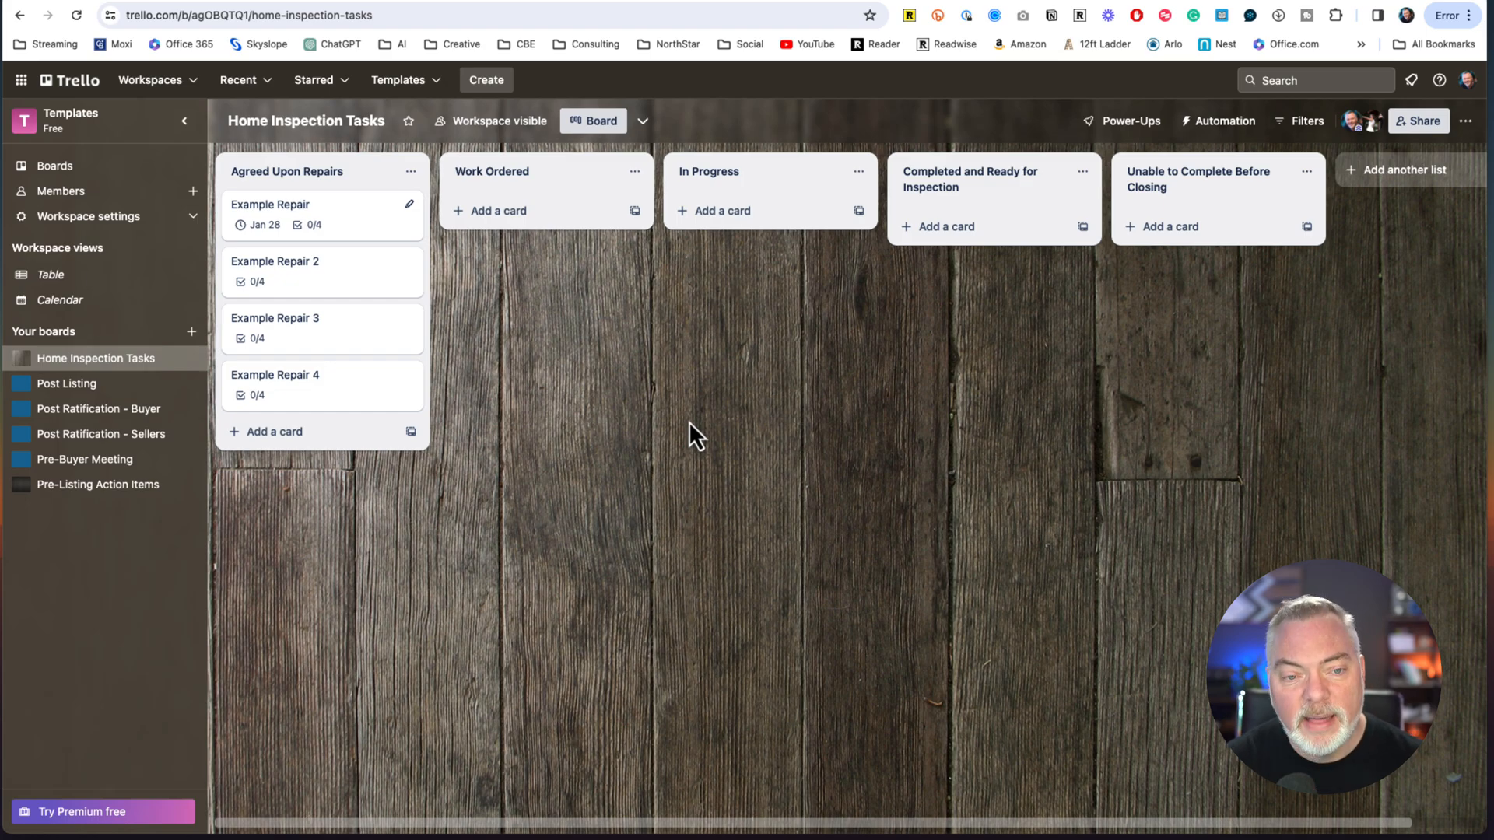
mouse_move(766, 407)
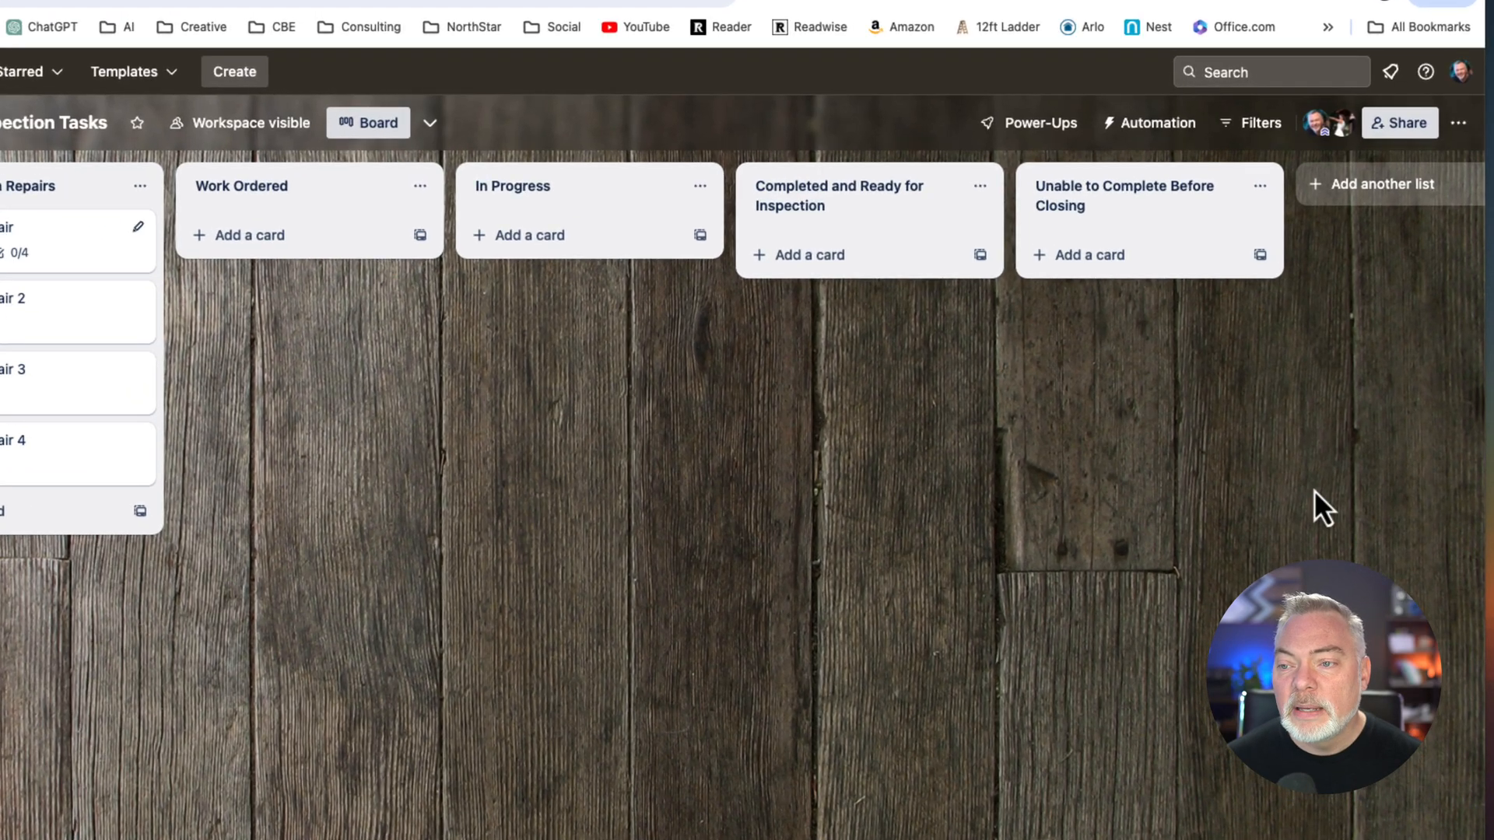
- Preview the weekly Board snapshot email report from Automation and close it without scheduling
left_click(1150, 121)
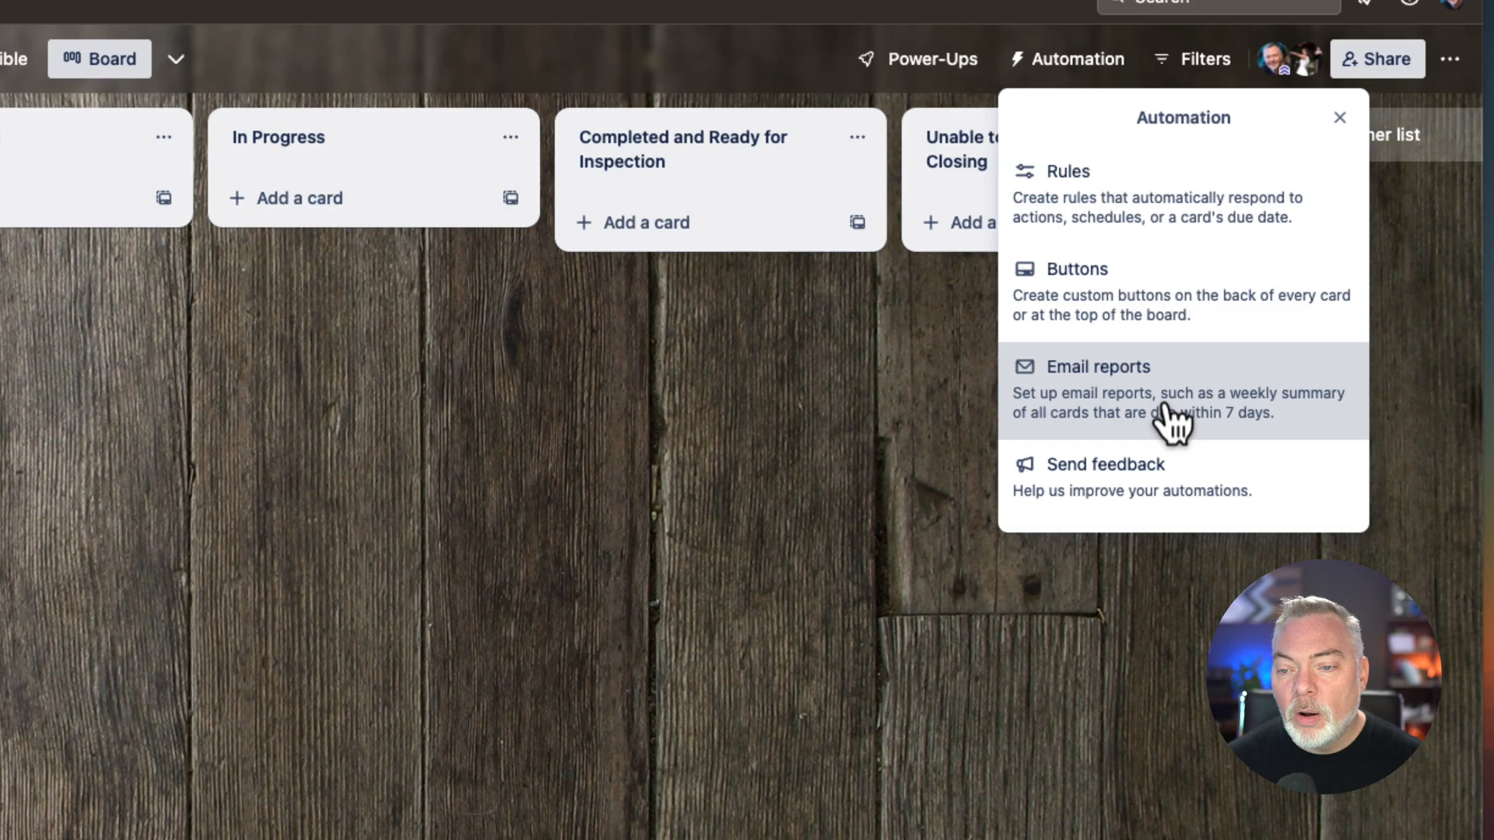
left_click(1097, 365)
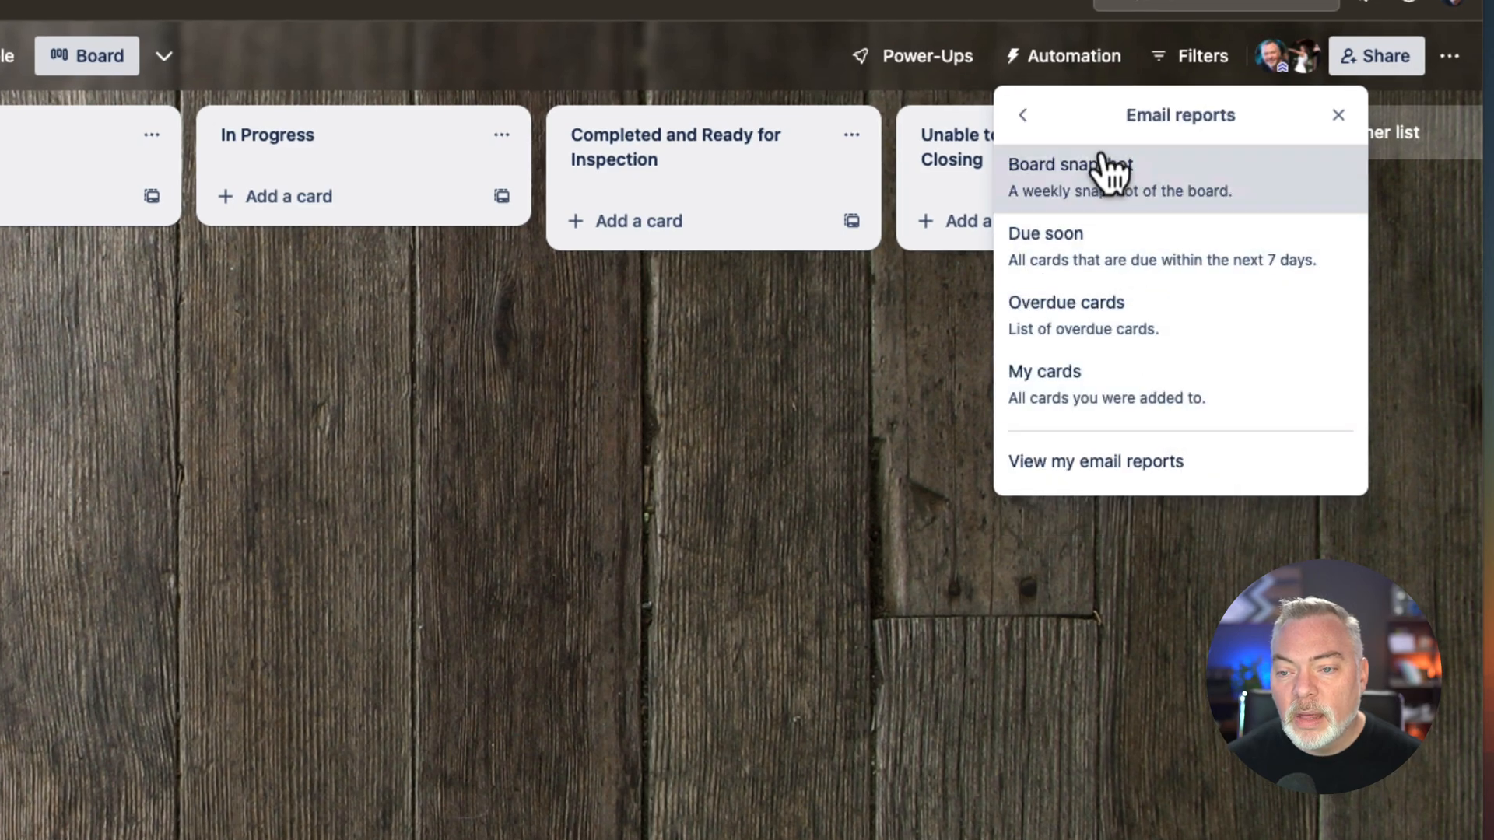
mouse_move(1153, 185)
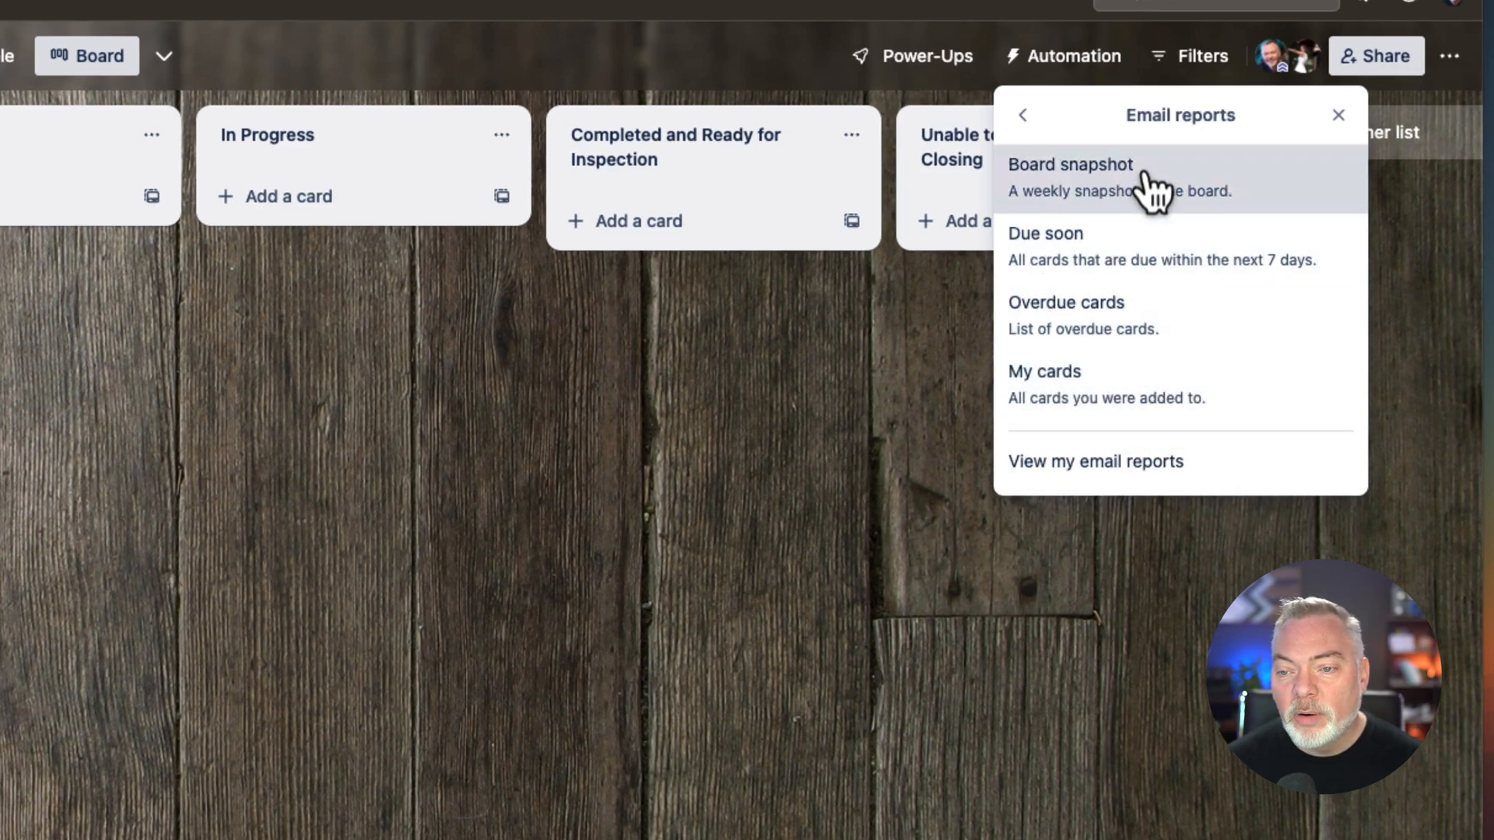
left_click(1070, 163)
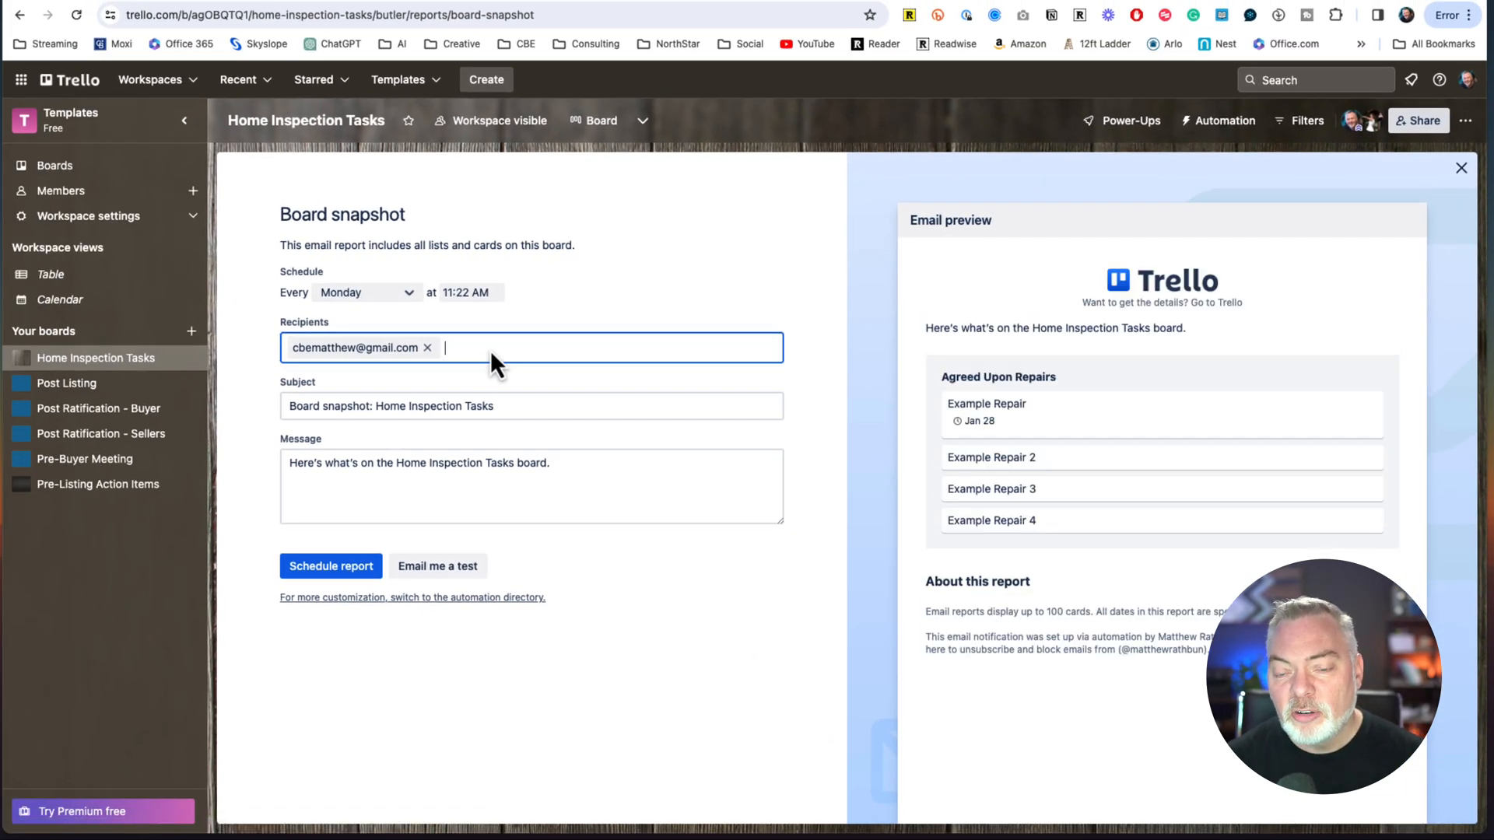
mouse_move(1064, 371)
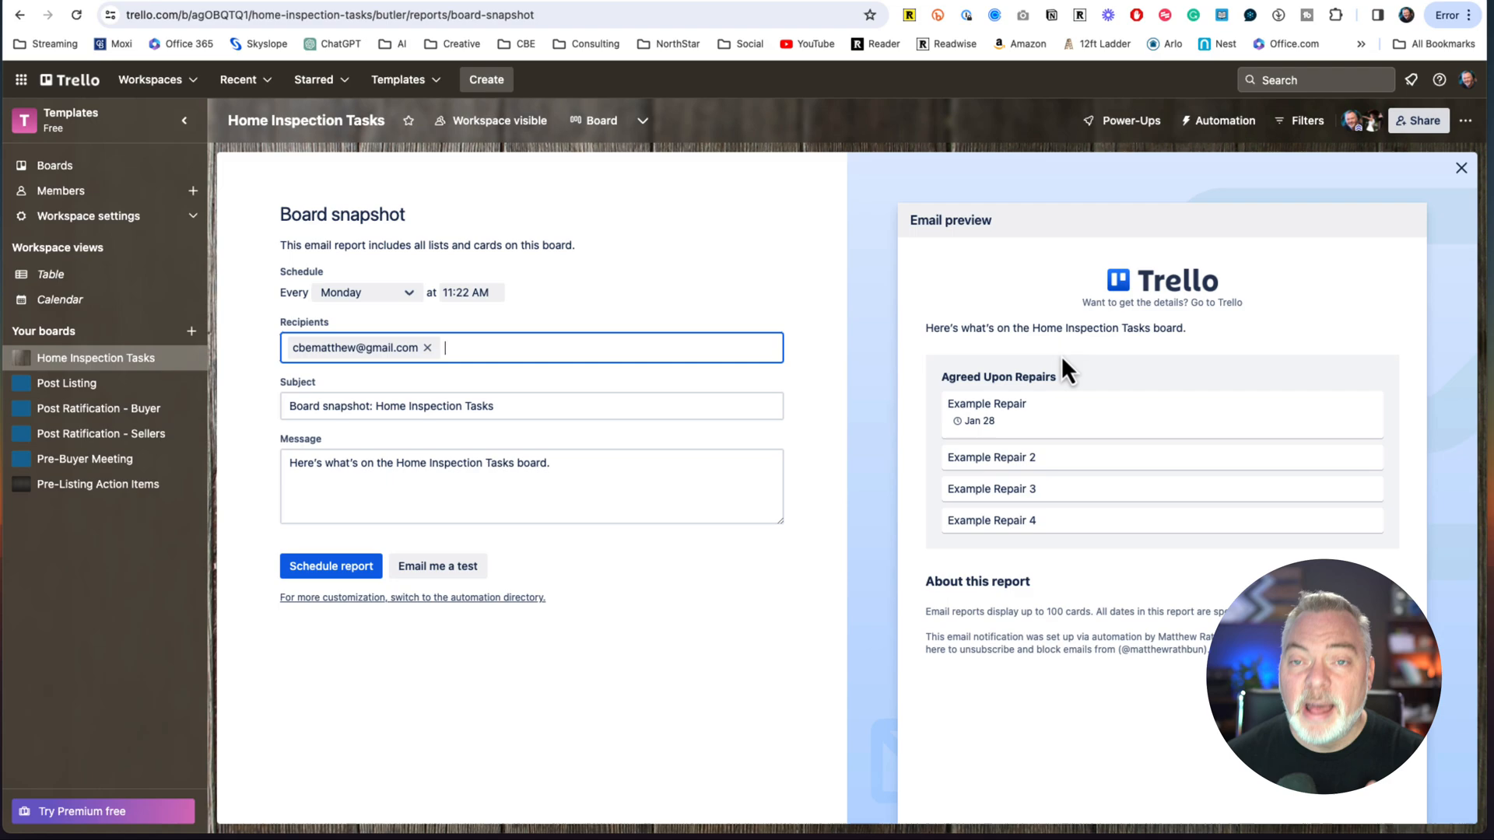
mouse_move(1068, 380)
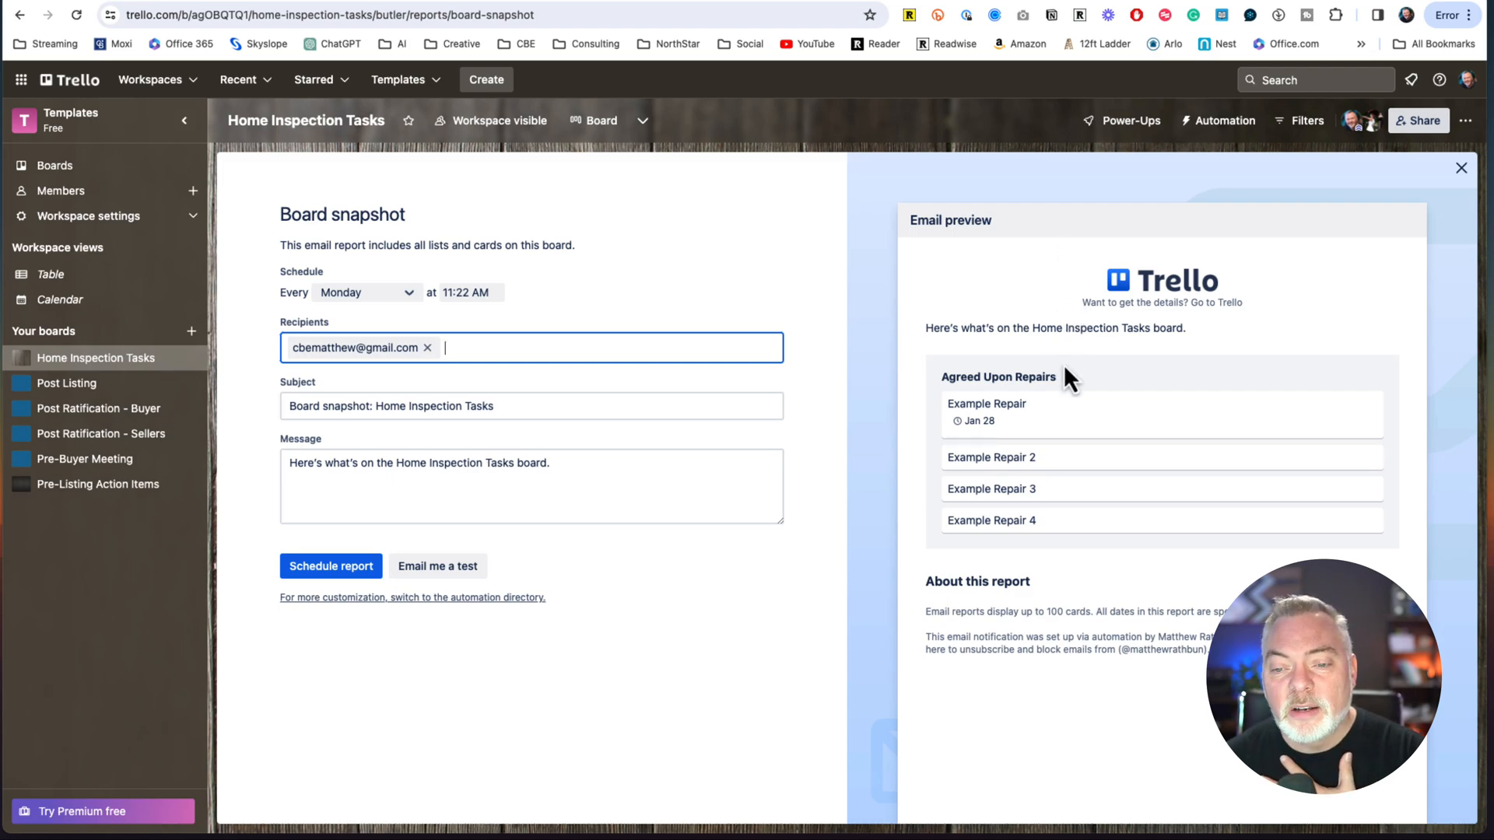
mouse_move(1063, 568)
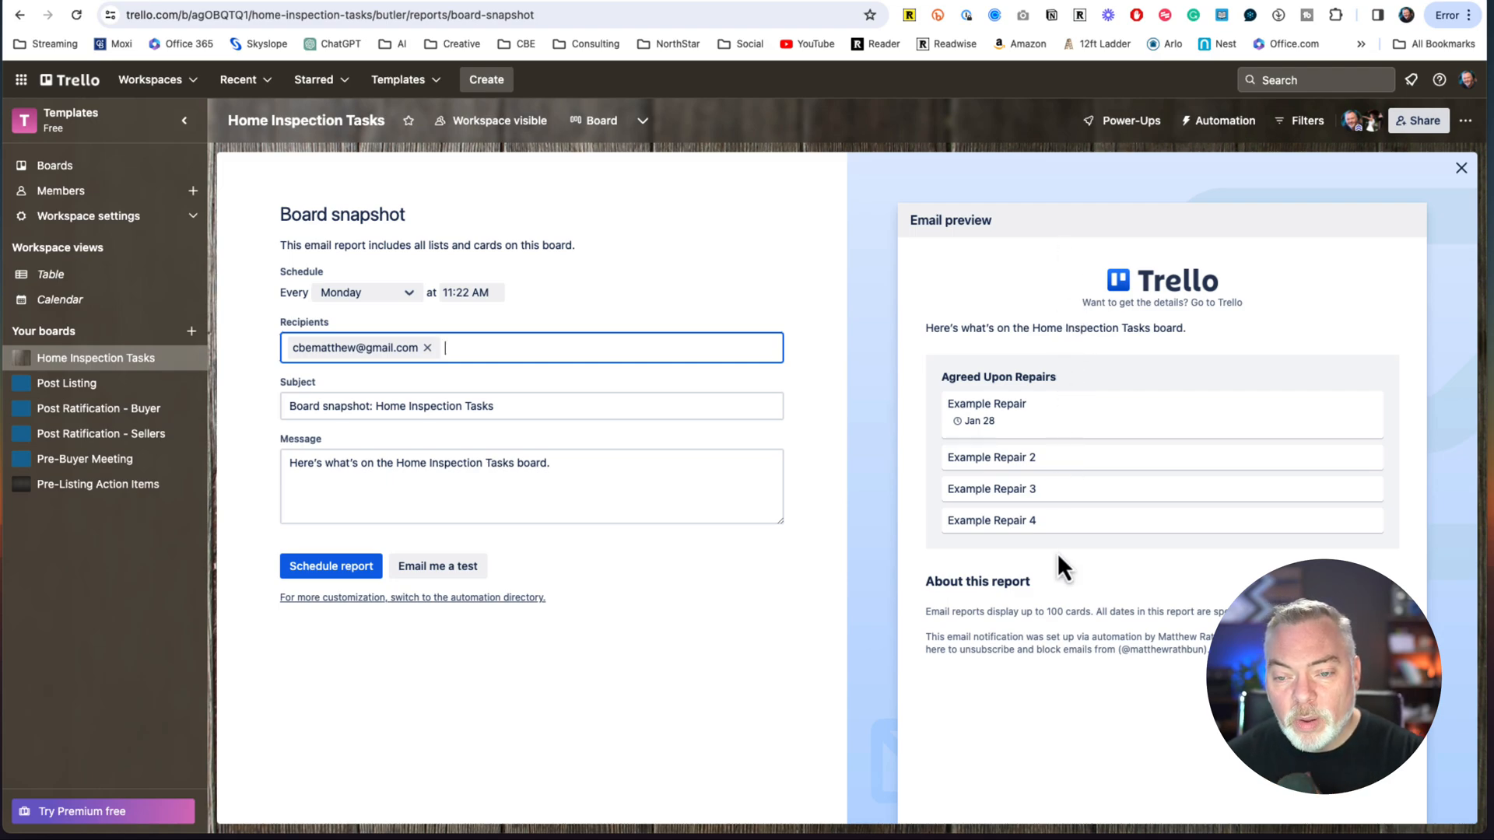
mouse_move(964, 614)
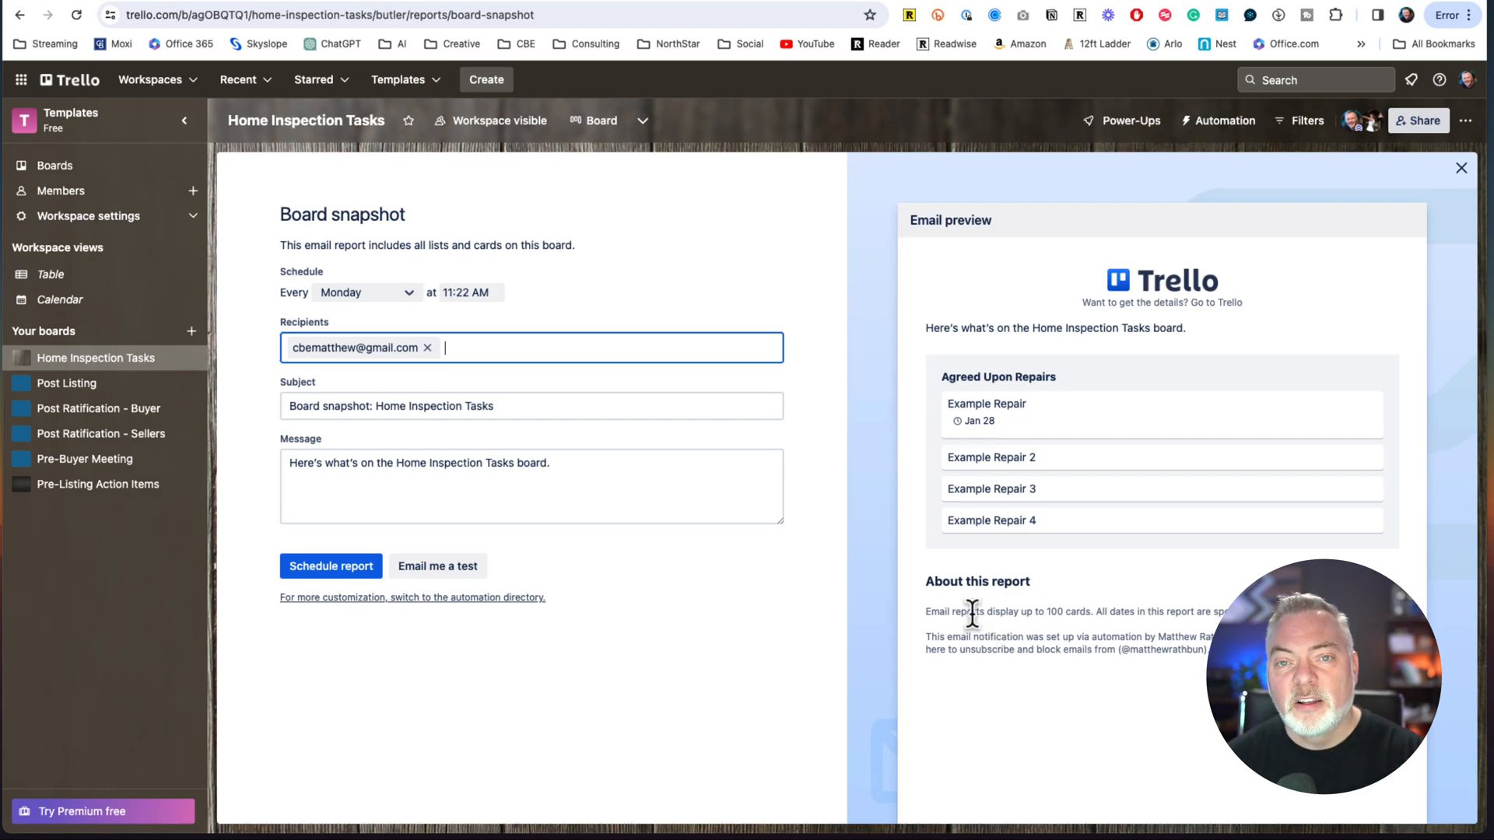
mouse_move(946, 602)
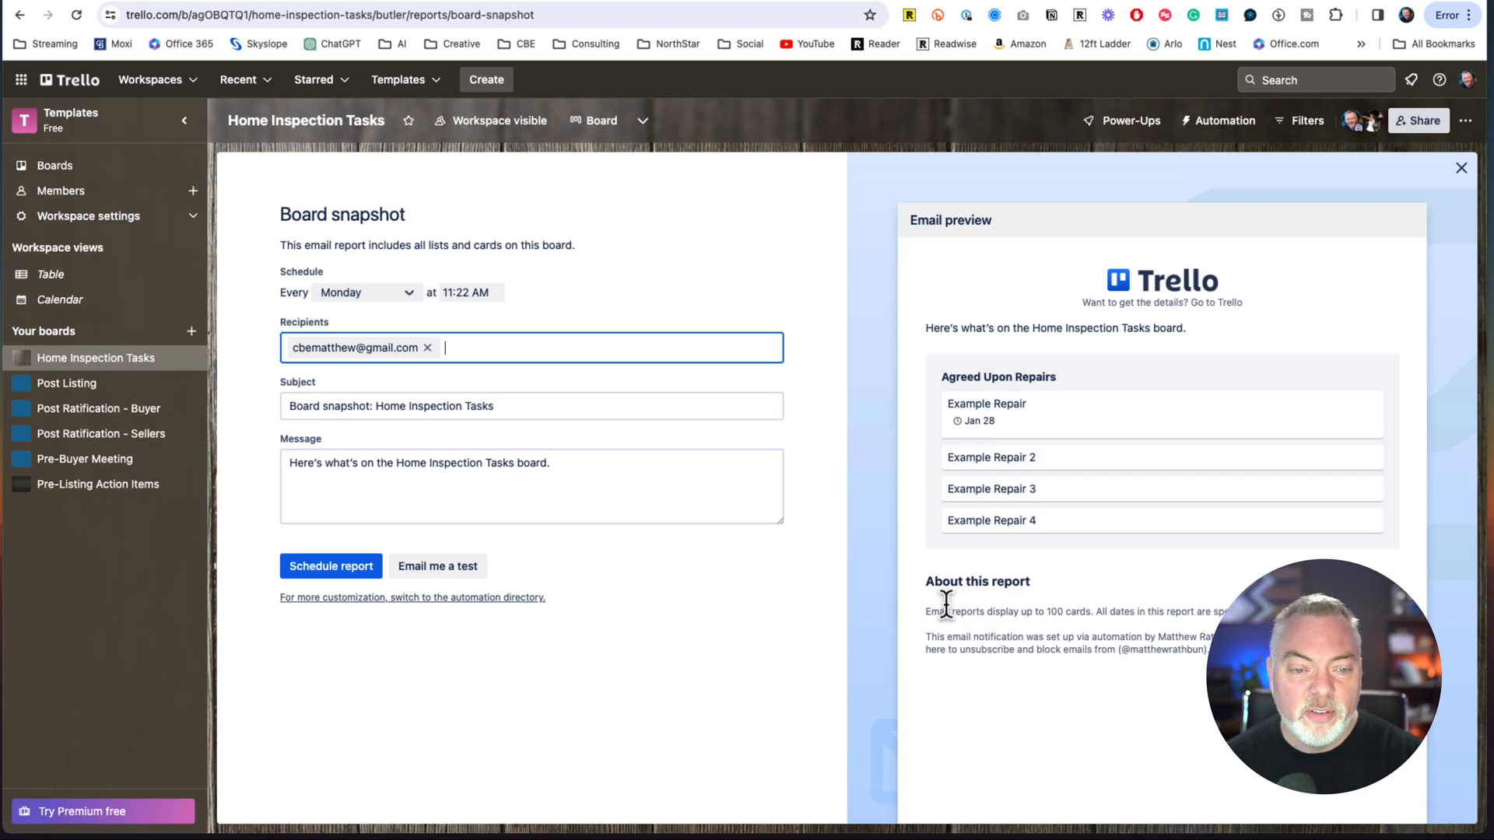
mouse_move(674, 303)
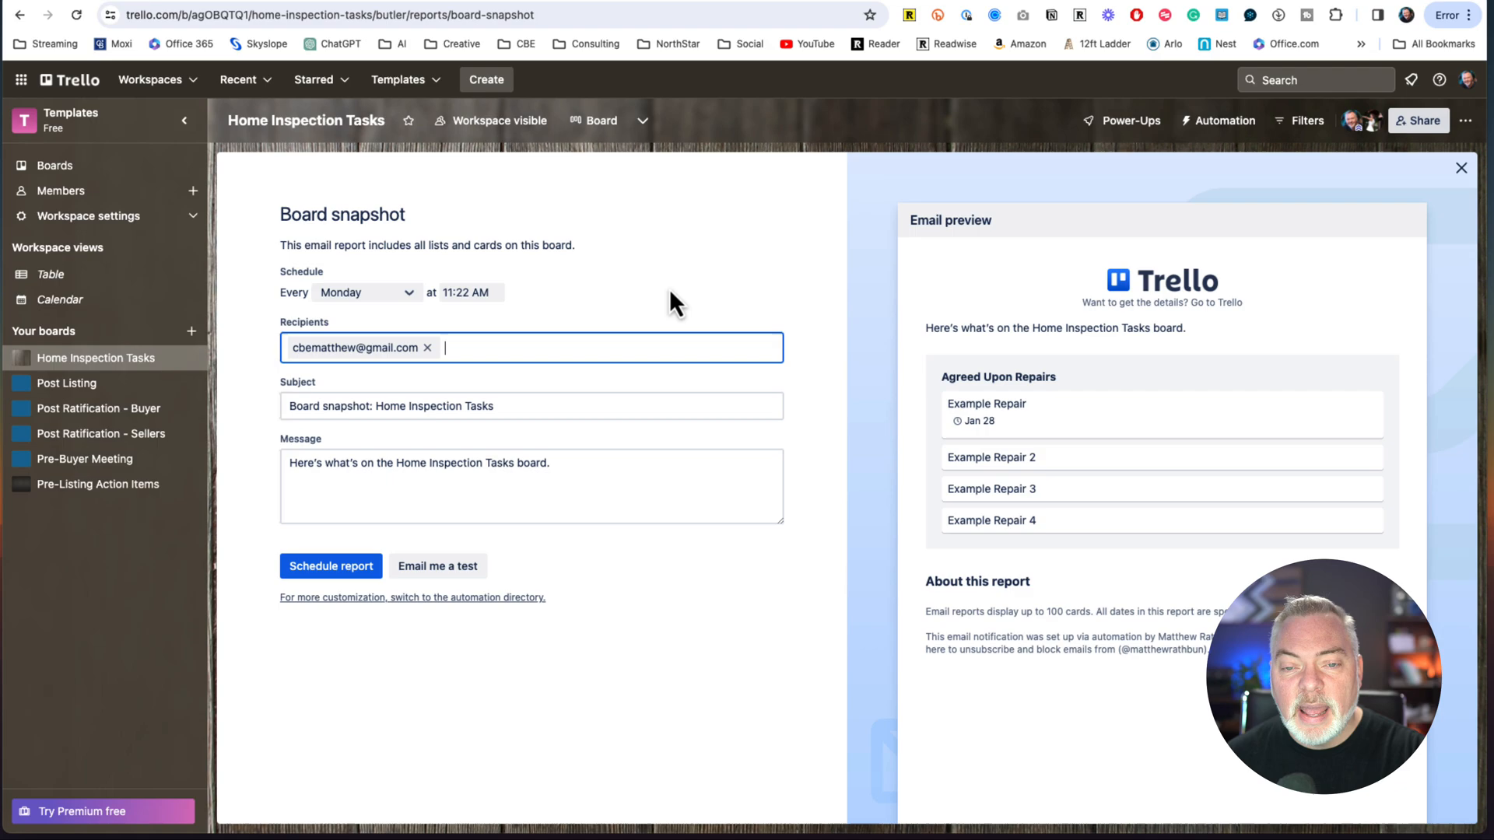
mouse_move(1107, 232)
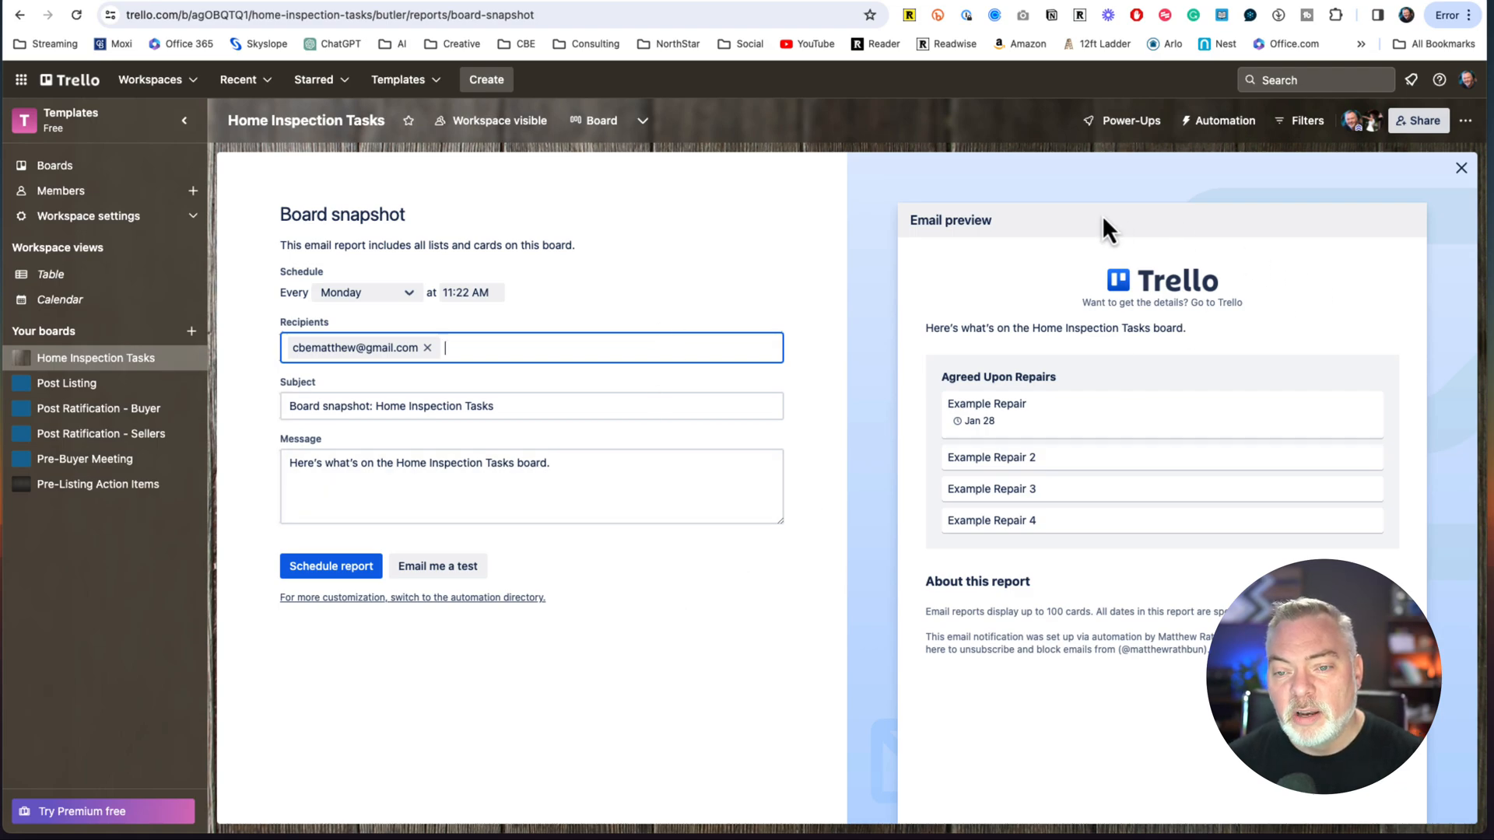
mouse_move(1141, 549)
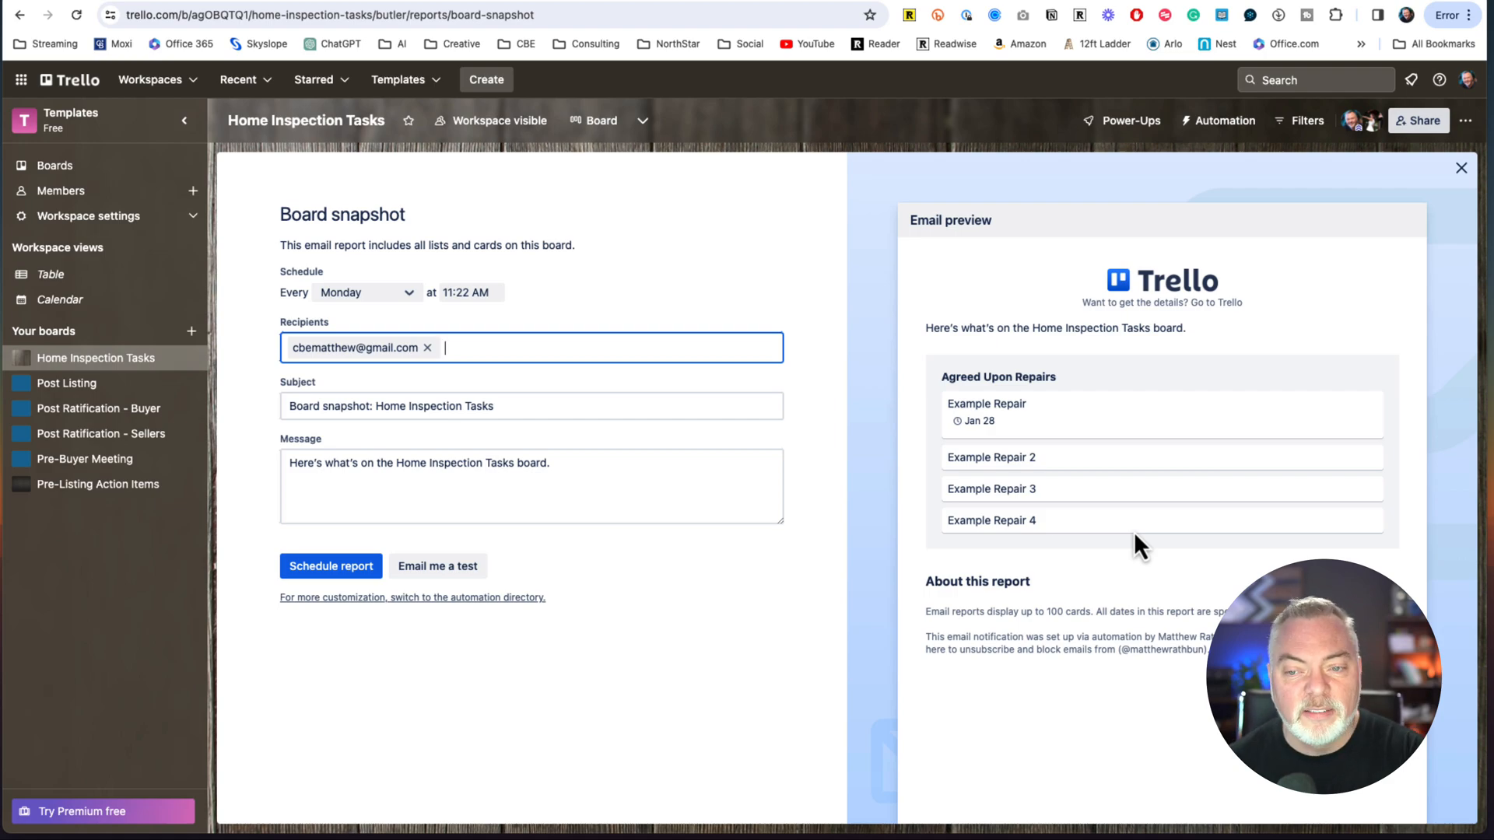
left_click(1461, 168)
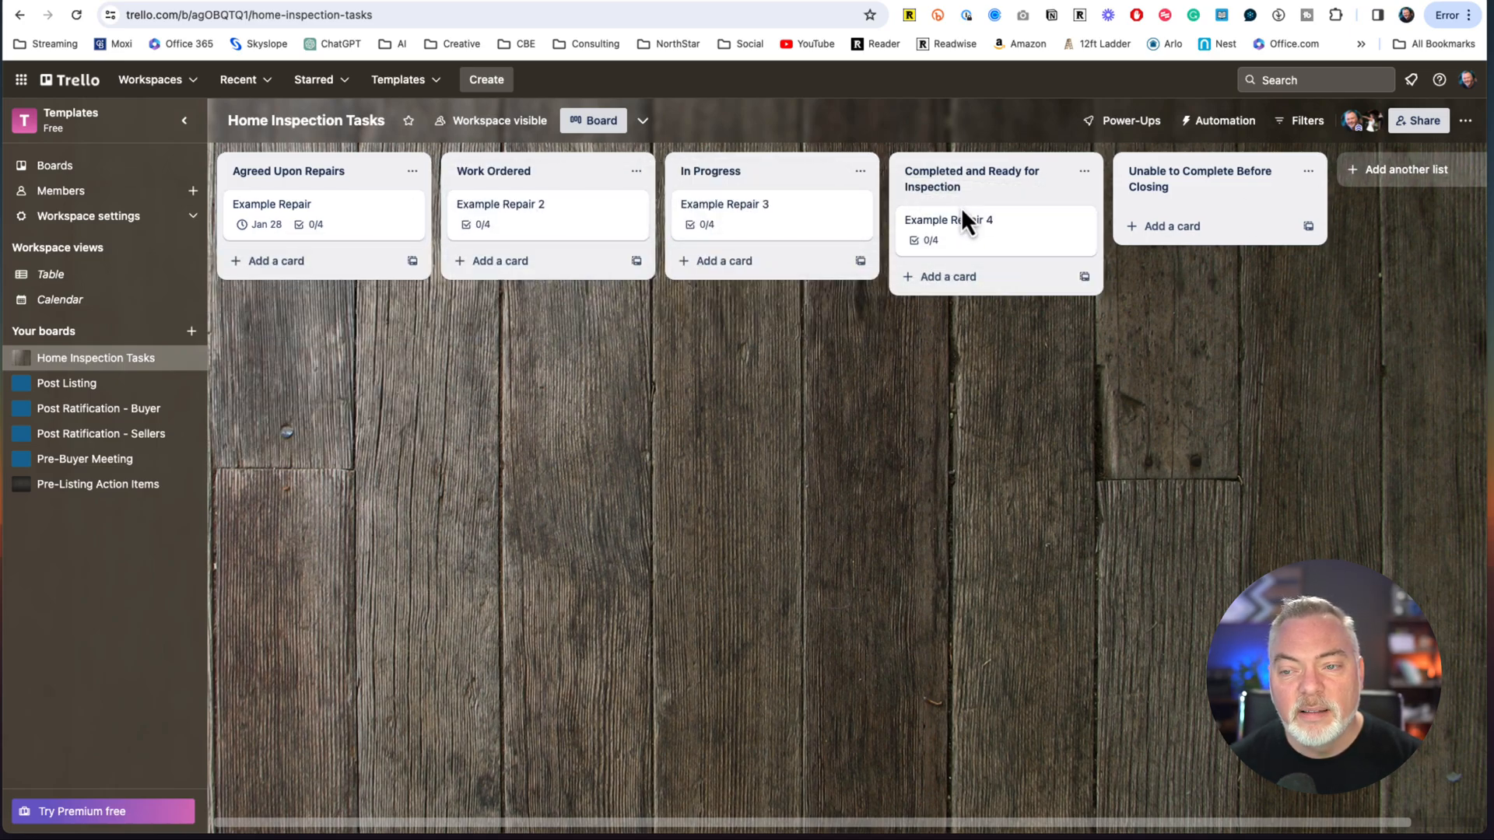
left_click(1225, 120)
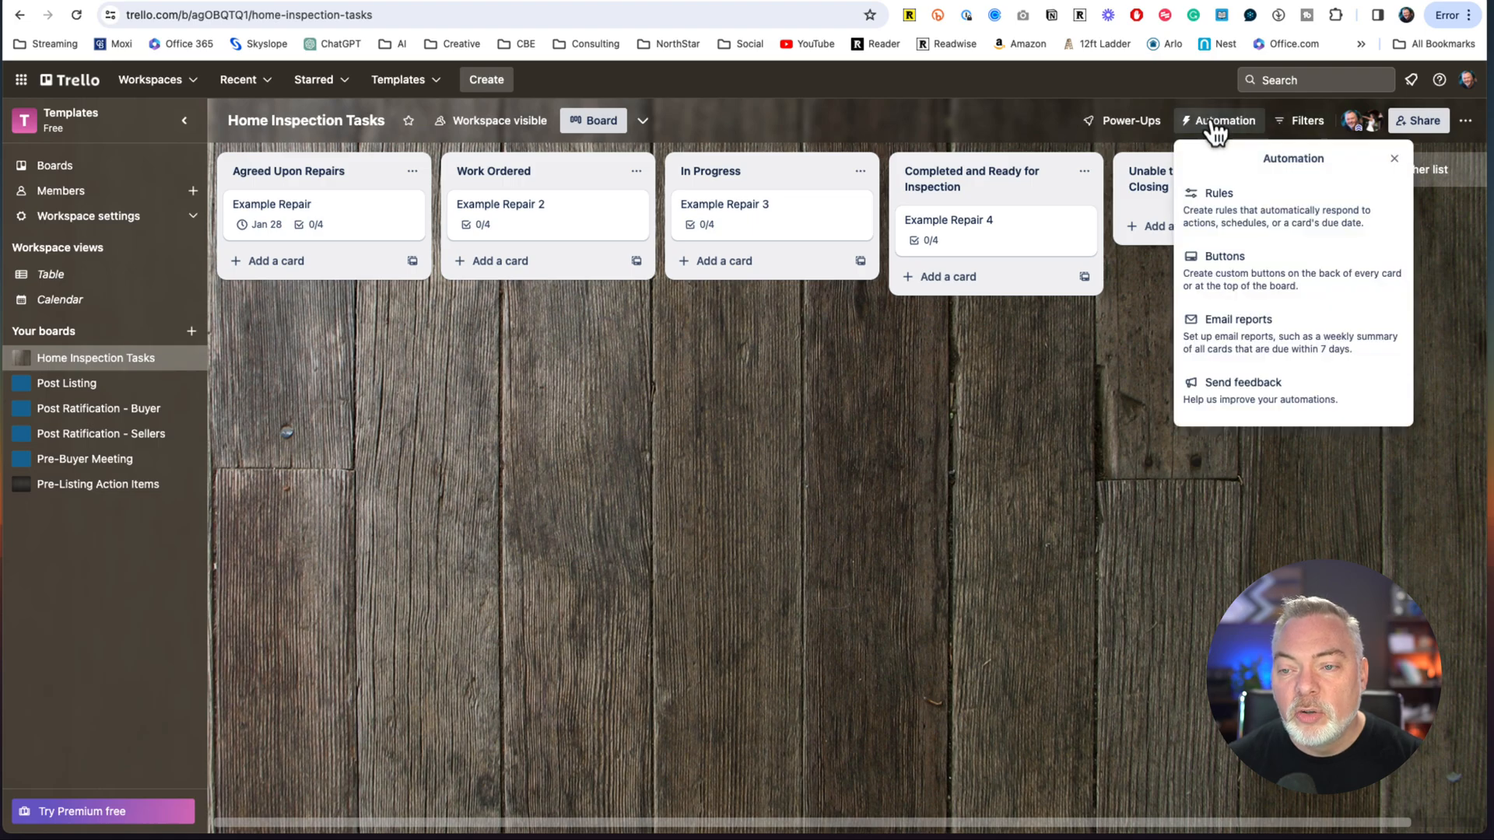
left_click(1234, 319)
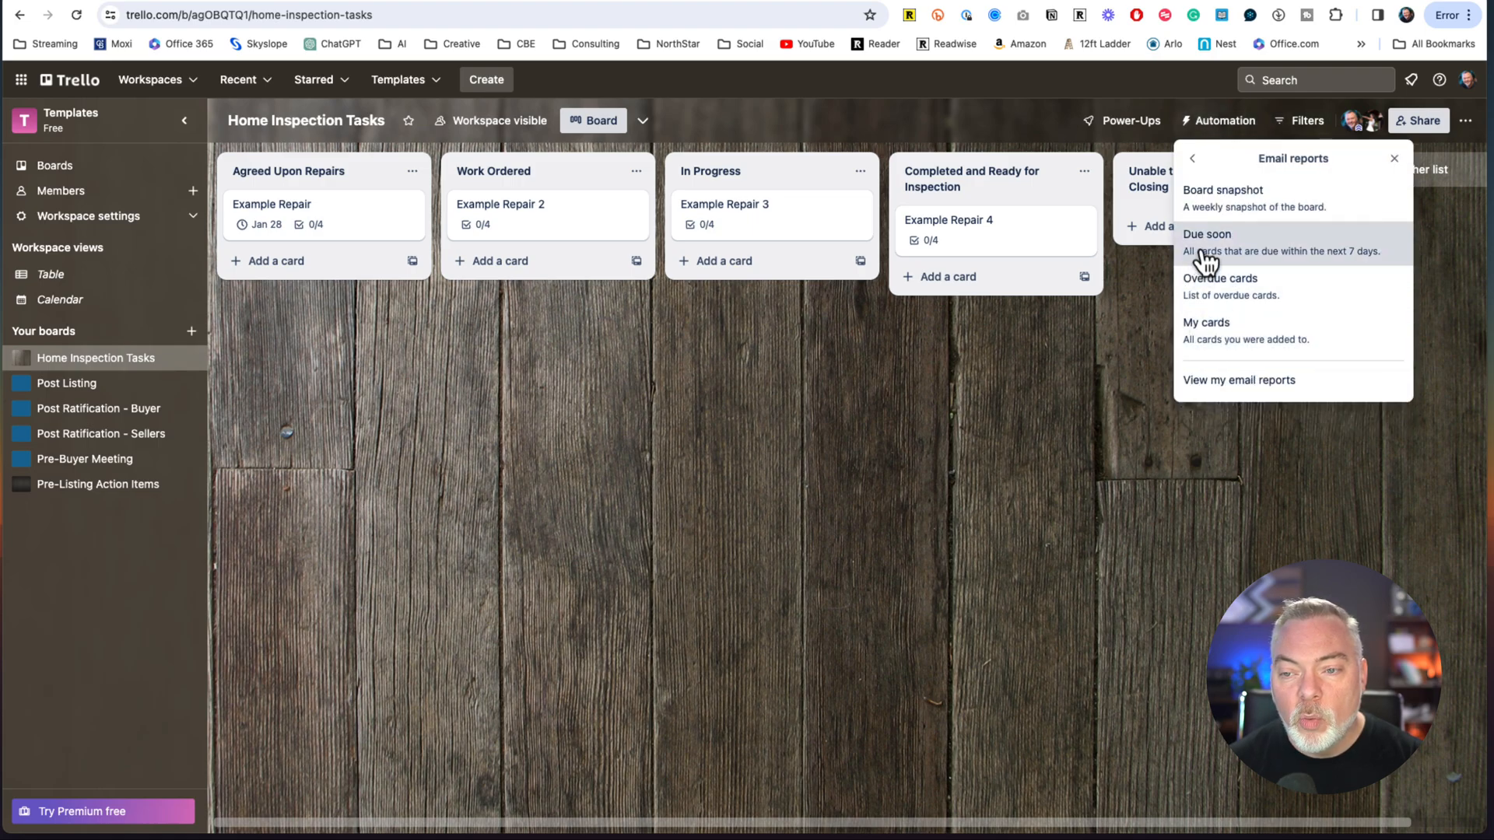
left_click(1223, 190)
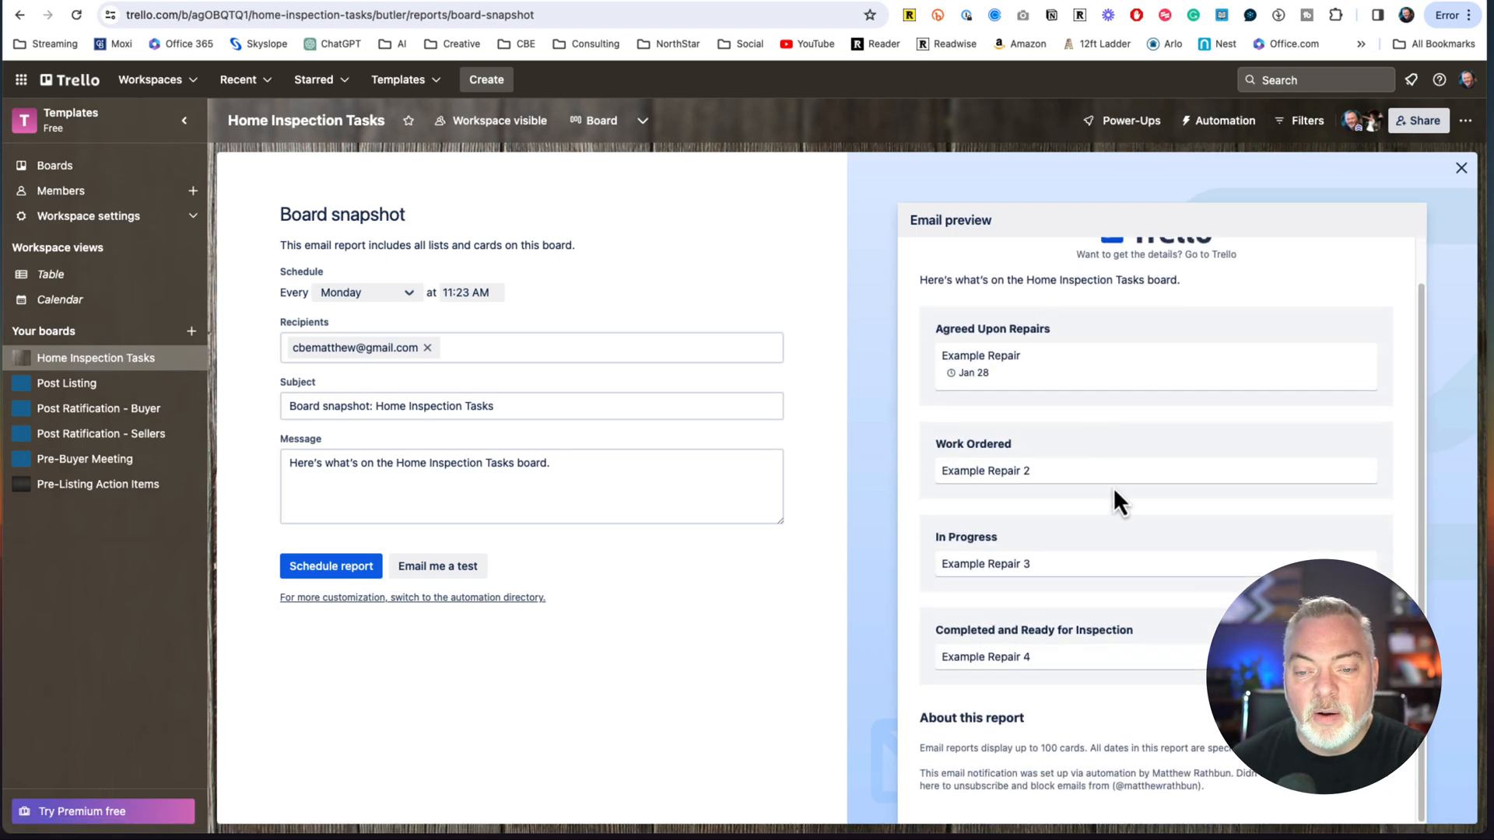
mouse_move(1067, 475)
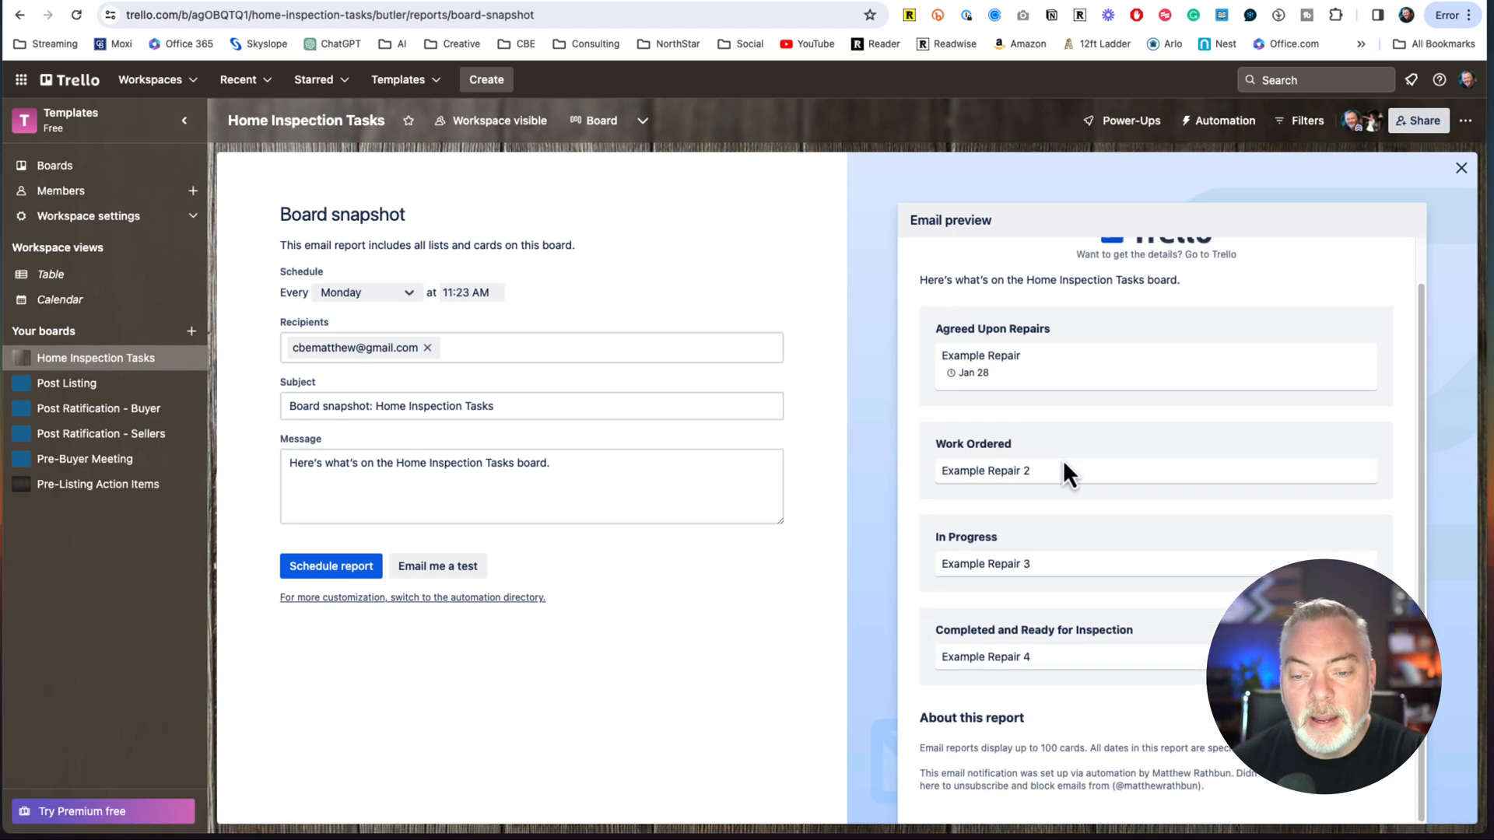
scroll("up", 3)
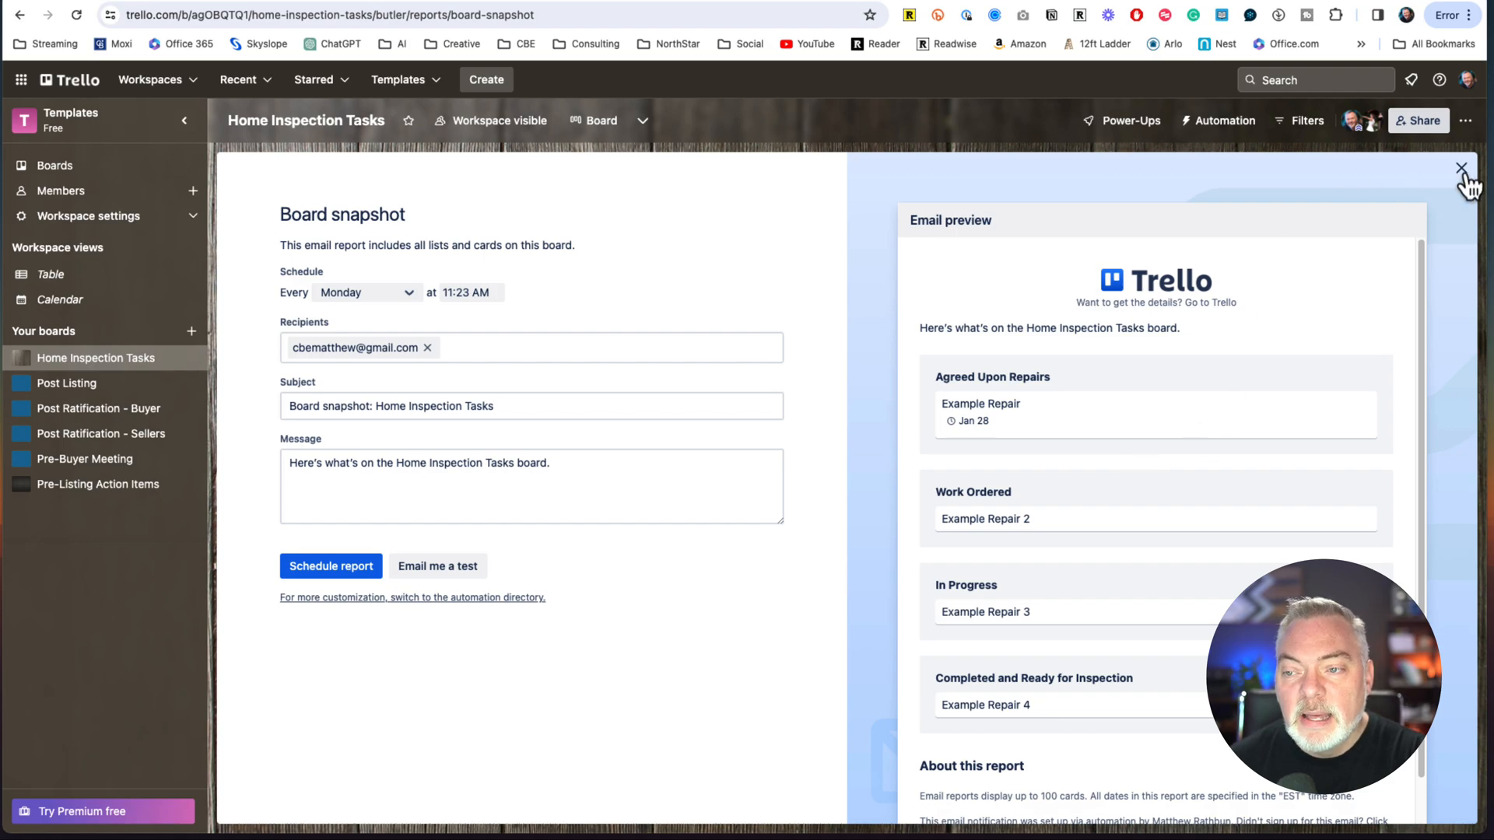
left_click(1463, 168)
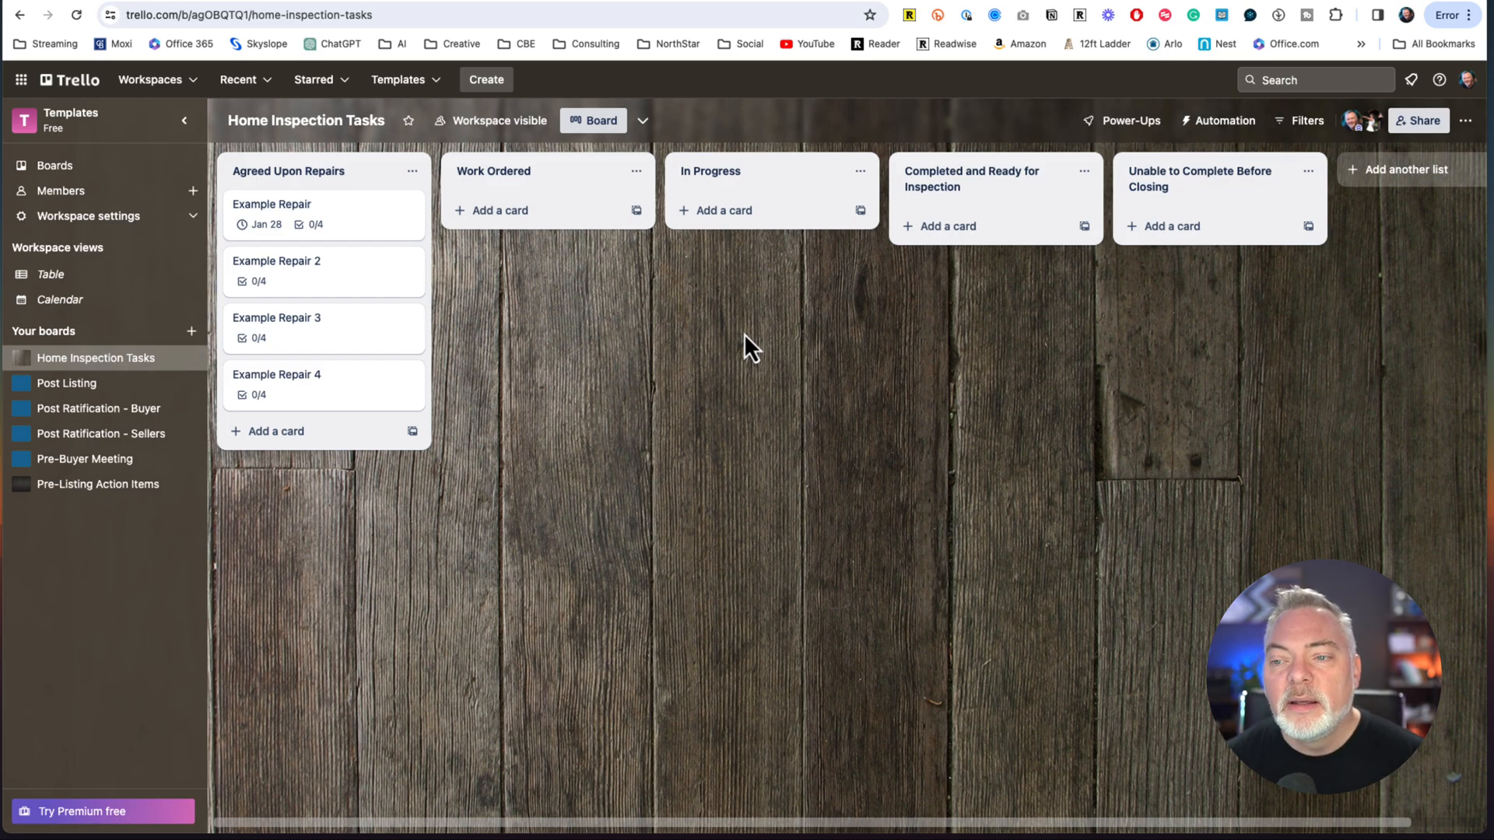
mouse_move(929, 399)
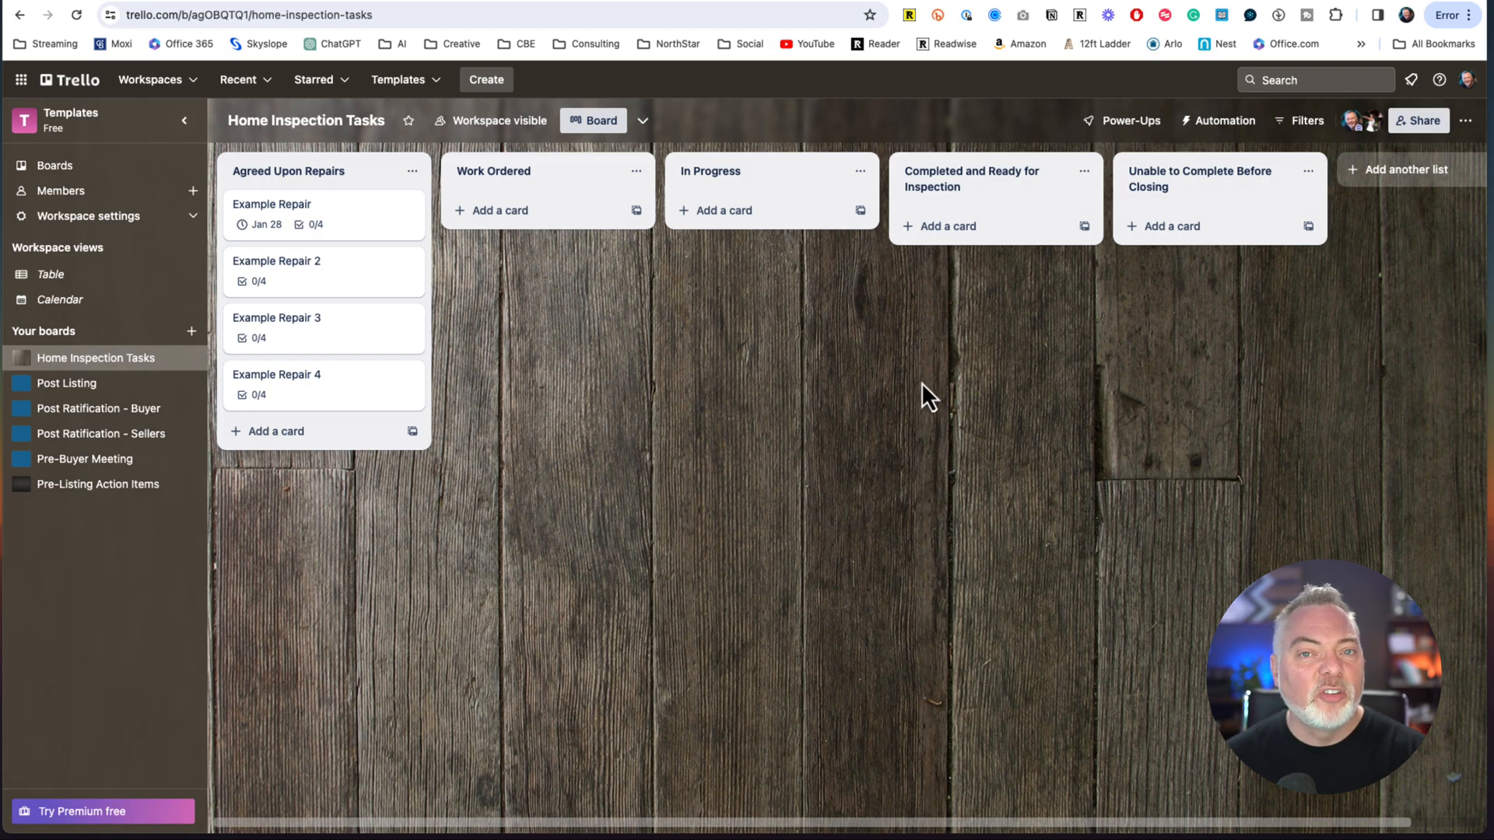
mouse_move(932, 440)
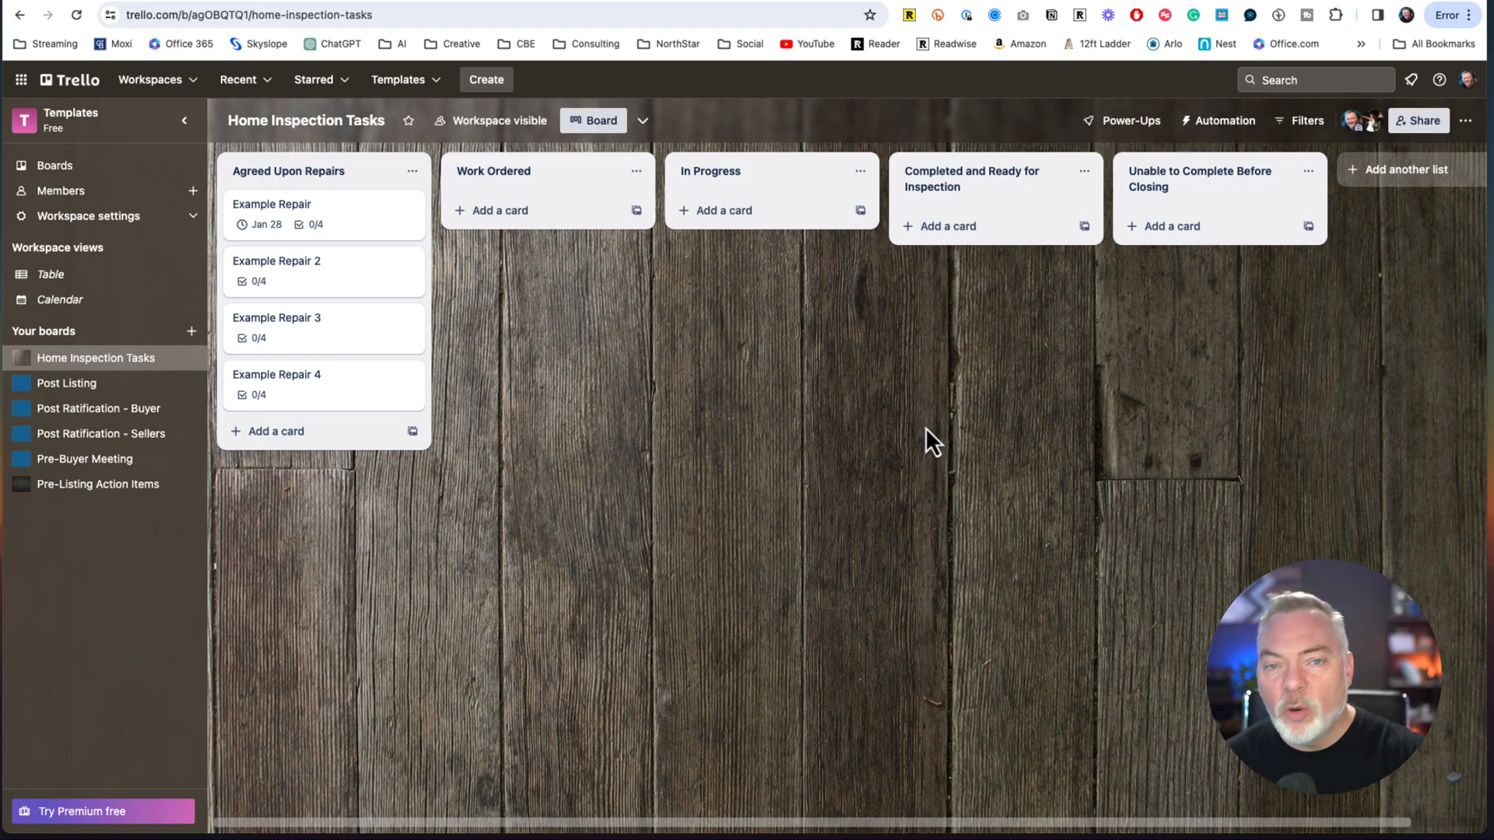
mouse_move(944, 529)
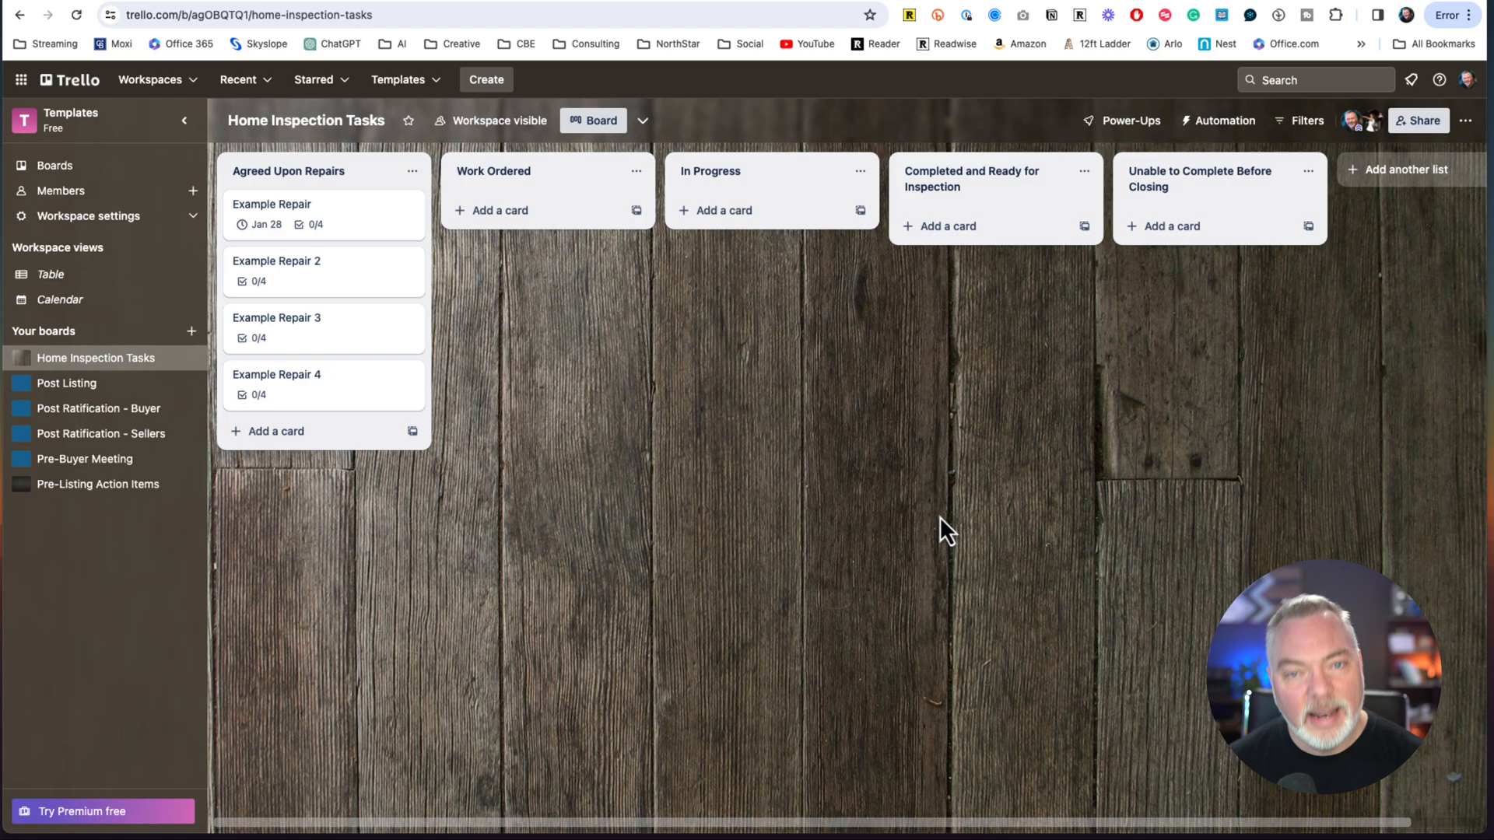
mouse_move(934, 524)
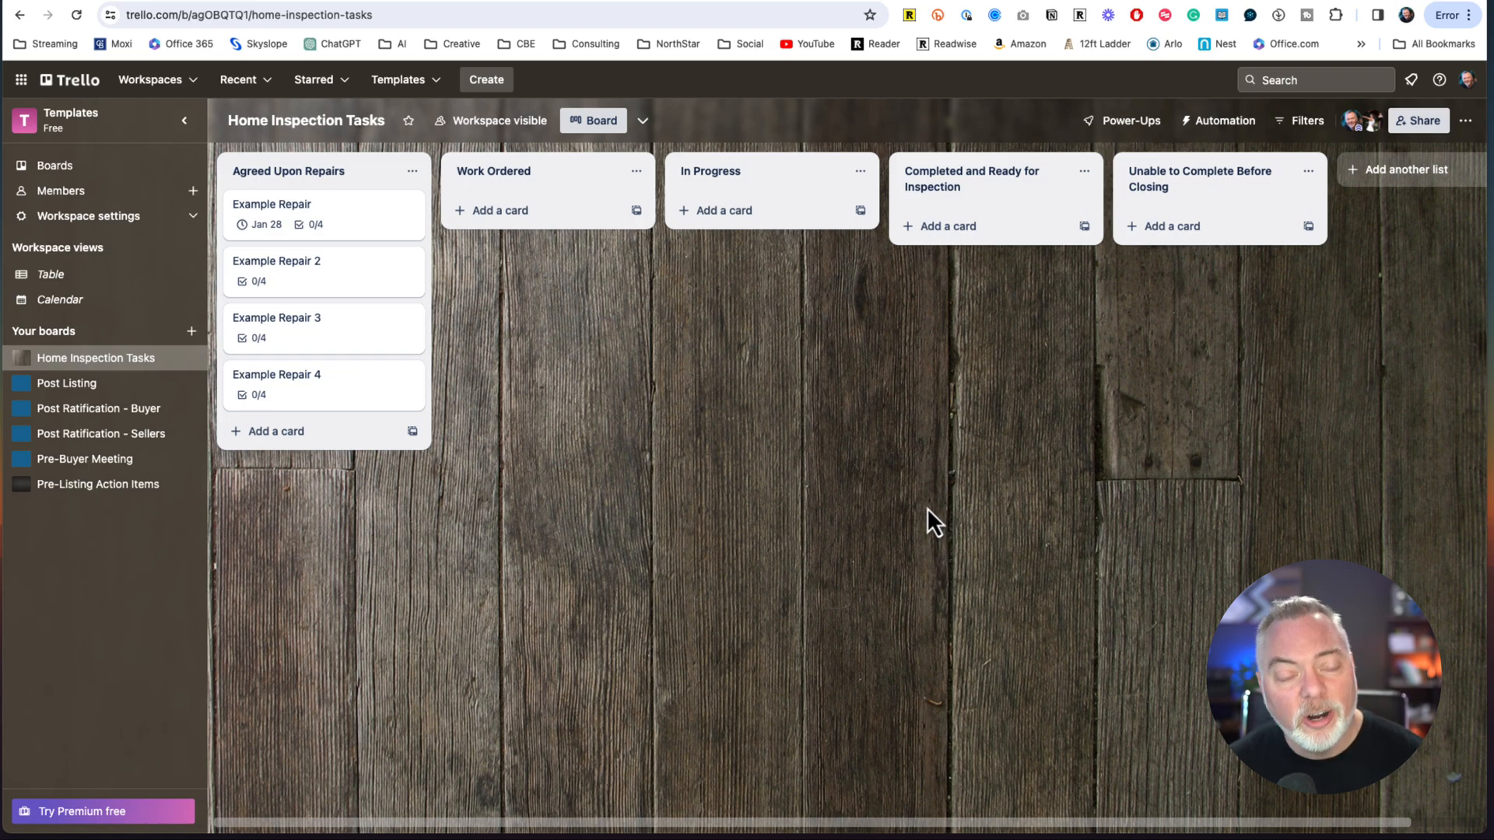
mouse_move(905, 499)
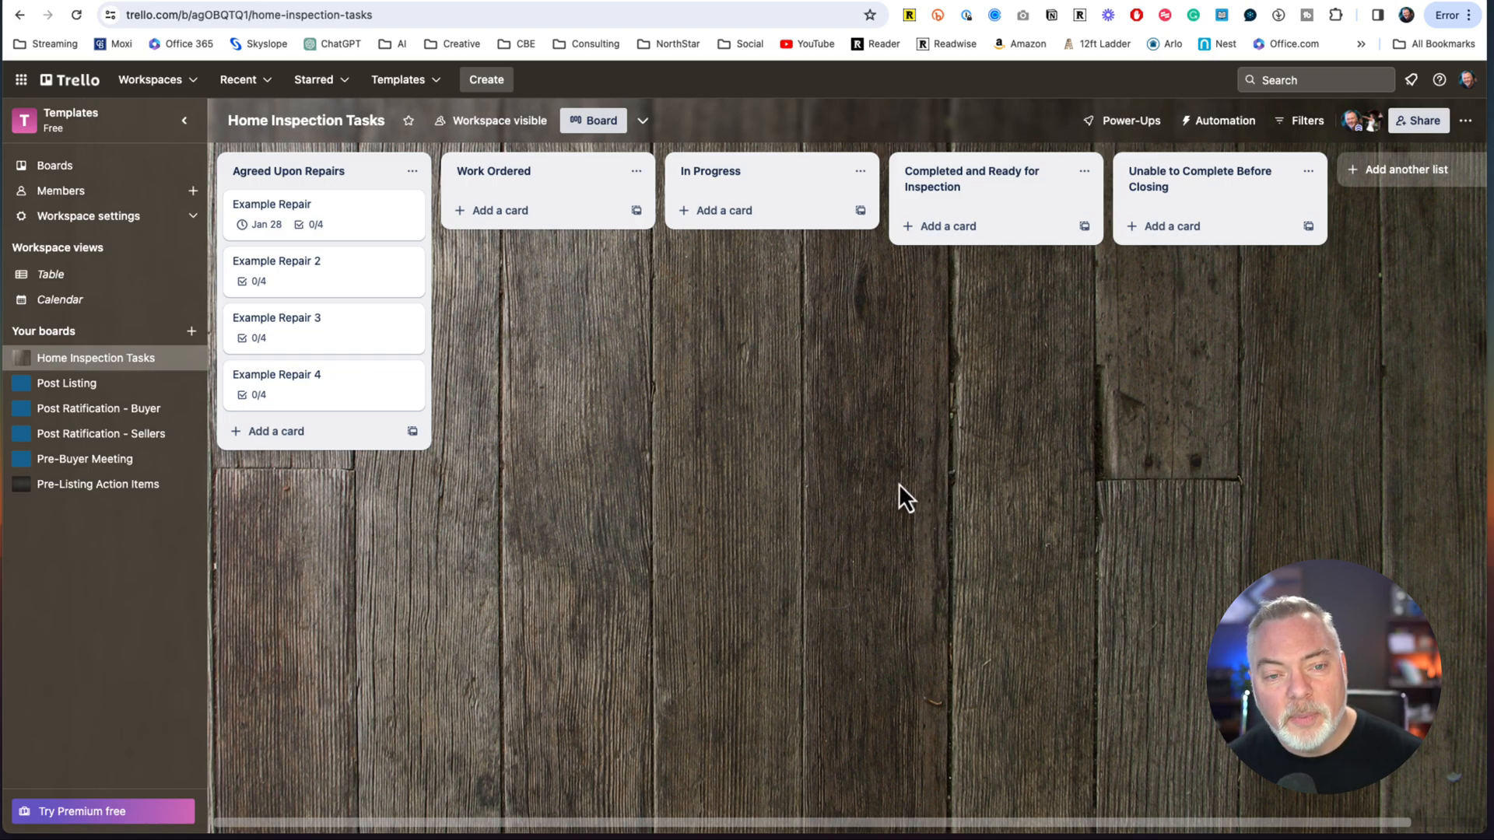
mouse_move(824, 466)
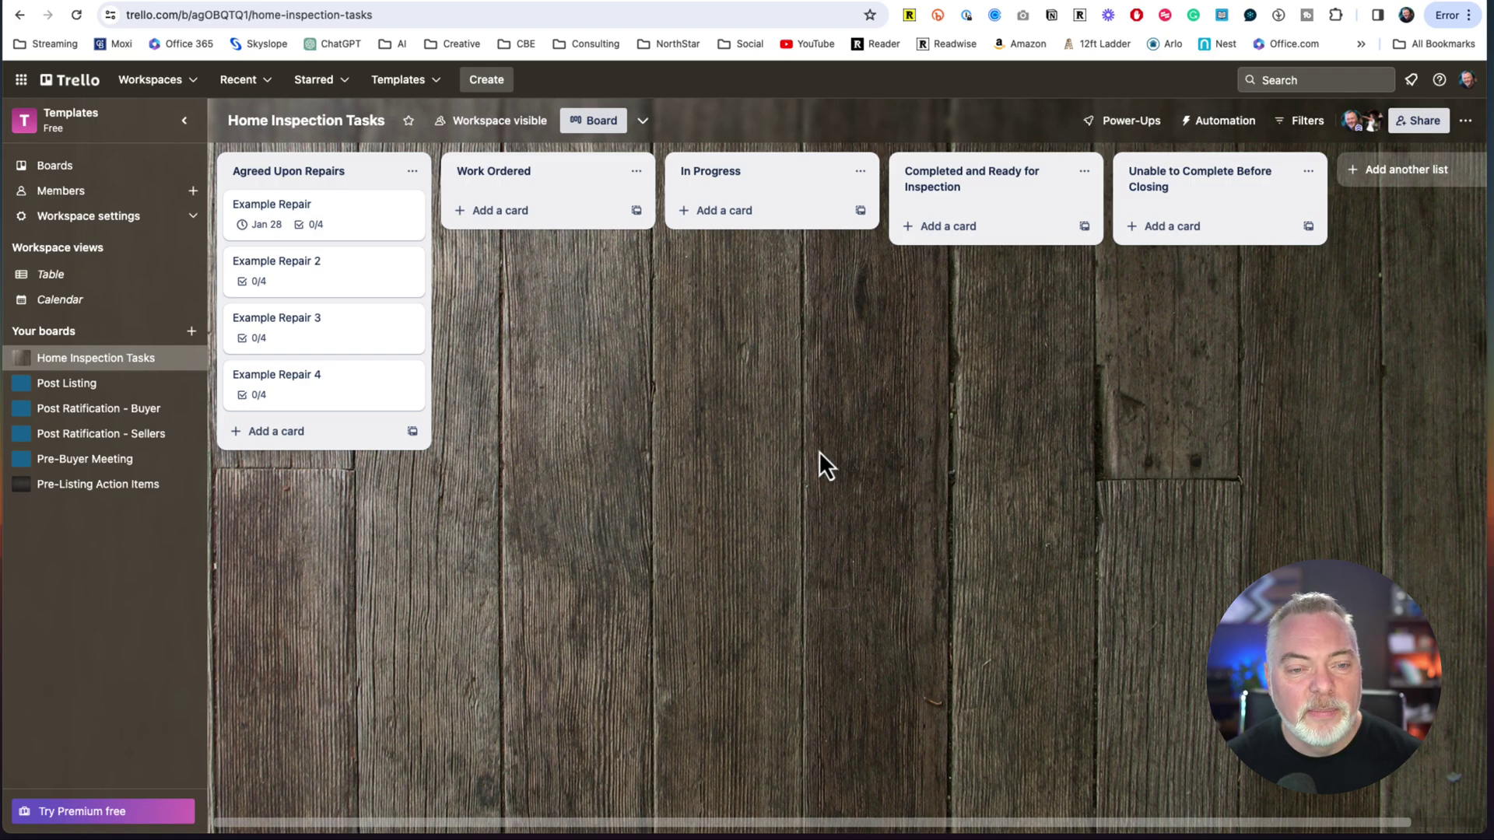
mouse_move(647, 357)
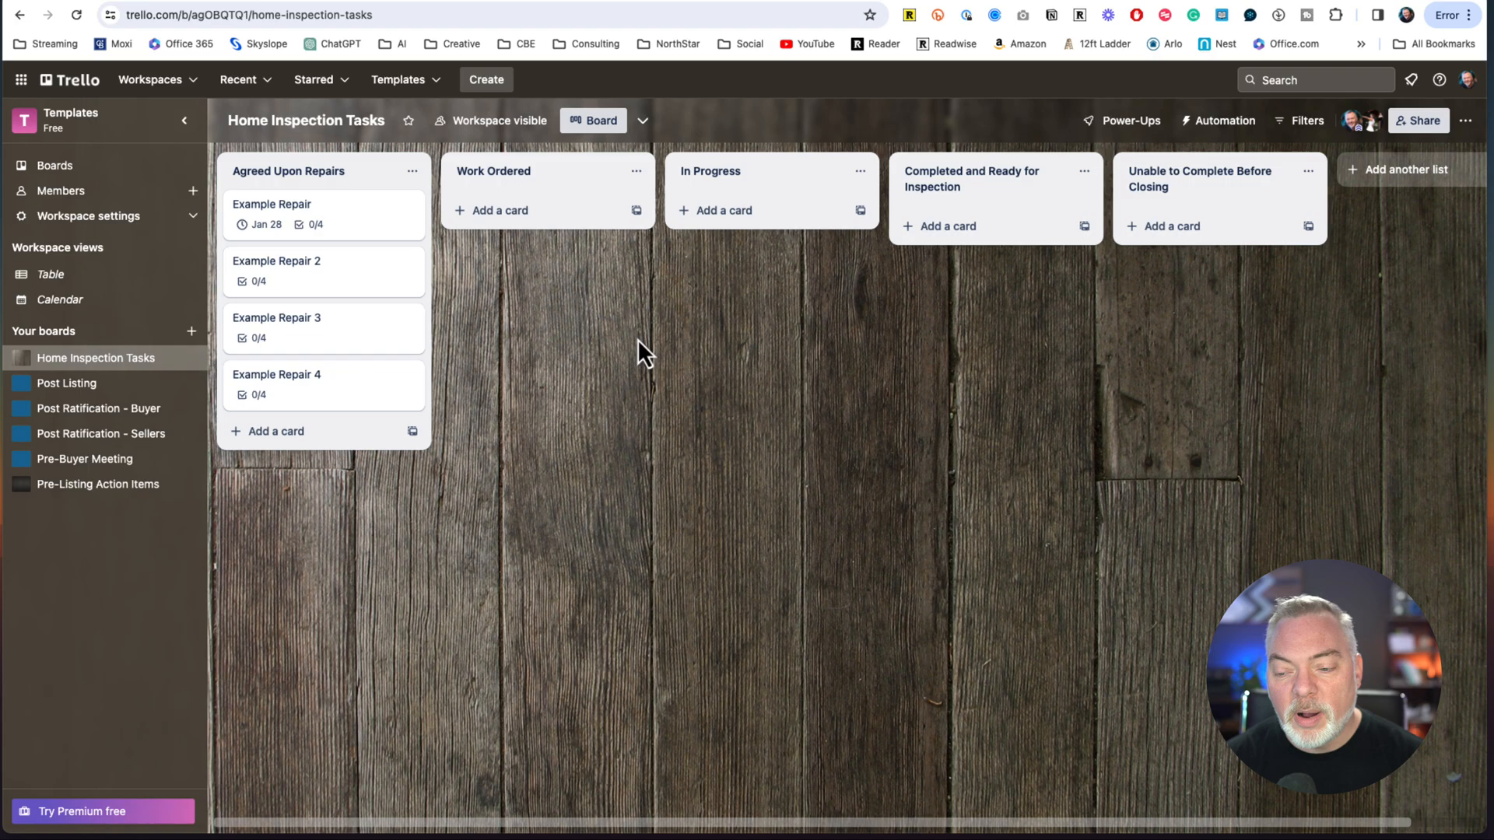
mouse_move(885, 367)
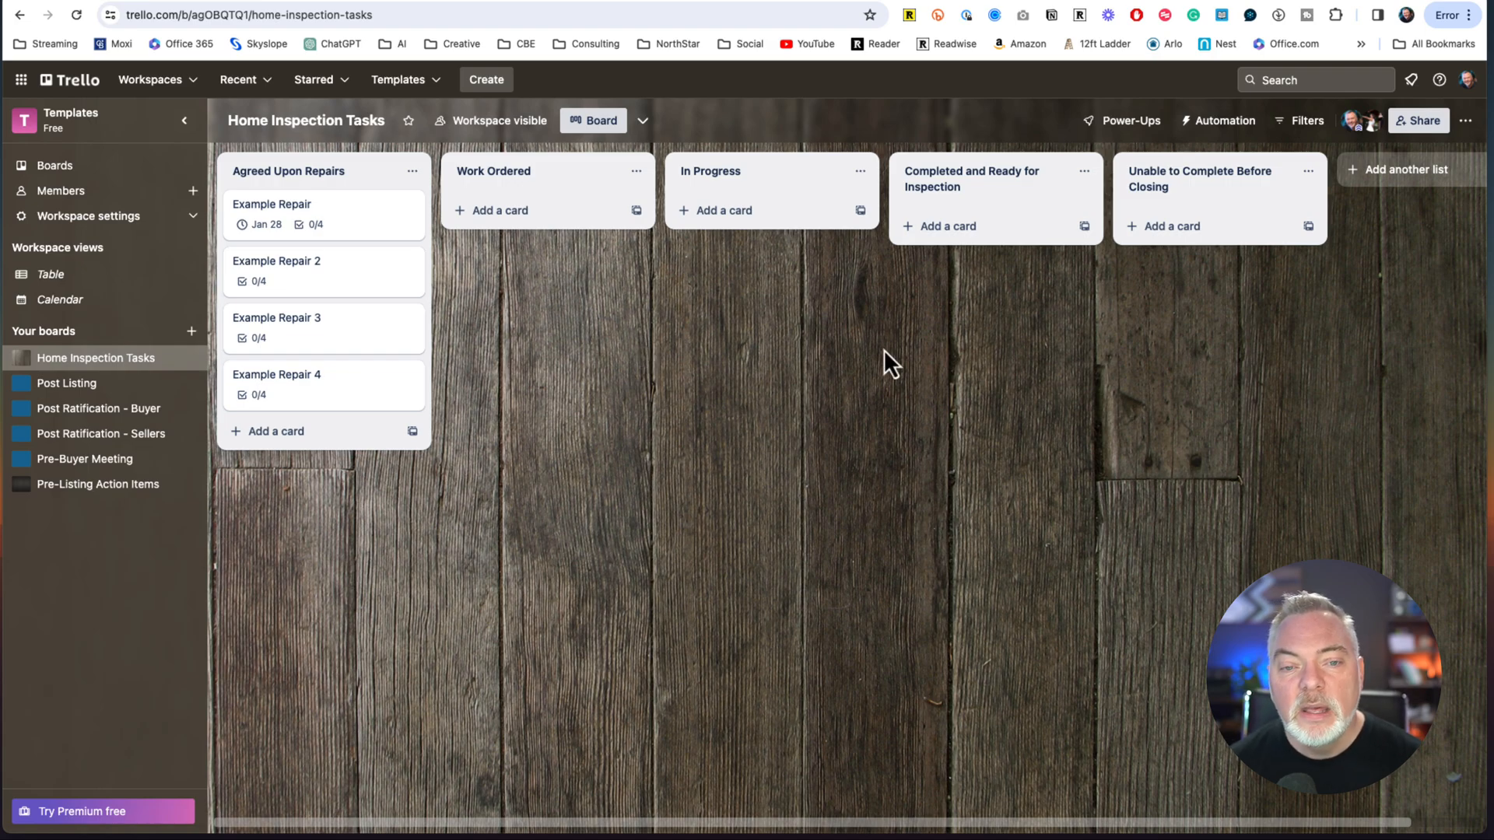
mouse_move(745, 473)
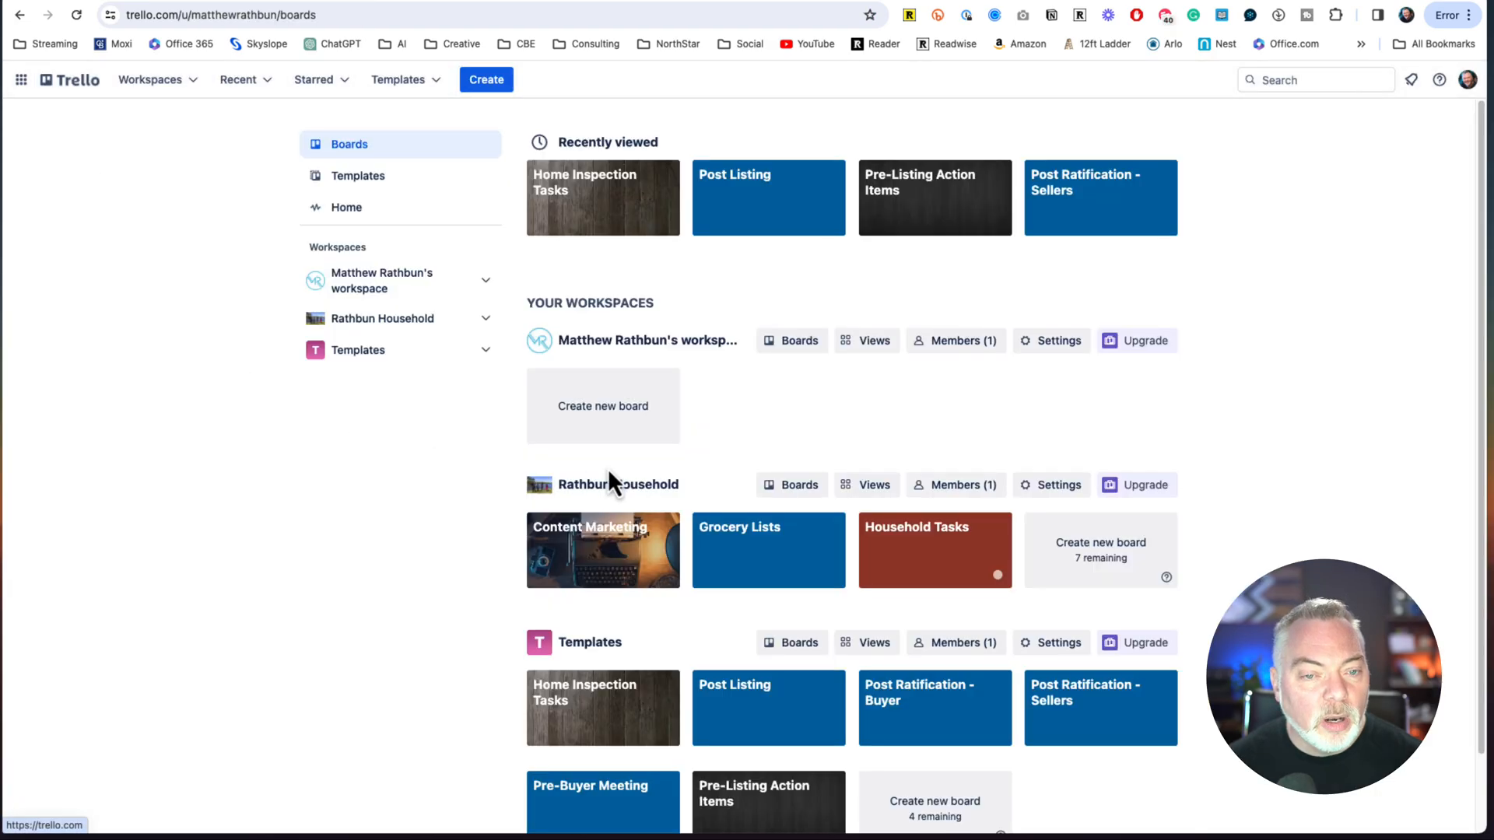
mouse_move(269, 445)
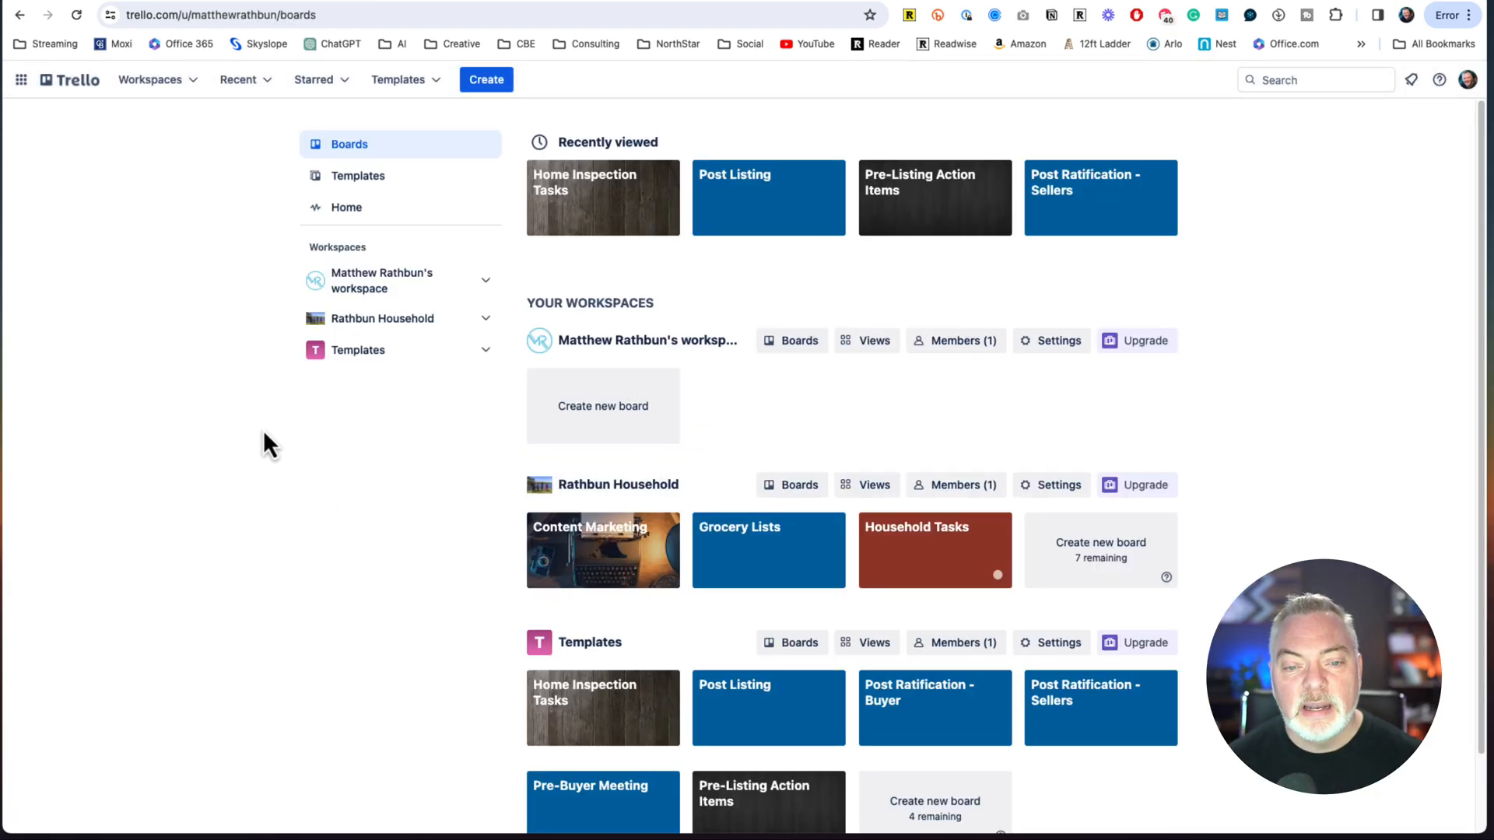
- Scroll through the boards overview to see every workspace's boards and the closed boards option
scroll("down", 3)
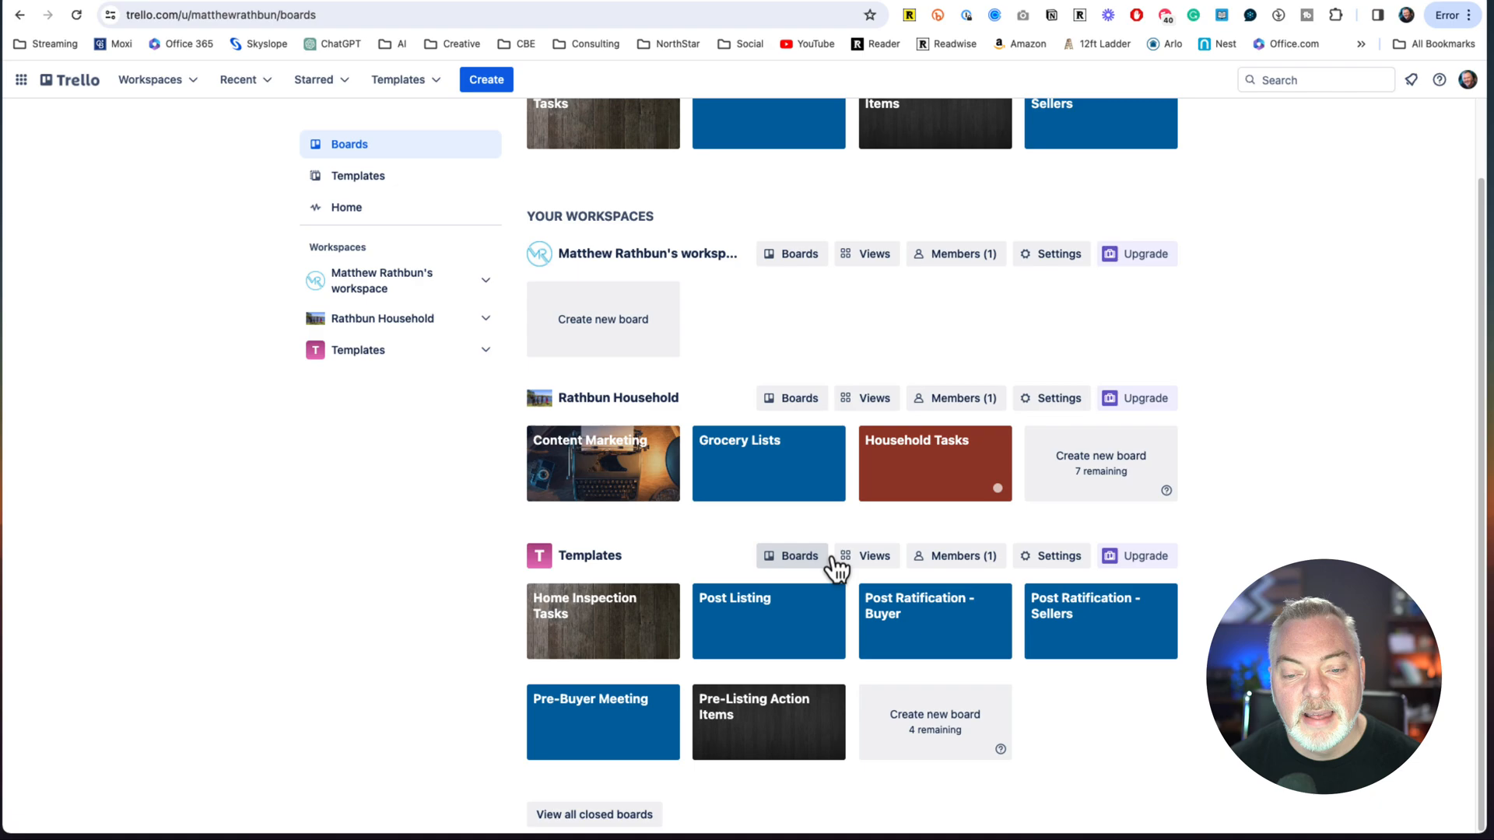
scroll("up", 3)
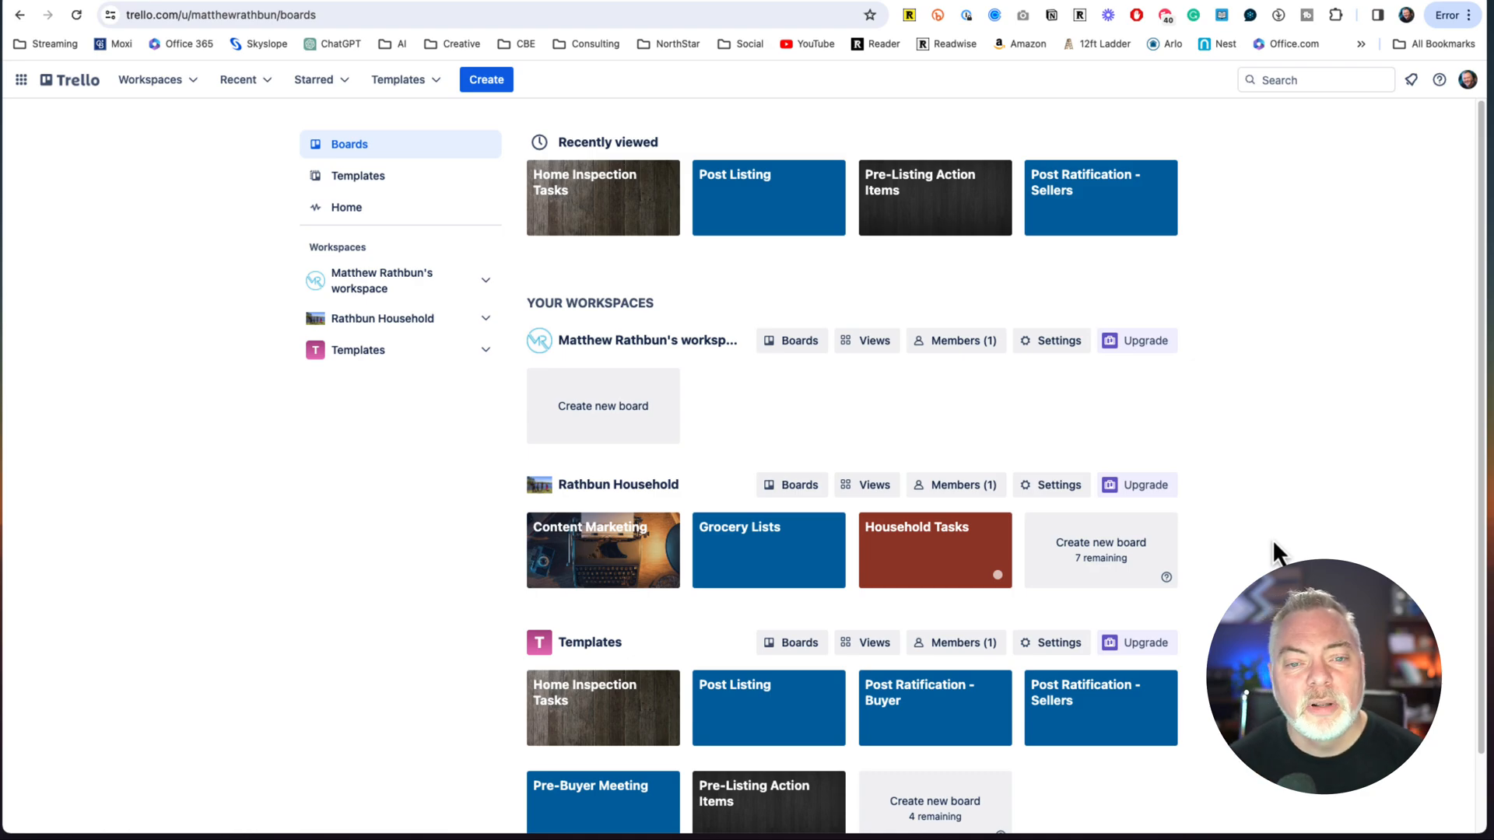
mouse_move(800, 476)
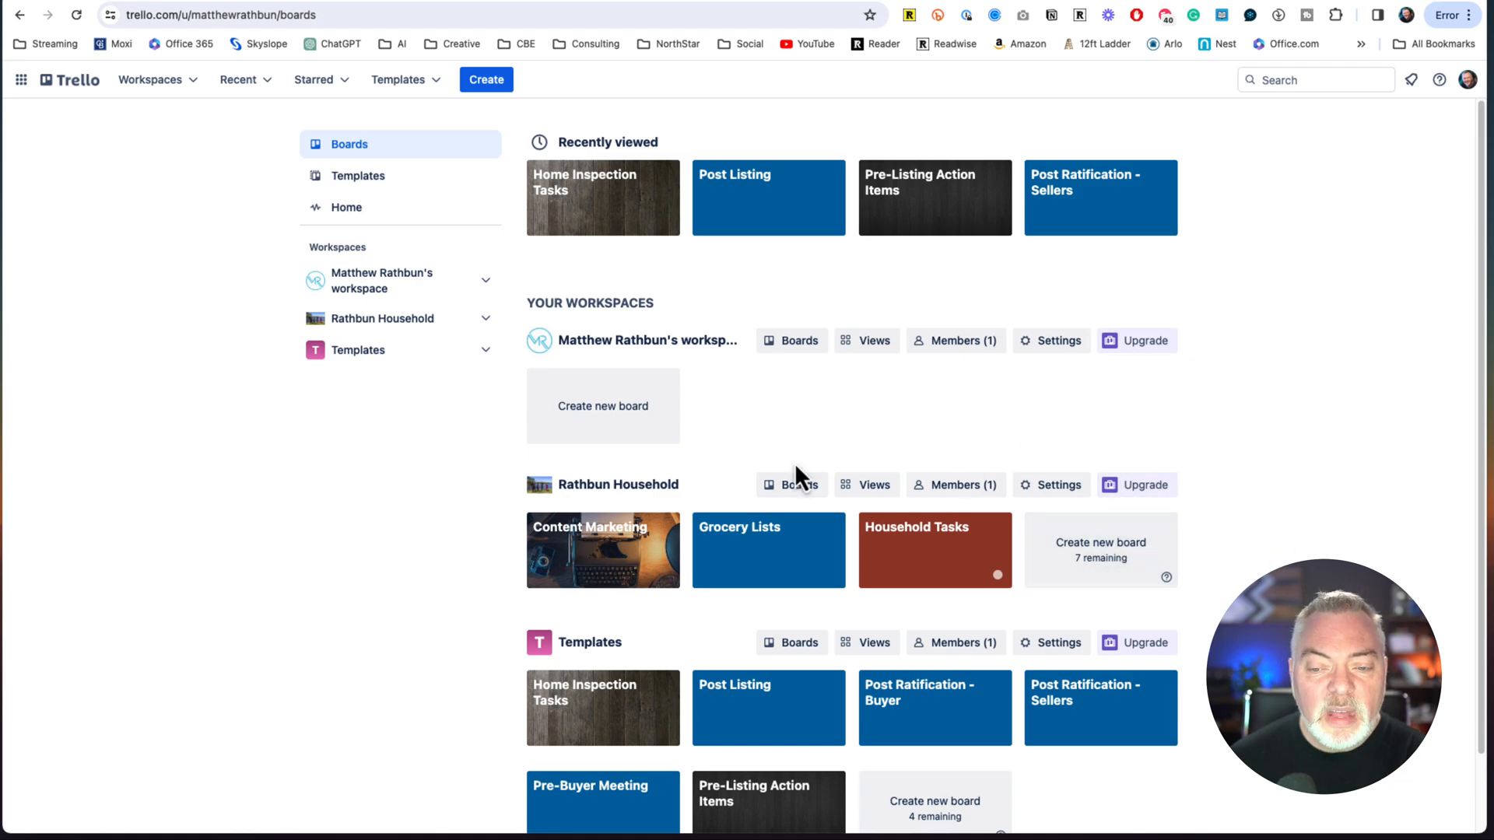
scroll("up", 3)
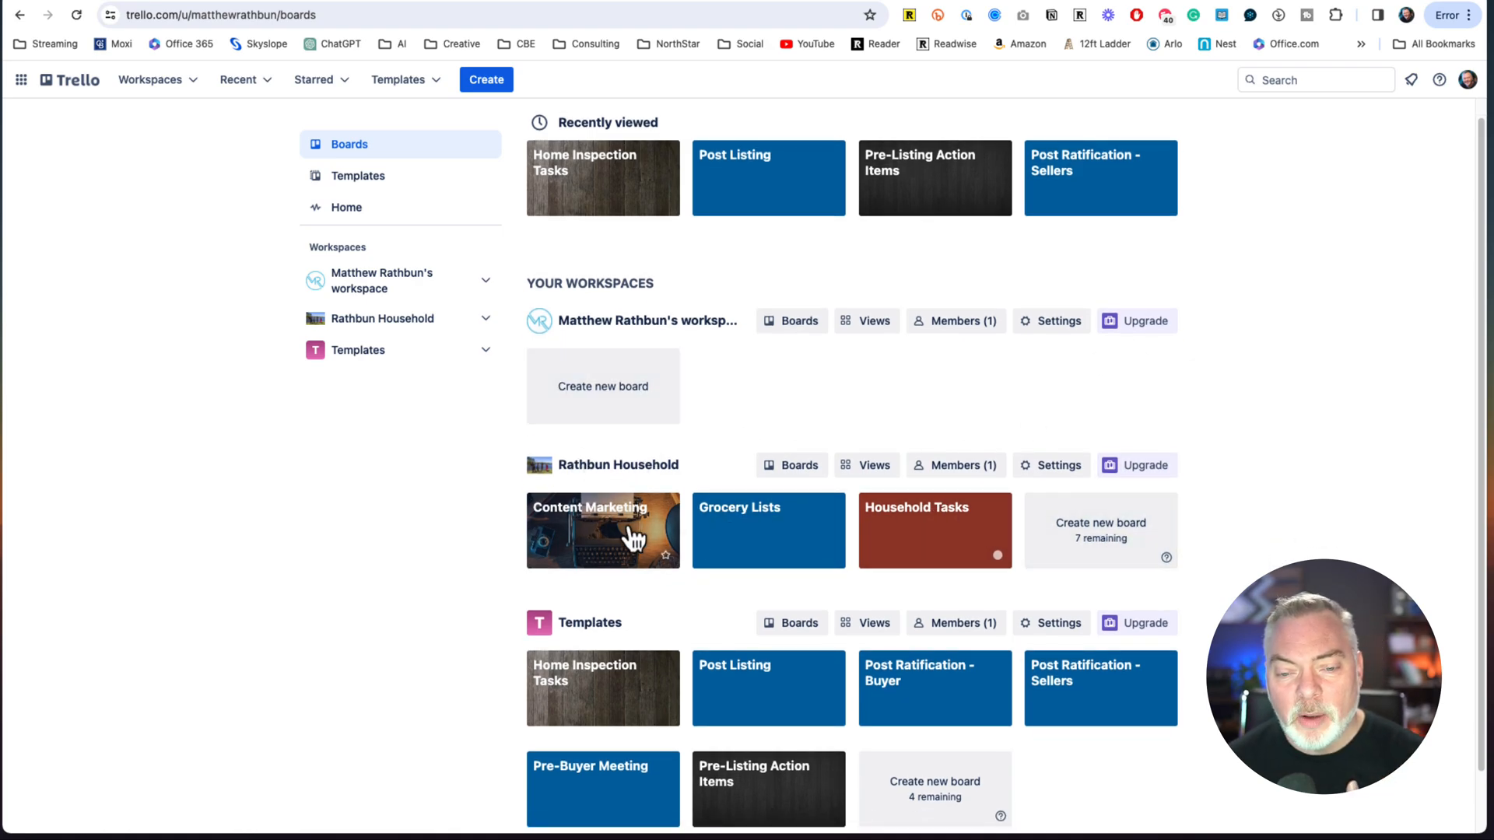
scroll("down", 3)
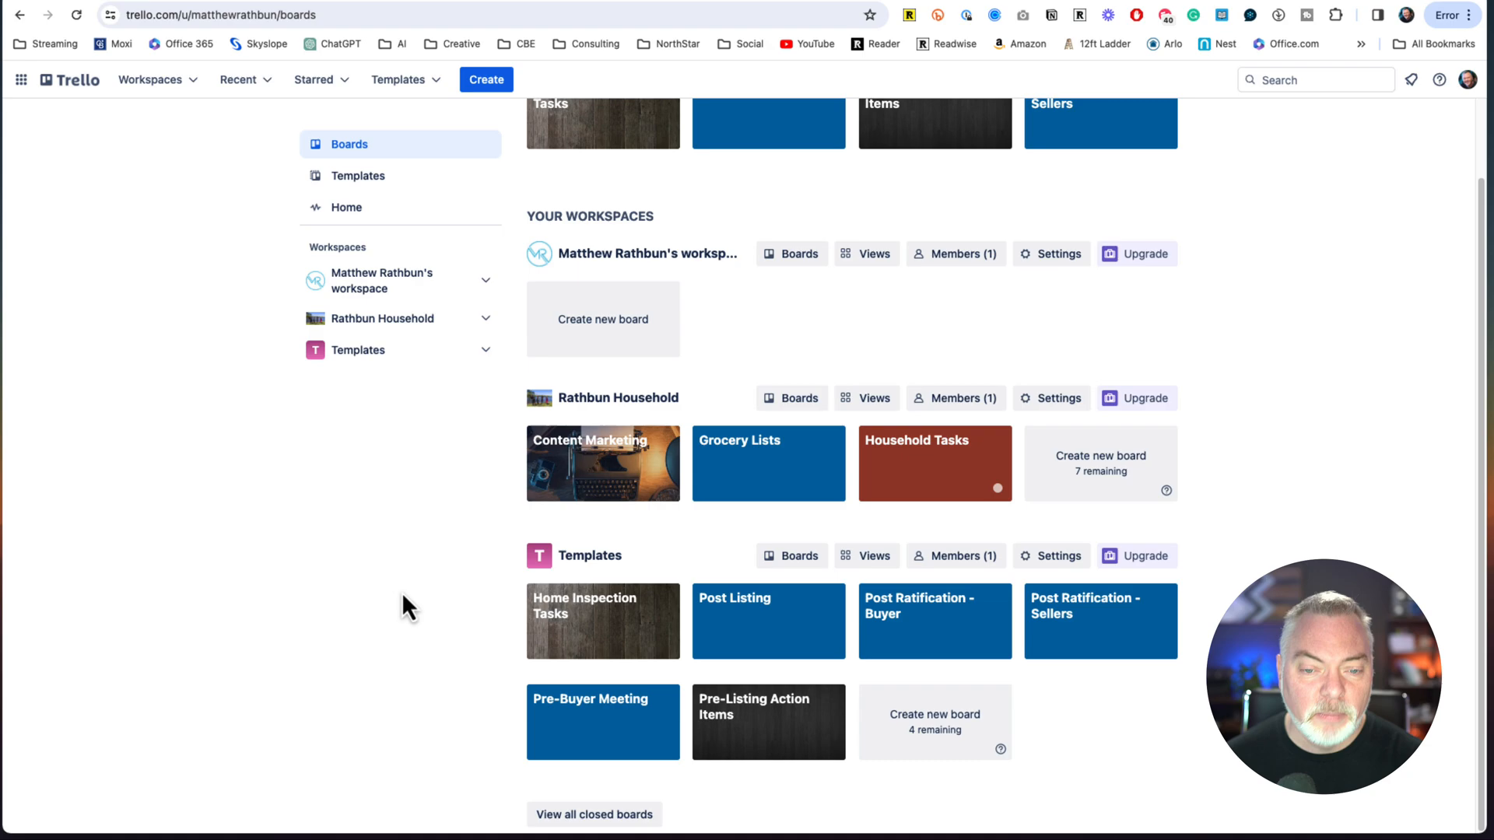
mouse_move(701, 646)
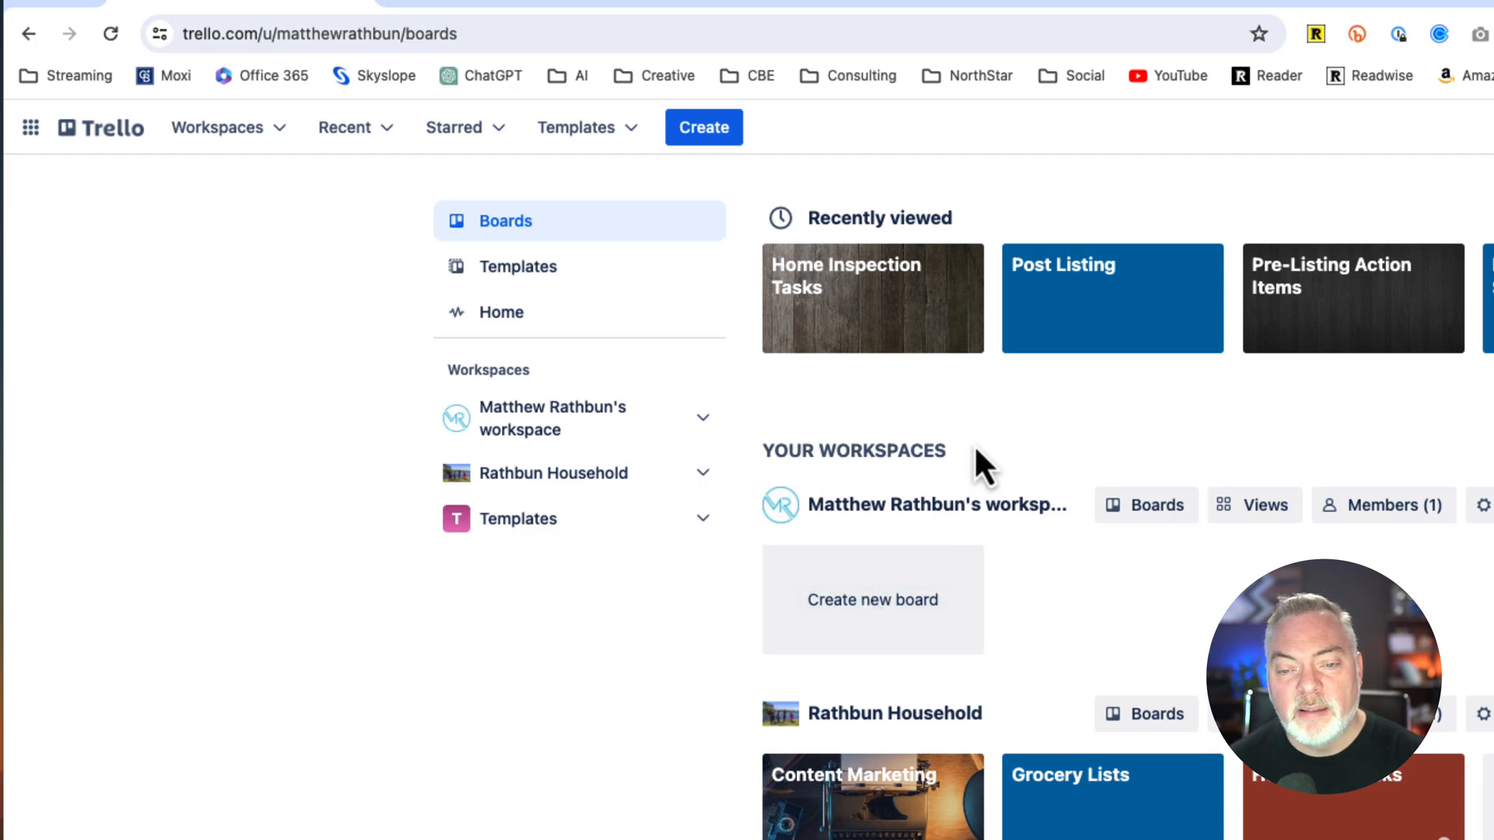
mouse_move(555, 826)
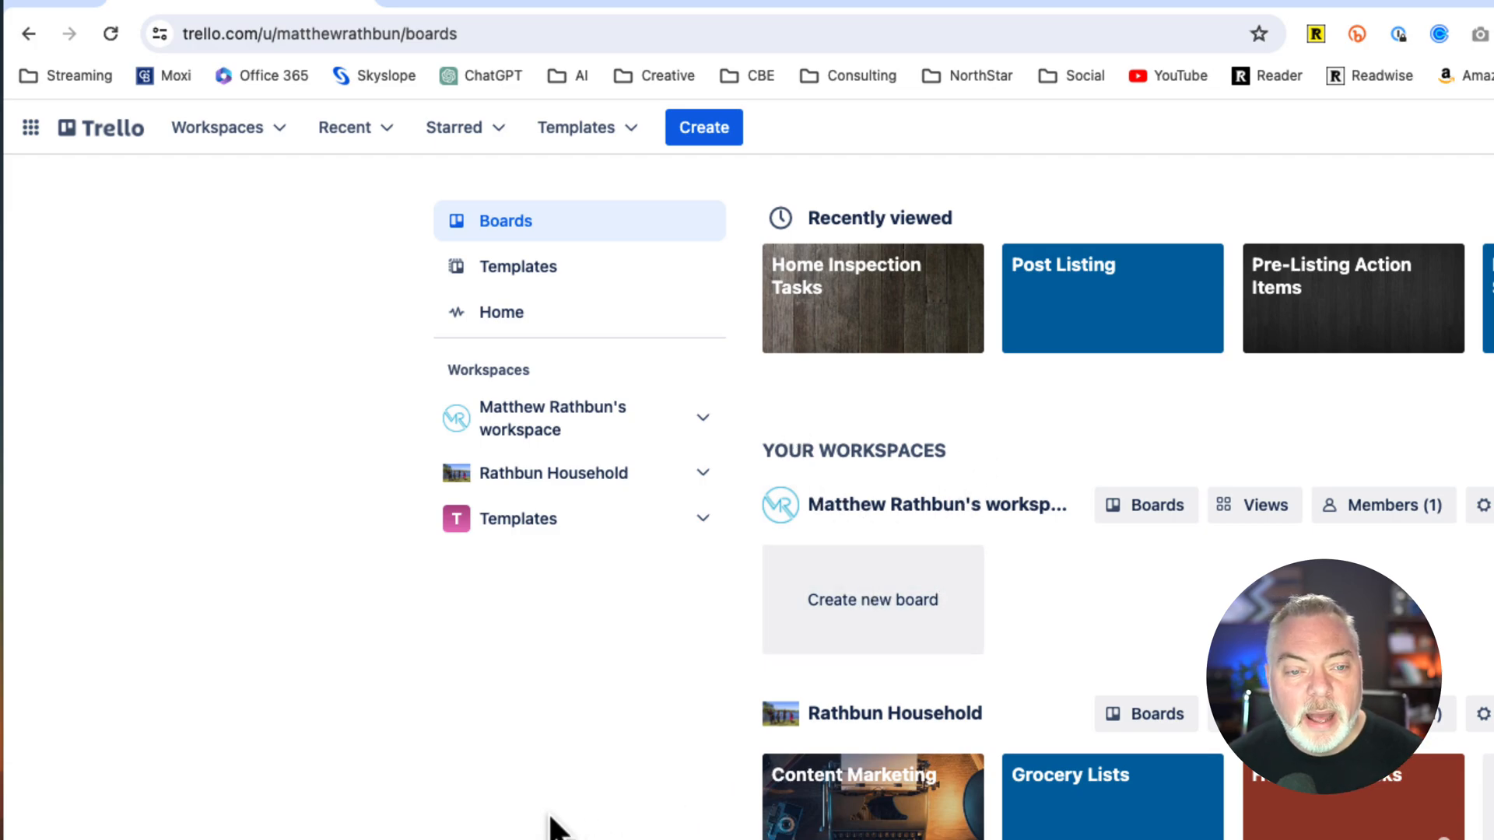
mouse_move(552, 341)
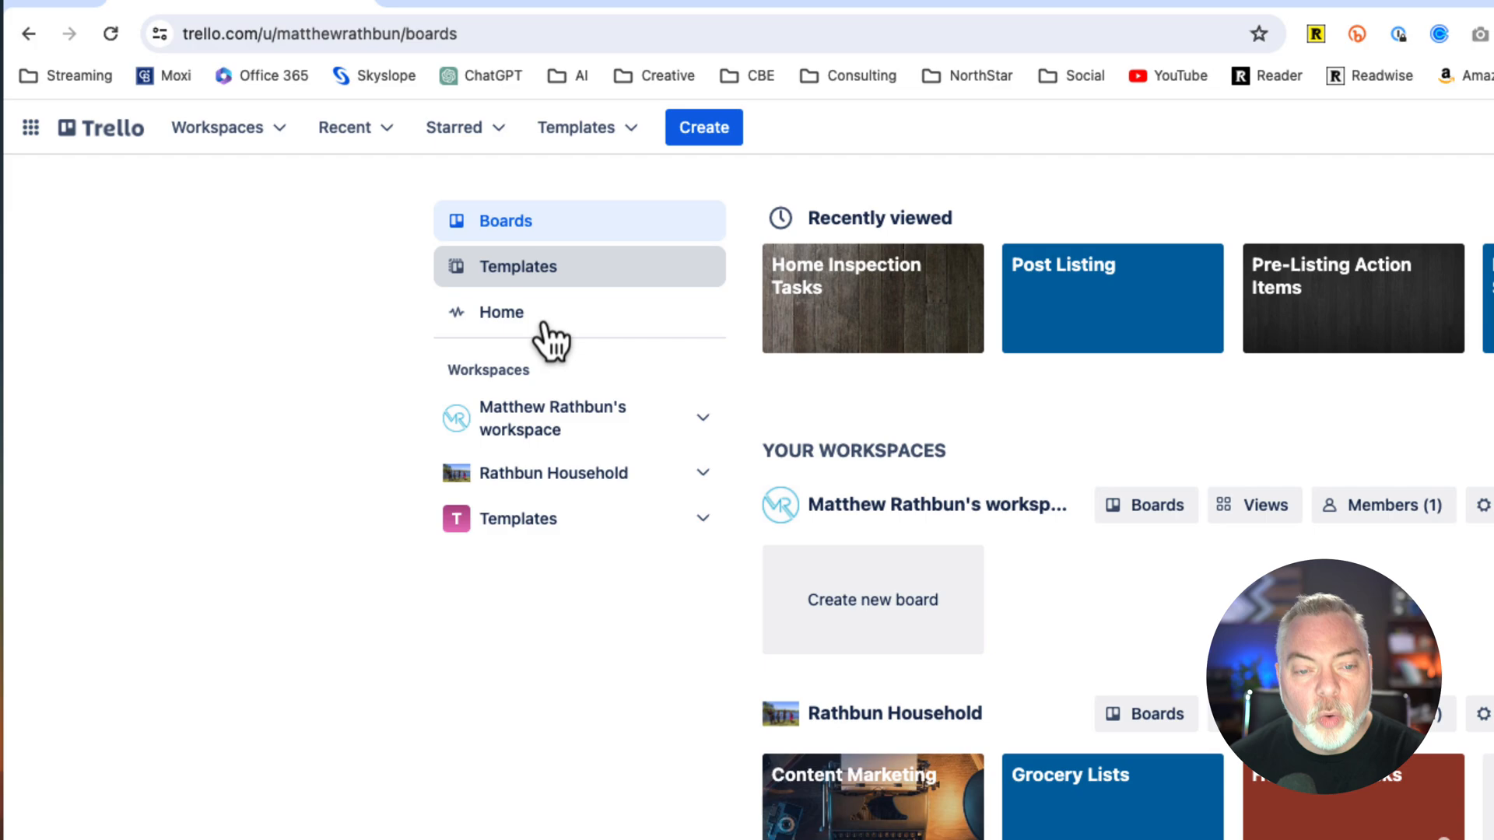
left_click(218, 126)
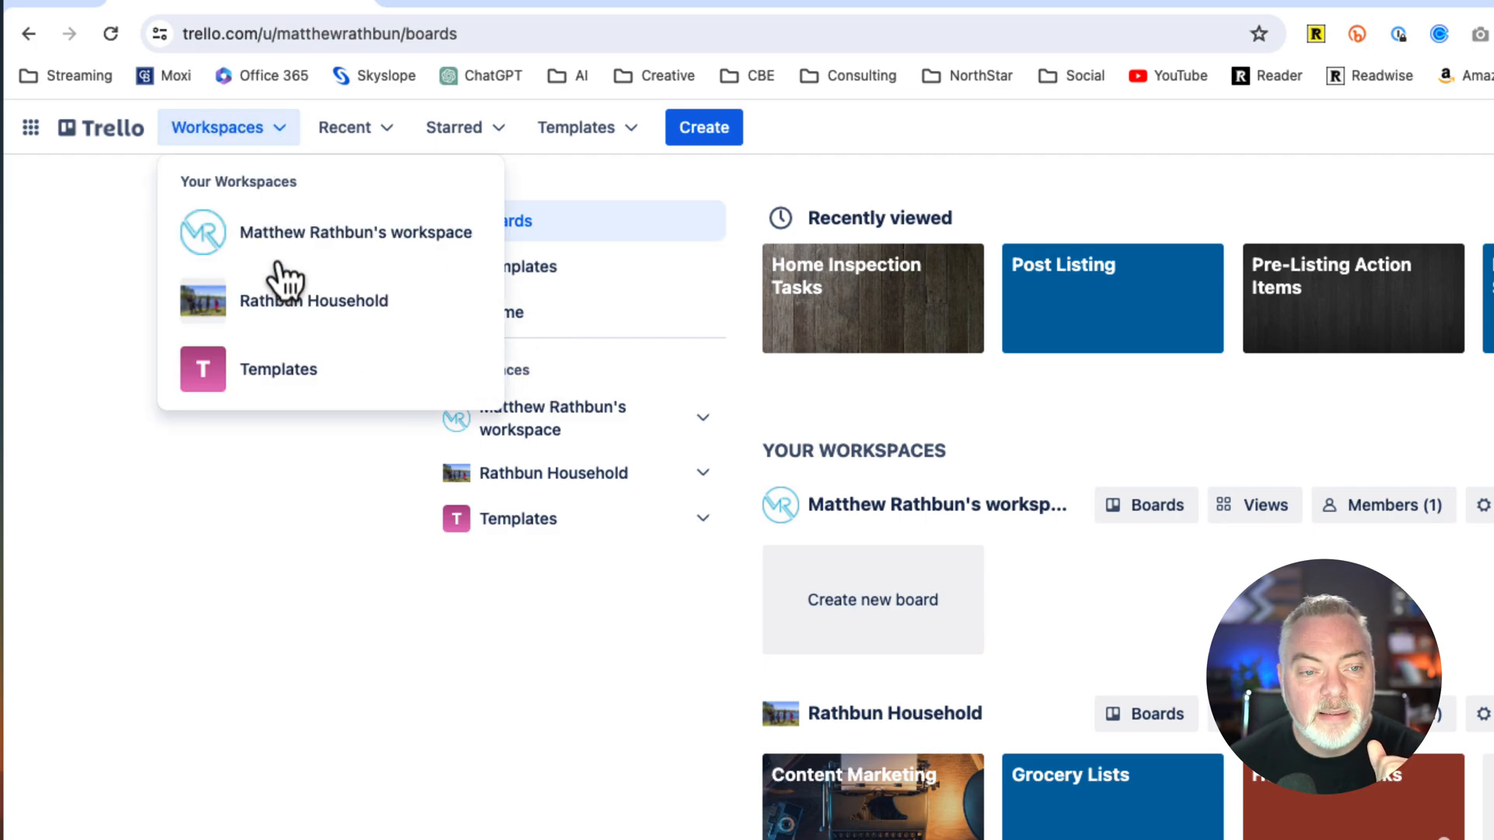
mouse_move(236, 180)
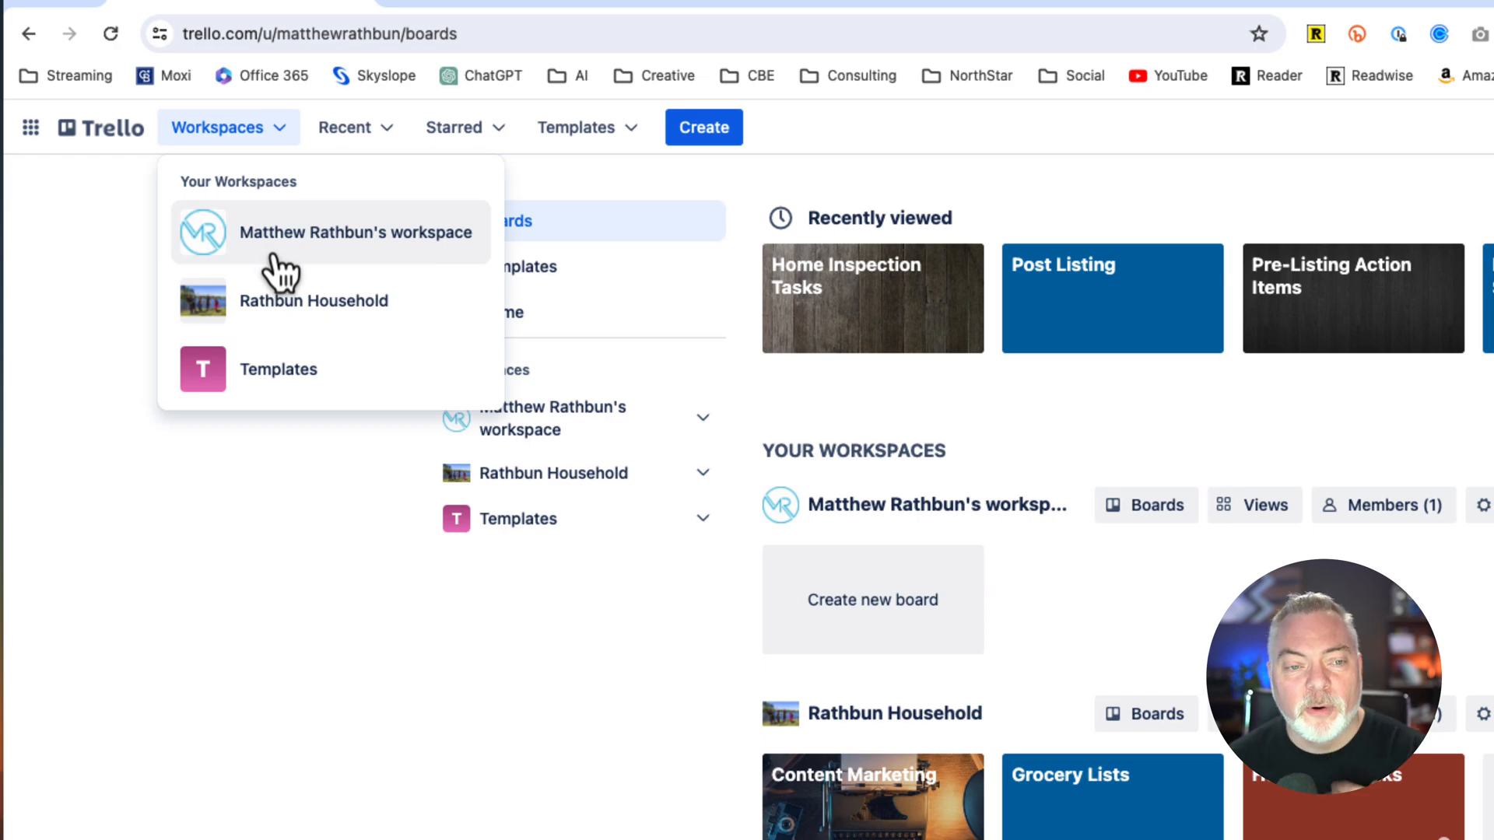
mouse_move(316, 371)
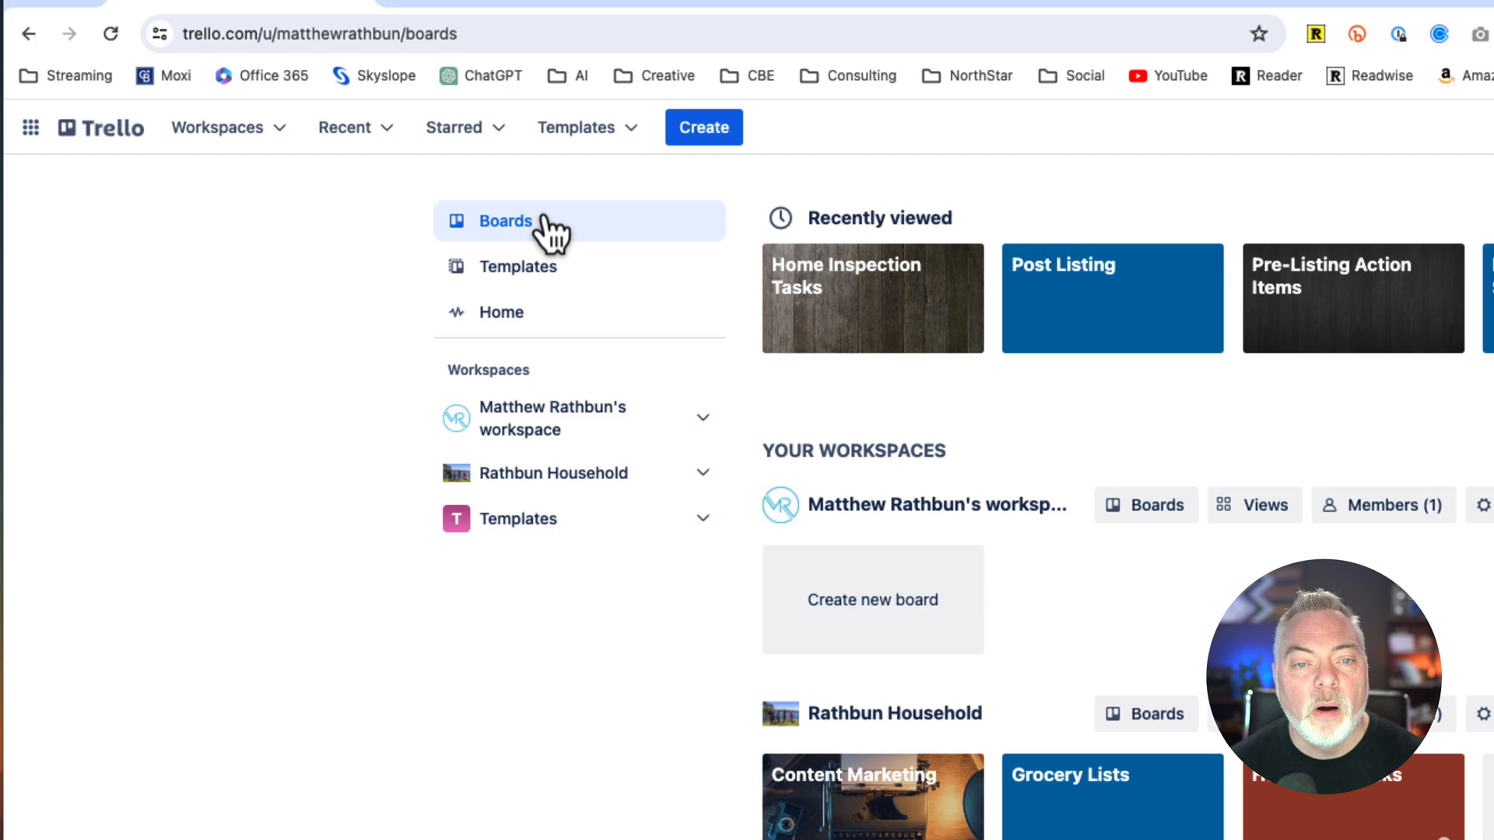
left_click(703, 126)
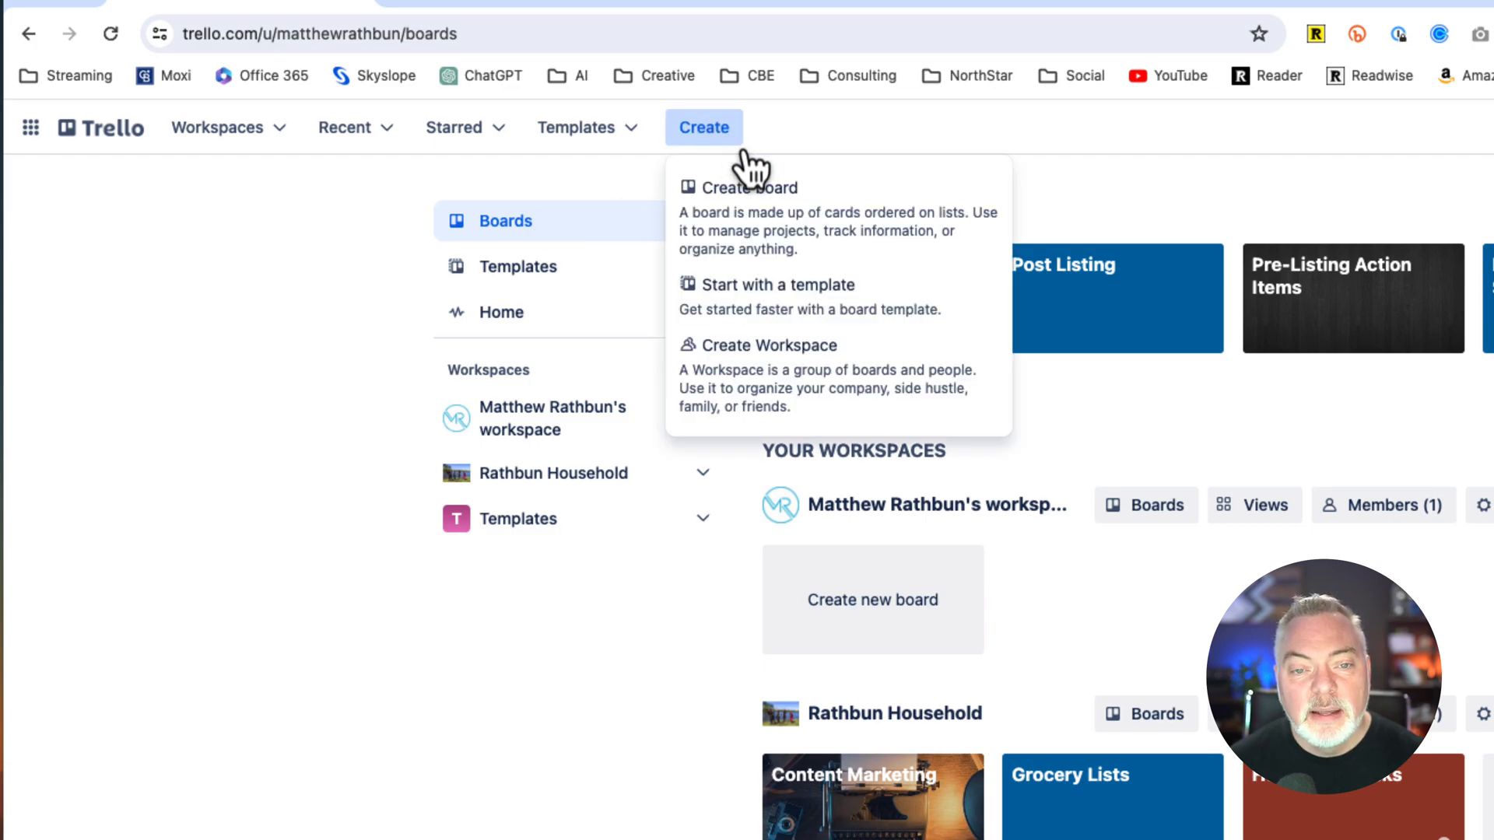
mouse_move(813, 395)
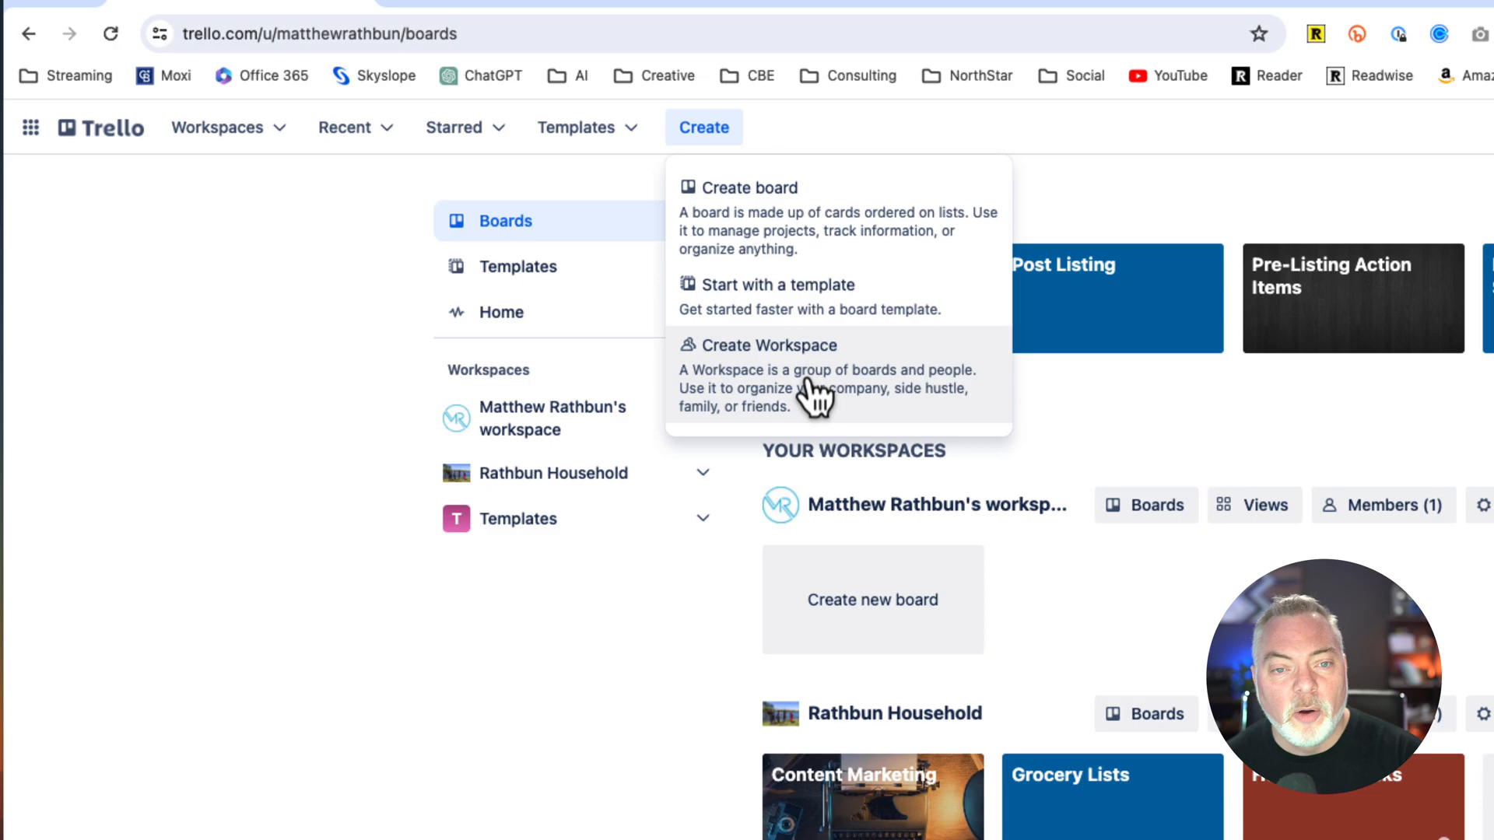
left_click(460, 700)
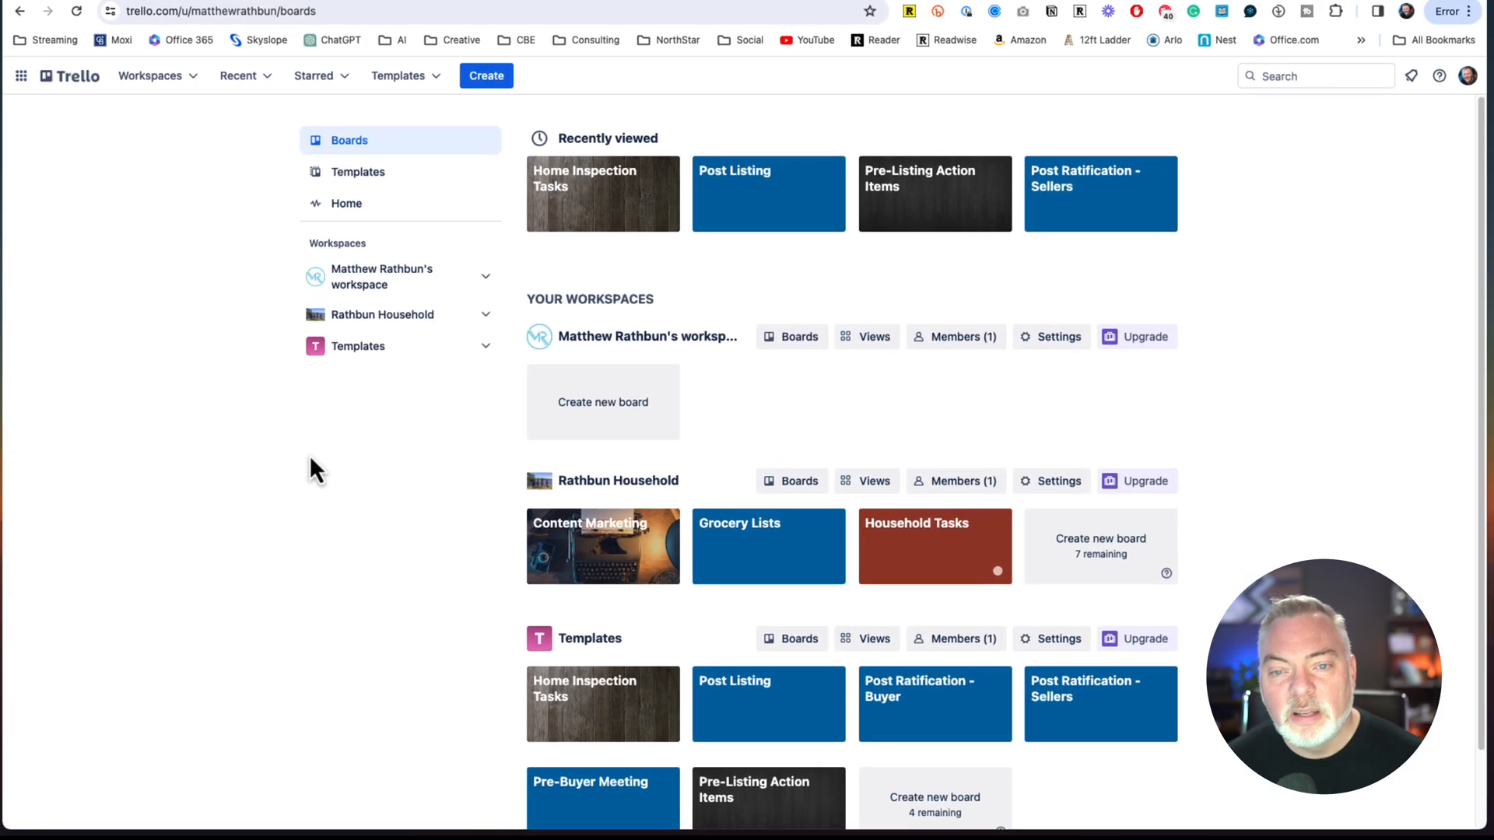
scroll("down", 3)
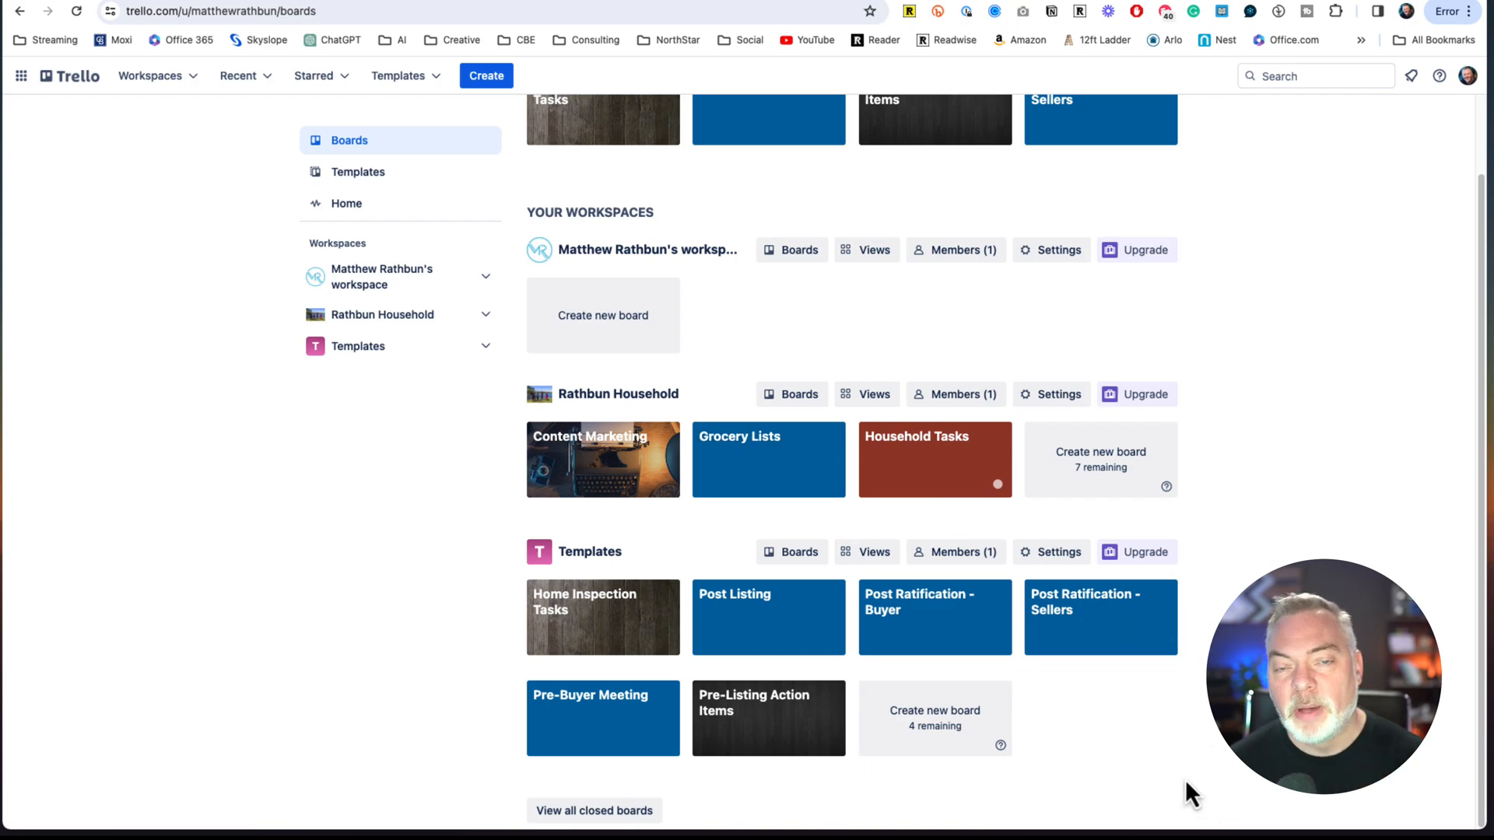
mouse_move(1172, 788)
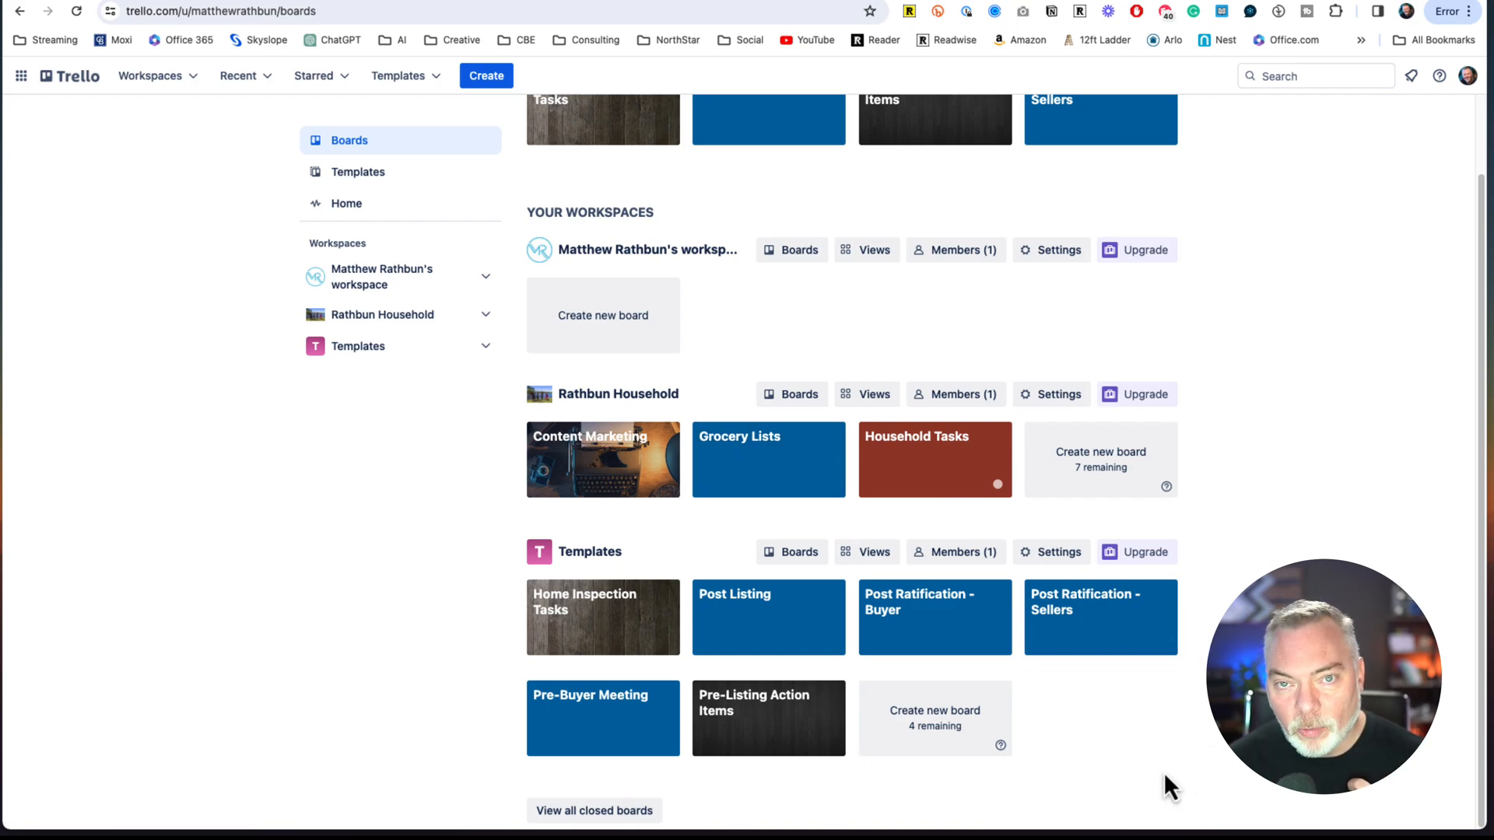
mouse_move(1119, 759)
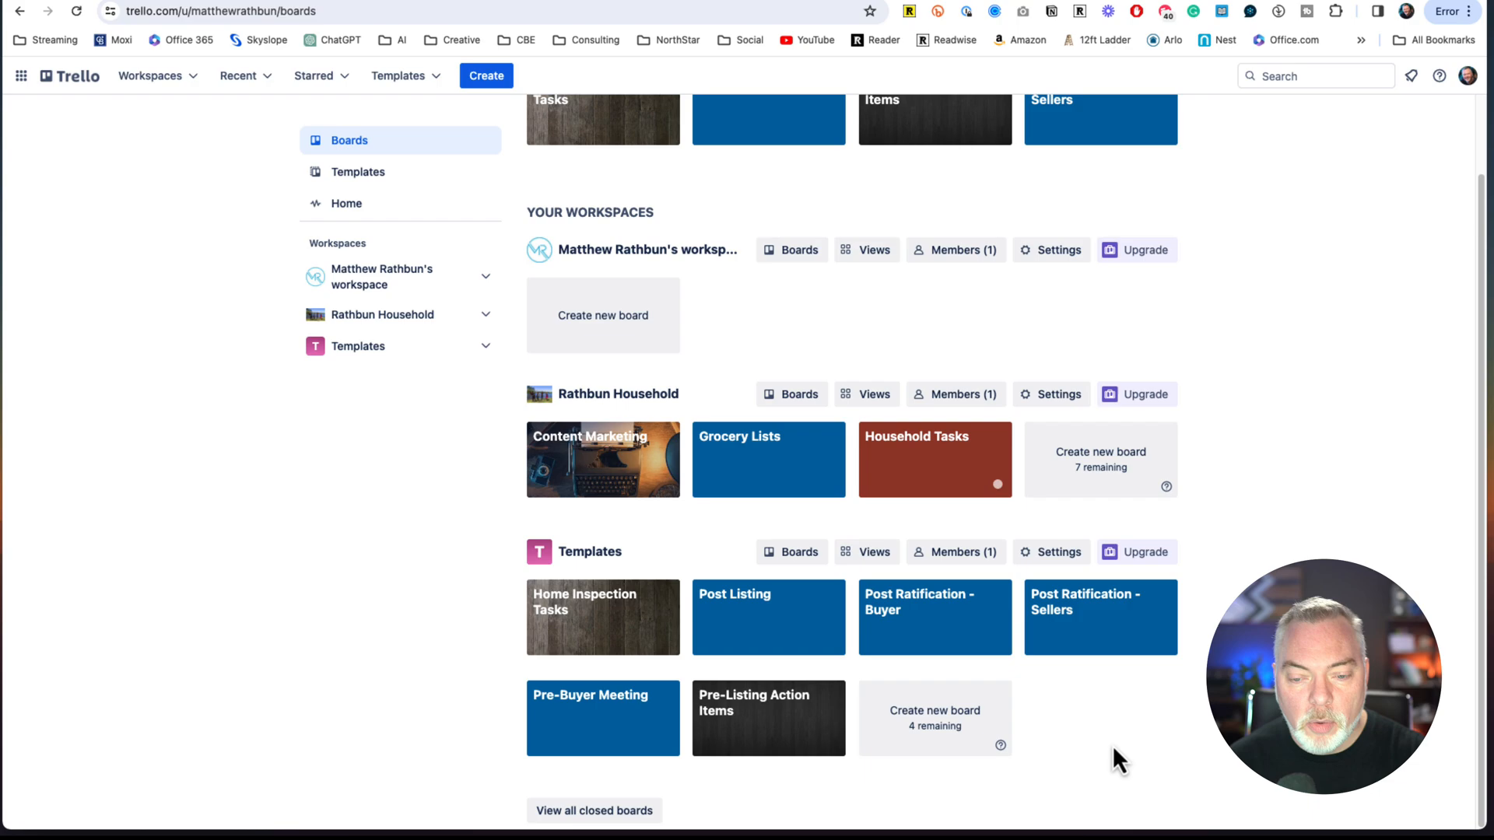
mouse_move(602, 619)
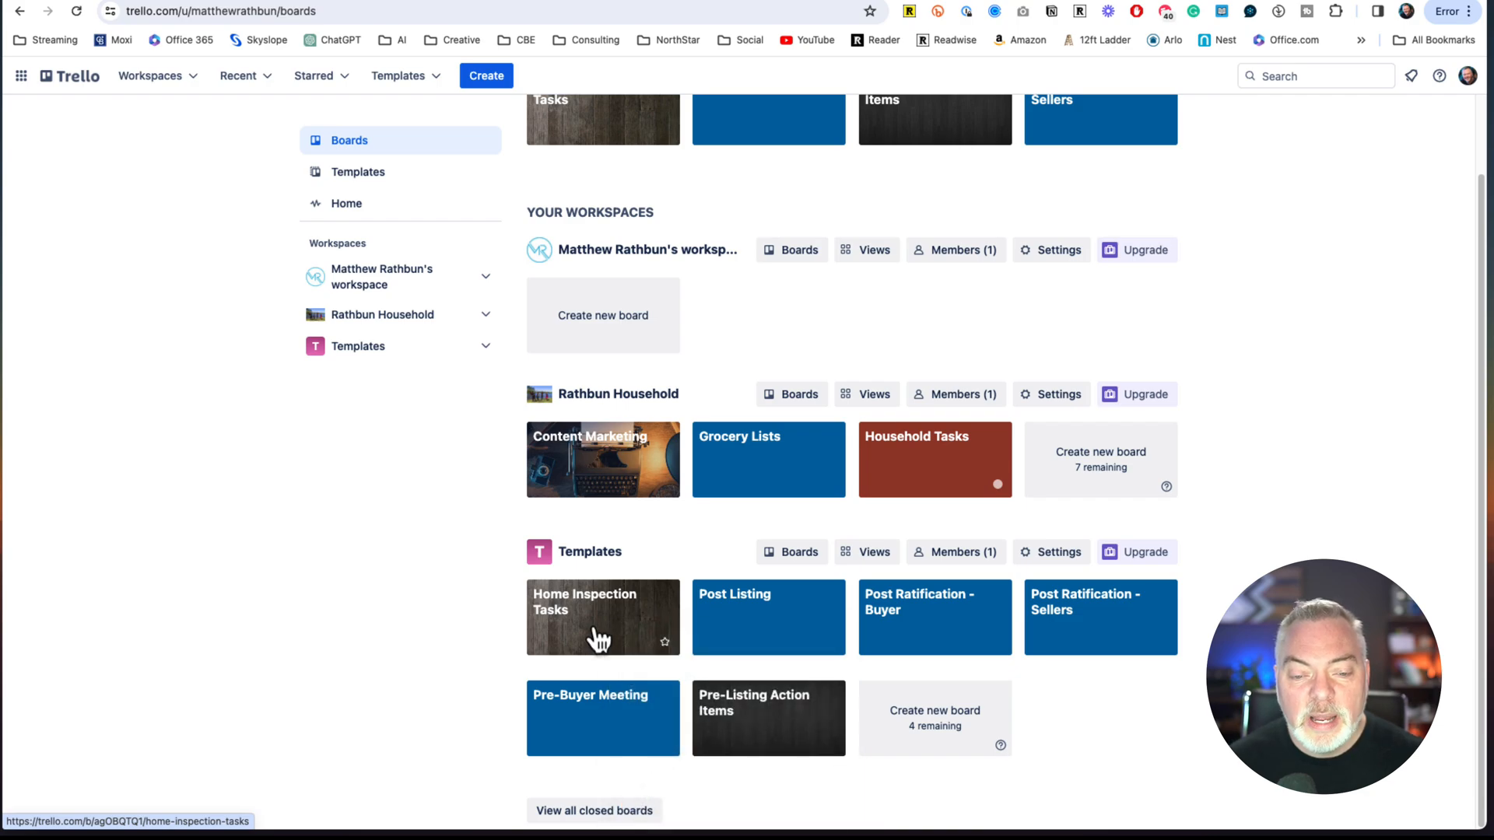
- Open the Home Inspection Tasks board from the Templates workspace
left_click(602, 617)
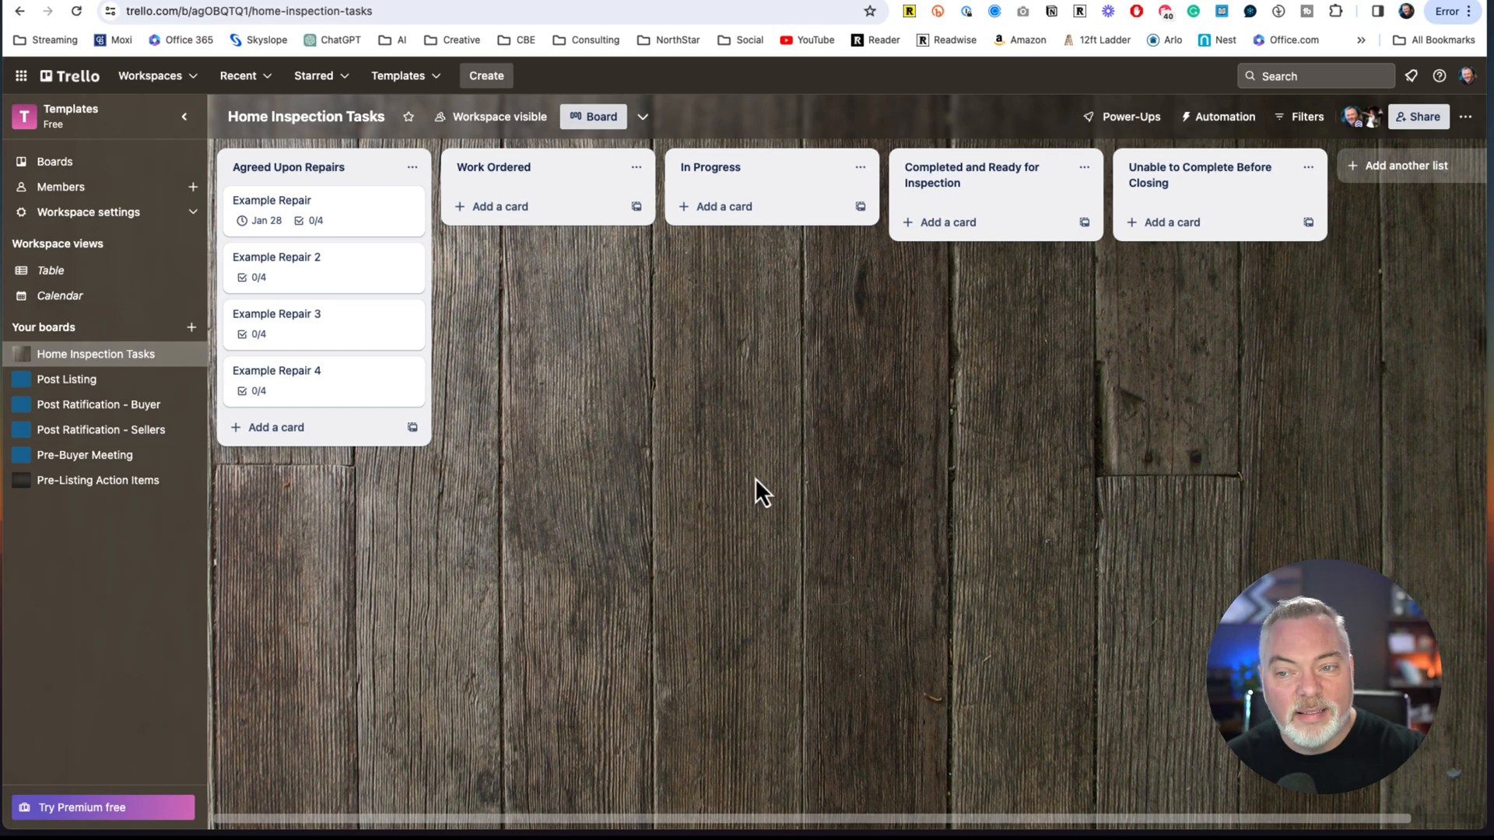
mouse_move(1386, 286)
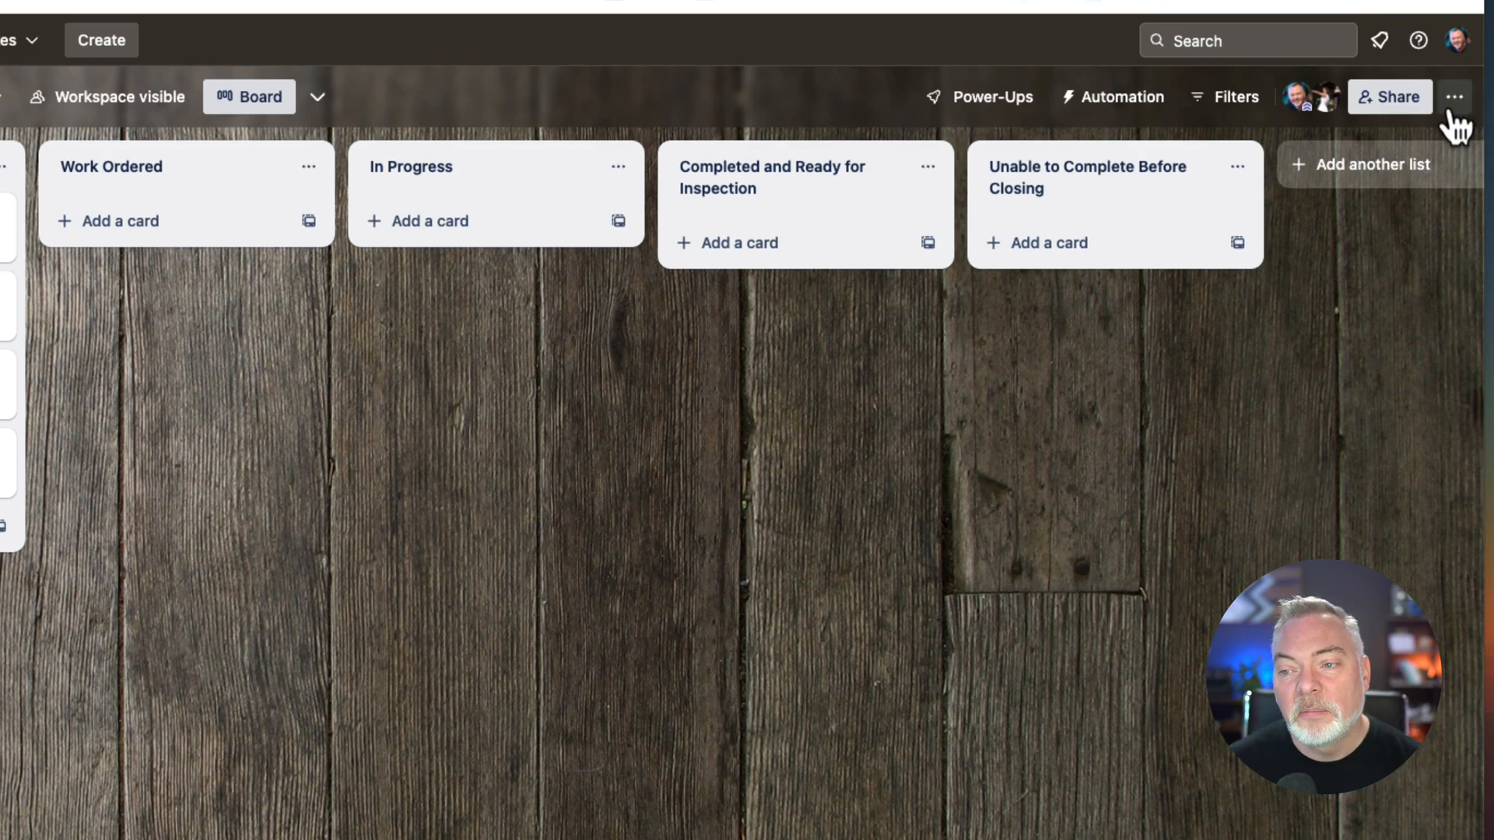
- Start copying the board and target the personal workspace for the copy
left_click(1455, 96)
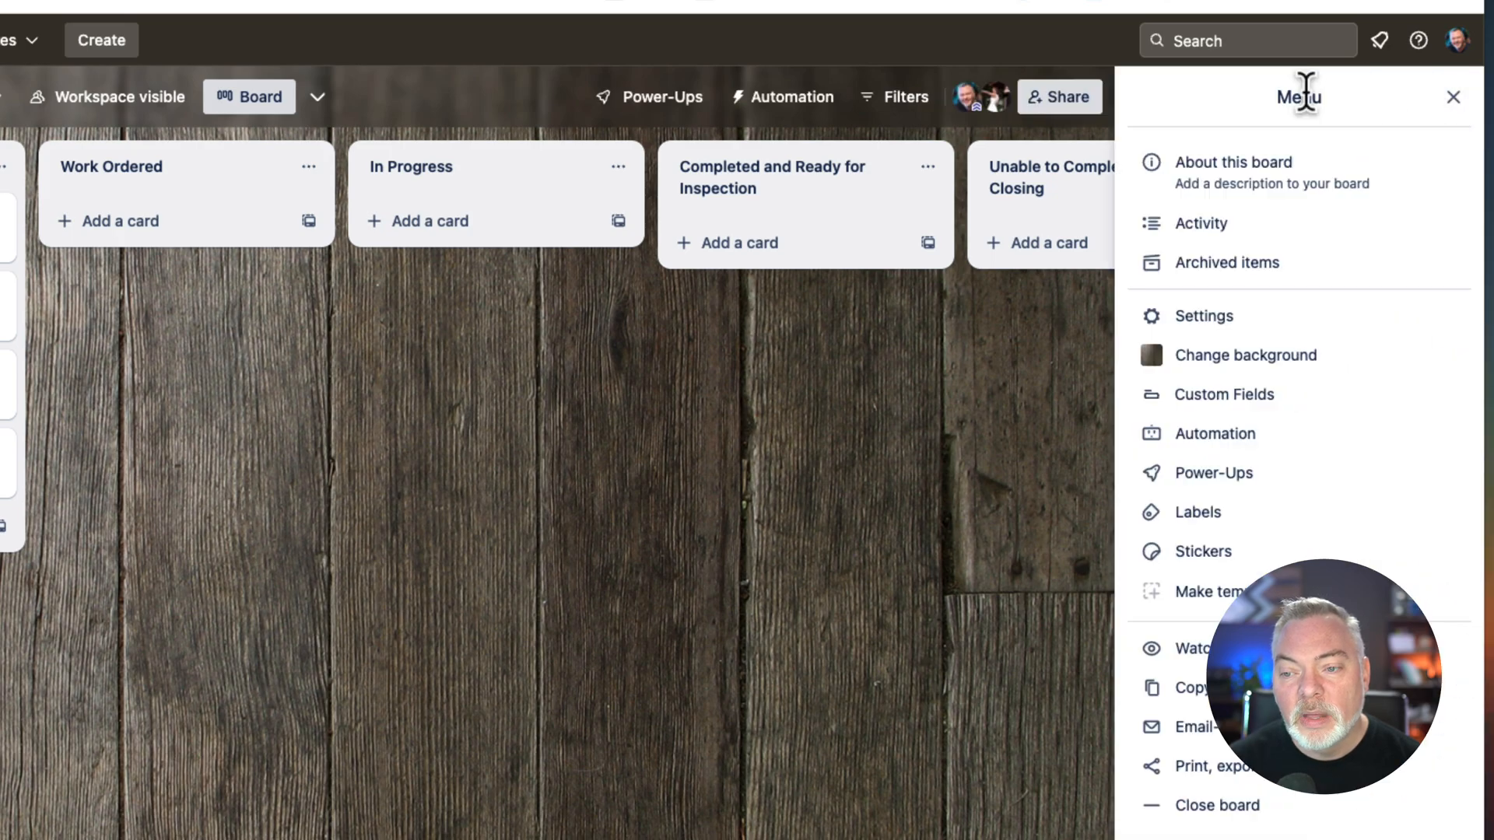
left_click(1216, 686)
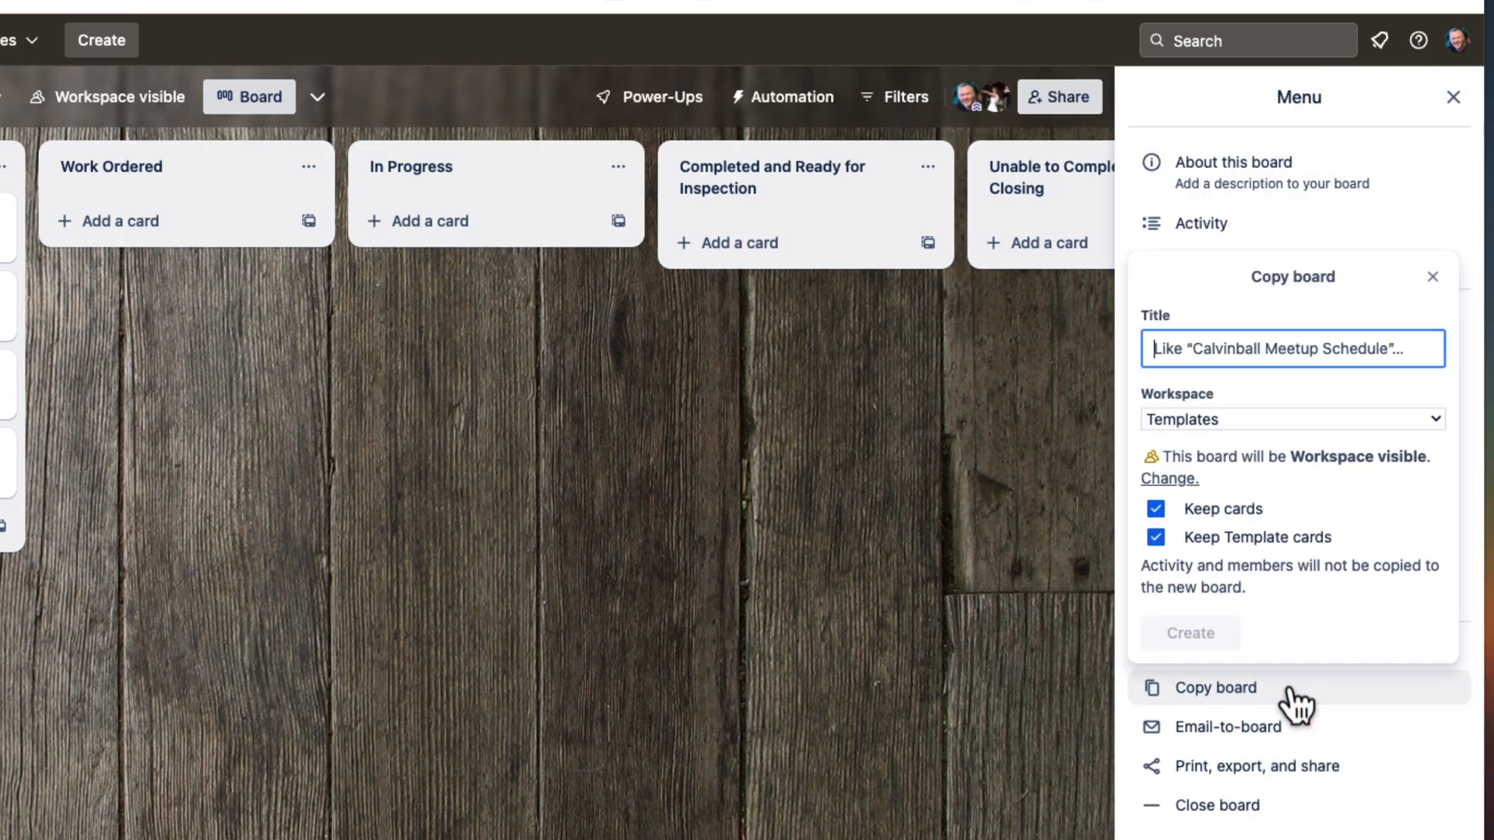
left_click(1291, 419)
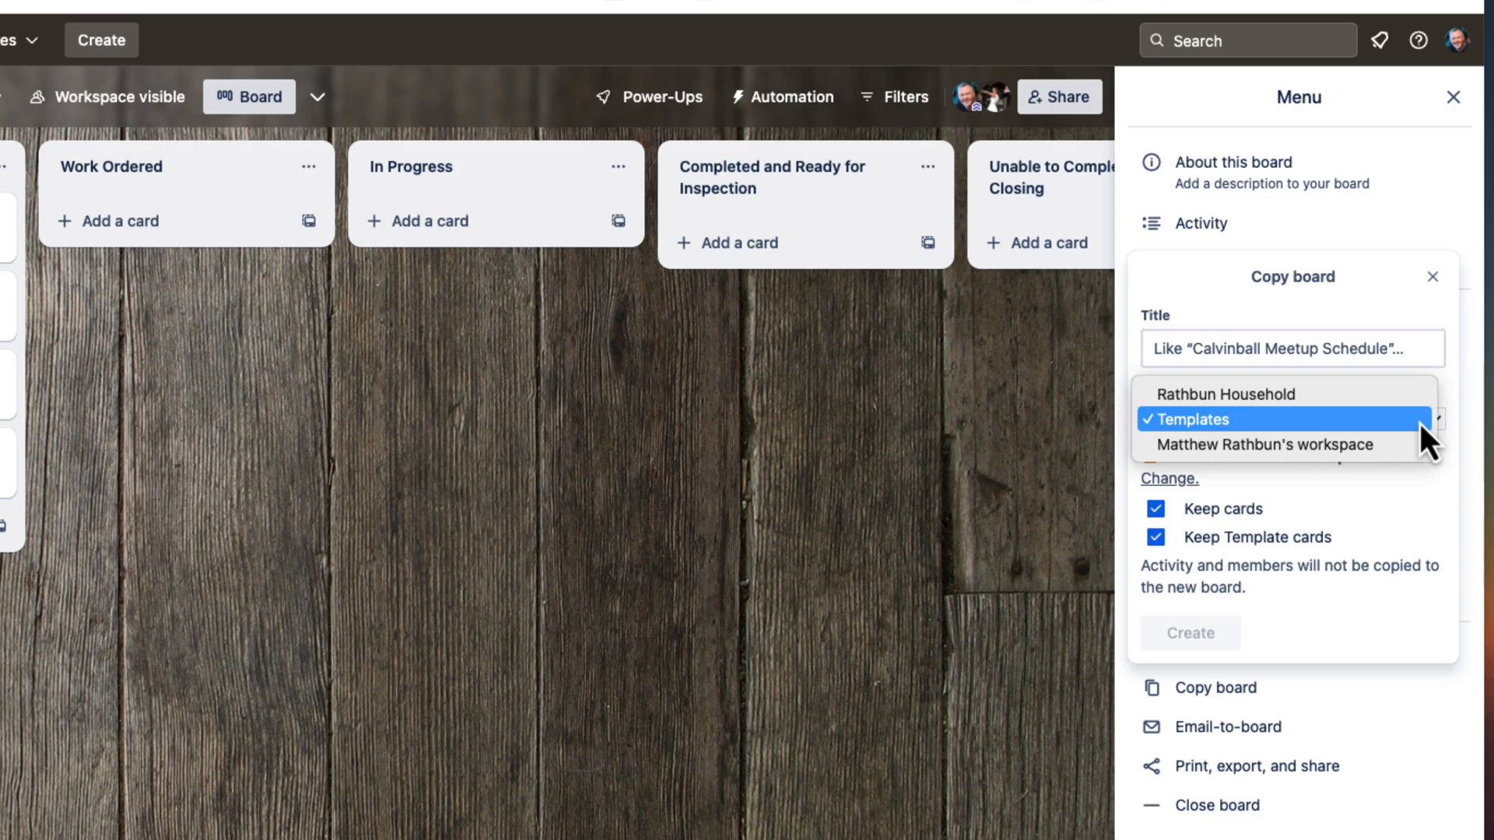
left_click(1263, 443)
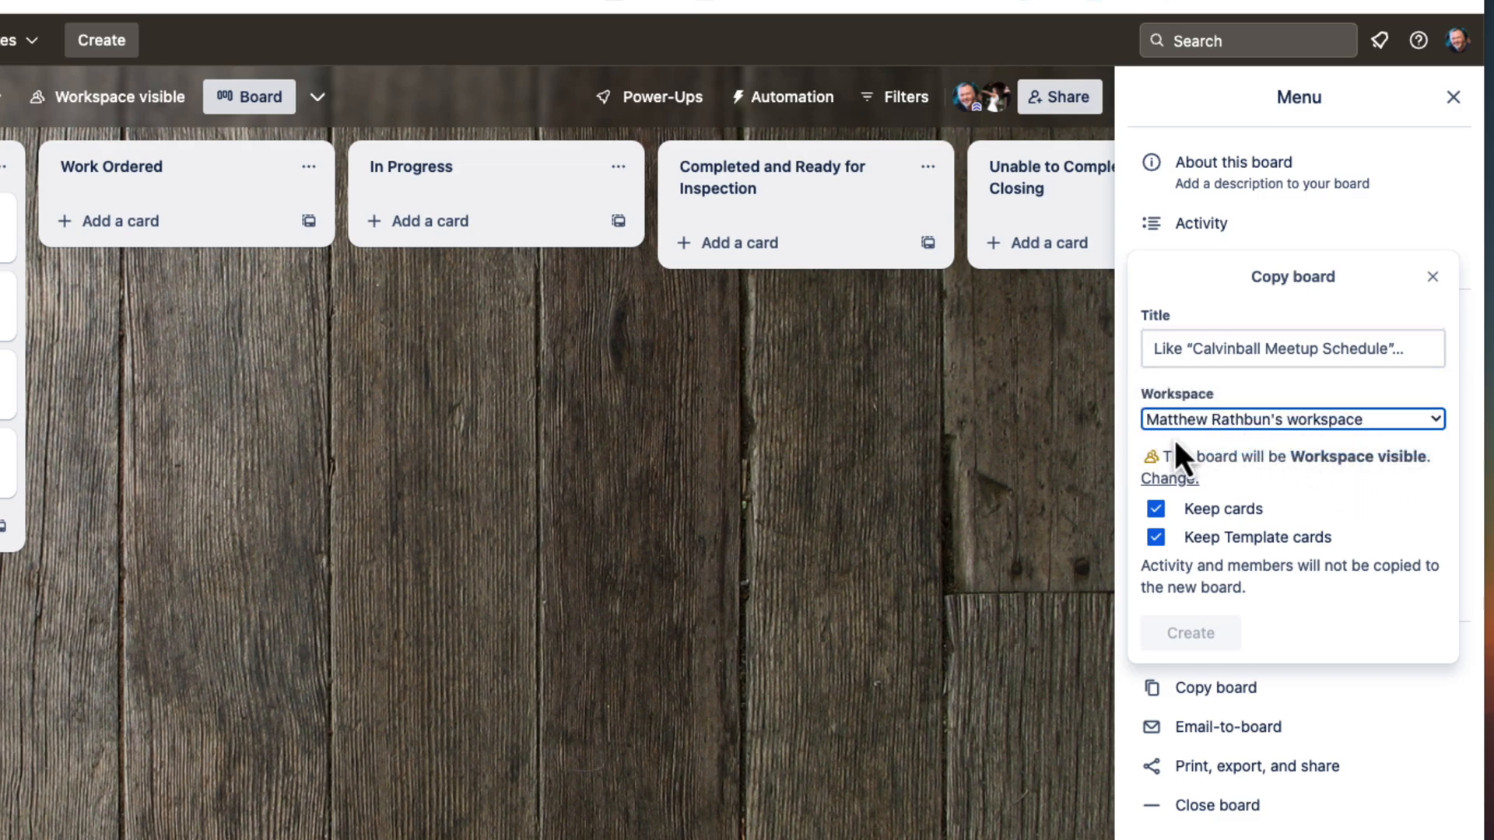
mouse_move(1357, 537)
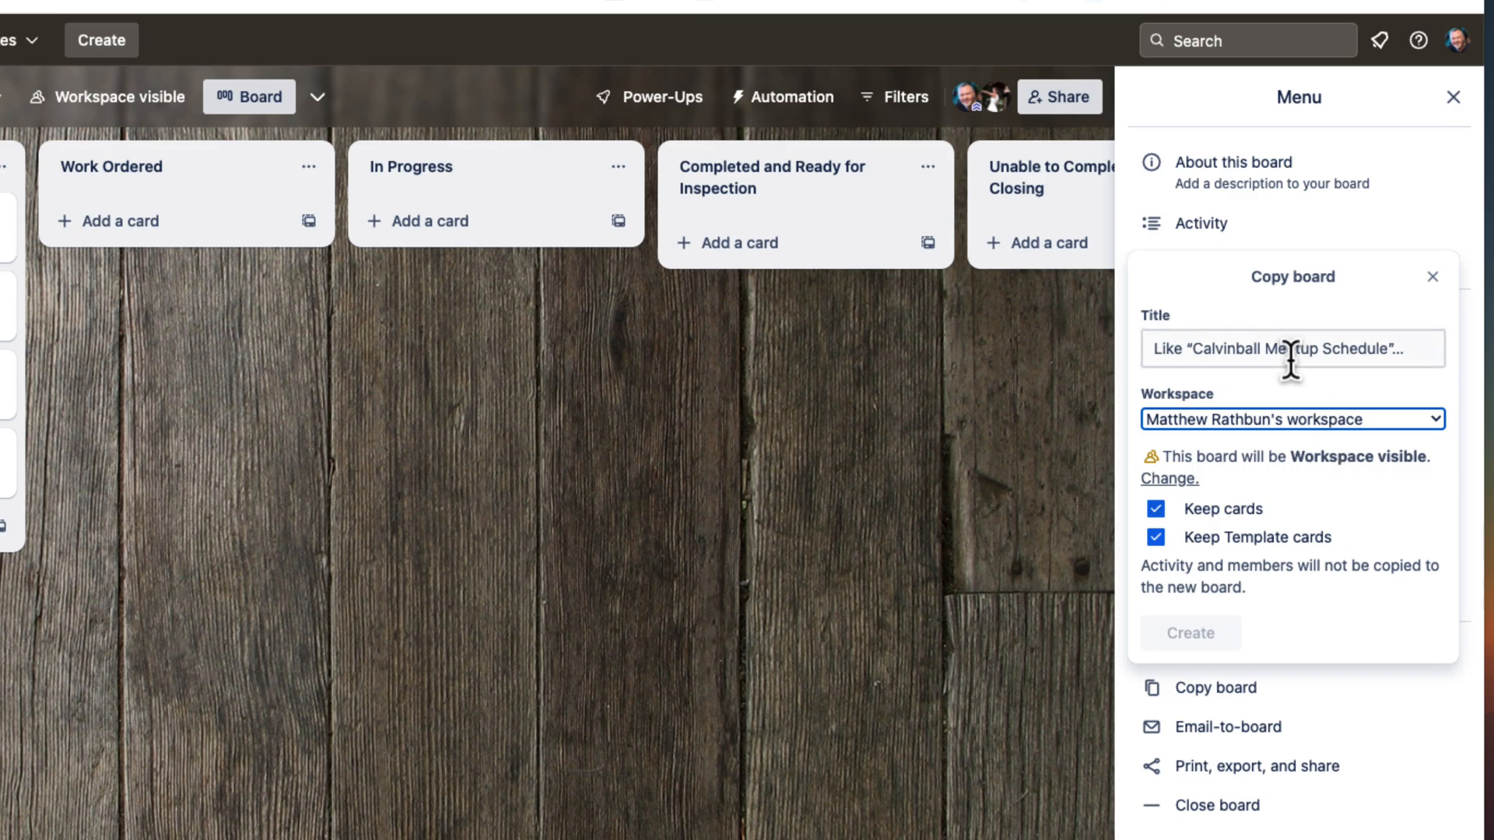
- Title the copy 'Smiths - Home Inspection Board' and create it
left_click(1291, 347)
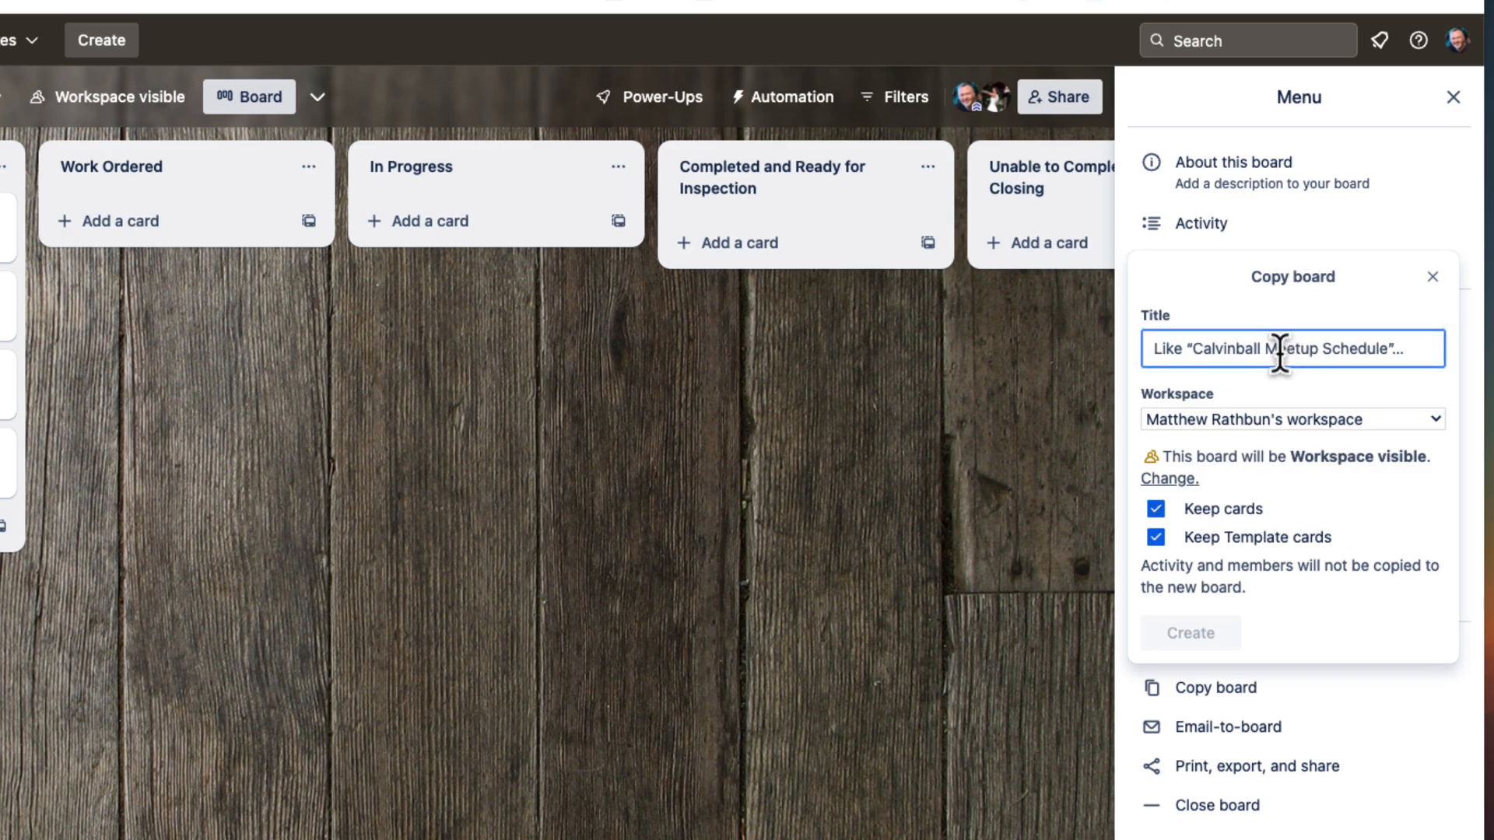
type("Smi")
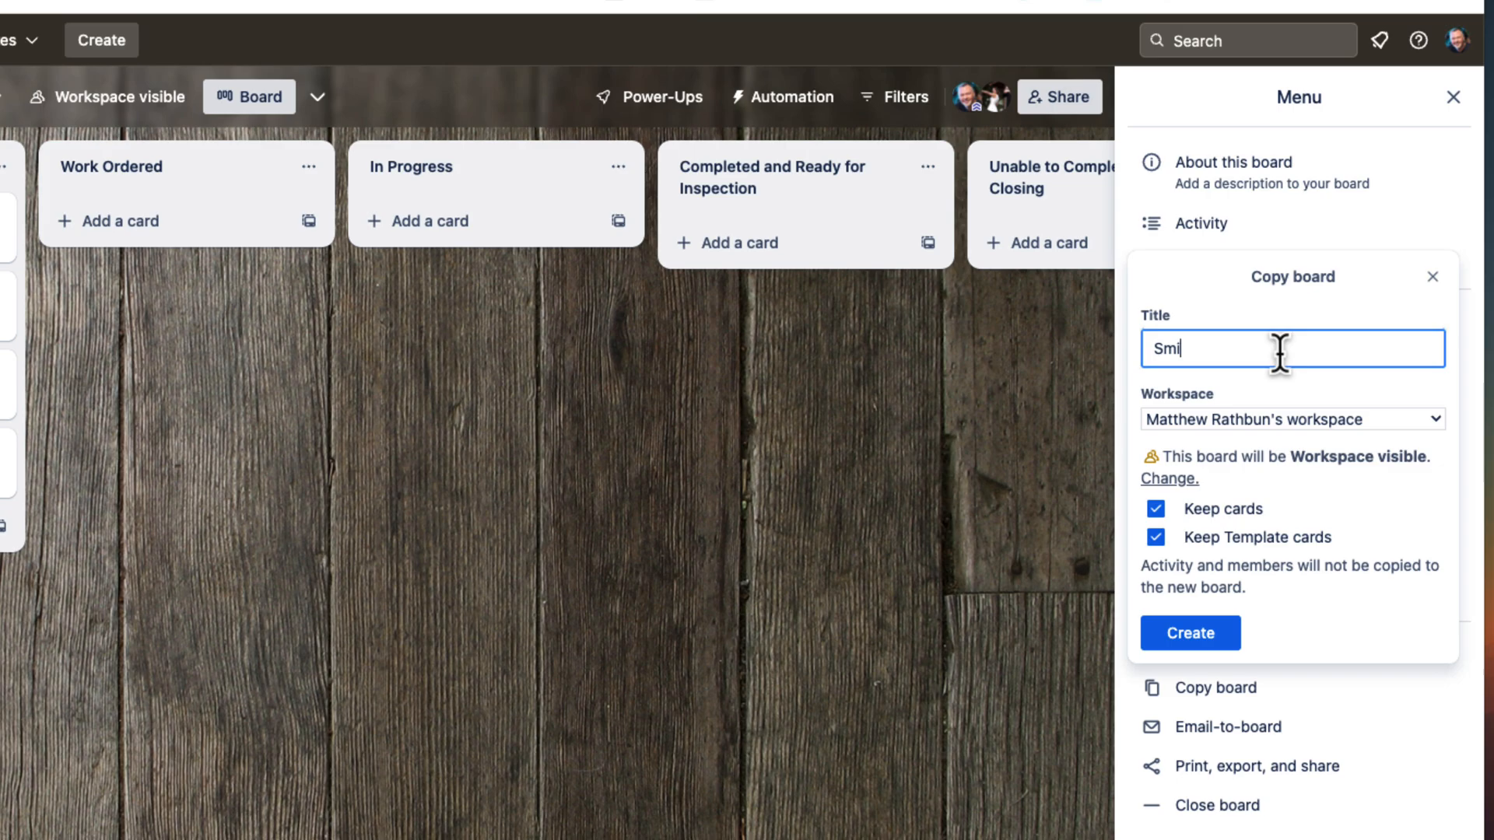
type("ths")
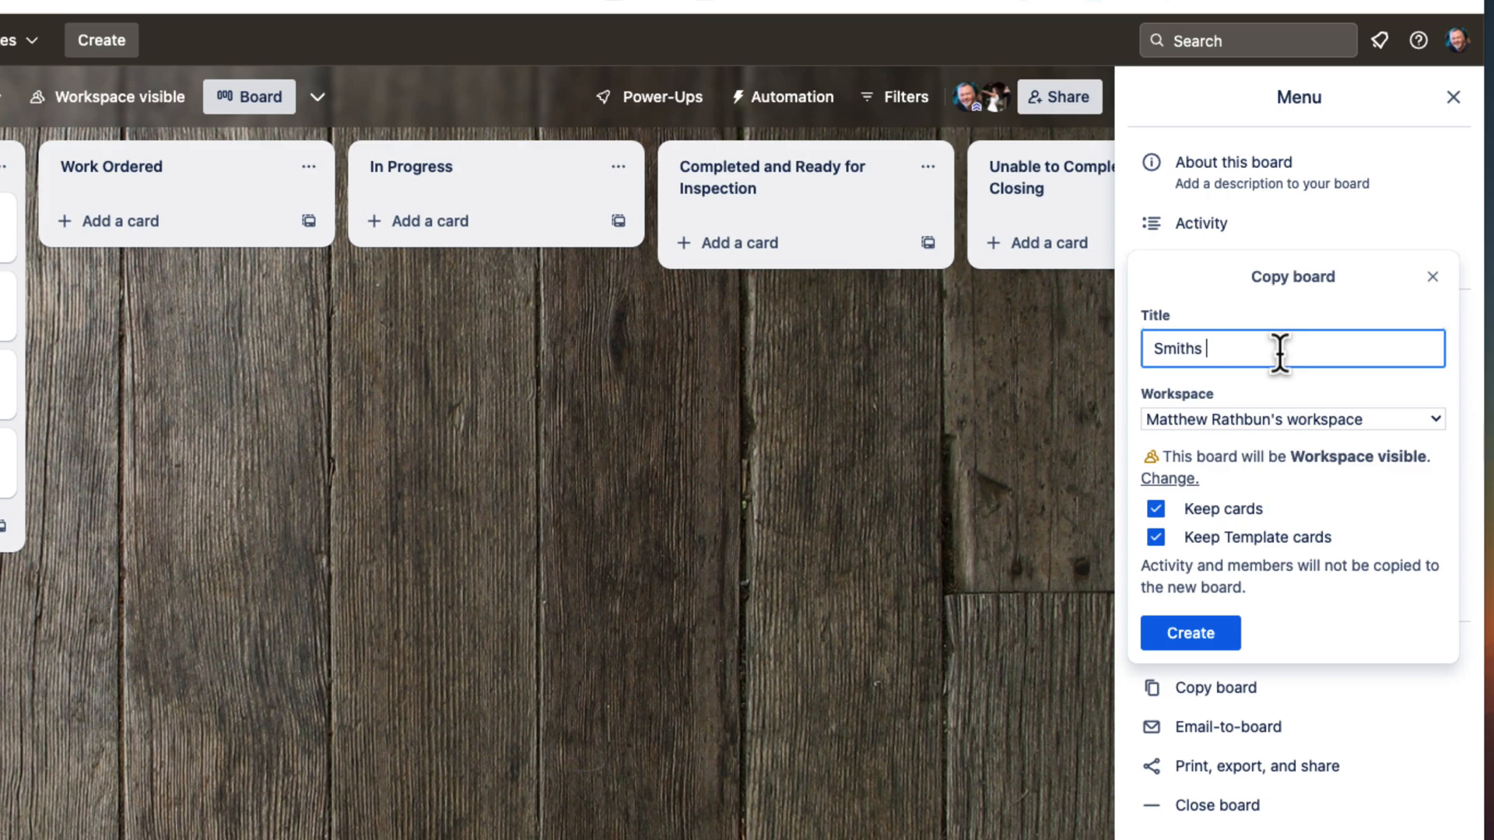
type("- Home Inspection")
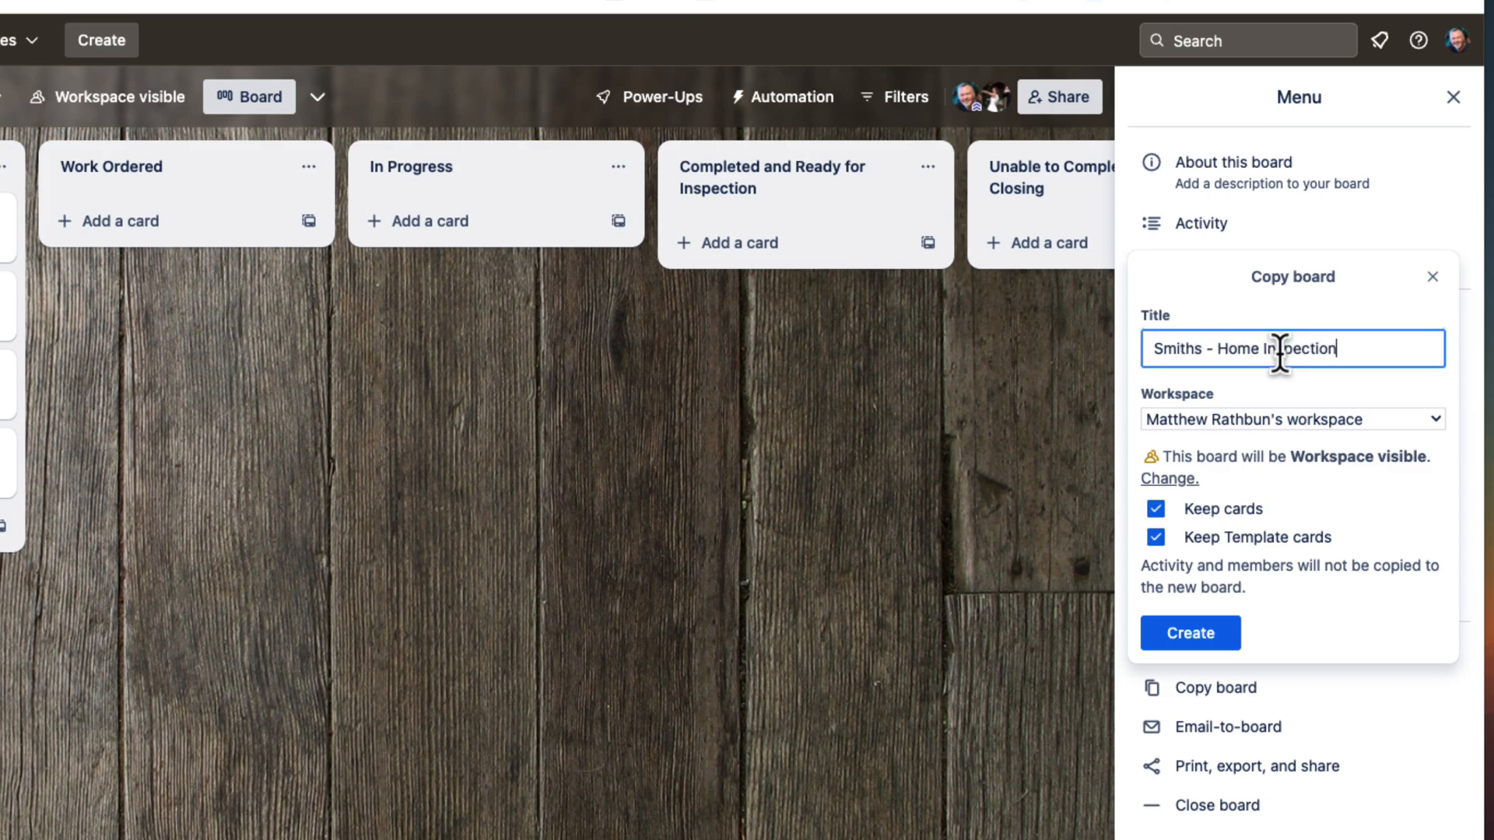
type("Board")
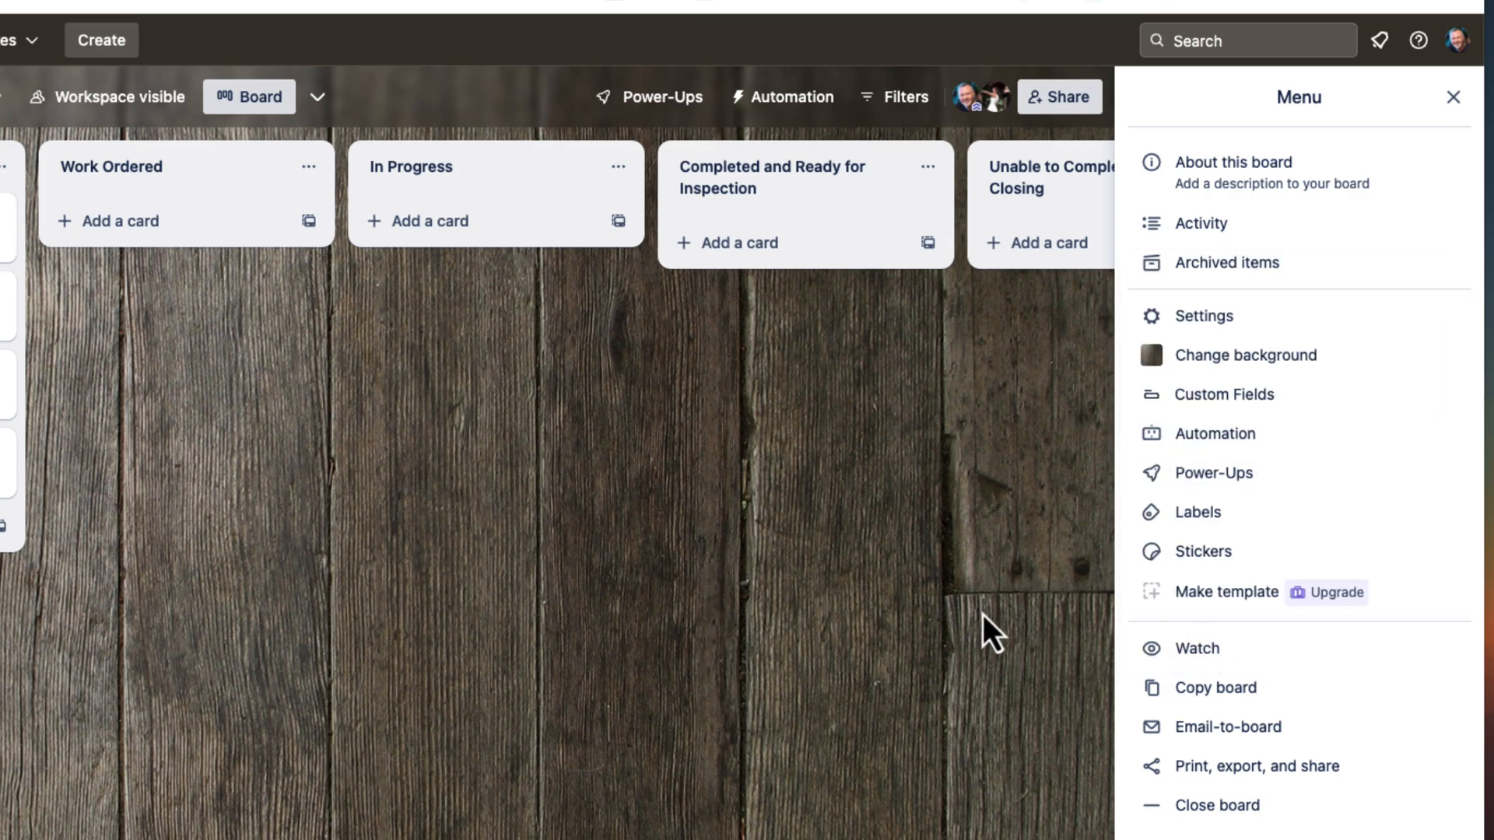
left_click(1452, 96)
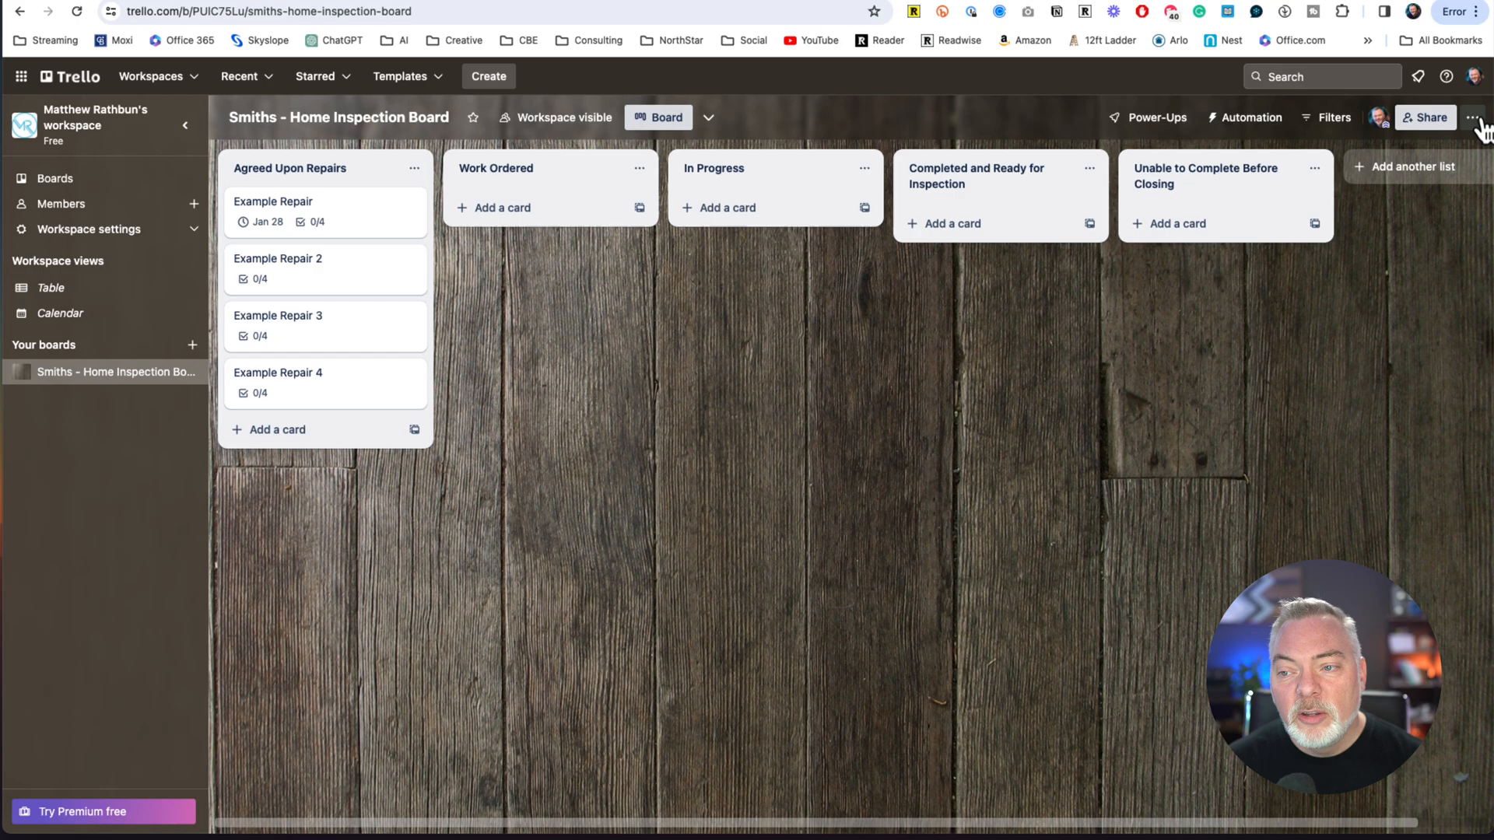
- Browse the Smiths - Home Inspection Board menu, including Make template, and close it
left_click(1475, 117)
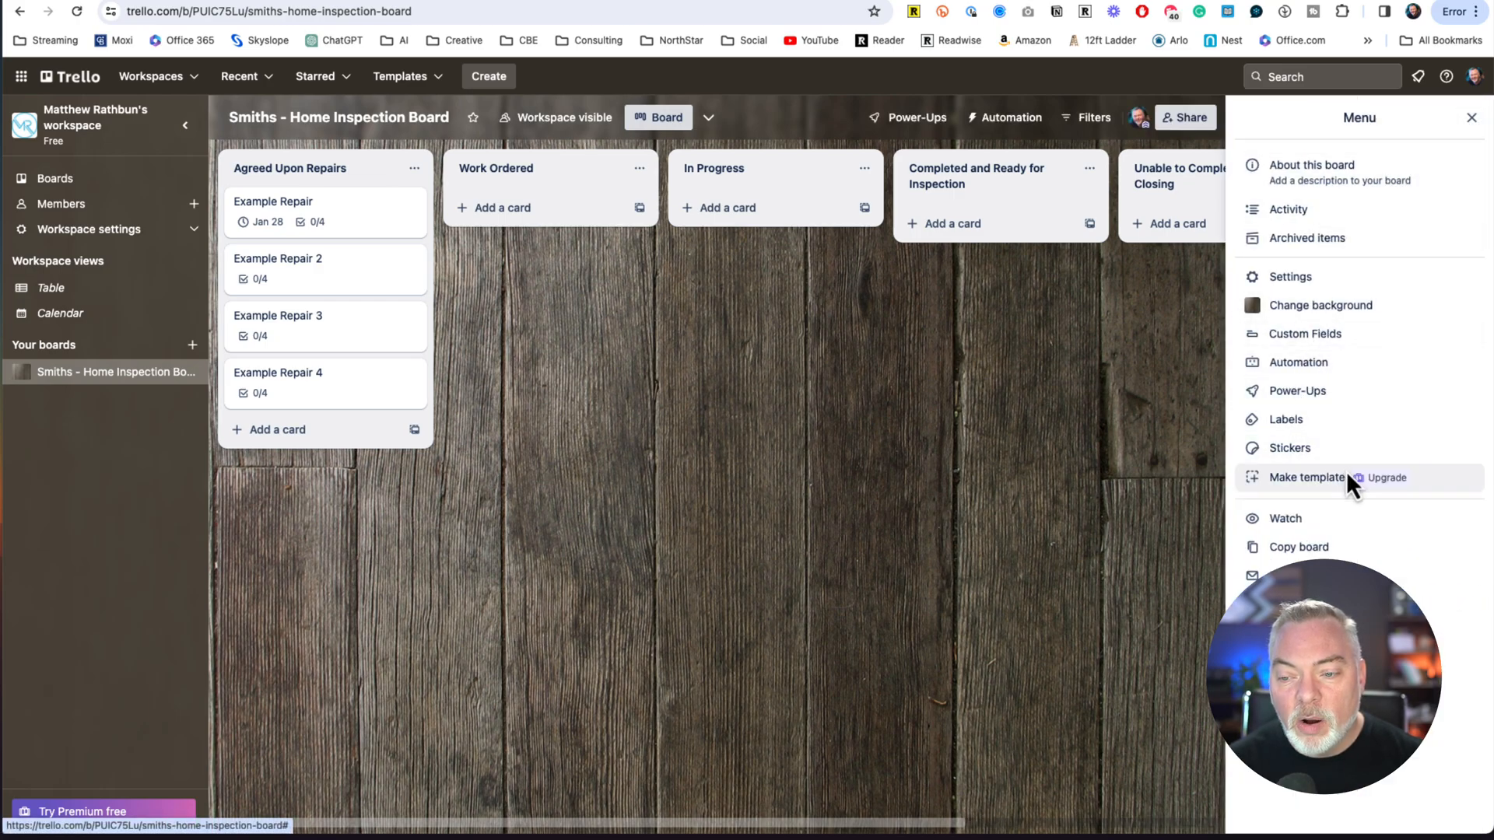
mouse_move(1324, 490)
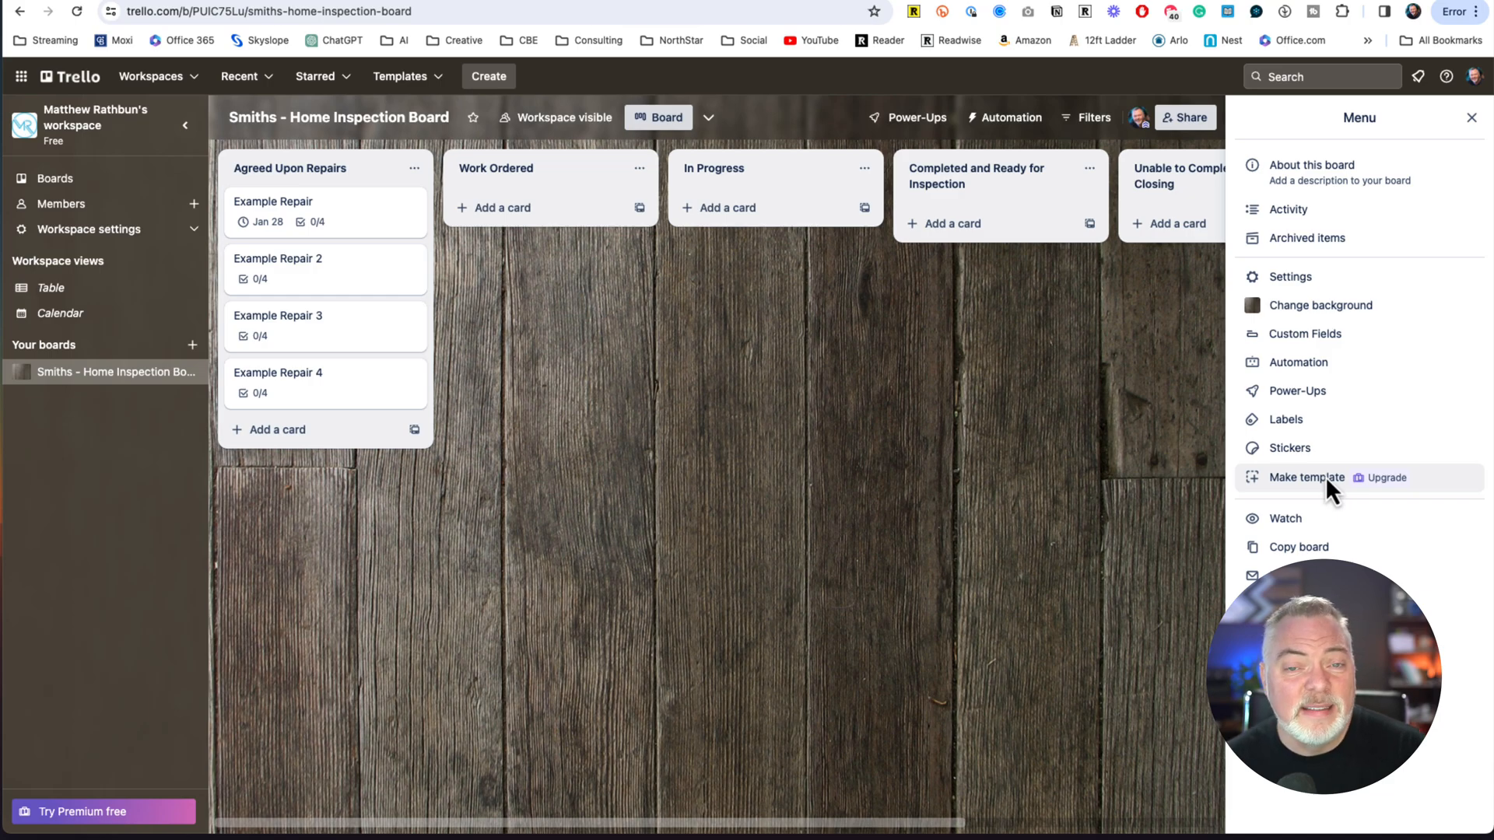
left_click(1471, 117)
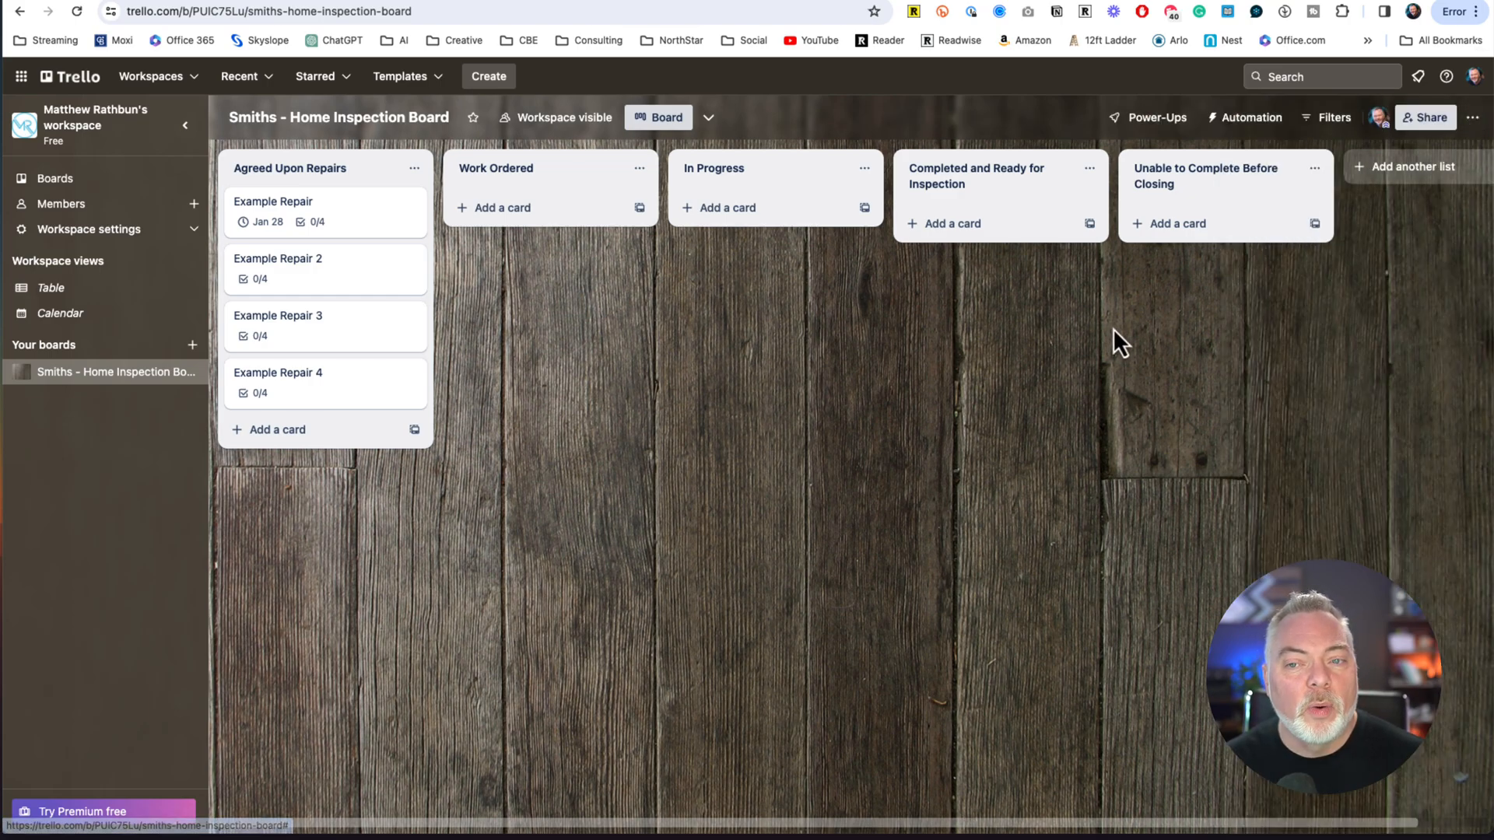
mouse_move(69, 76)
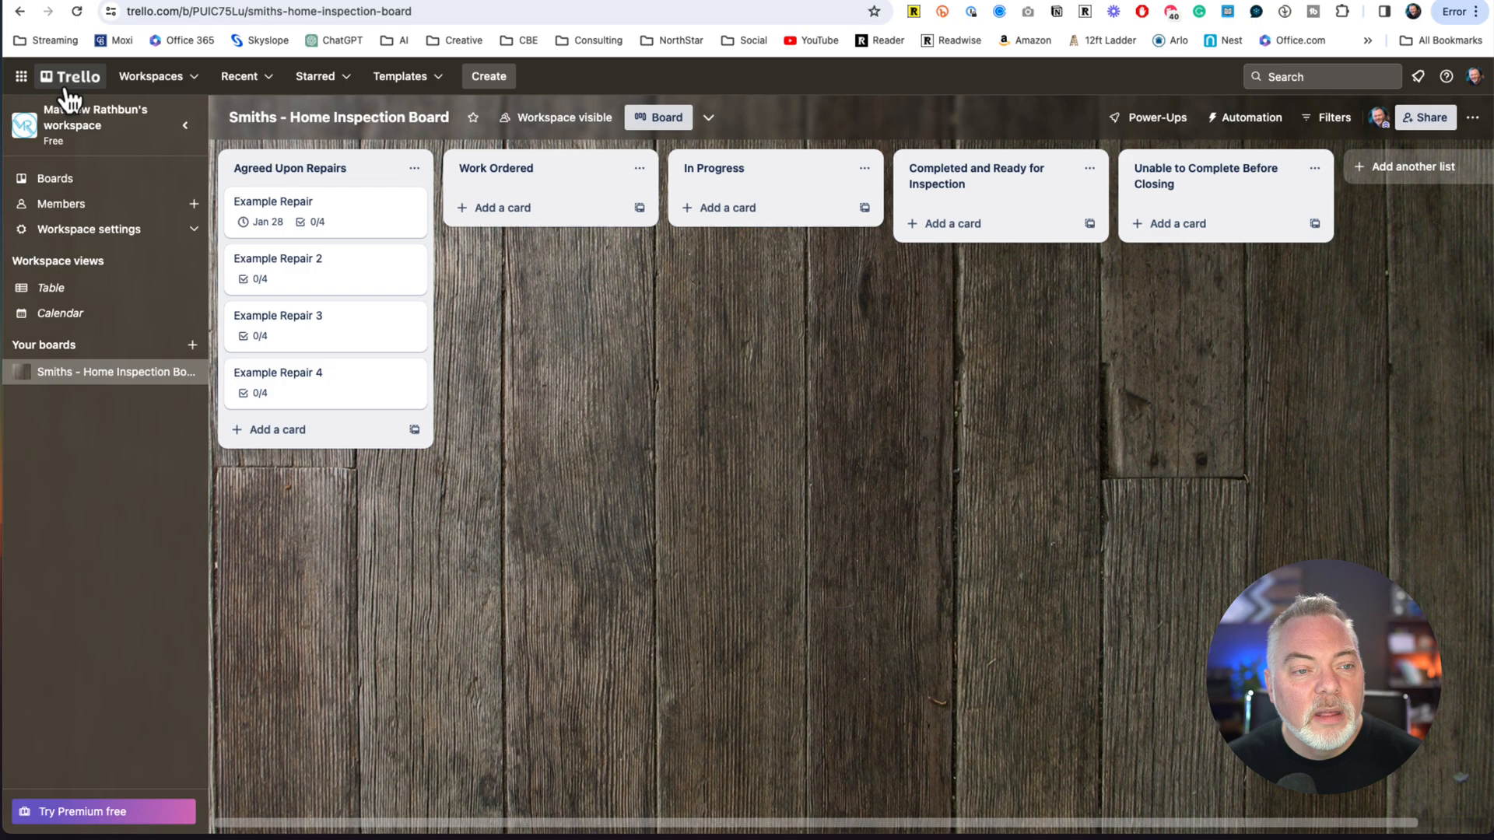
left_click(69, 76)
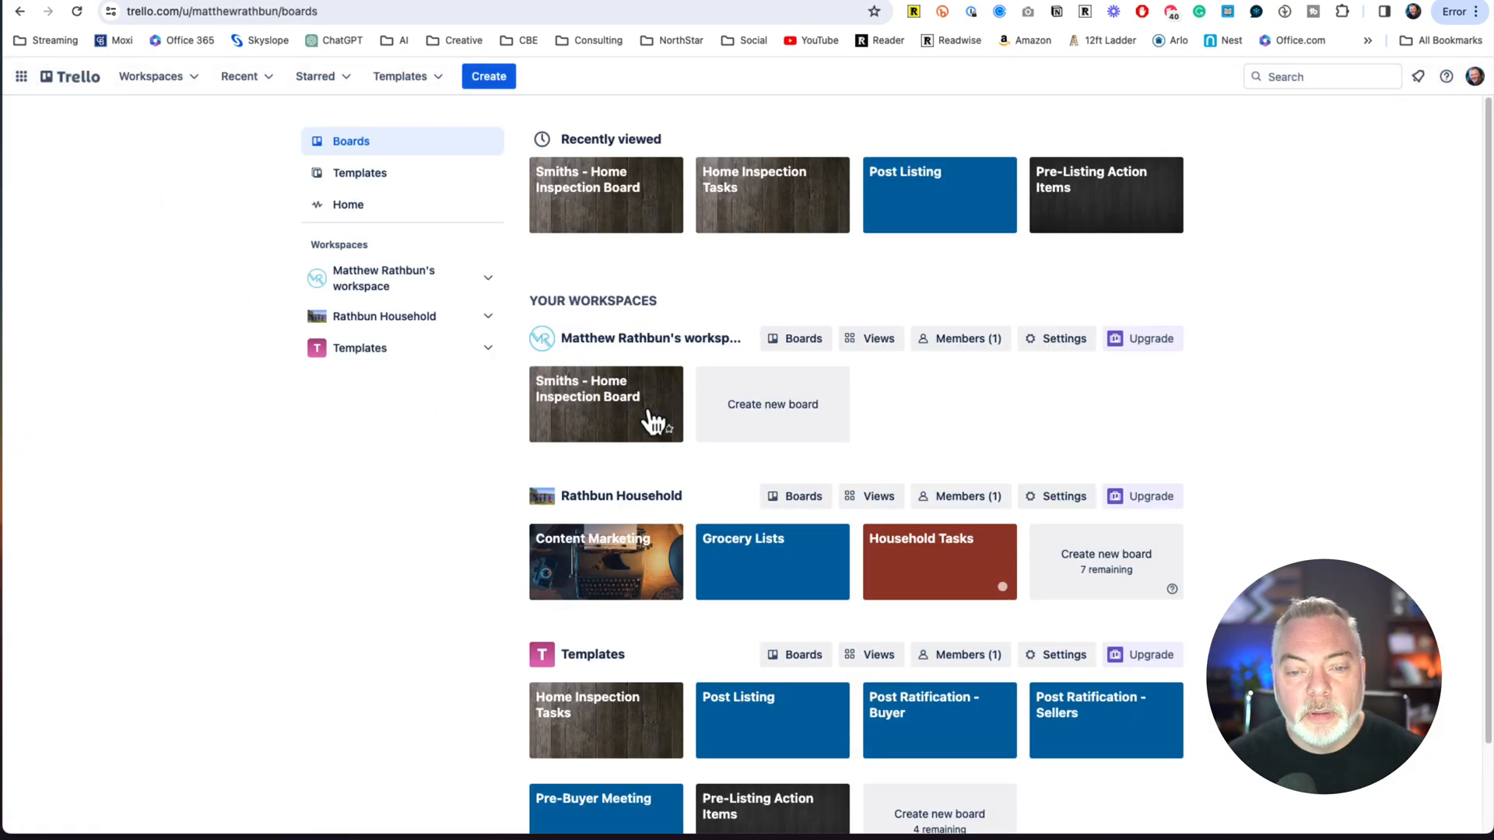
left_click(605, 403)
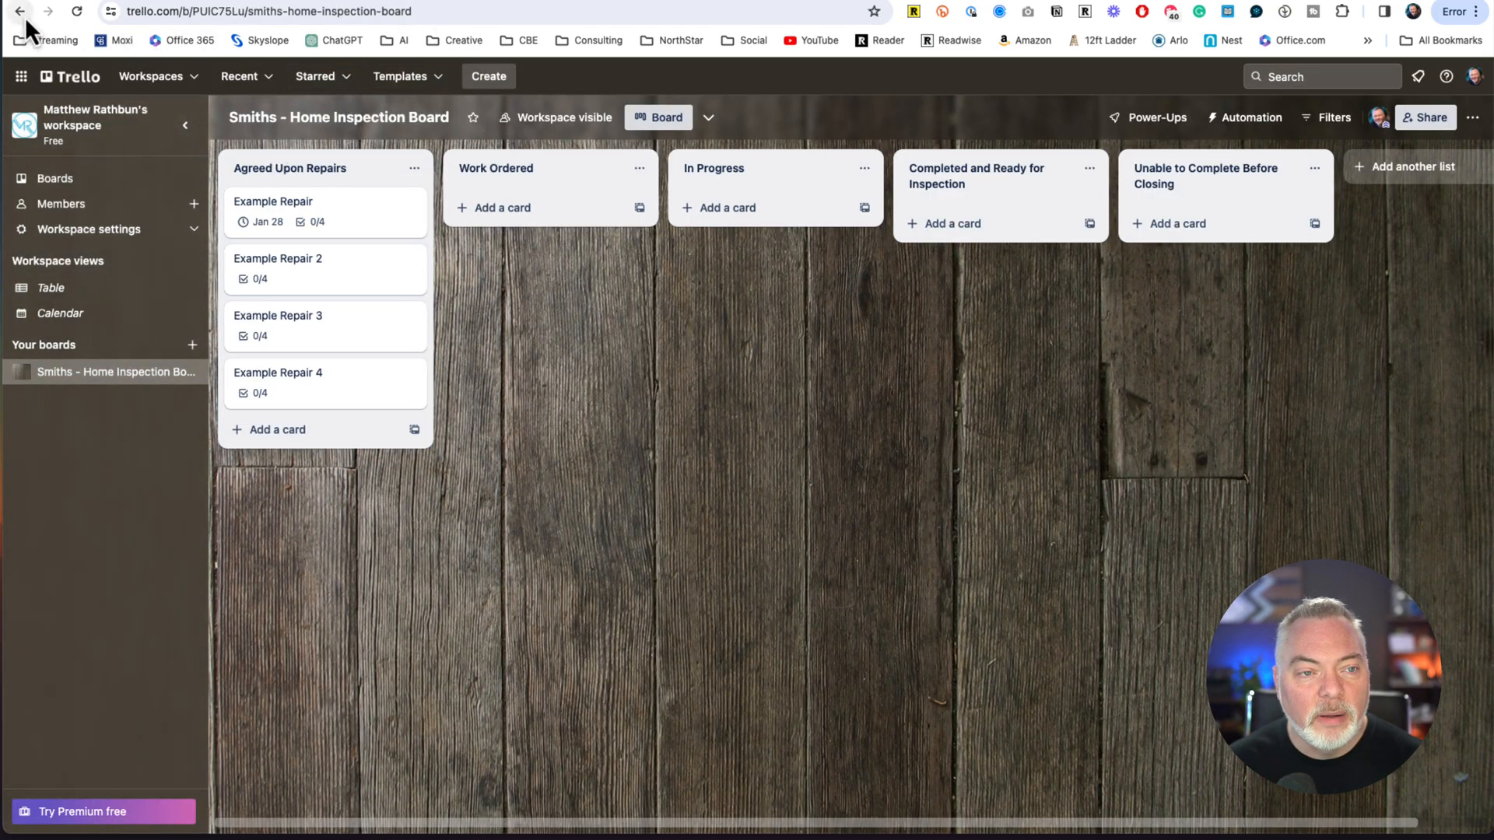
left_click(19, 11)
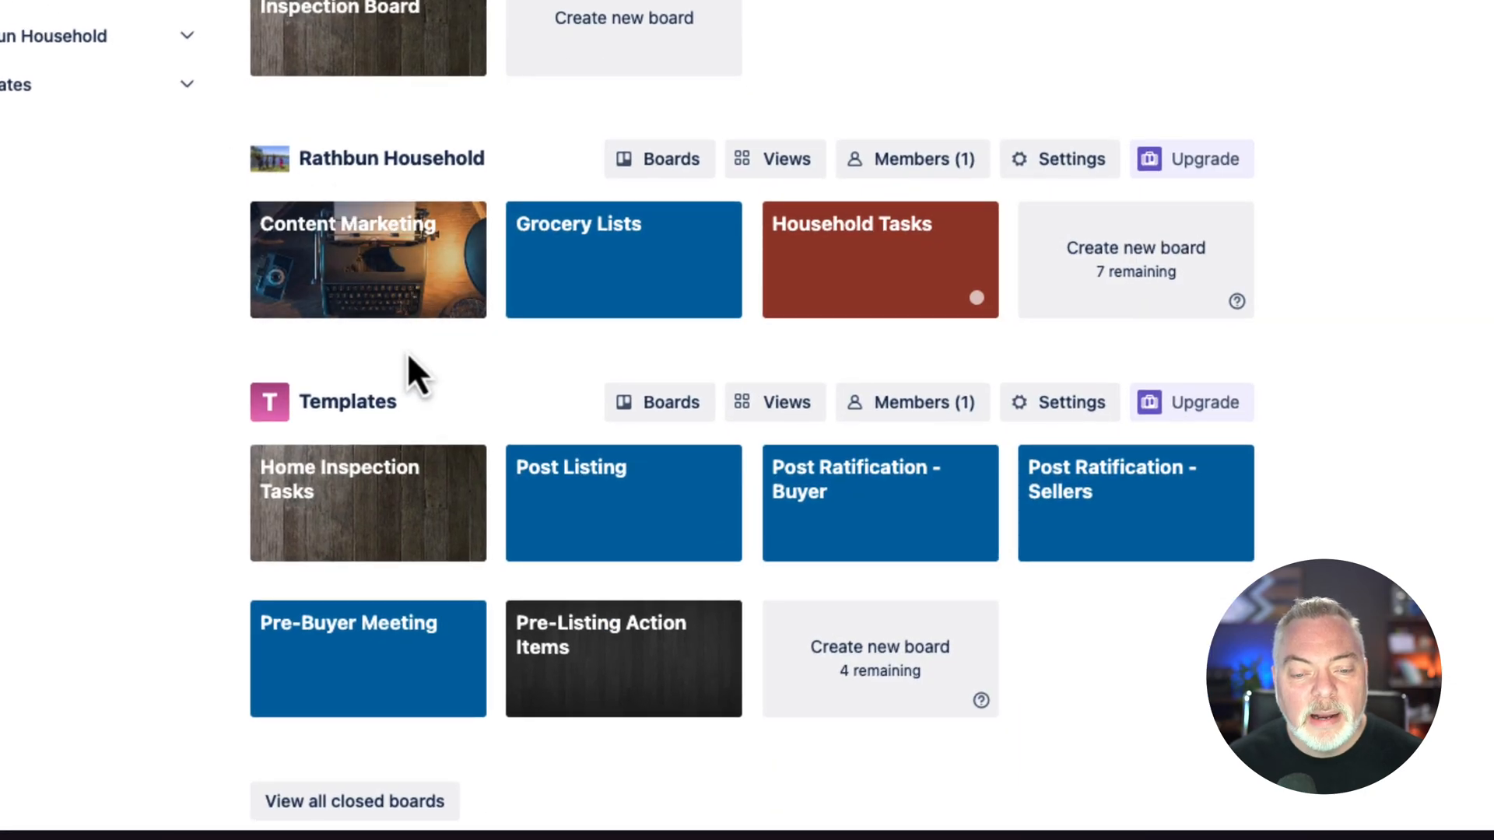
mouse_move(879, 667)
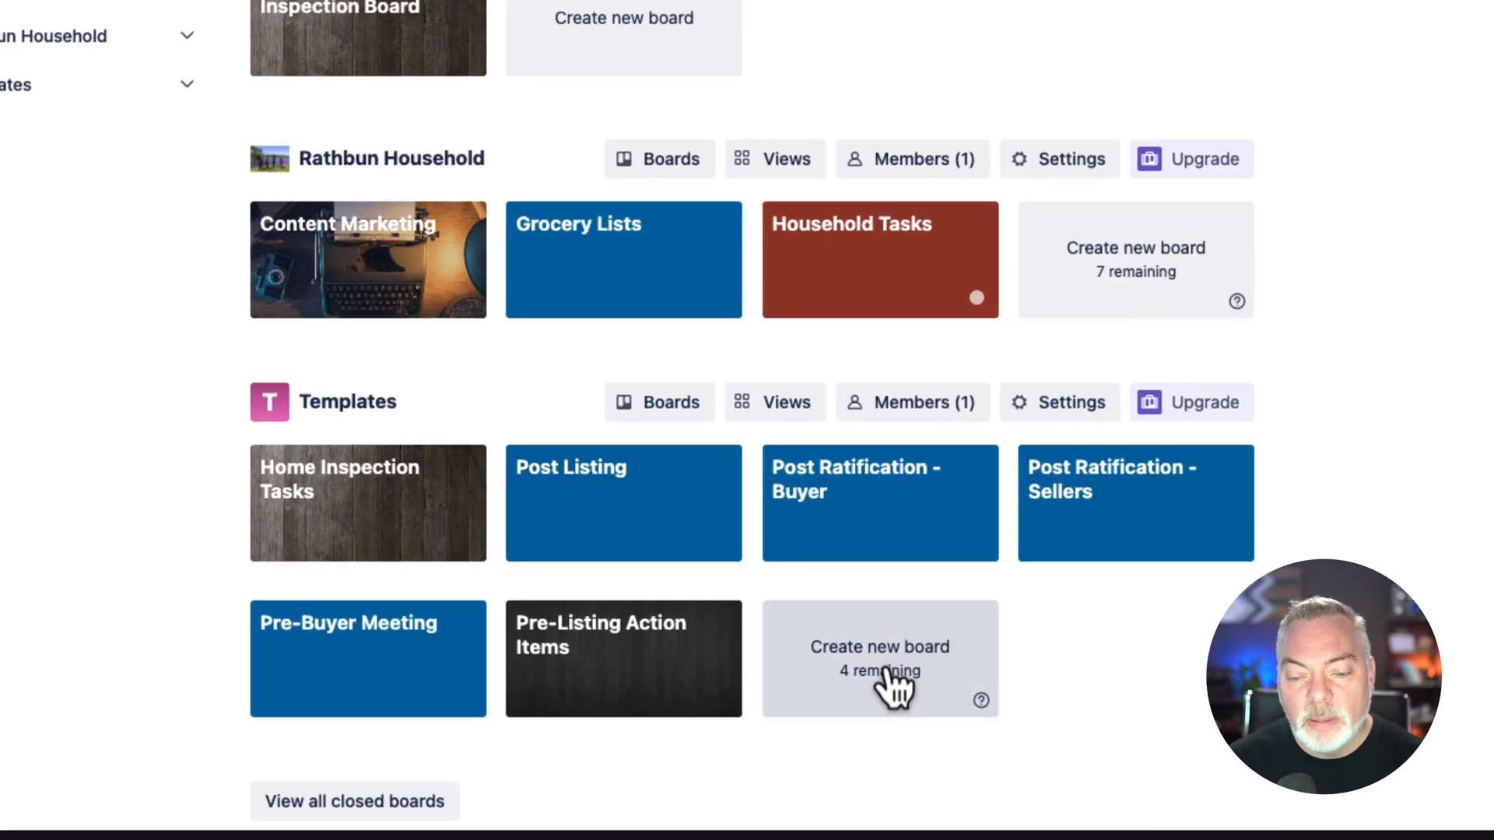
mouse_move(933, 695)
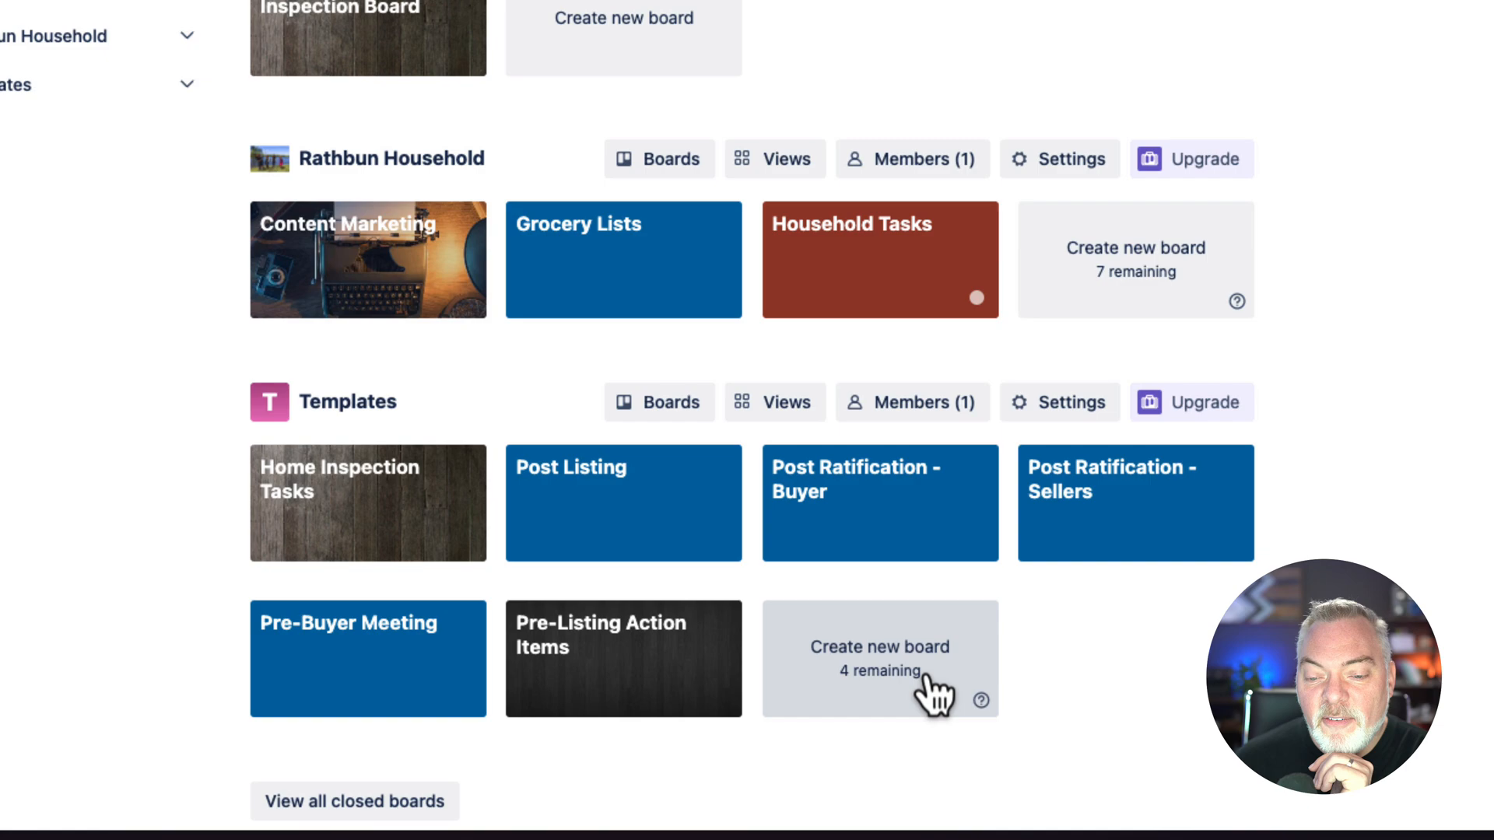
mouse_move(515, 548)
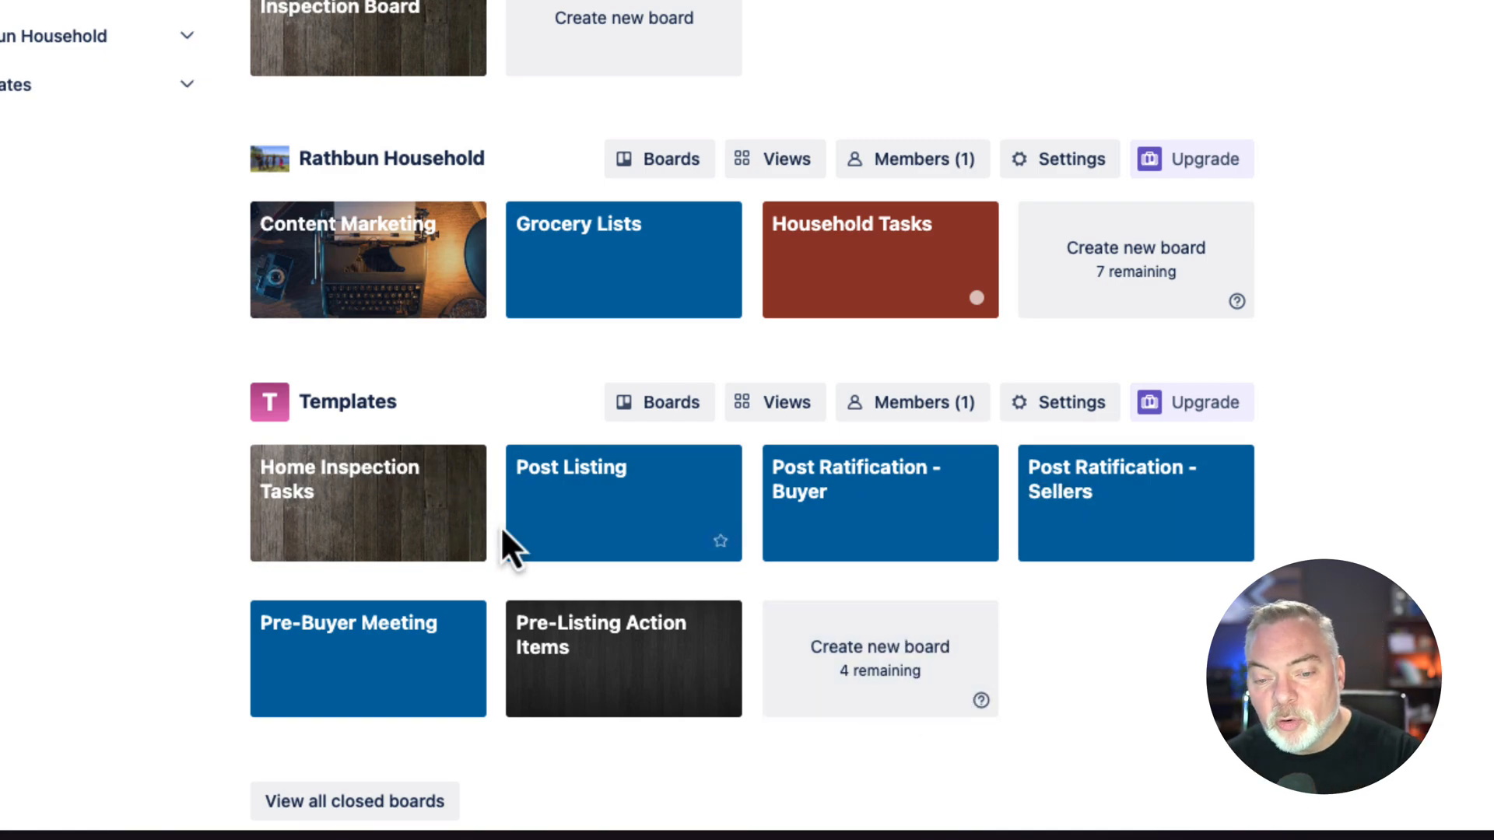
mouse_move(610, 510)
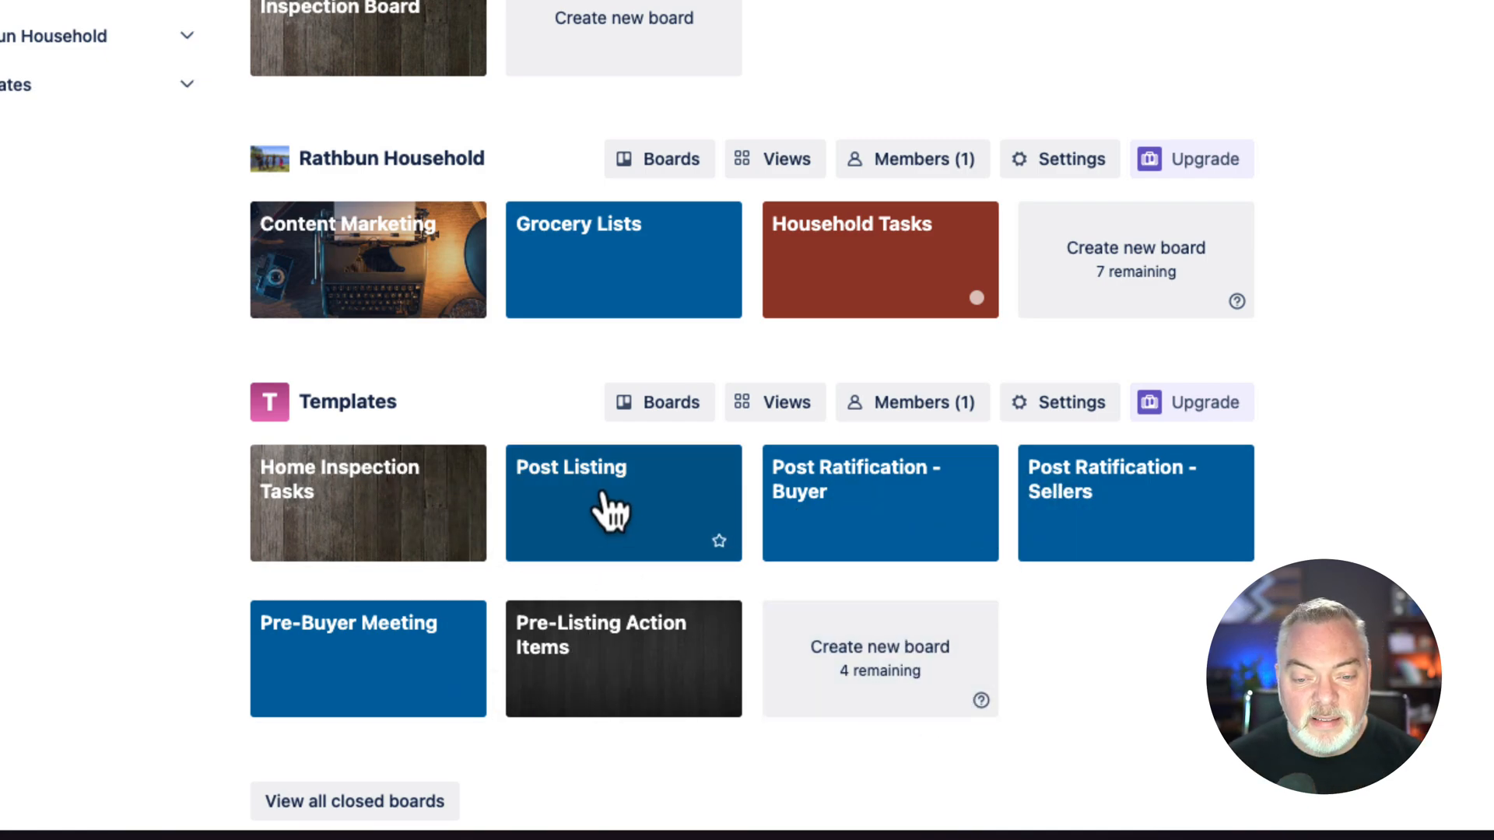
mouse_move(712, 476)
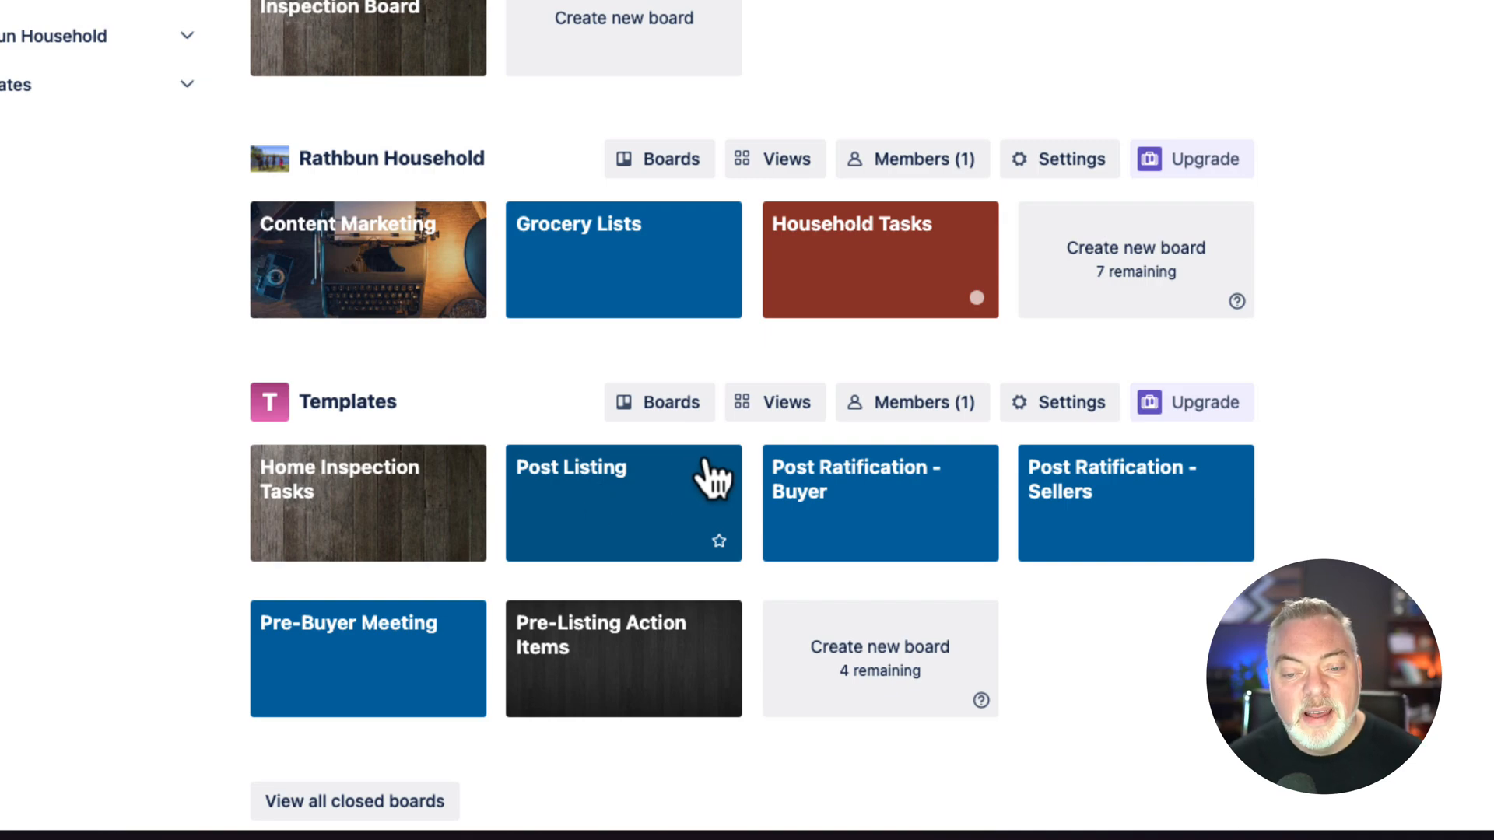
mouse_move(877, 524)
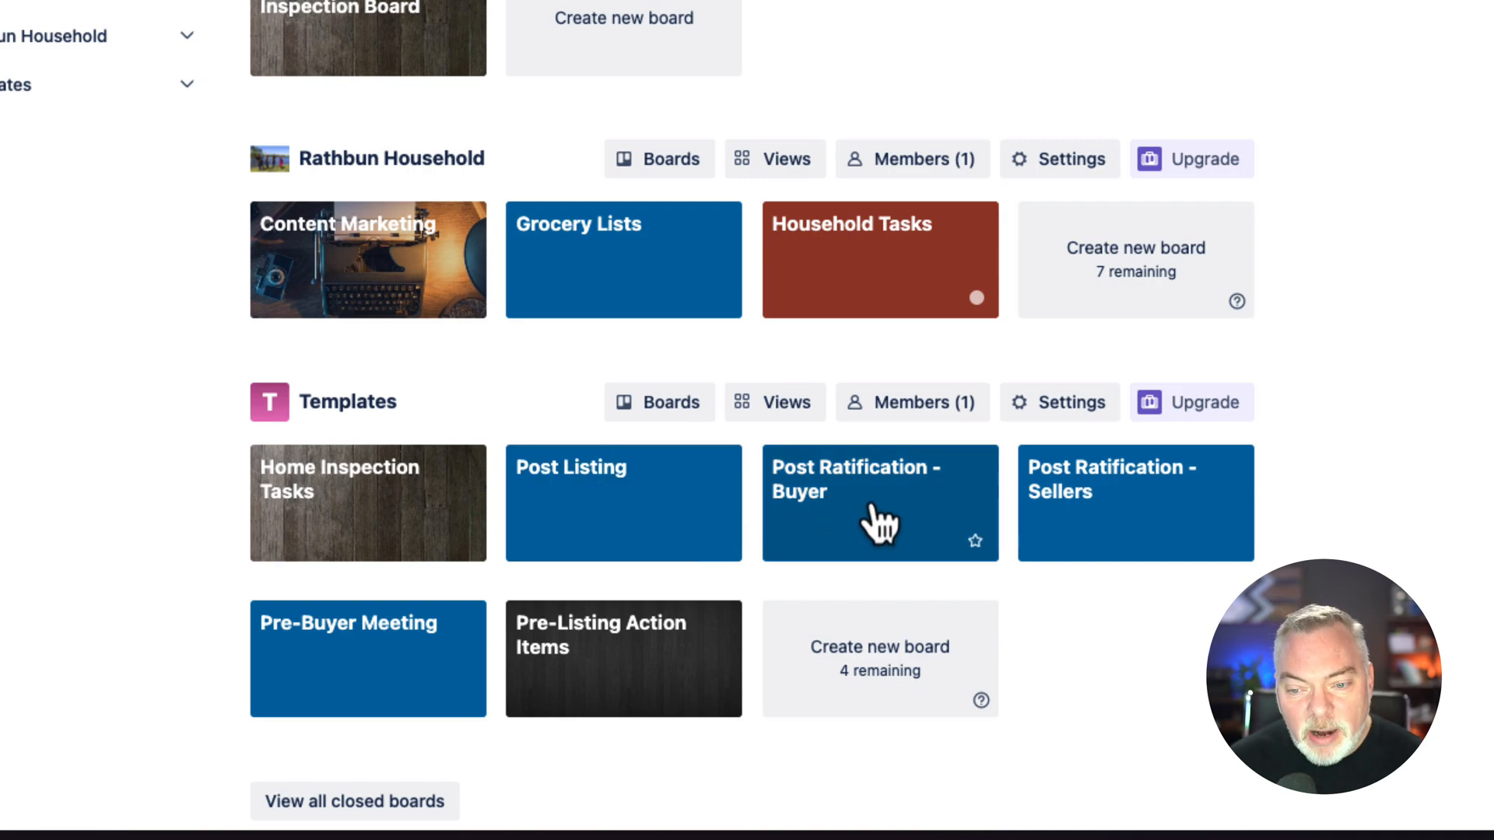
mouse_move(367, 473)
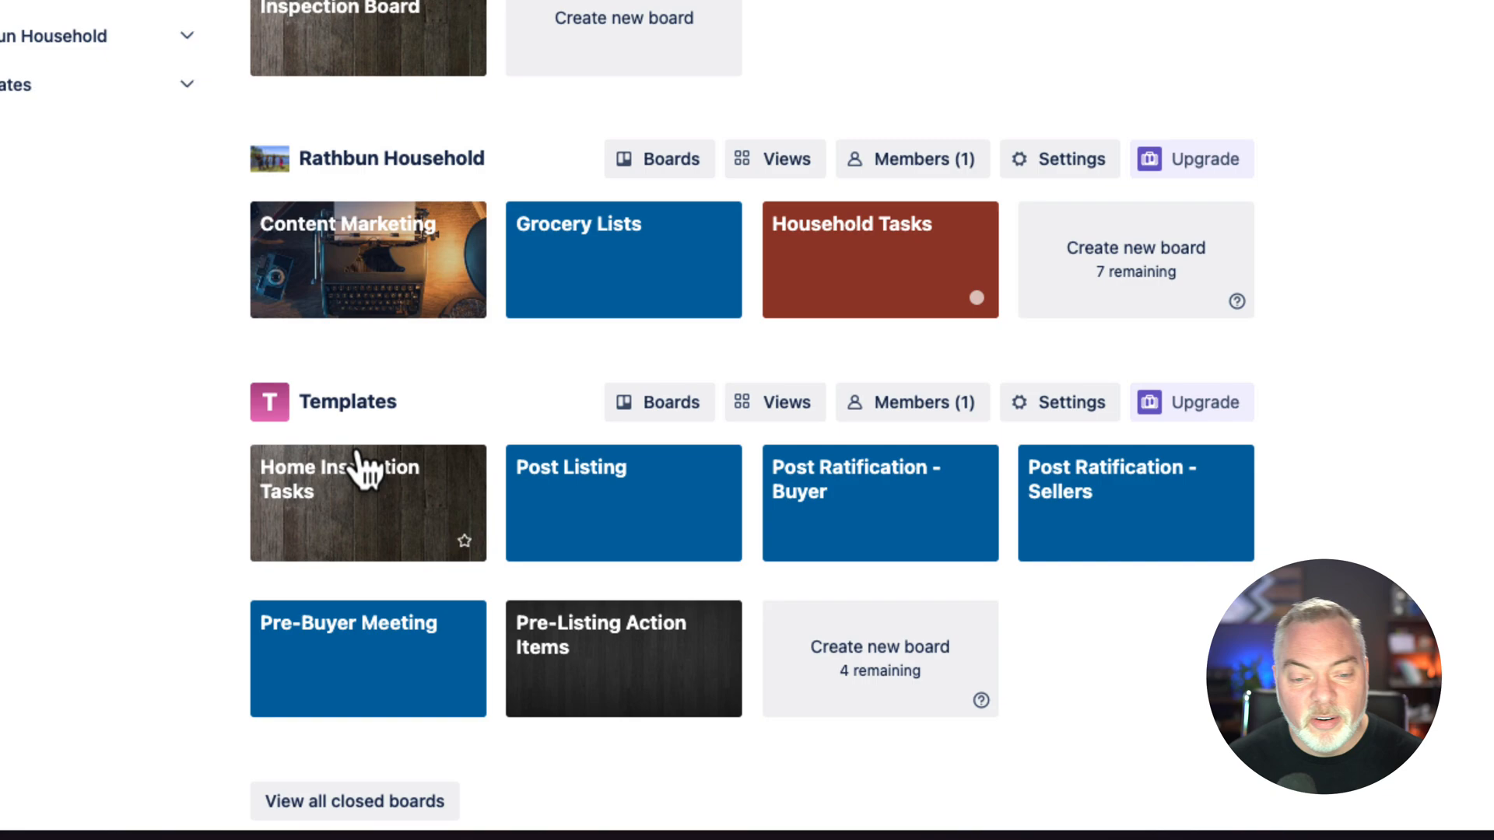
mouse_move(921, 665)
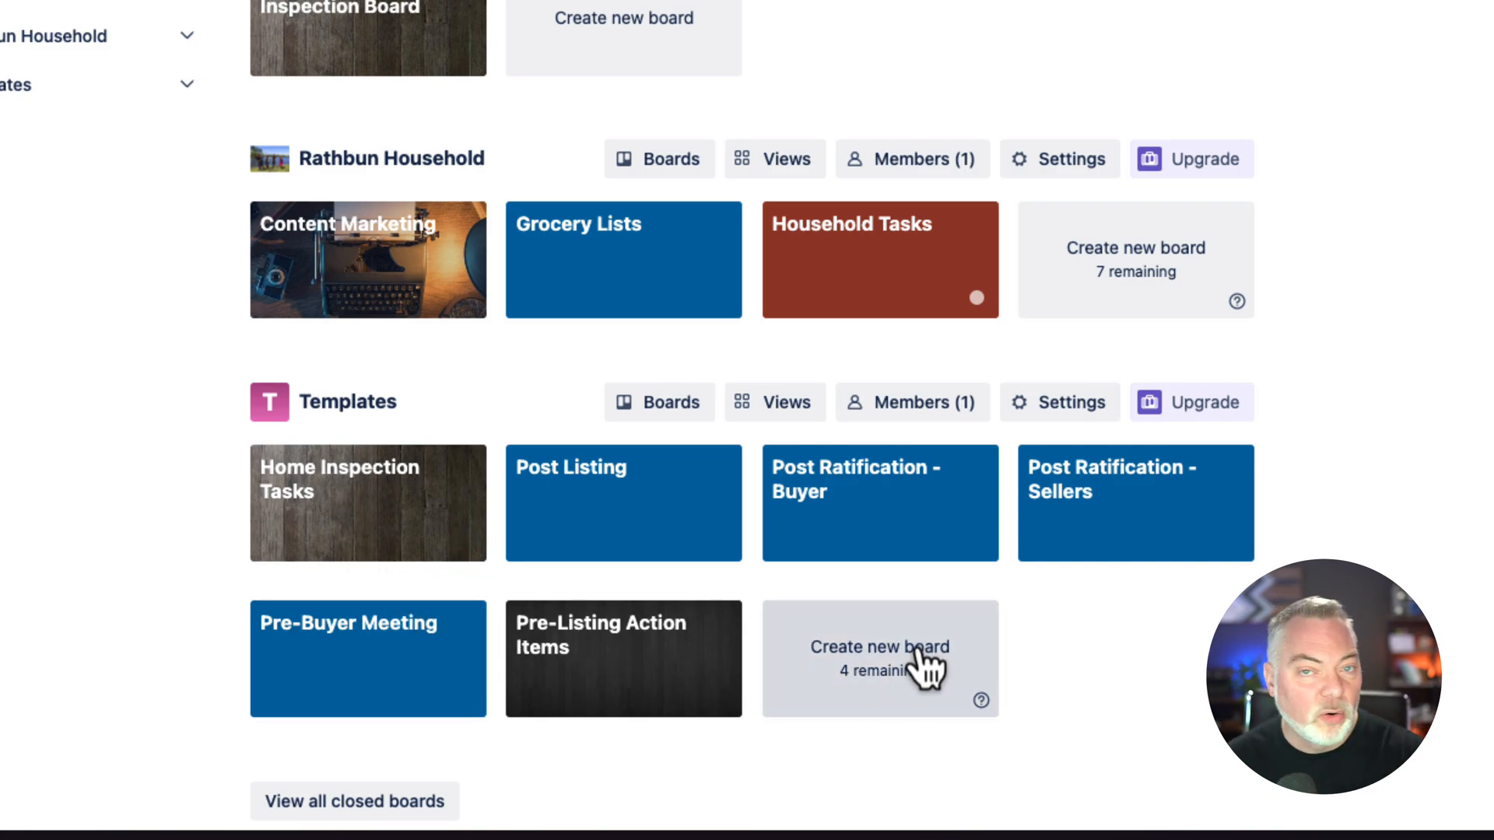
mouse_move(876, 681)
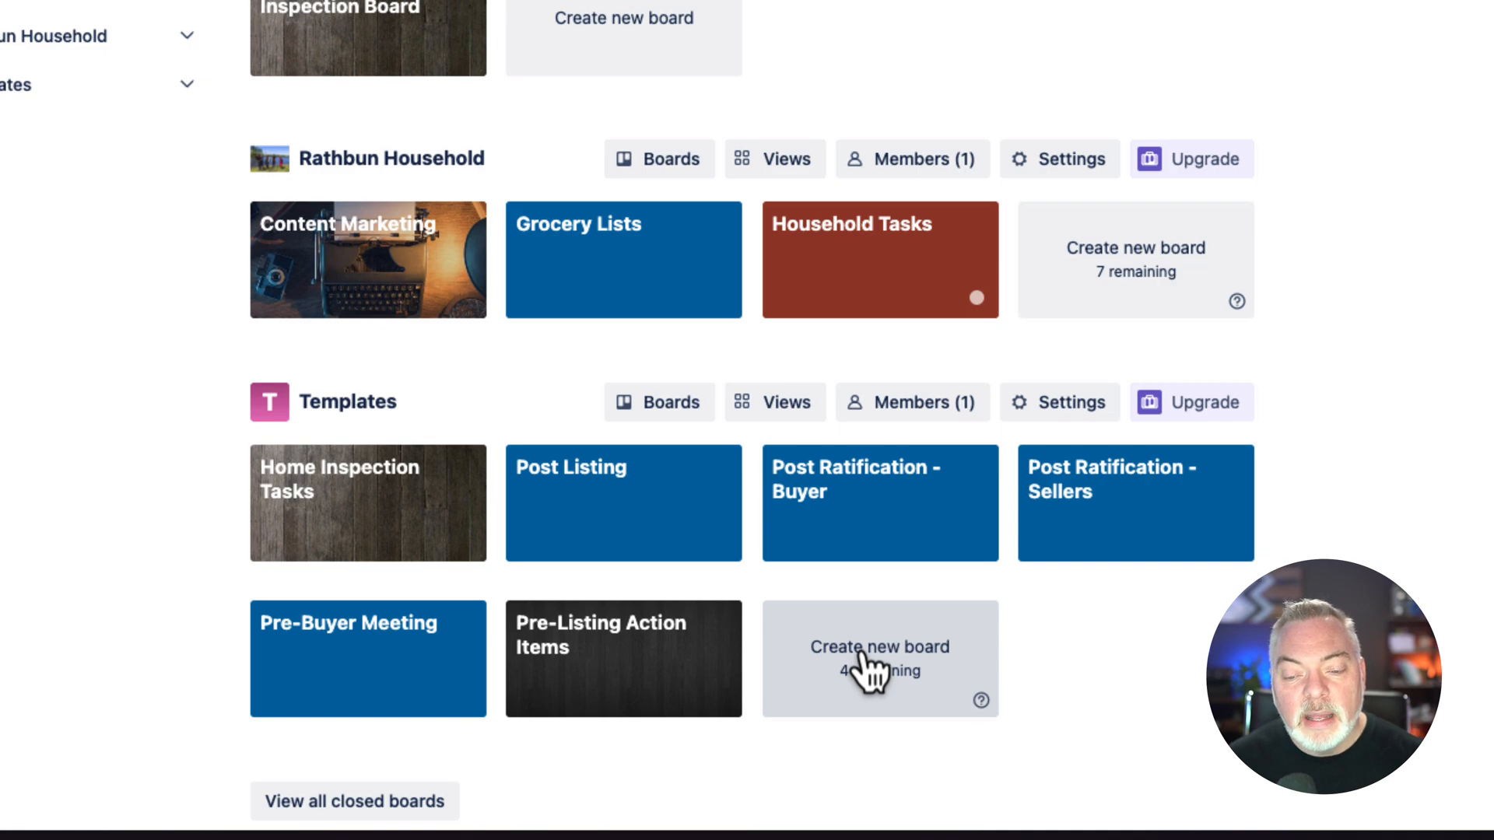
- Create a new board titled 'Home Inspection Training' in the Templates workspace
left_click(879, 657)
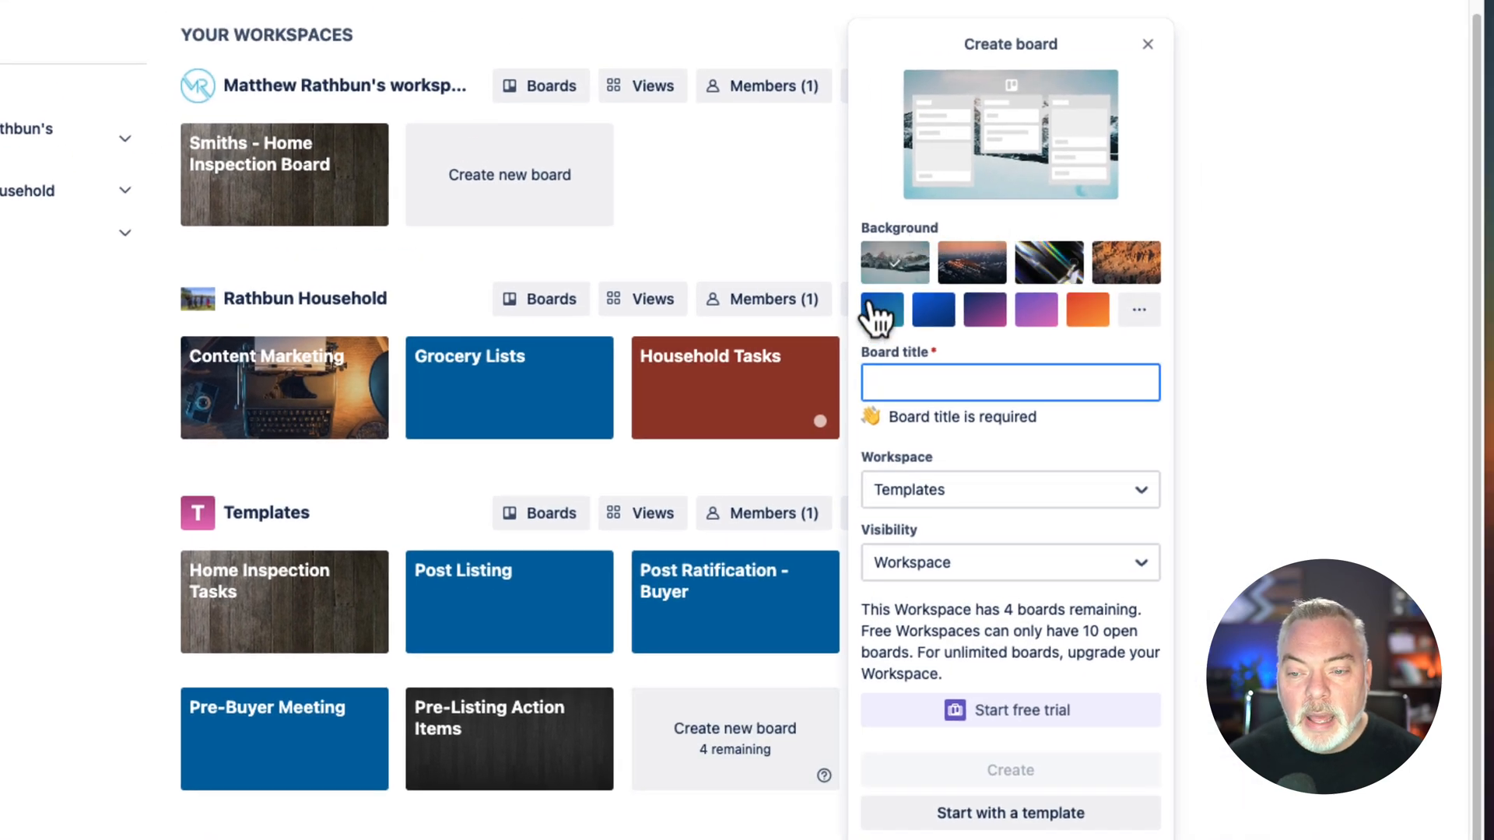
type("H")
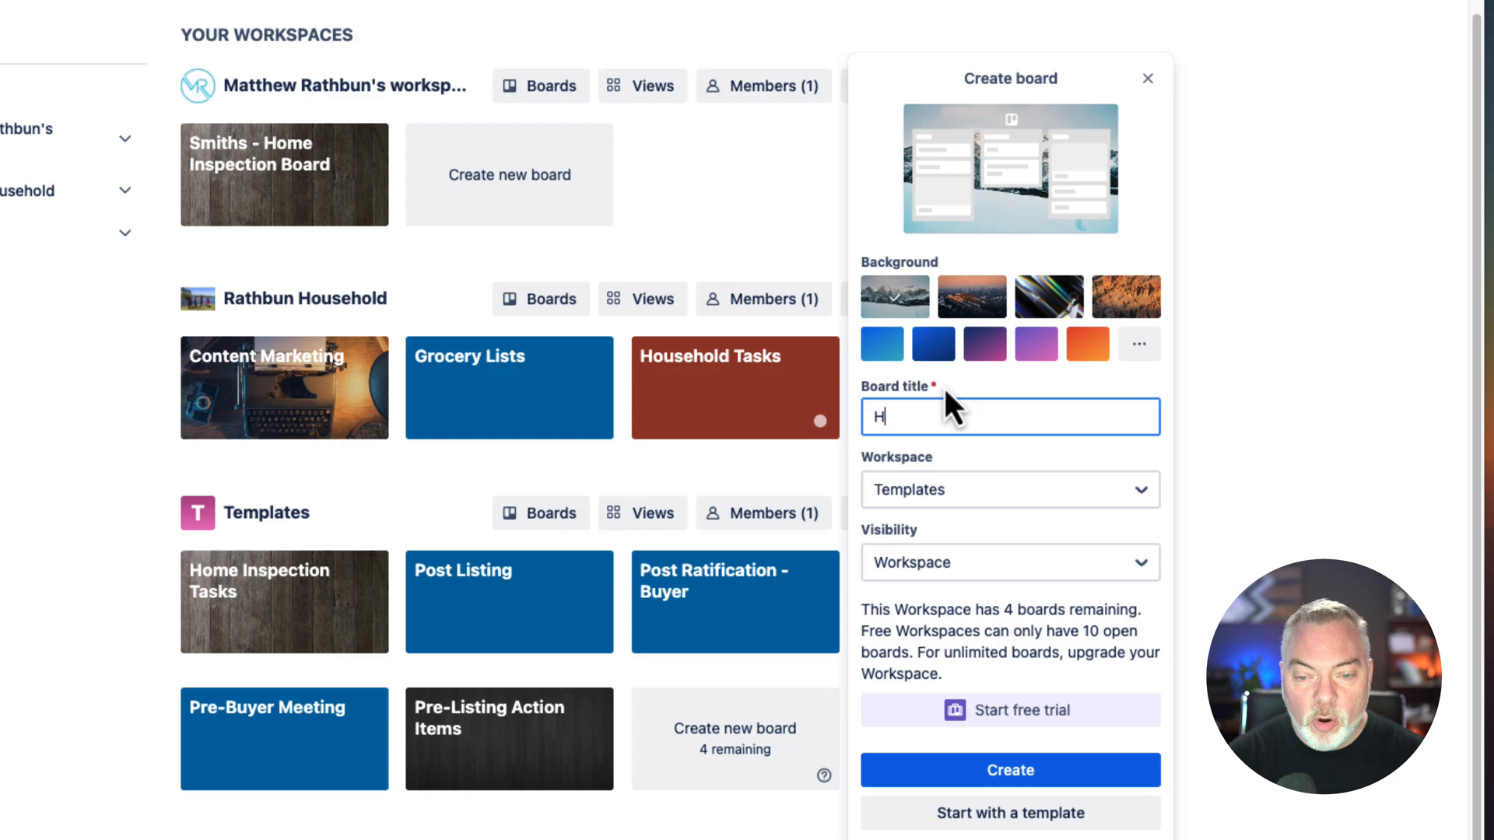
type("ome")
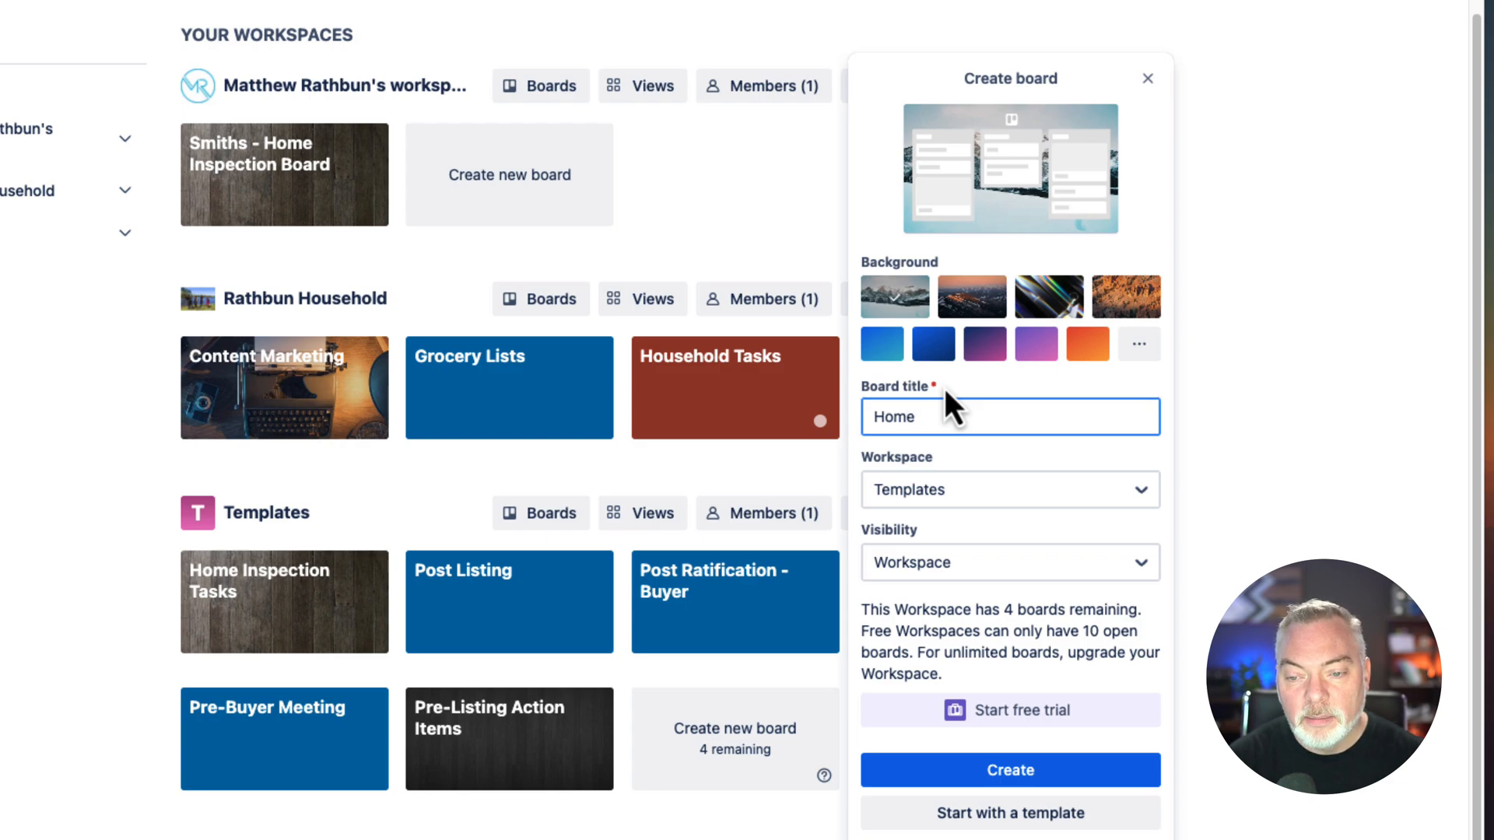
type("Inspection Training")
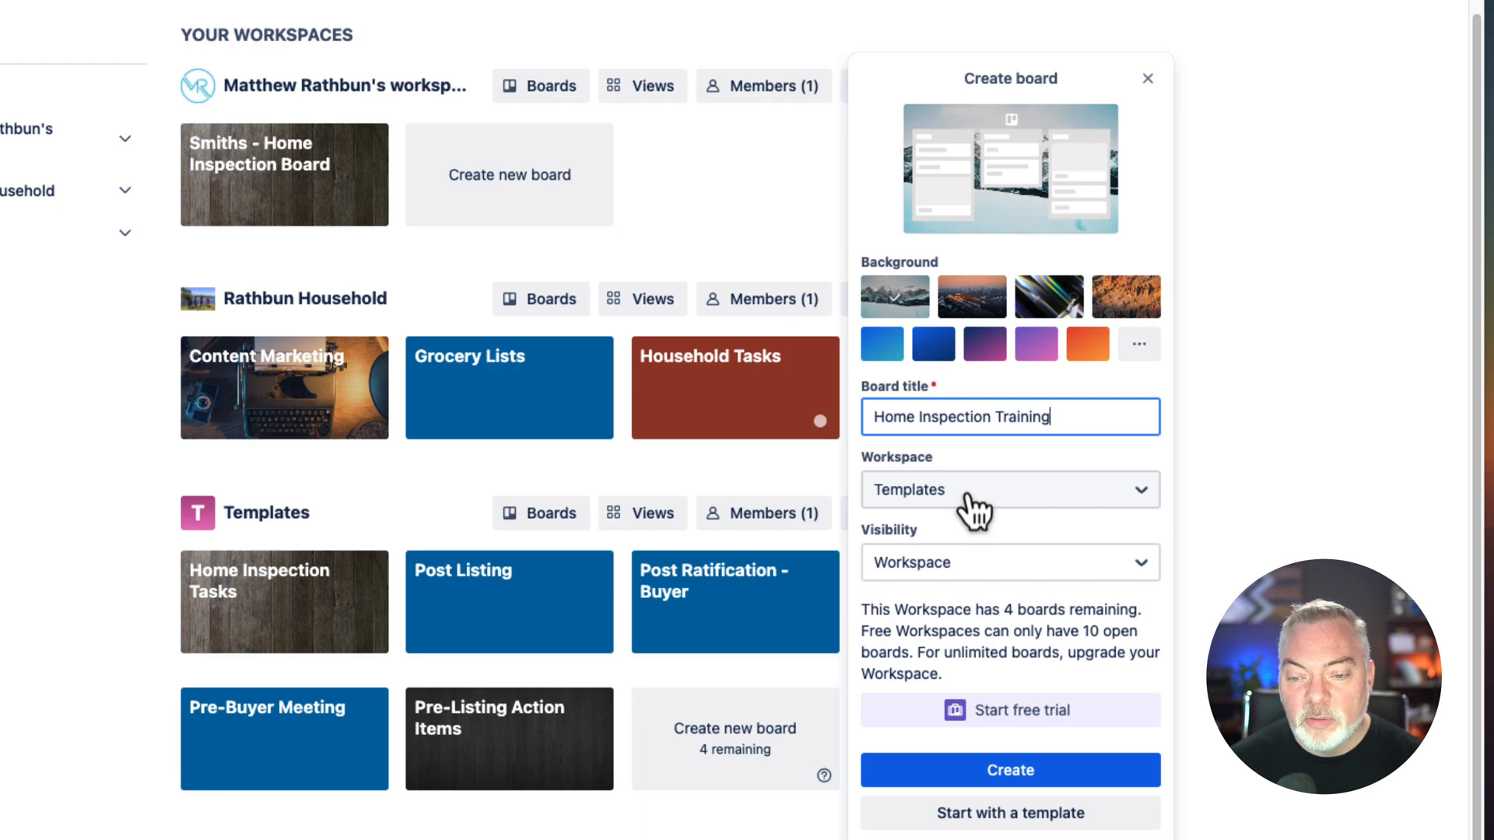
mouse_move(991, 576)
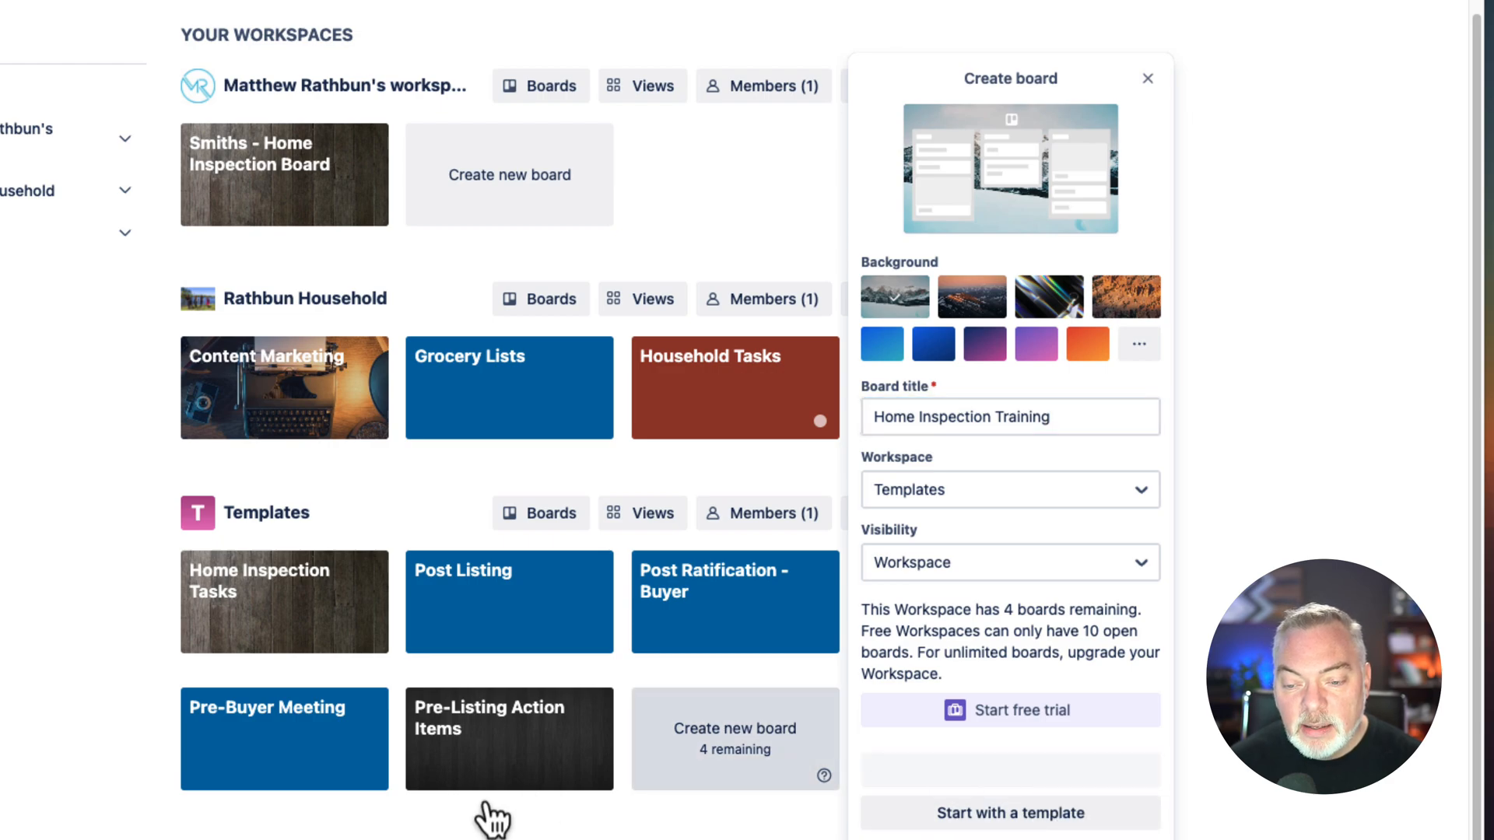
left_click(1008, 812)
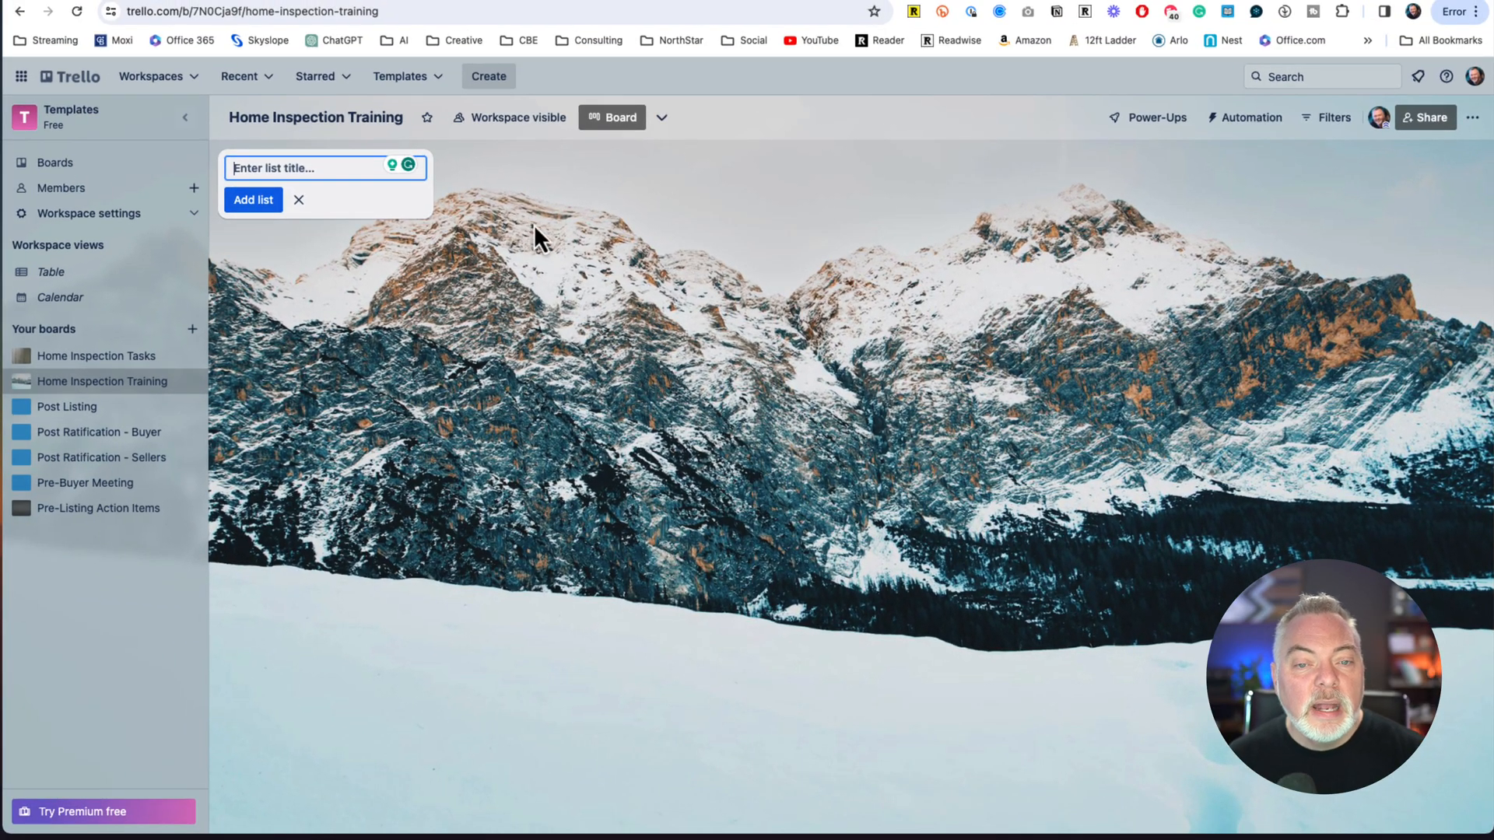
mouse_move(574, 261)
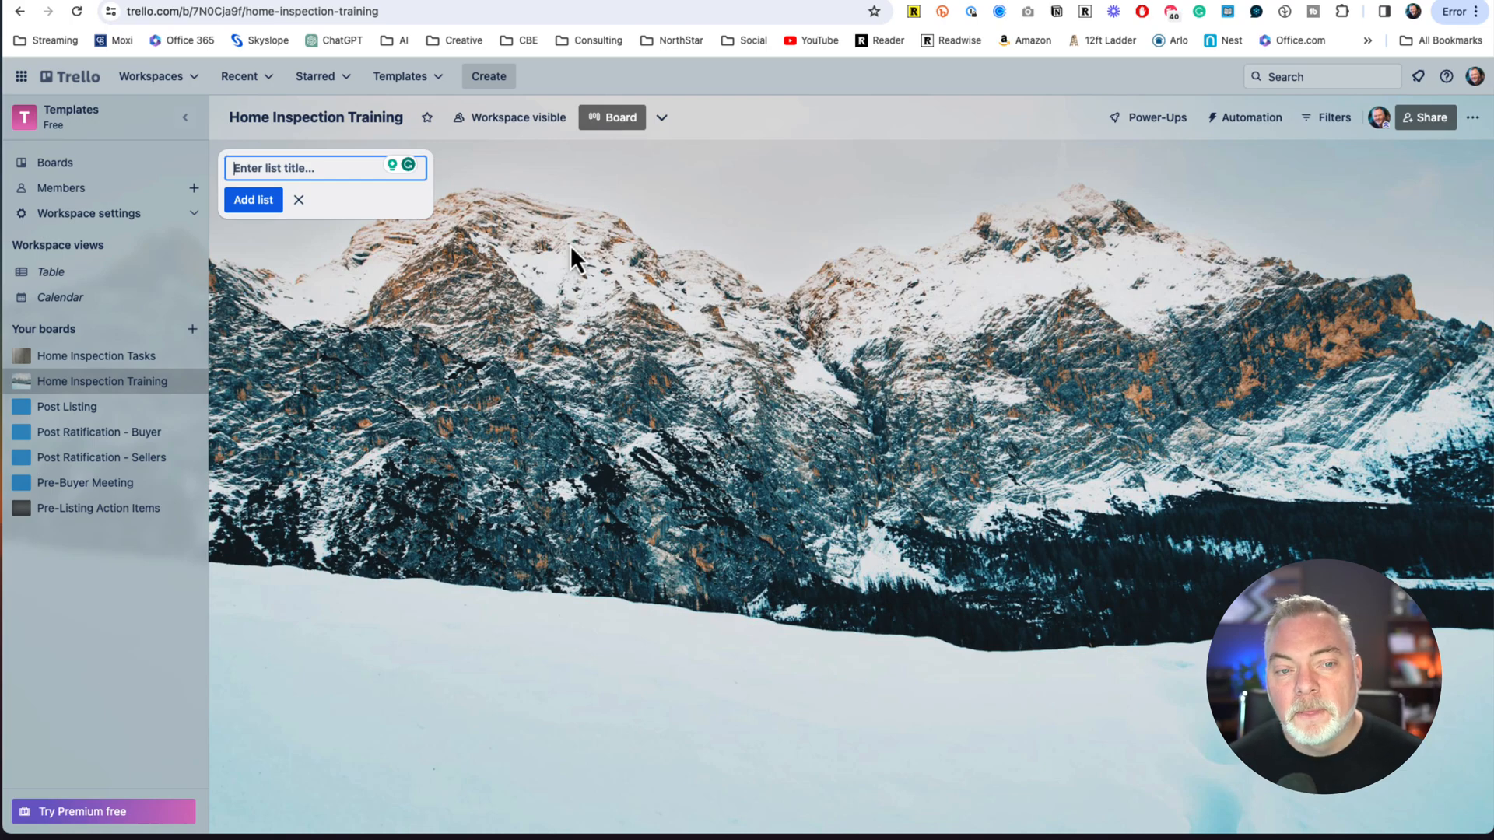
mouse_move(1475, 124)
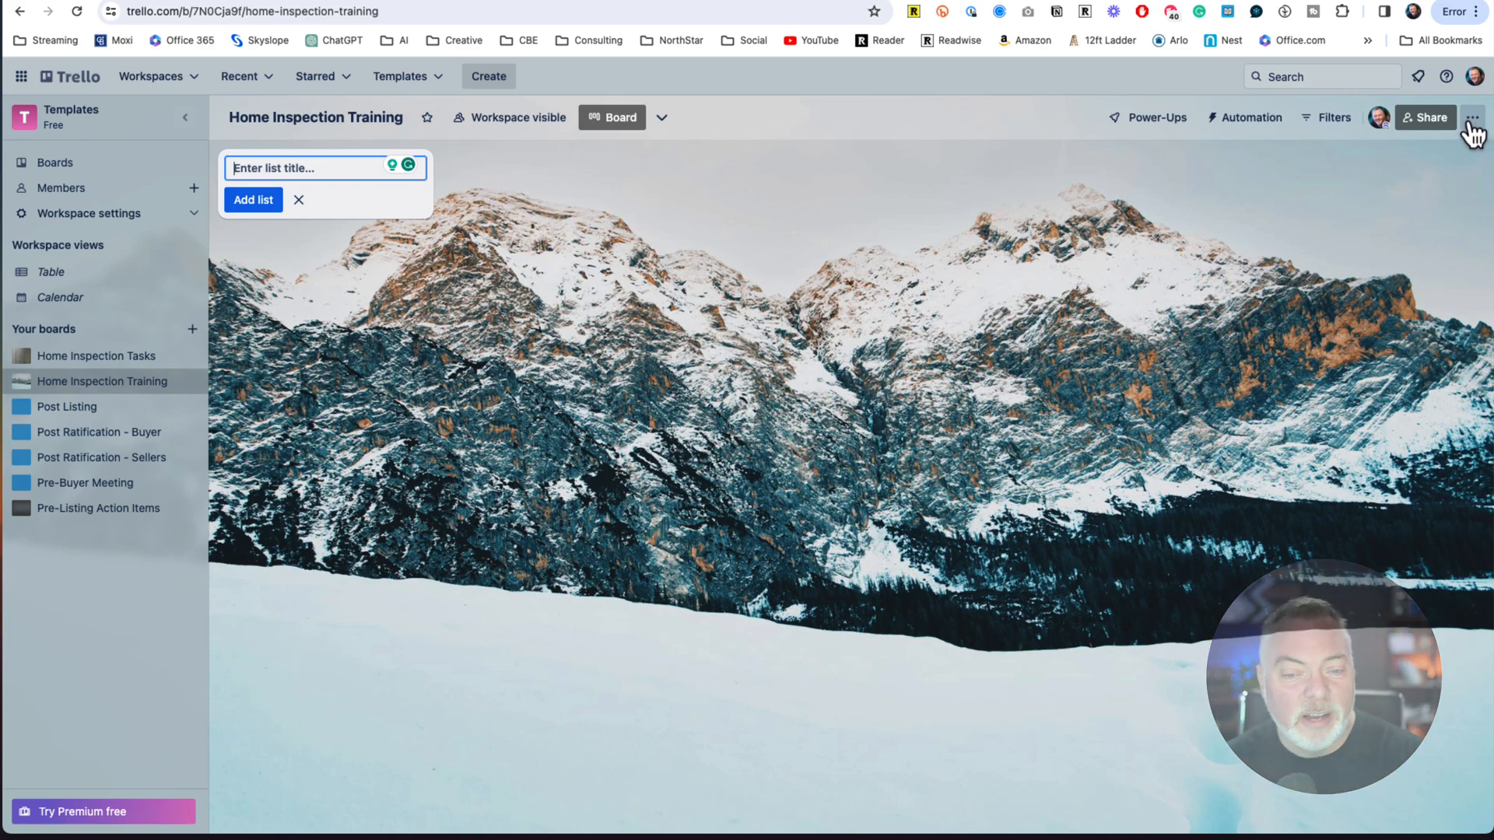
- Change the board background to the weathered wood-plank photo from Custom
left_click(1475, 117)
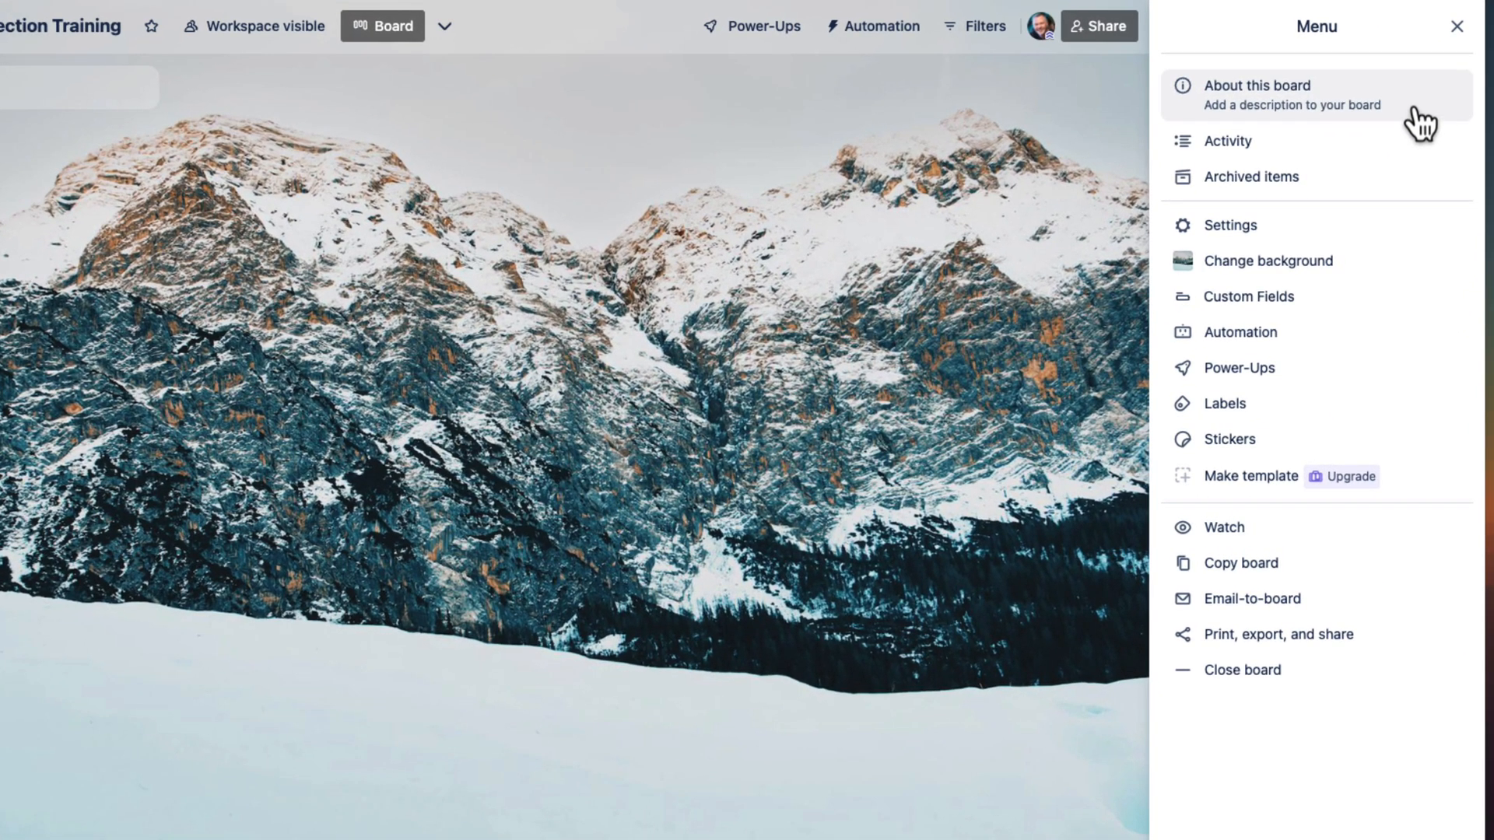
mouse_move(1475, 59)
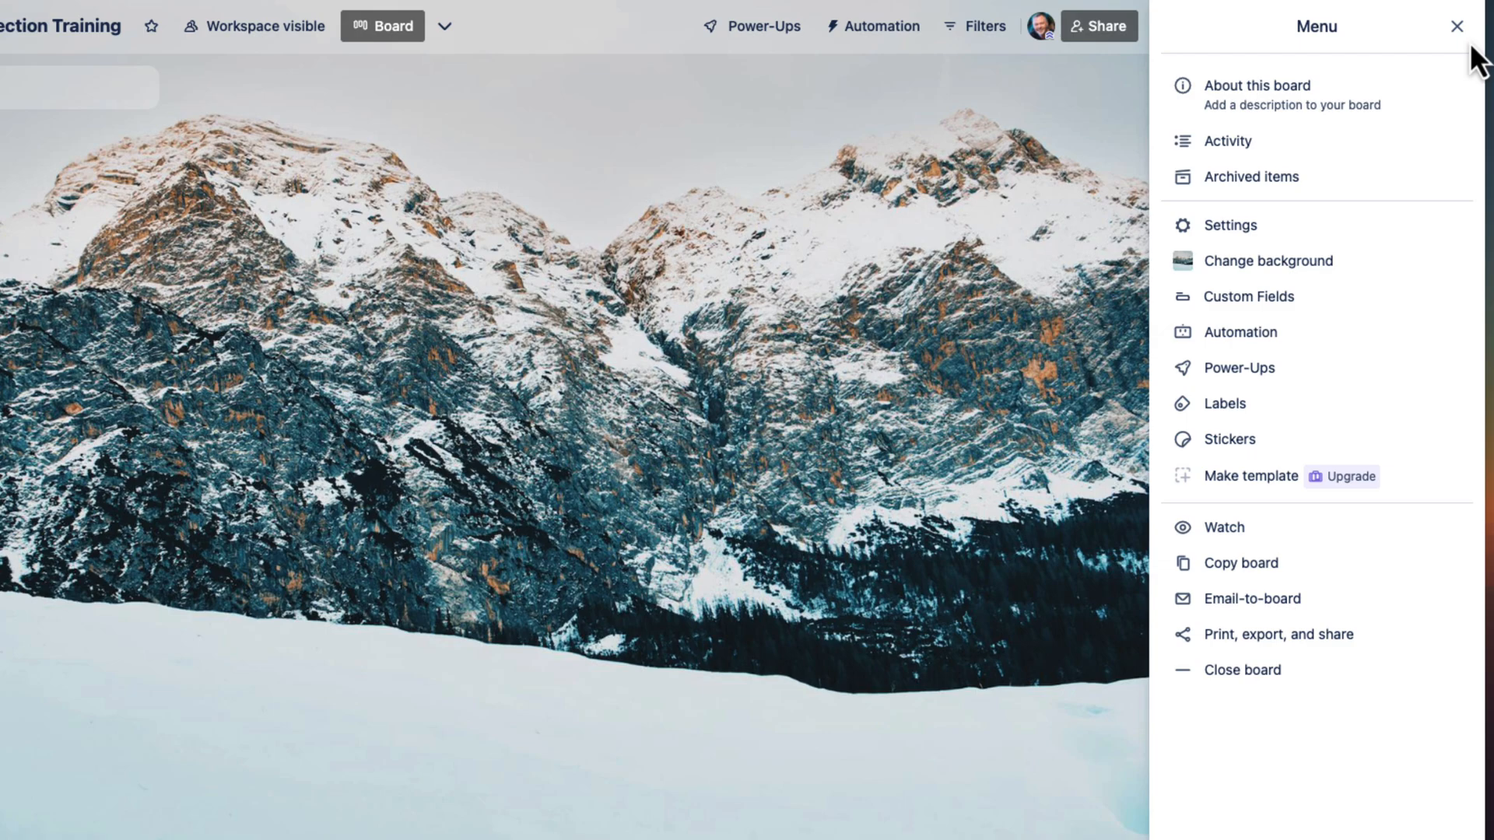
left_click(1456, 27)
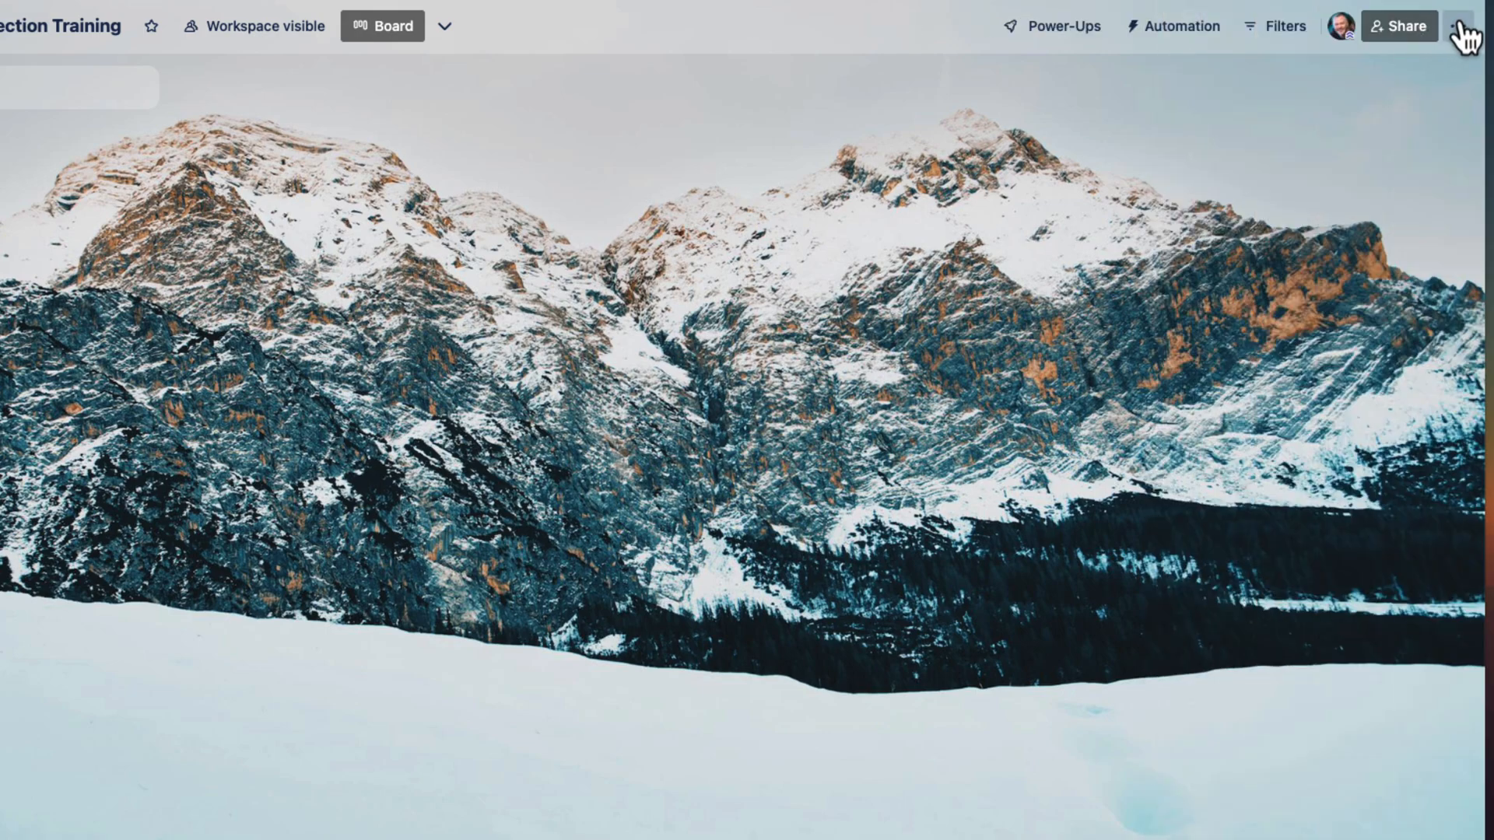
left_click(1470, 26)
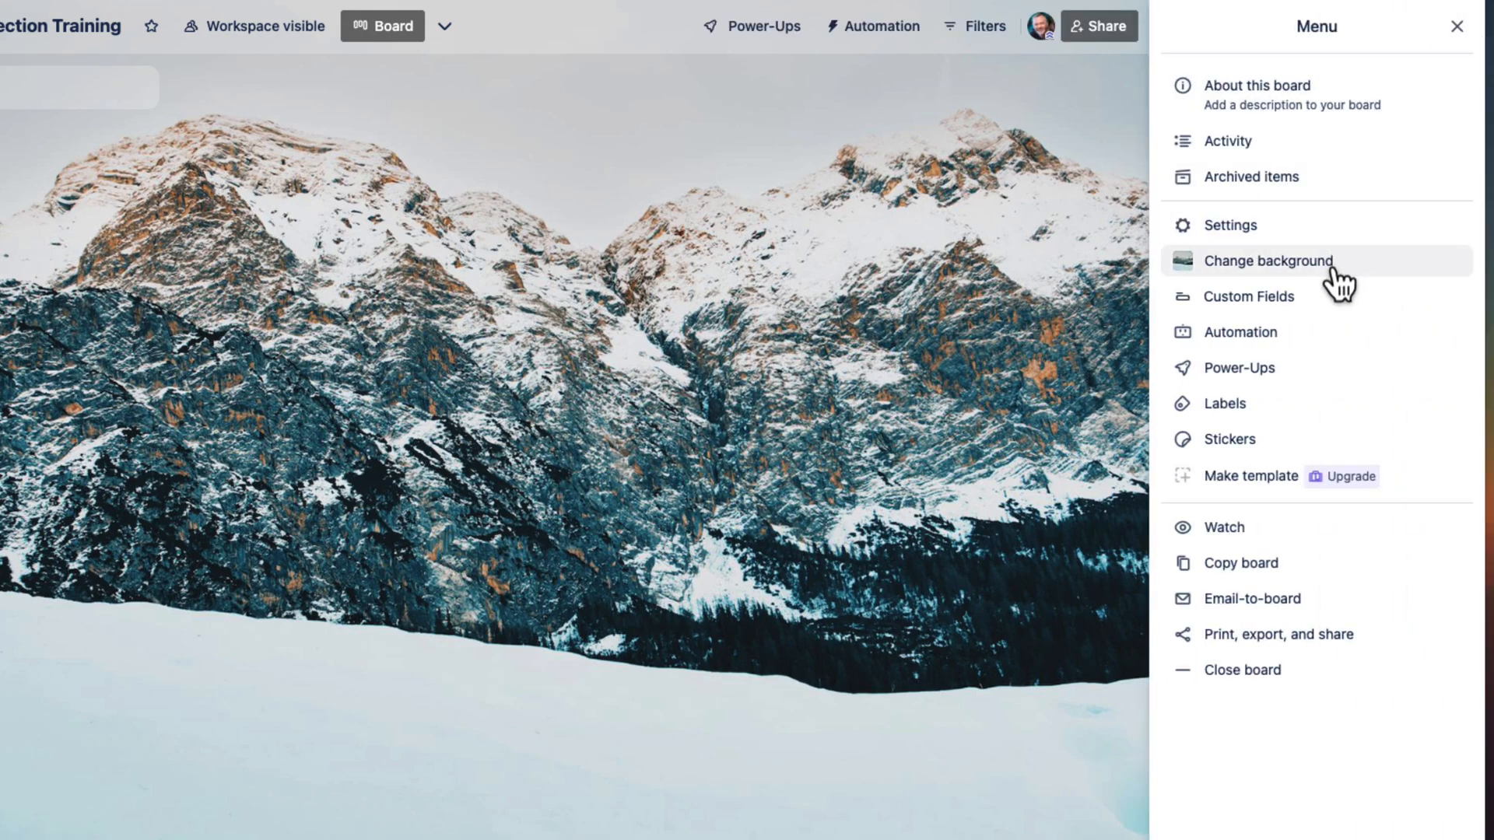
left_click(1266, 260)
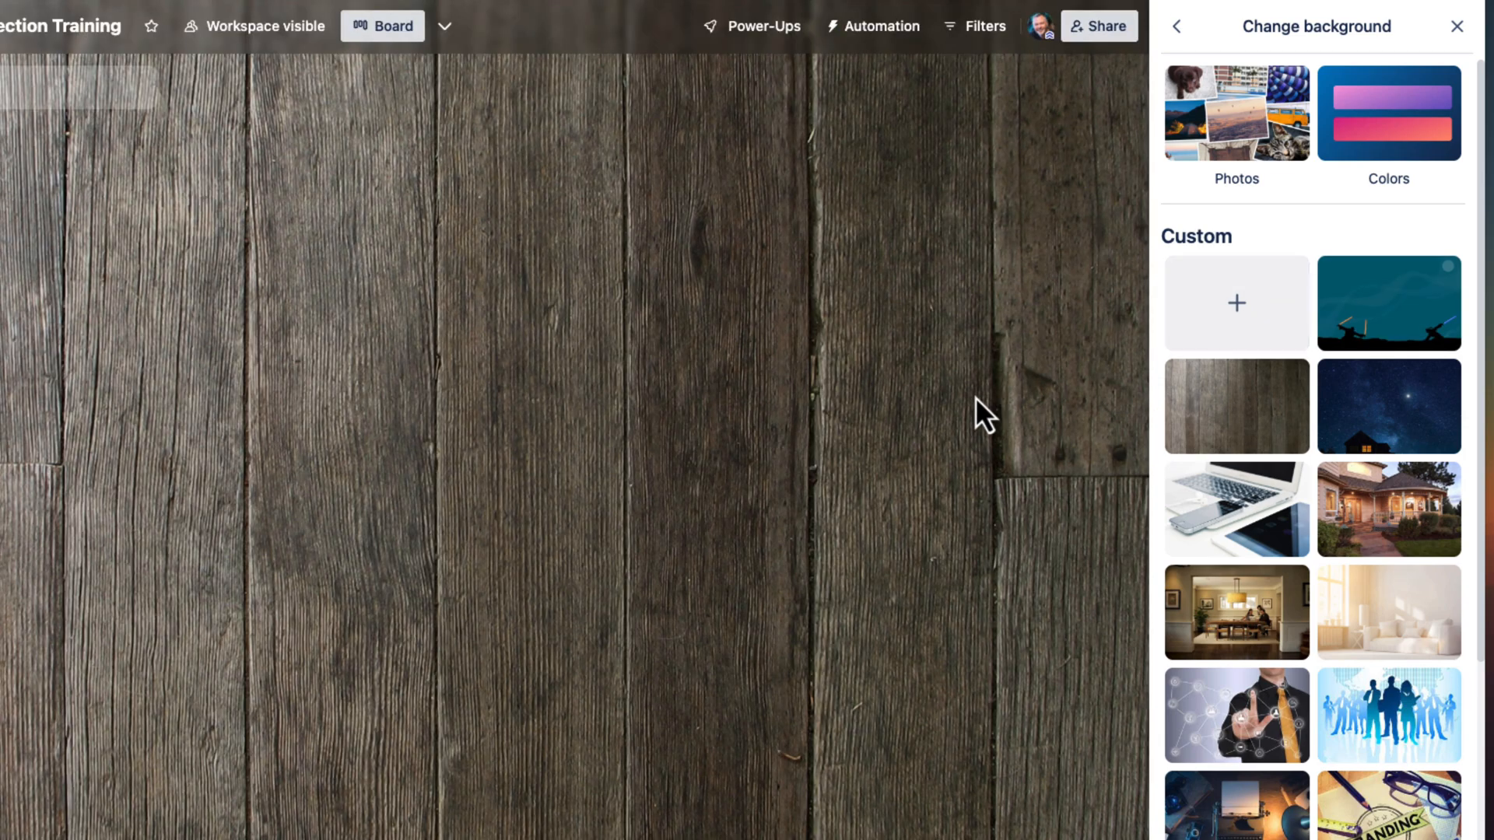
mouse_move(1477, 33)
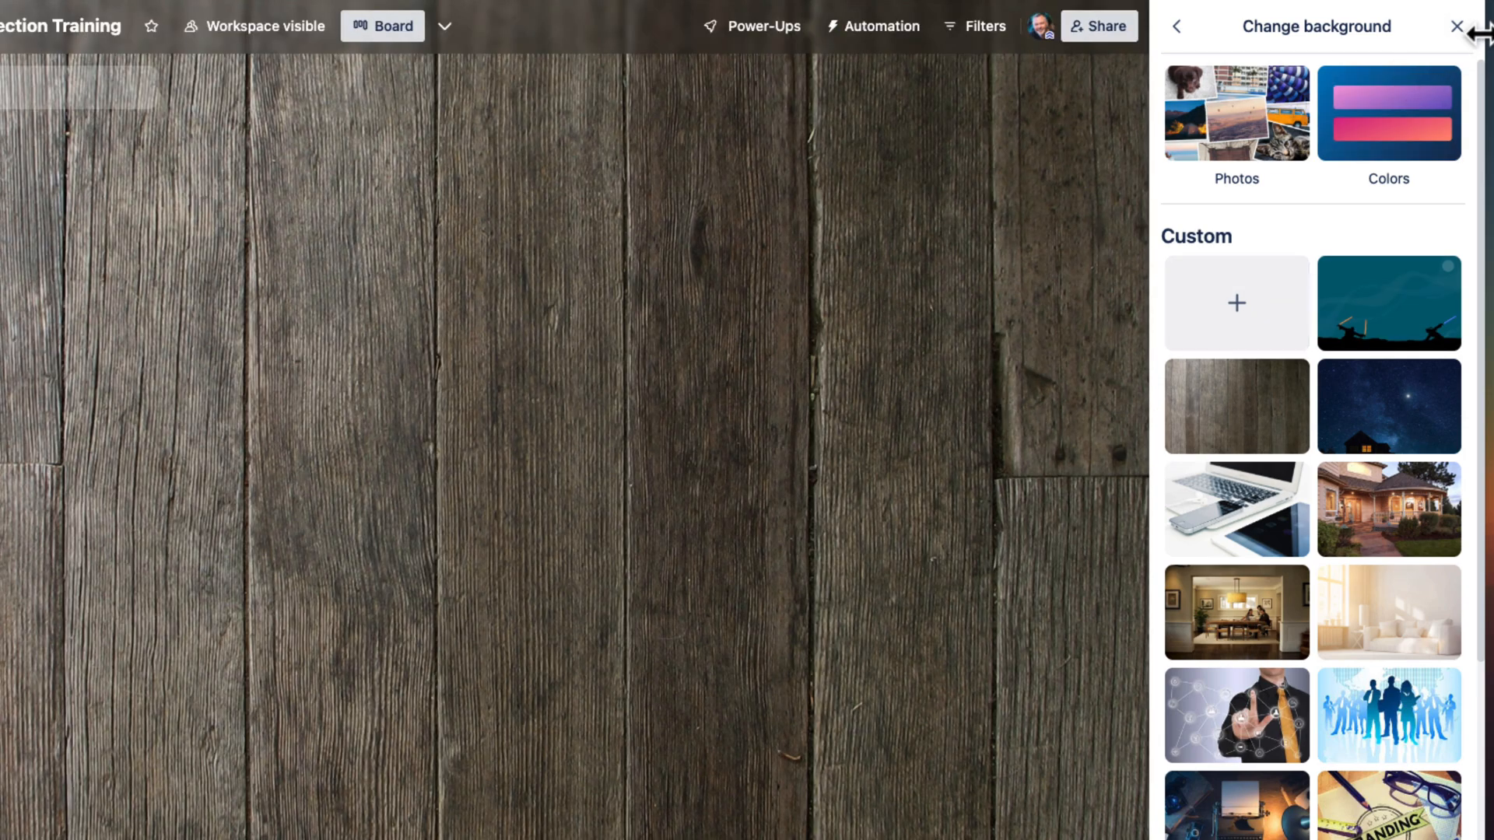
left_click(1456, 27)
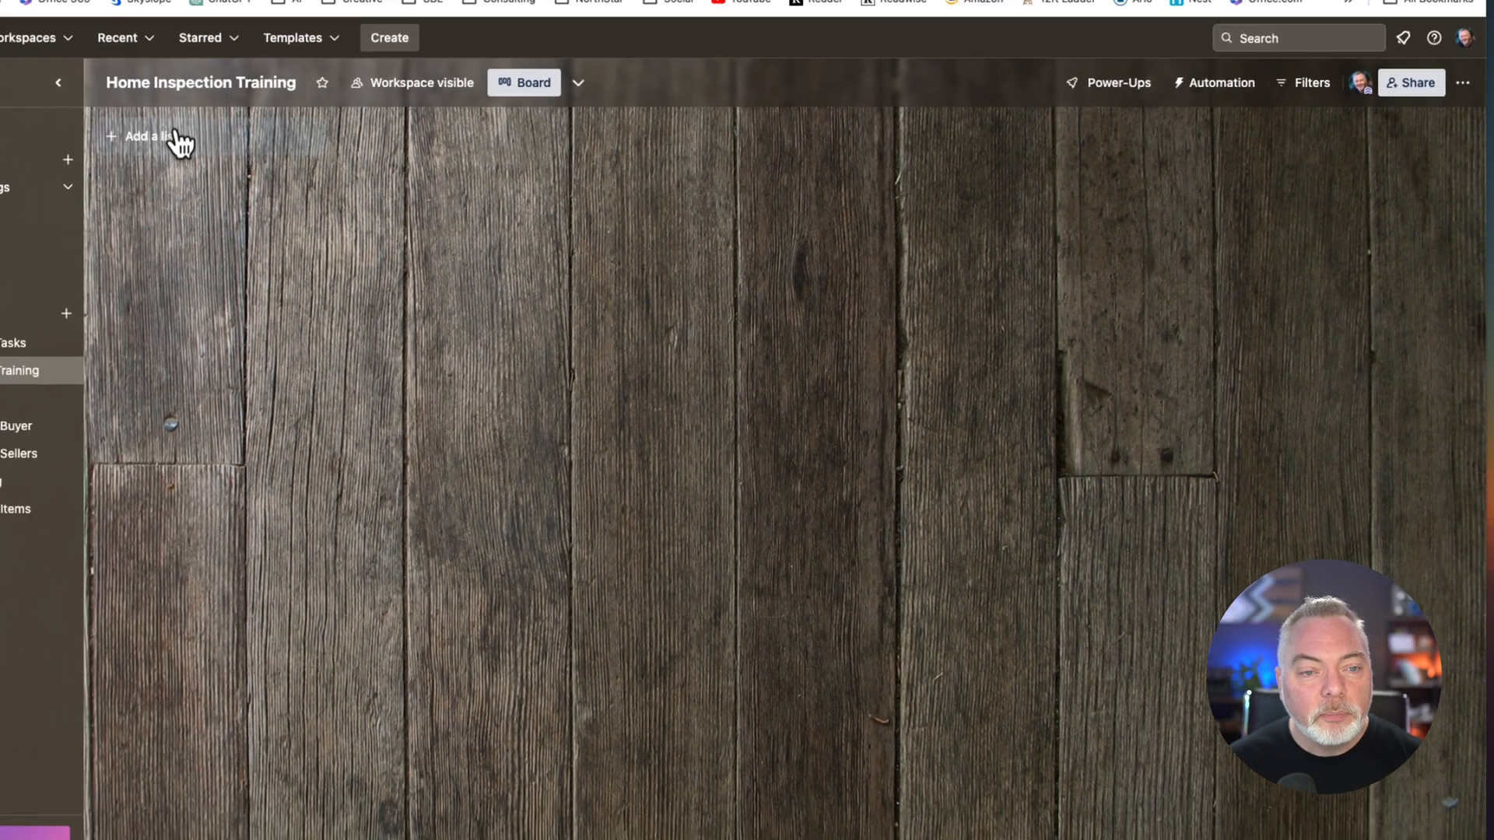
- Add the first list, Agreed Upon Repairs
left_click(143, 137)
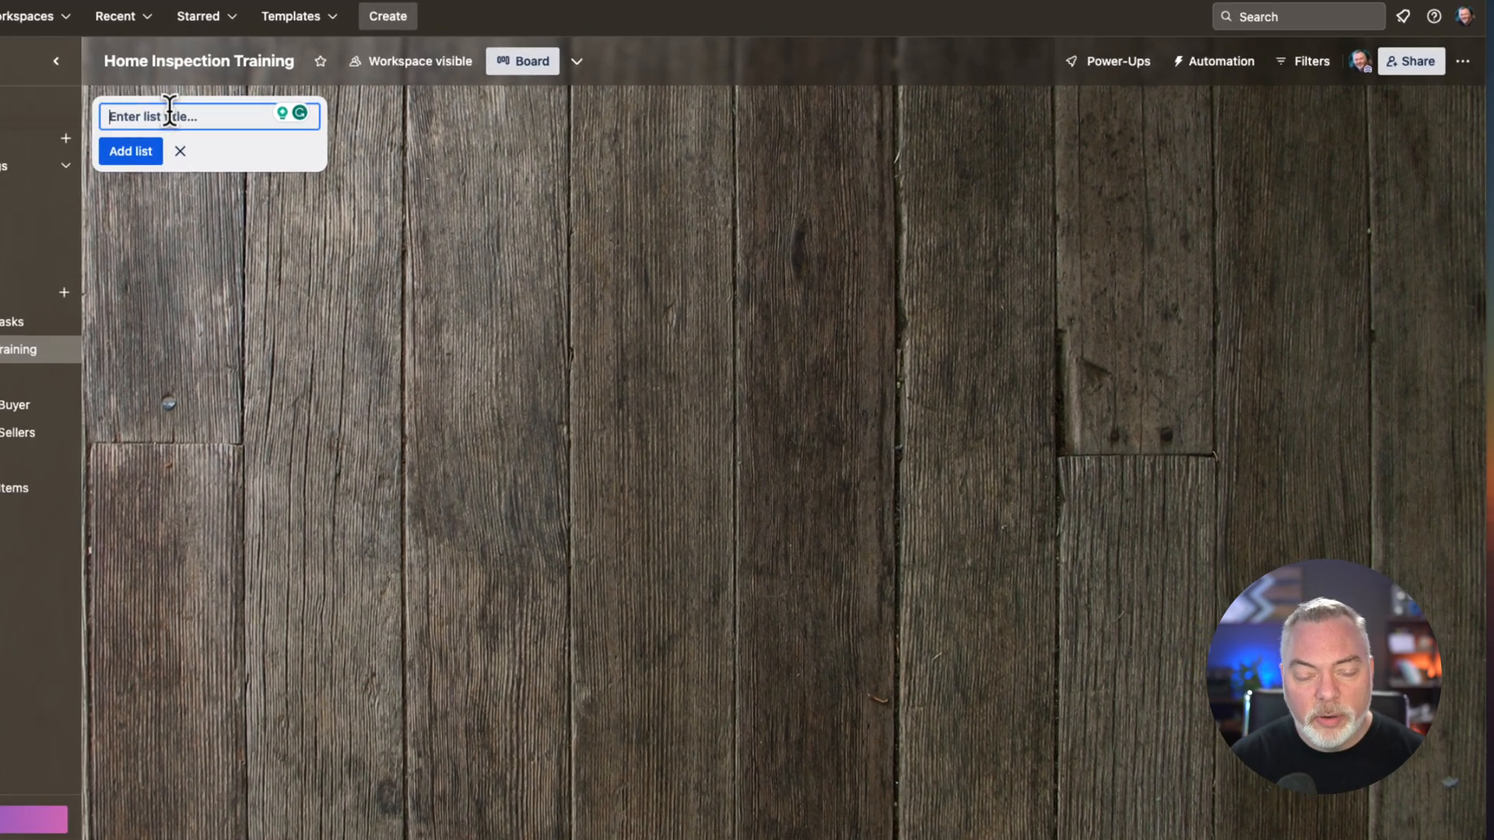
type("Agreed U")
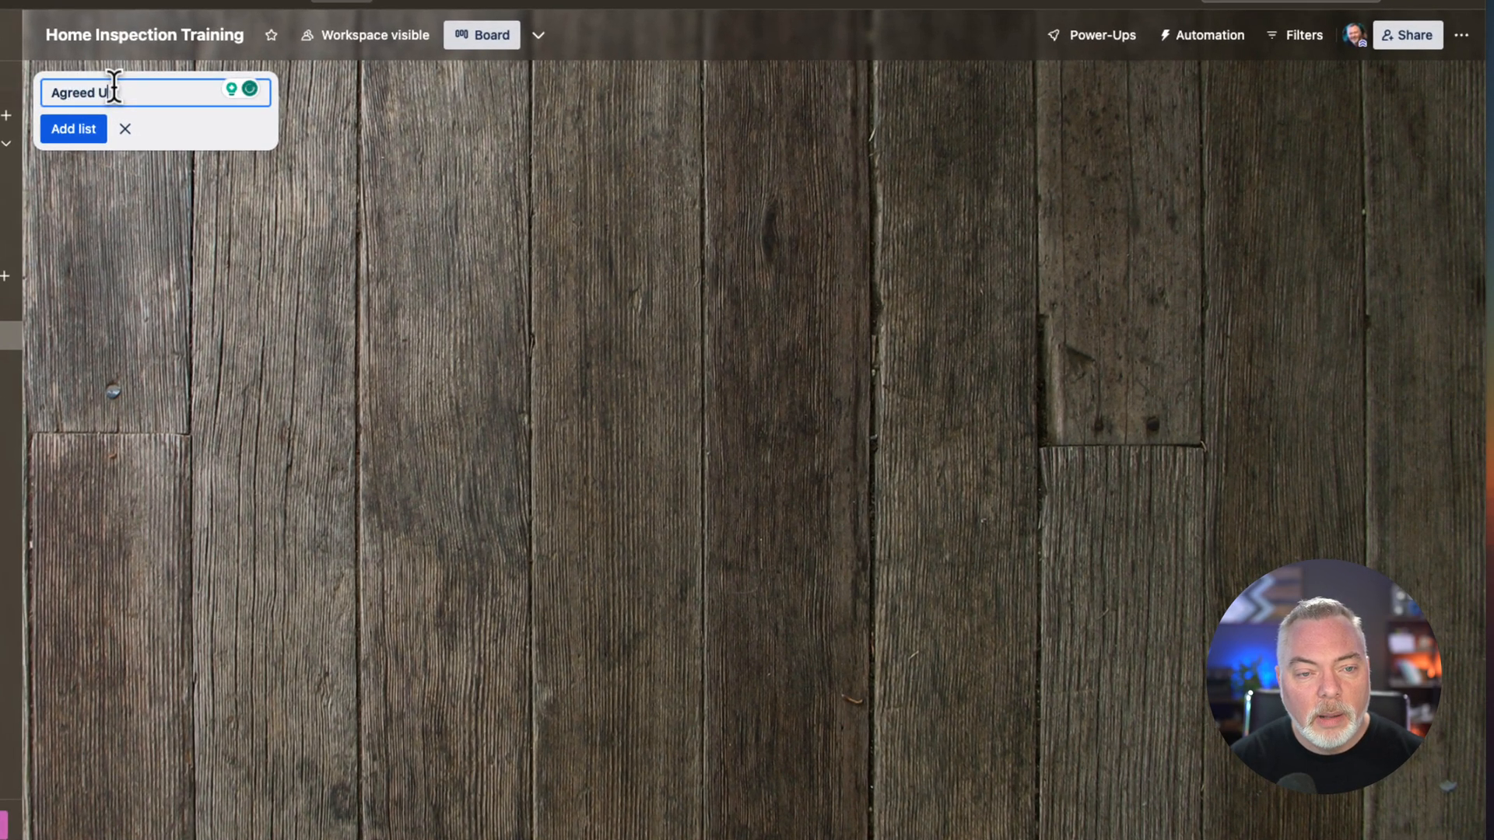
type("pon Repair")
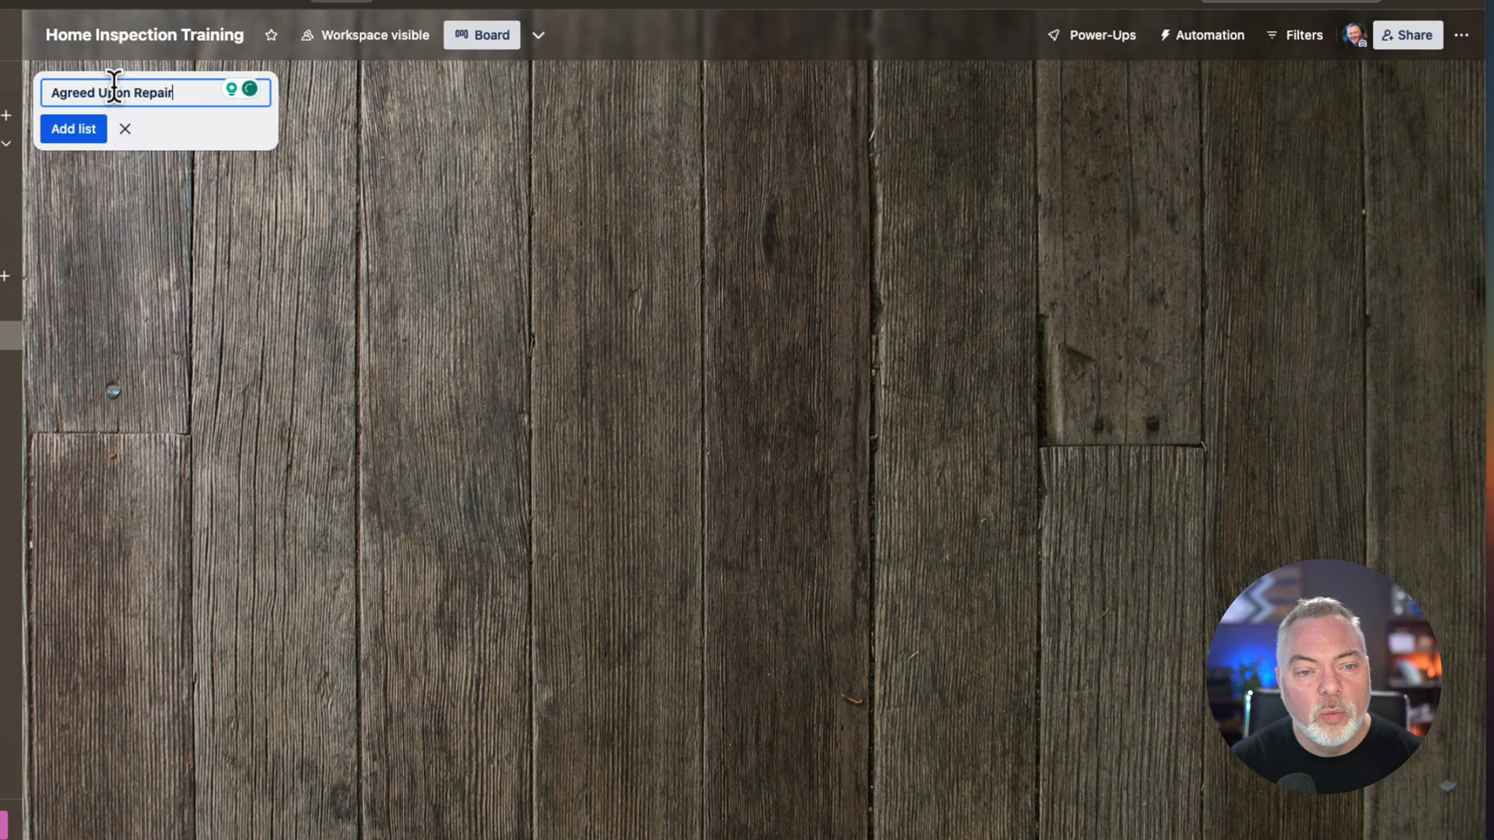
type("s")
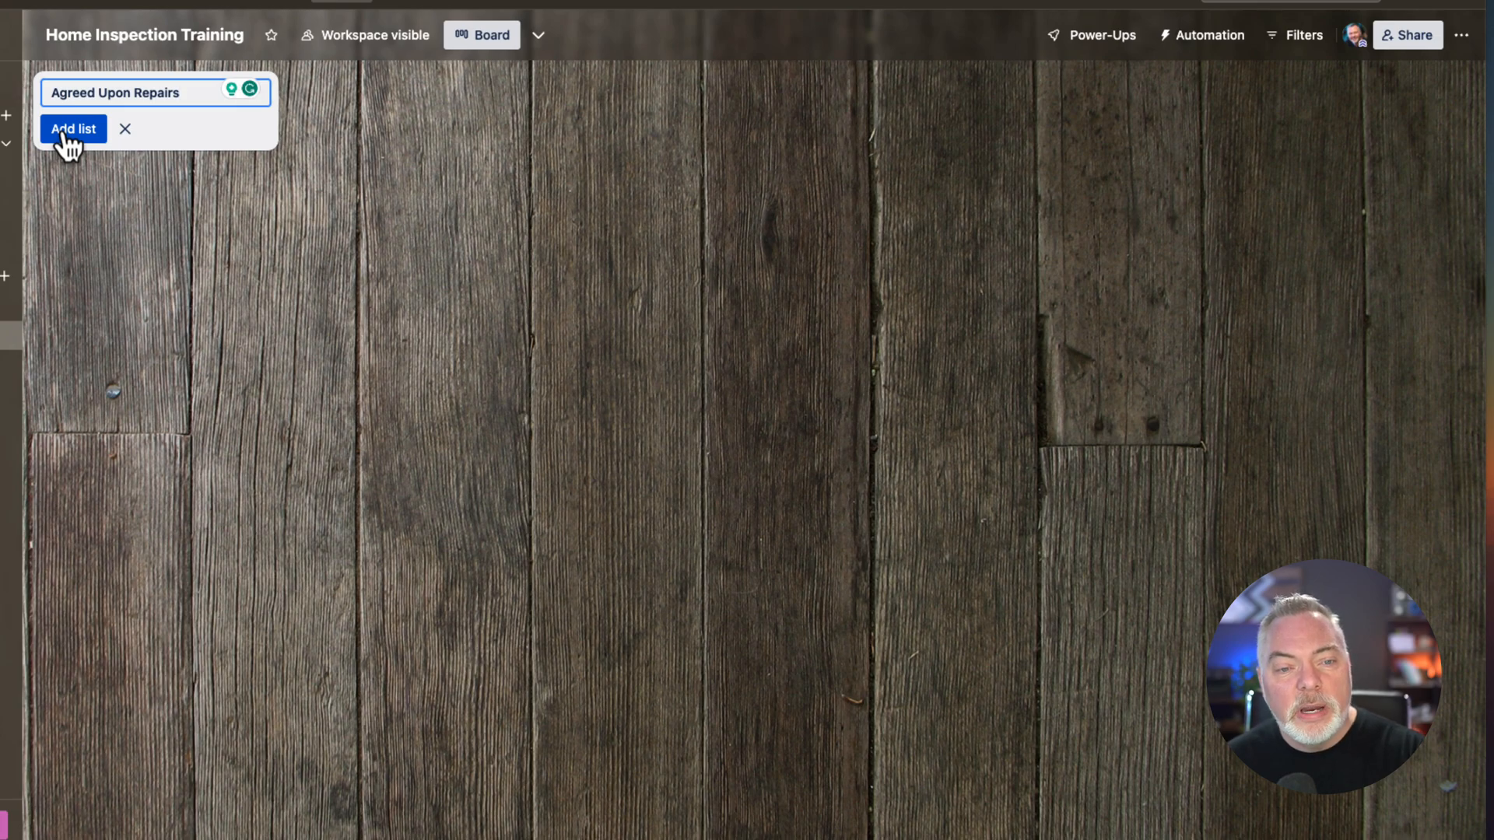
left_click(73, 129)
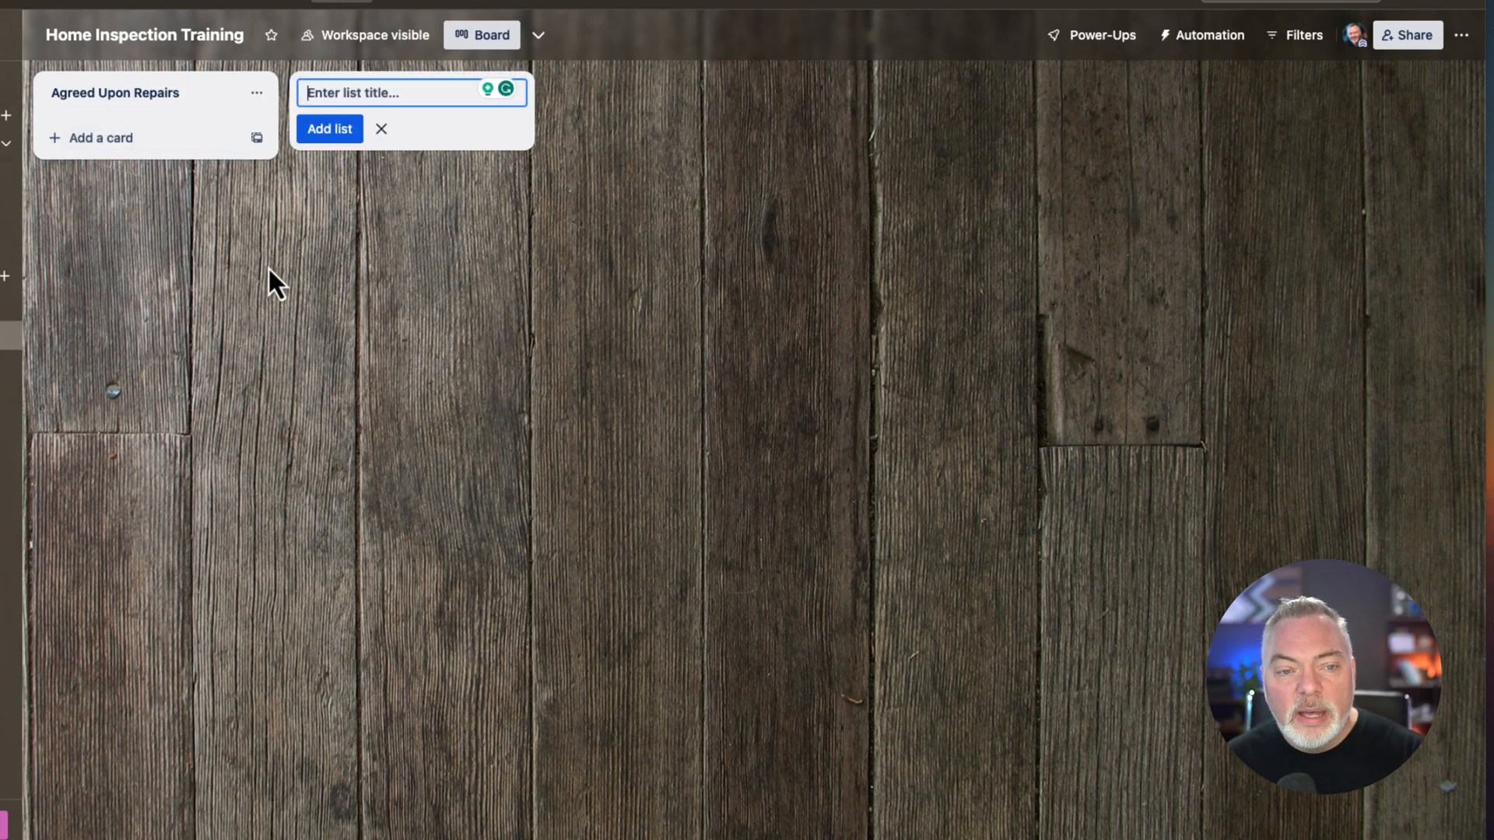
mouse_move(424, 424)
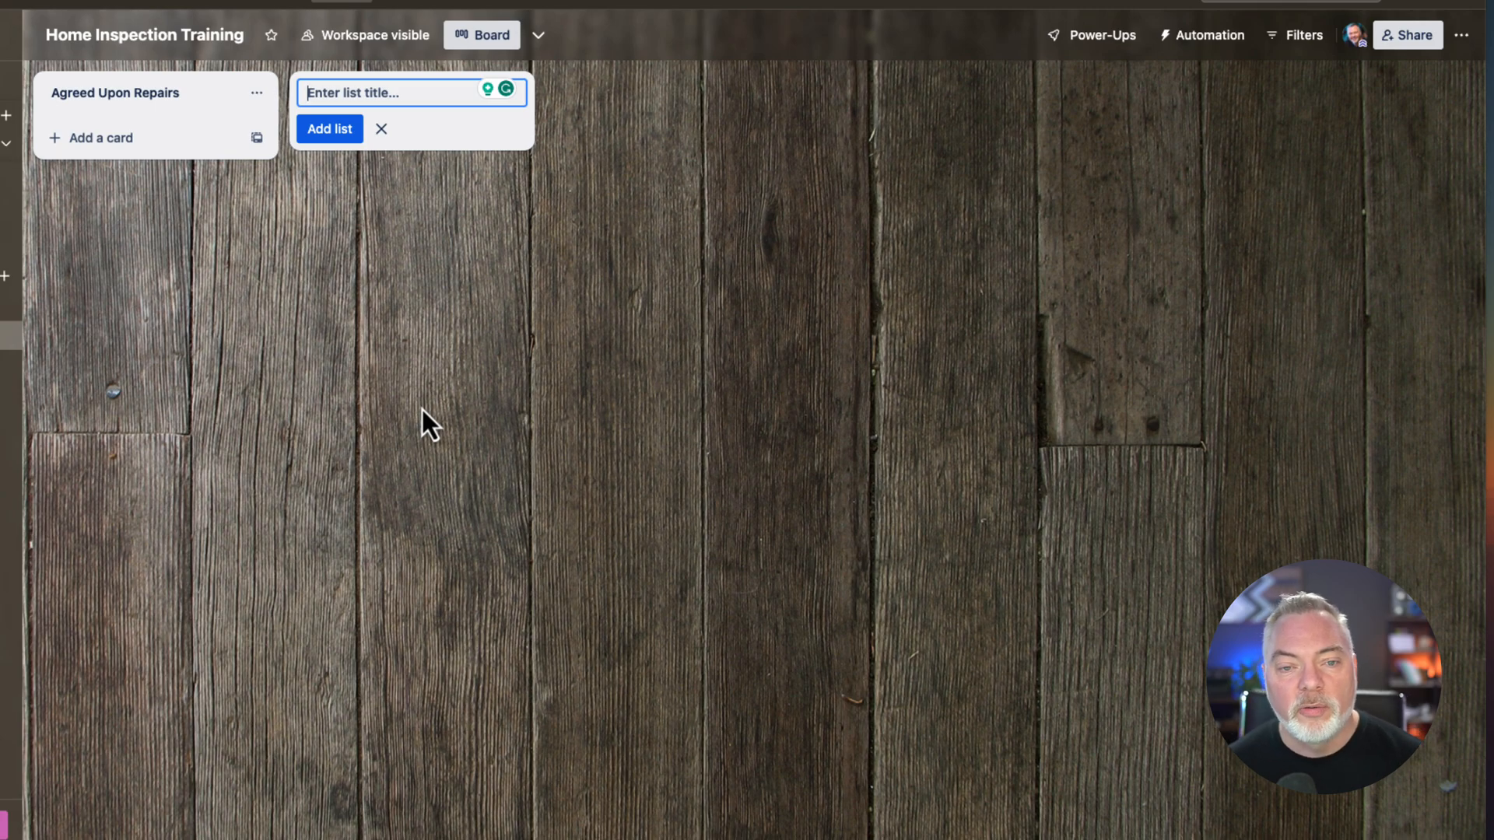
- Add lists Contractor Ordered, In Progress, Completed and Cannot Be Completed Prior to Closing
type("Co")
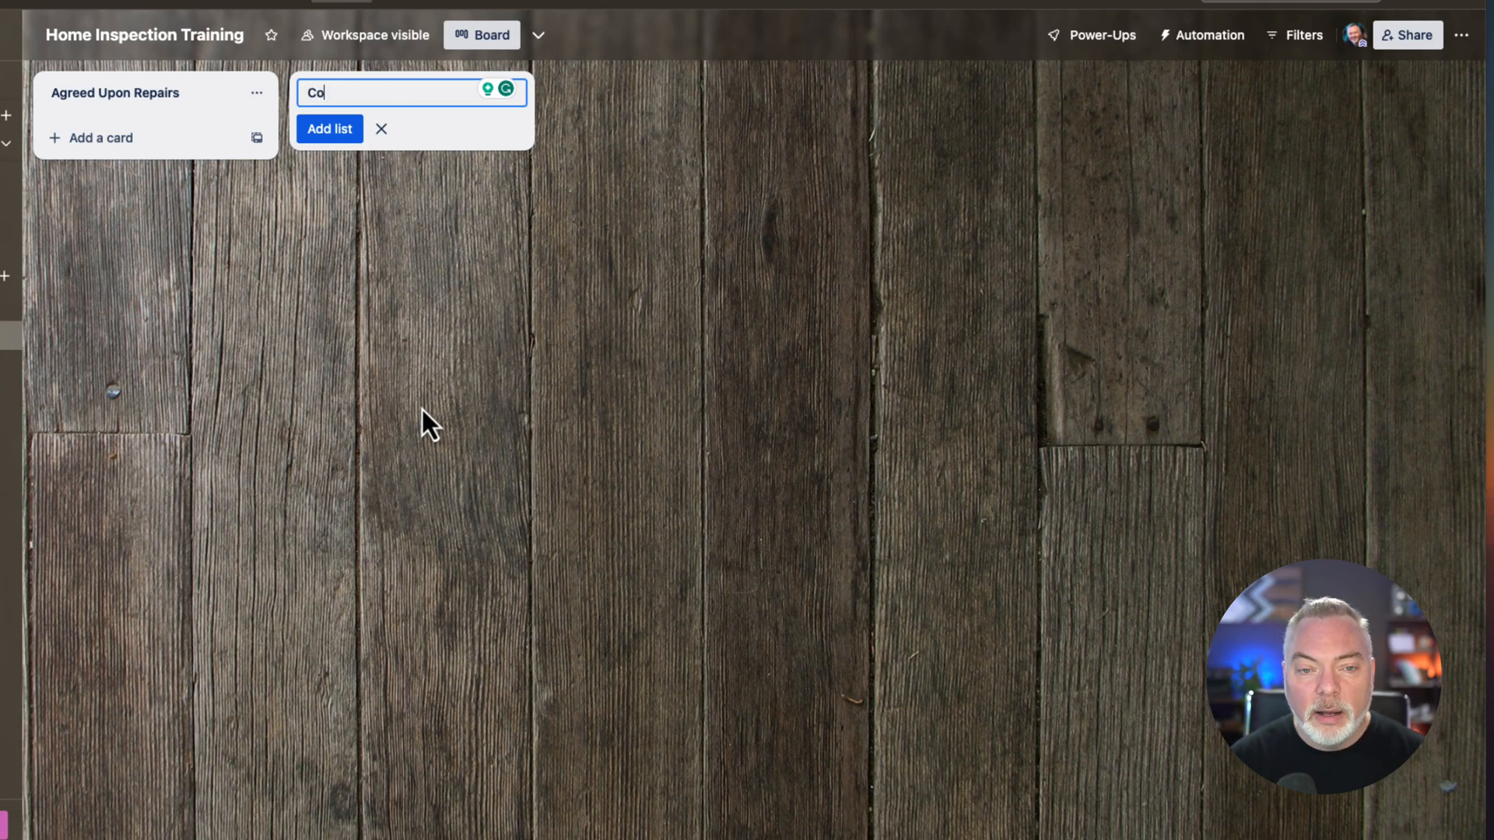
type("ntractor Or")
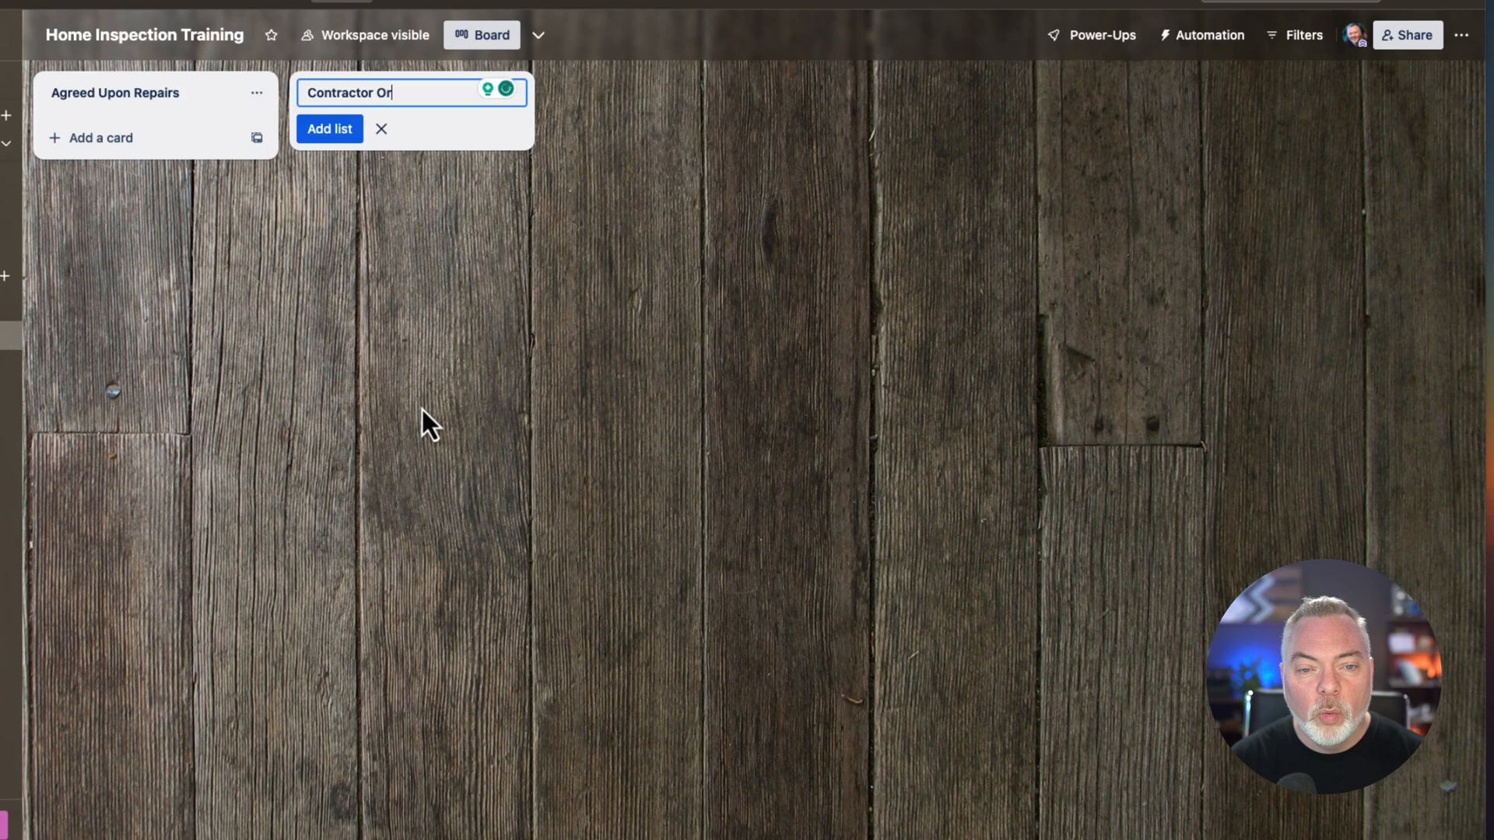
type("dered")
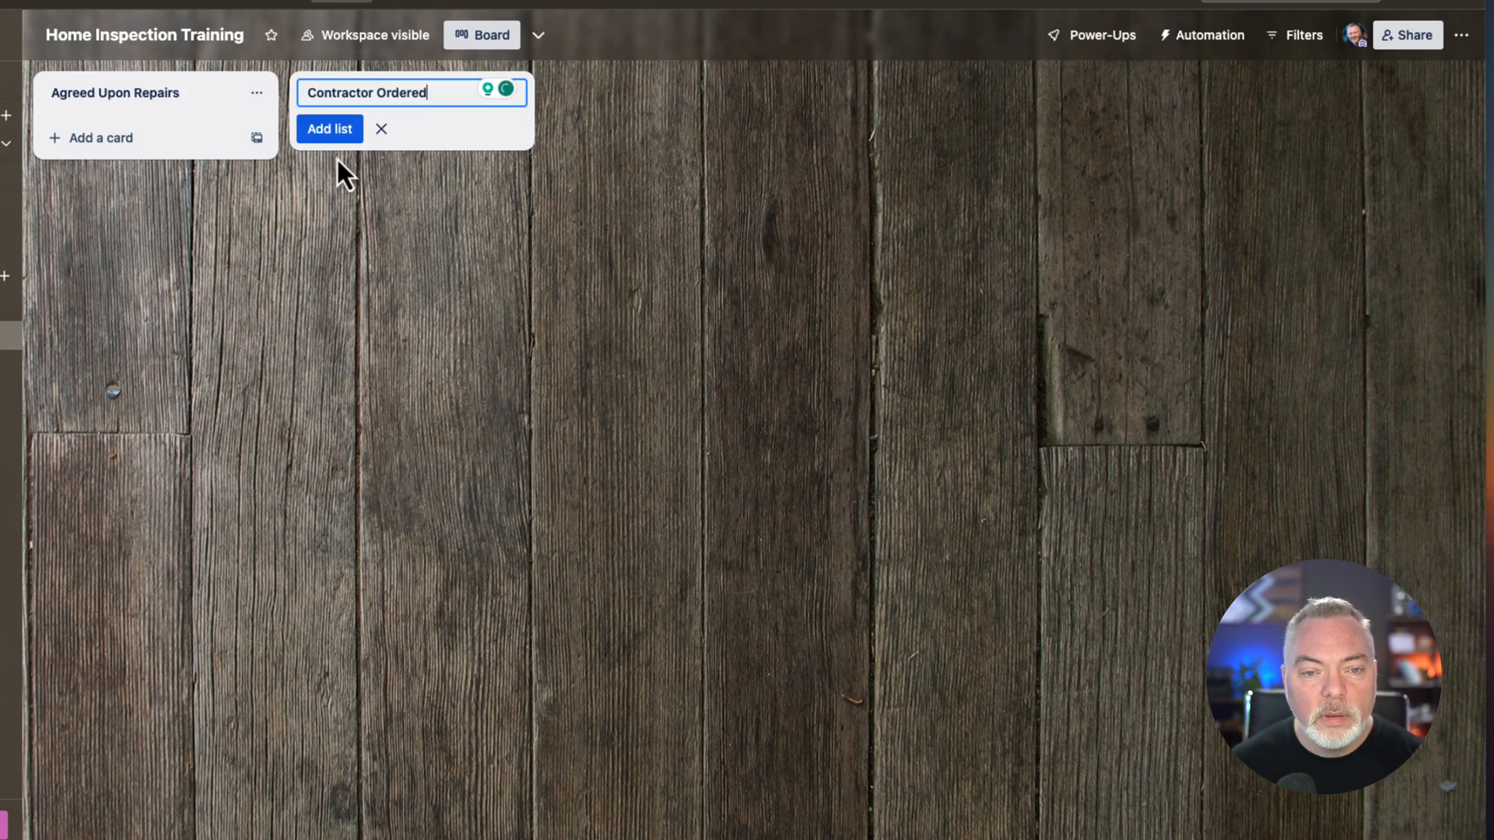
left_click(328, 129)
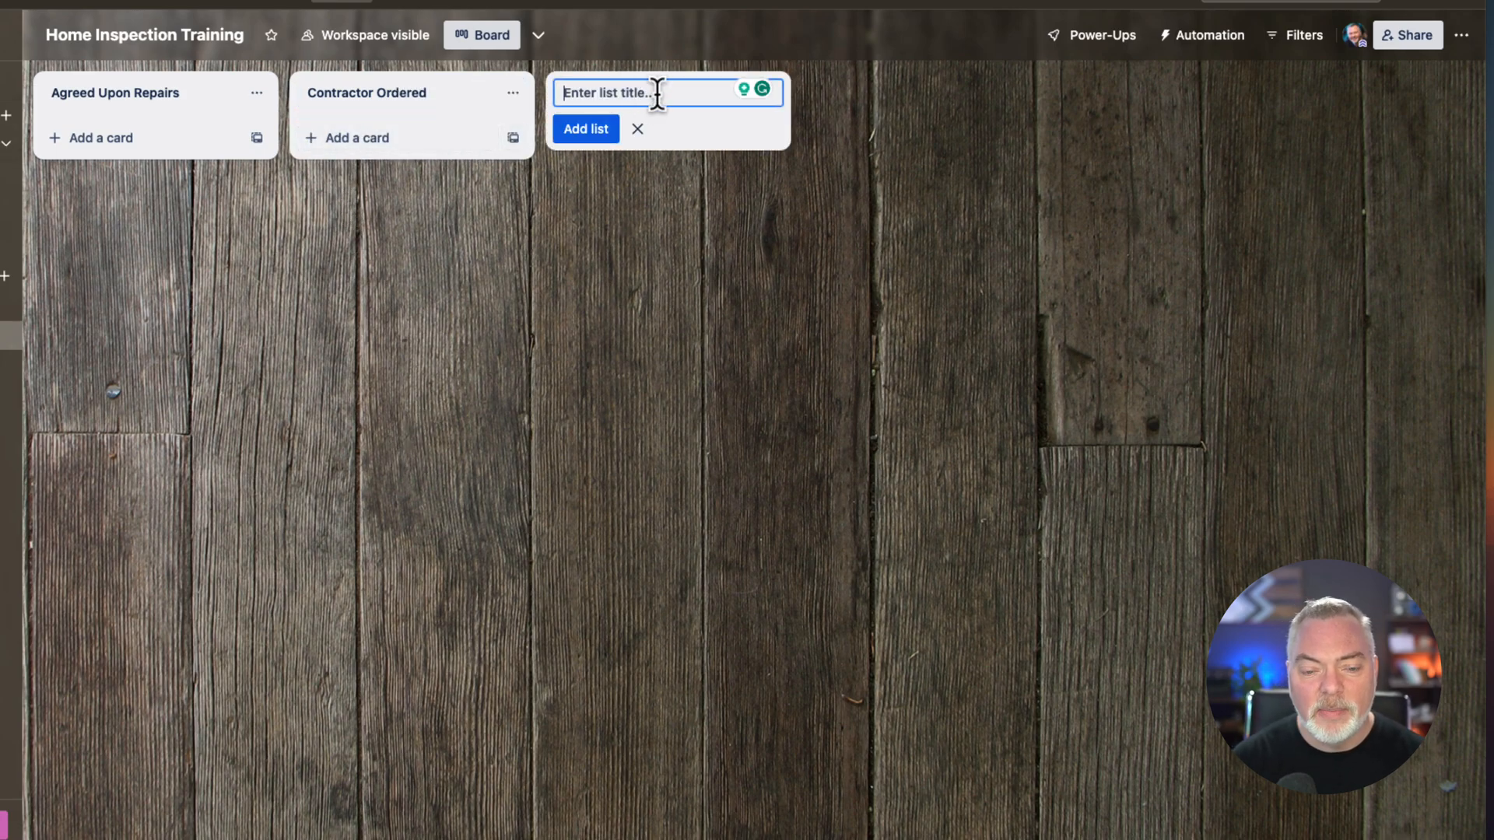
type("In Progress")
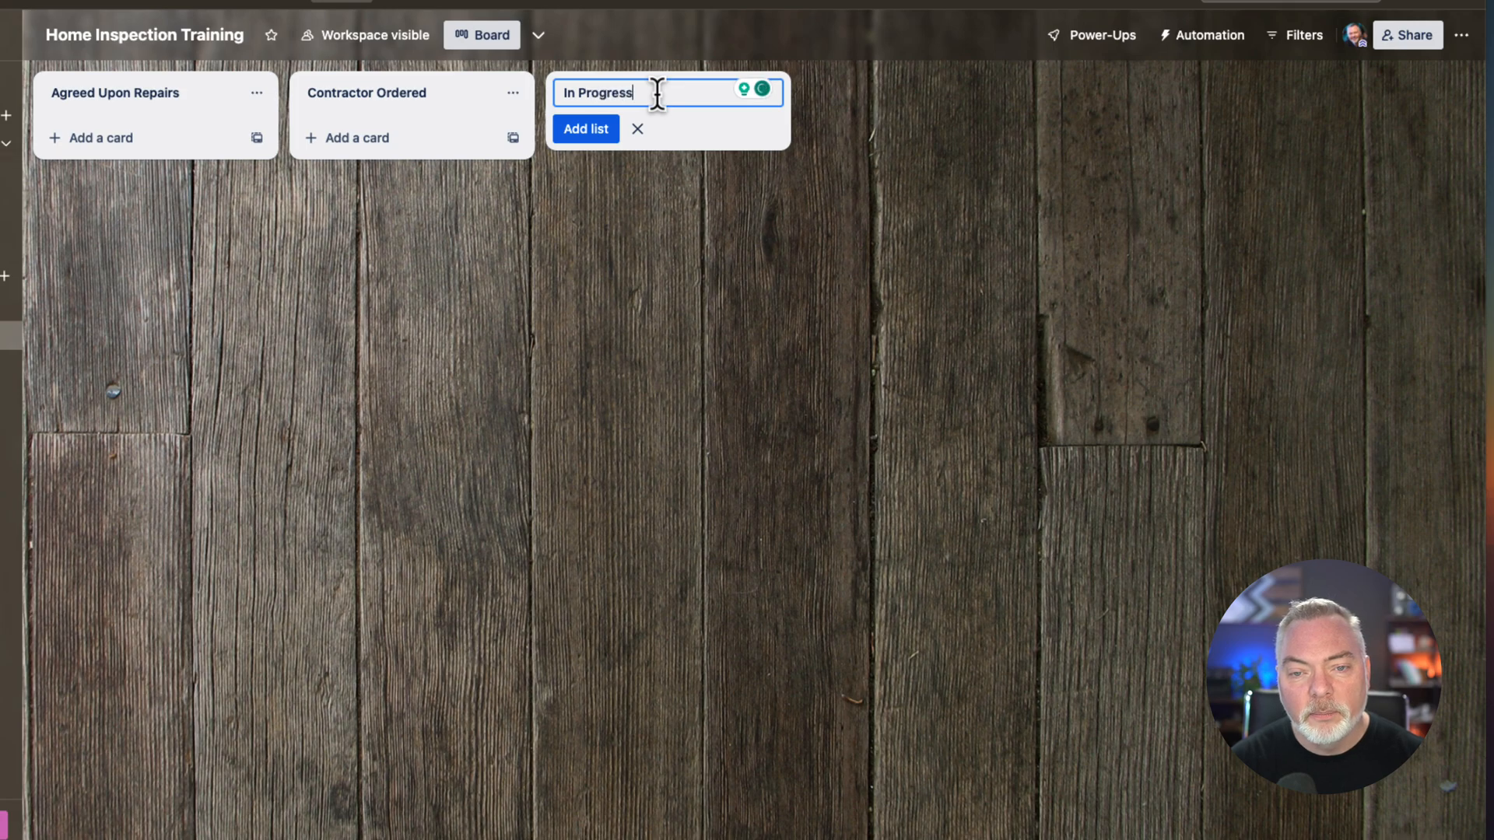
left_click(585, 129)
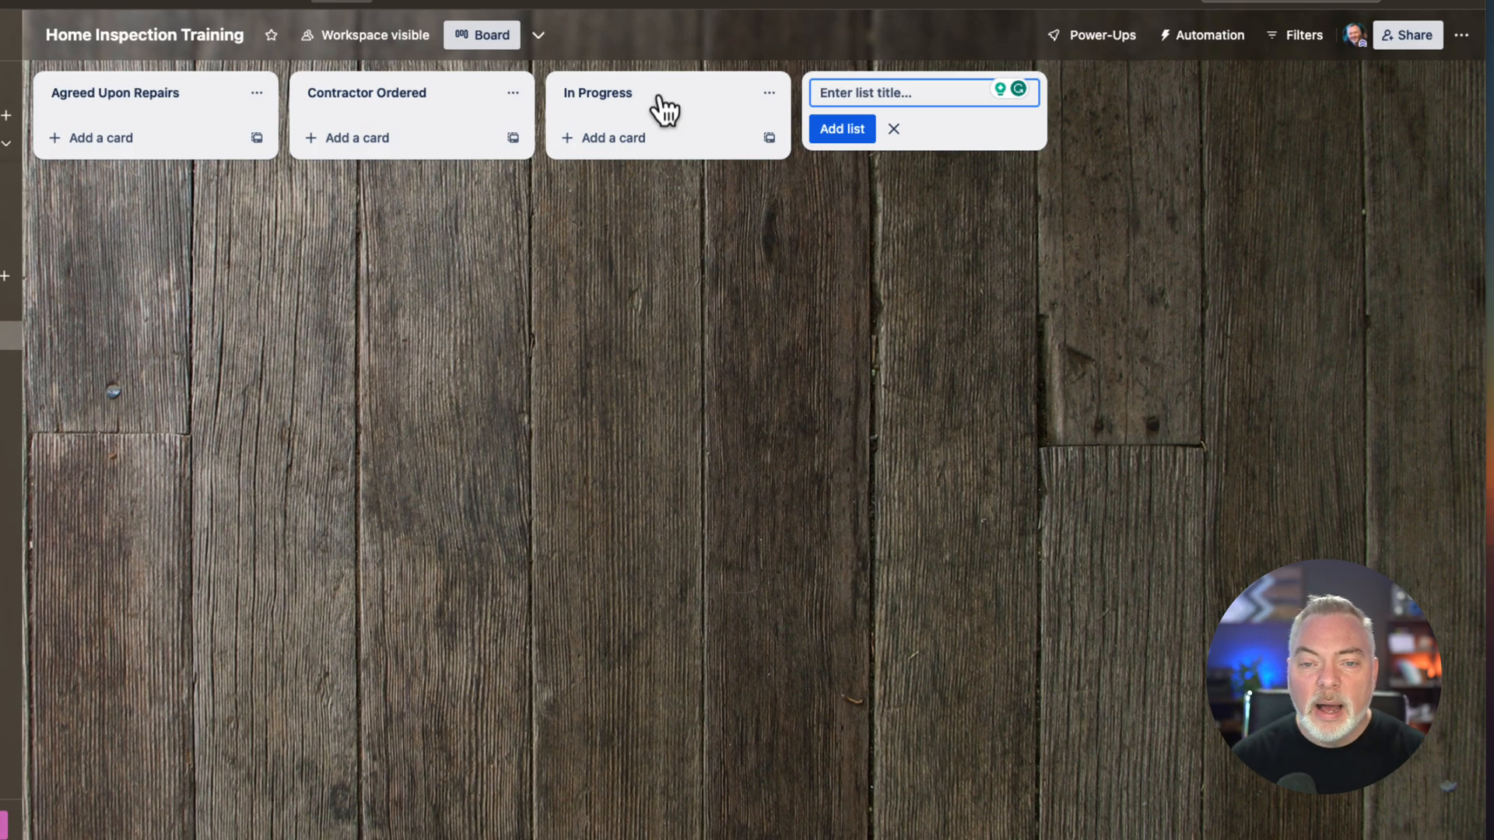
type("Complete")
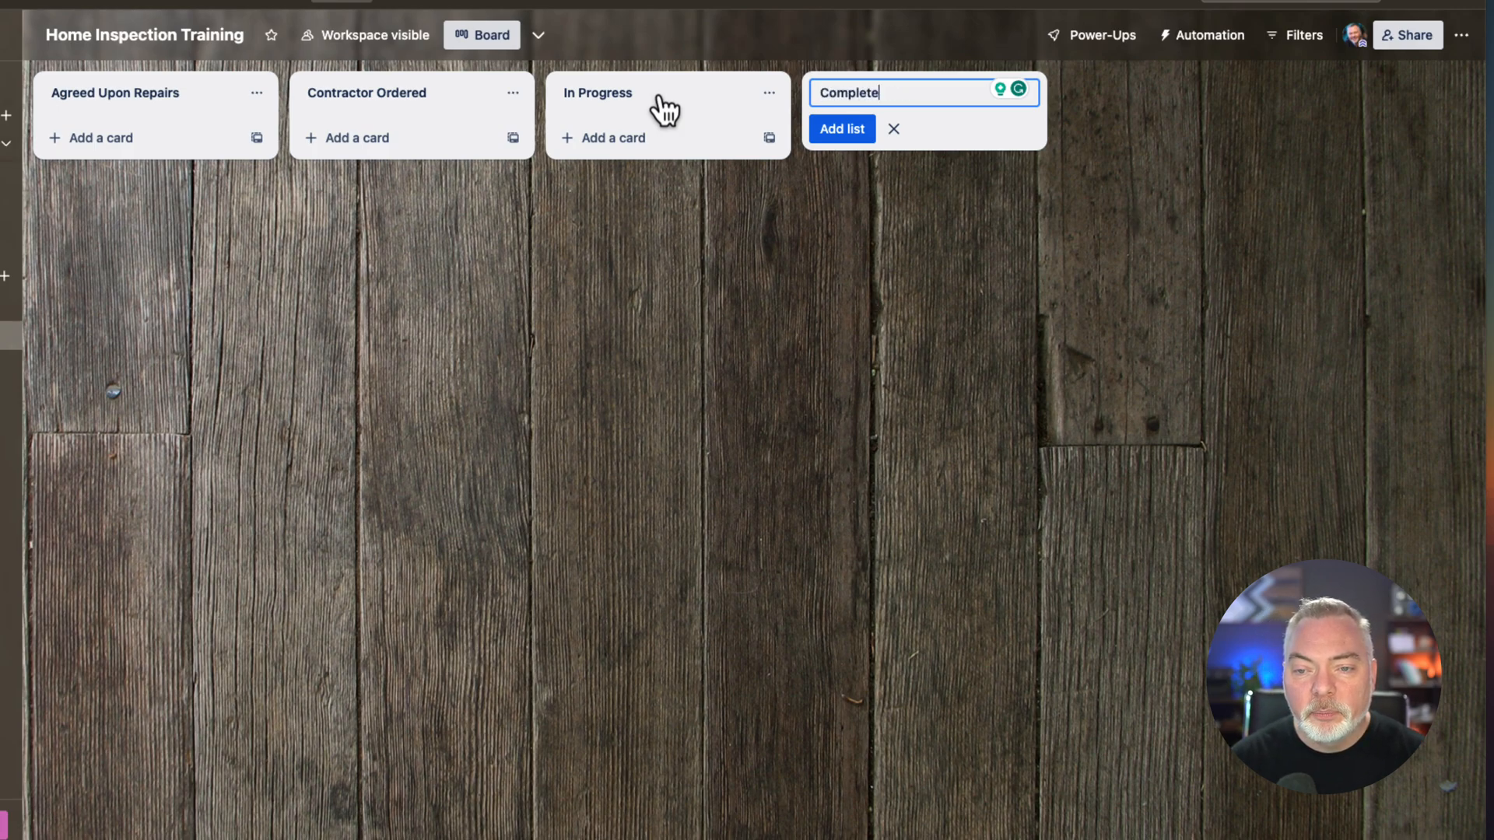
left_click(840, 130)
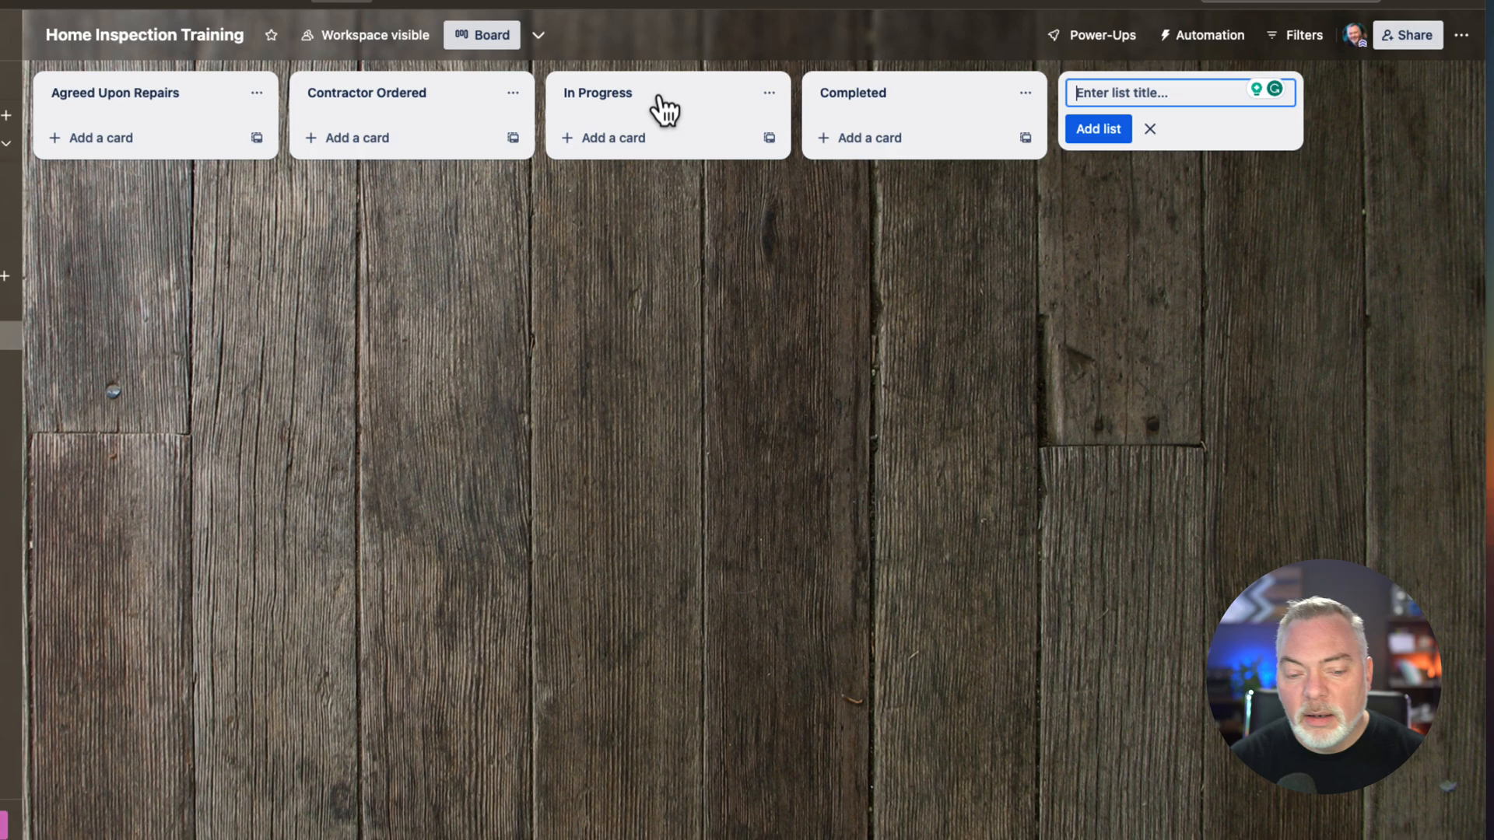
type("Cannot B")
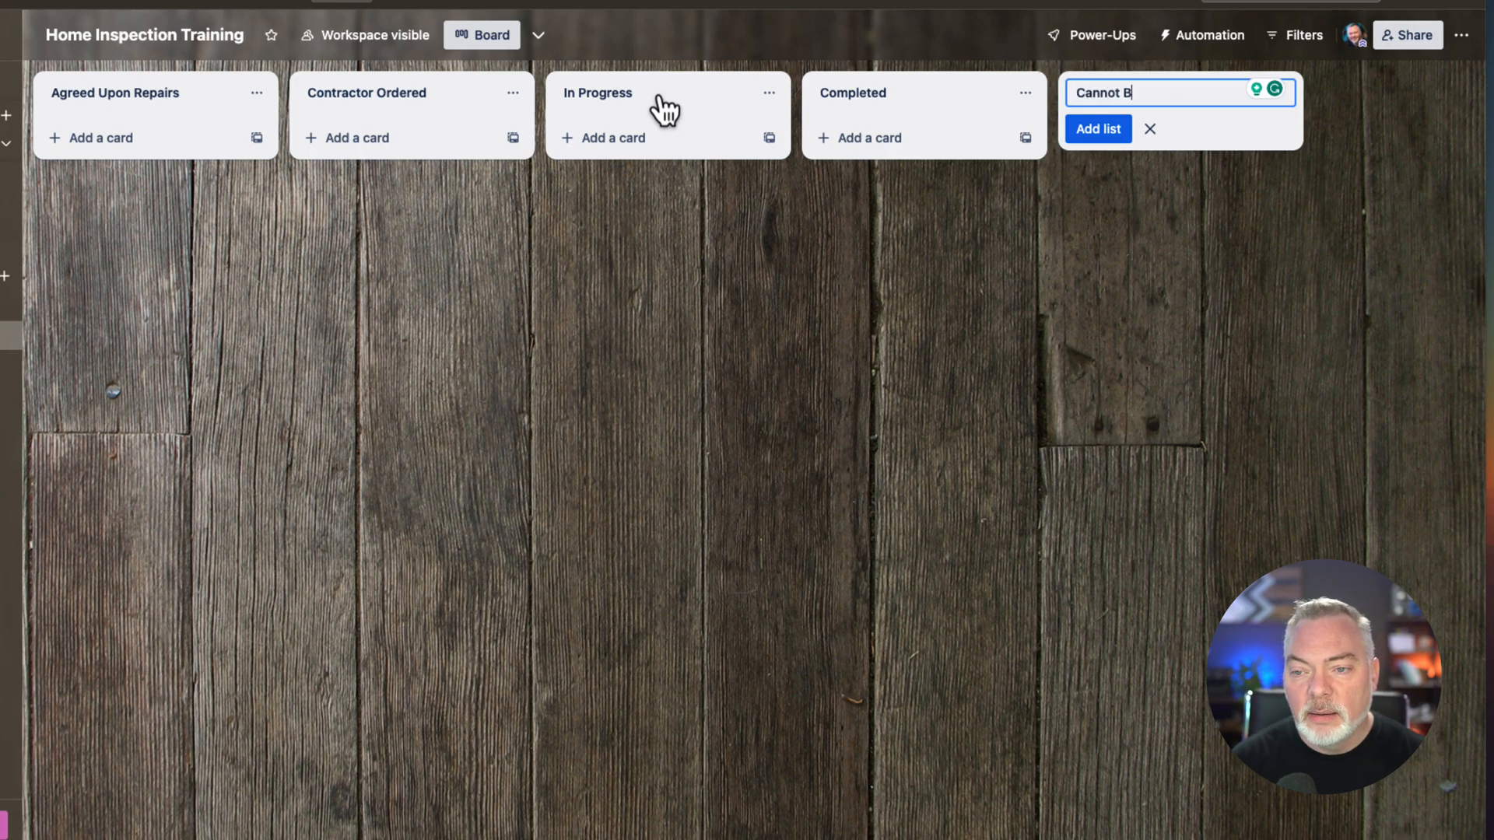
type("e Completed Prior")
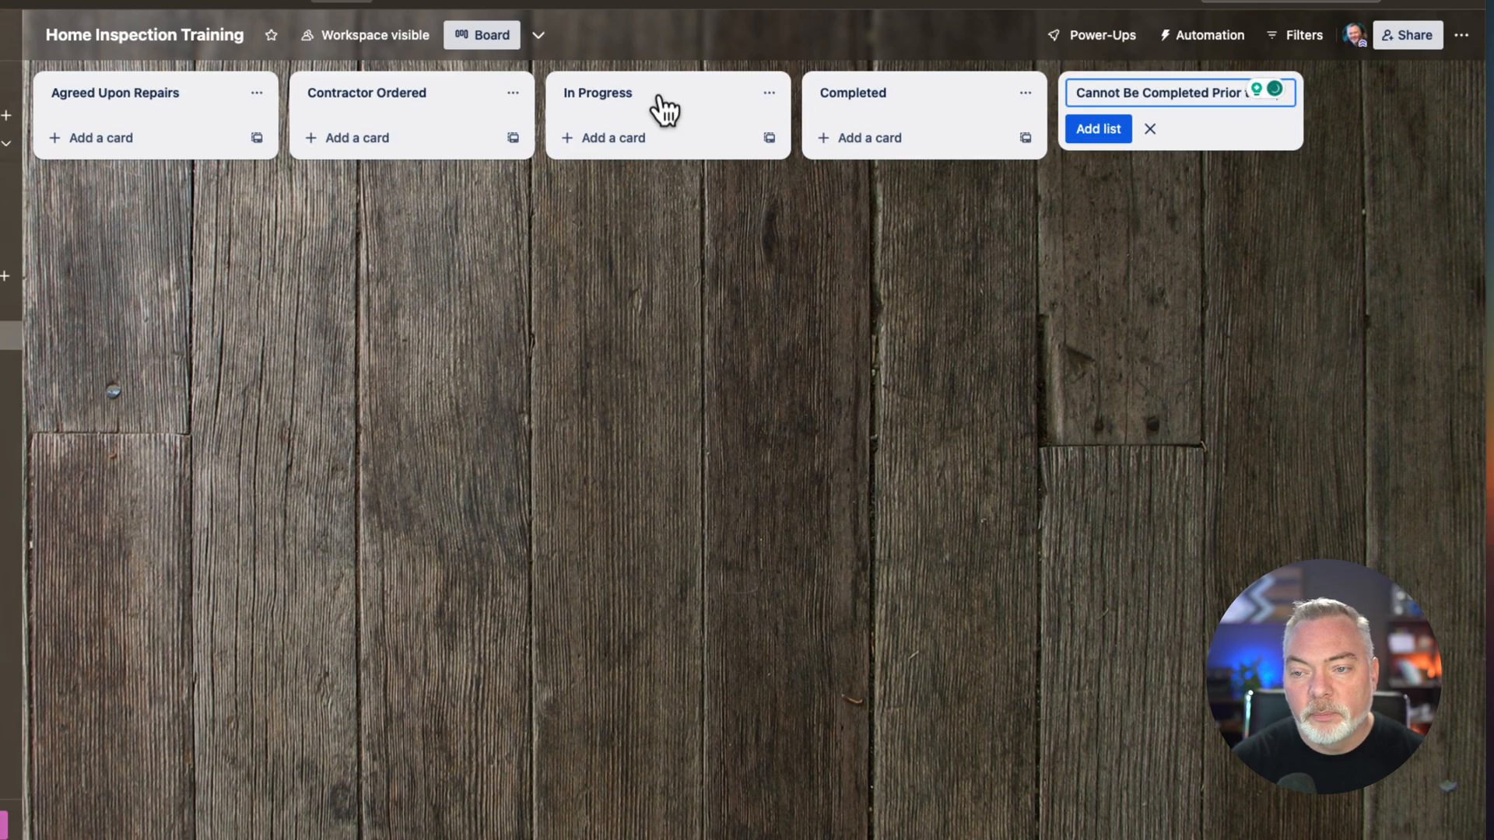
type("to CL")
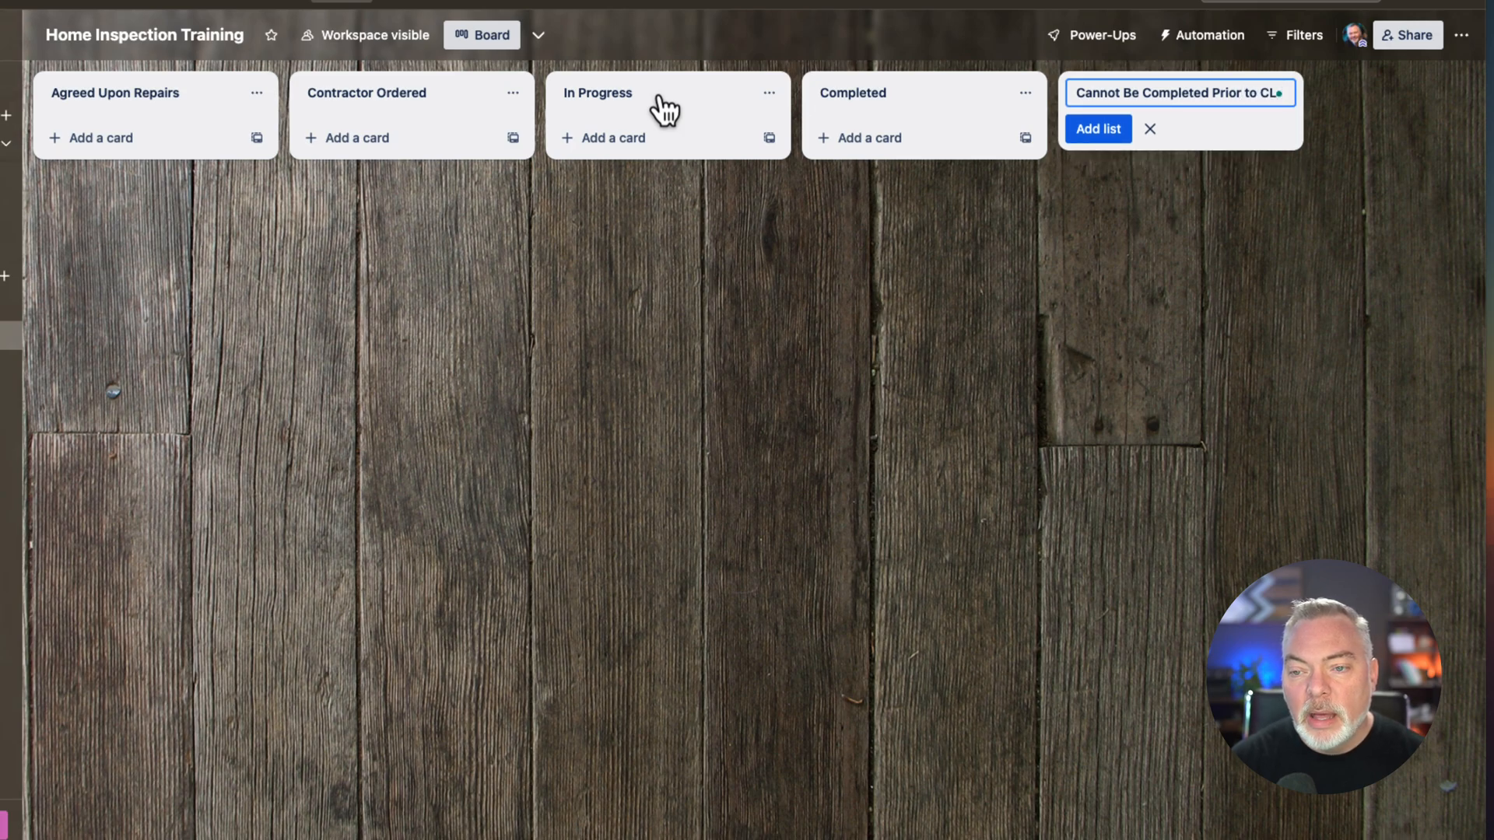
left_click(1097, 129)
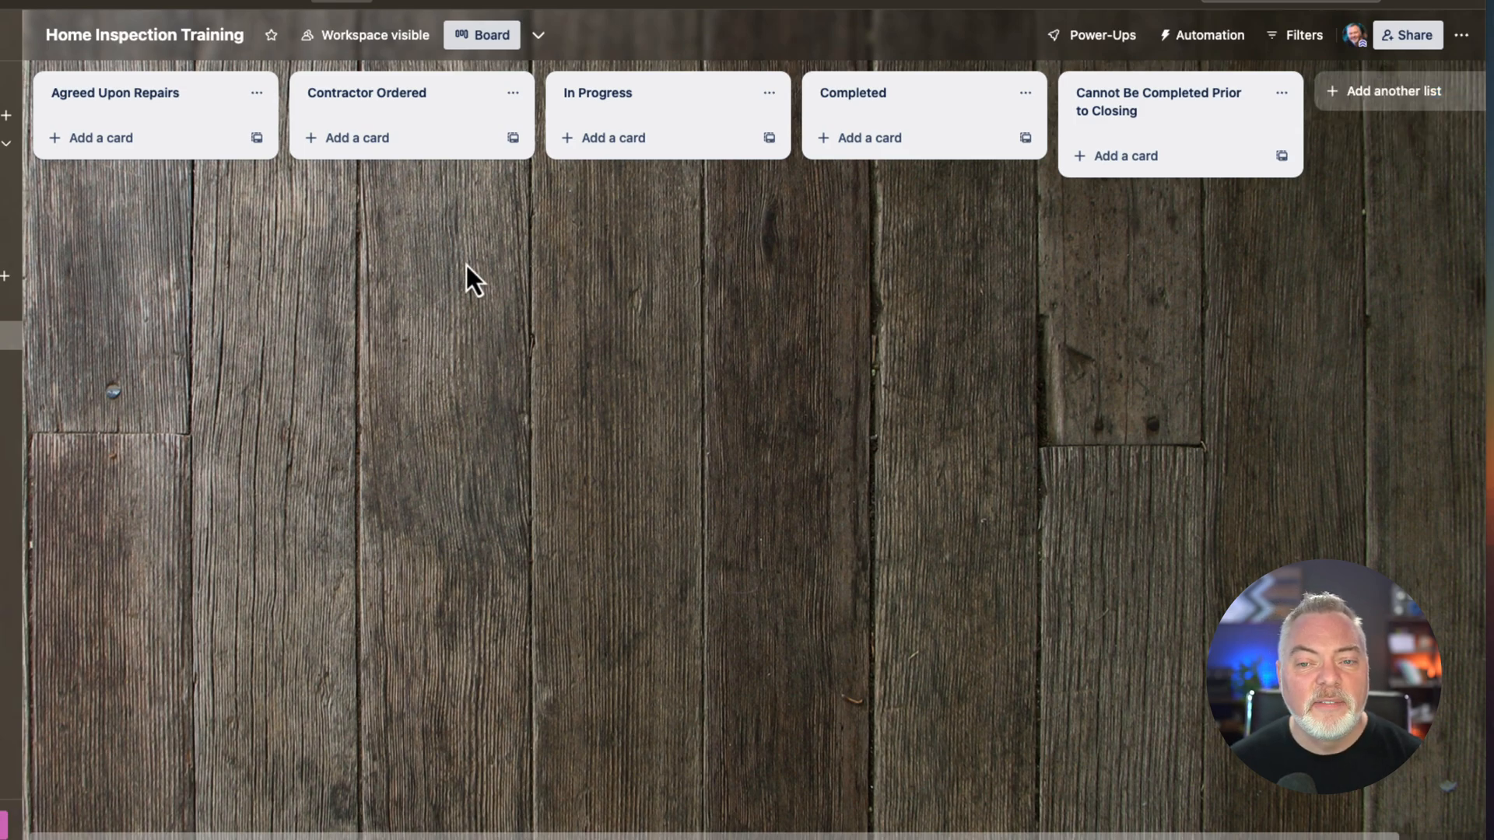
mouse_move(504, 262)
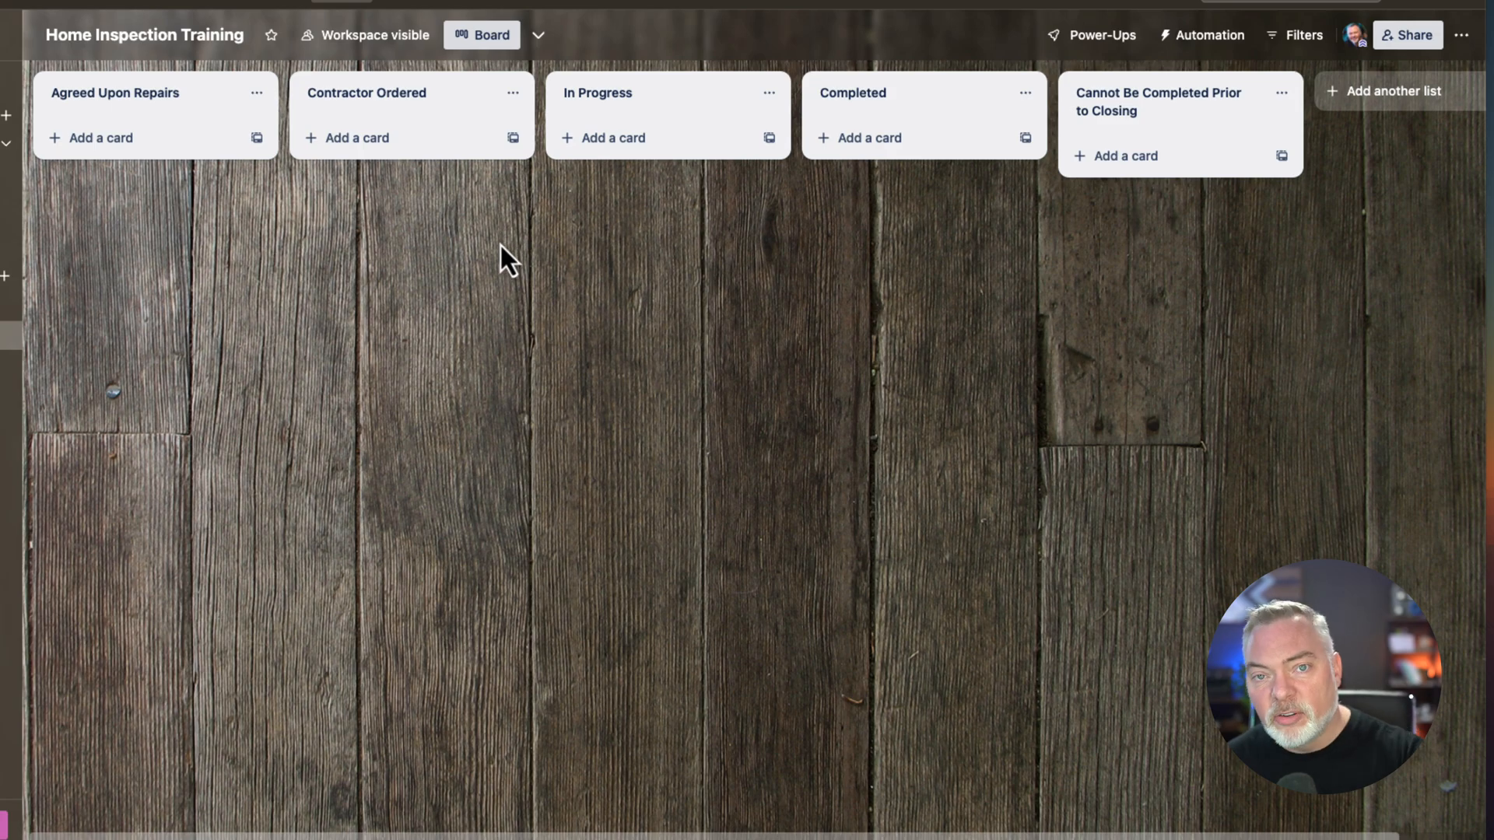
mouse_move(134, 261)
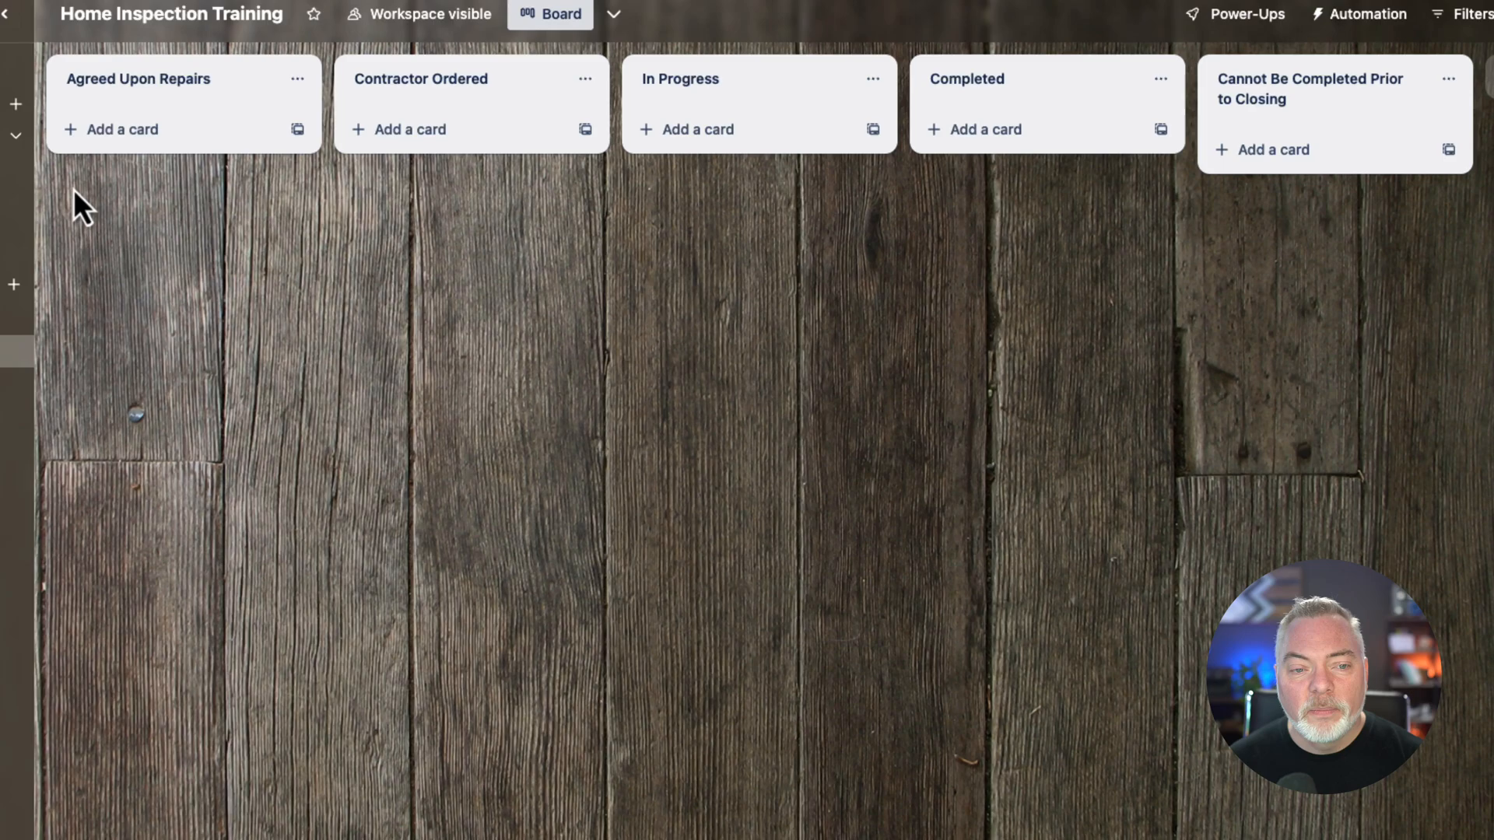
- Create a Repair 1 card in Agreed Upon Repairs and bring up its details
left_click(122, 129)
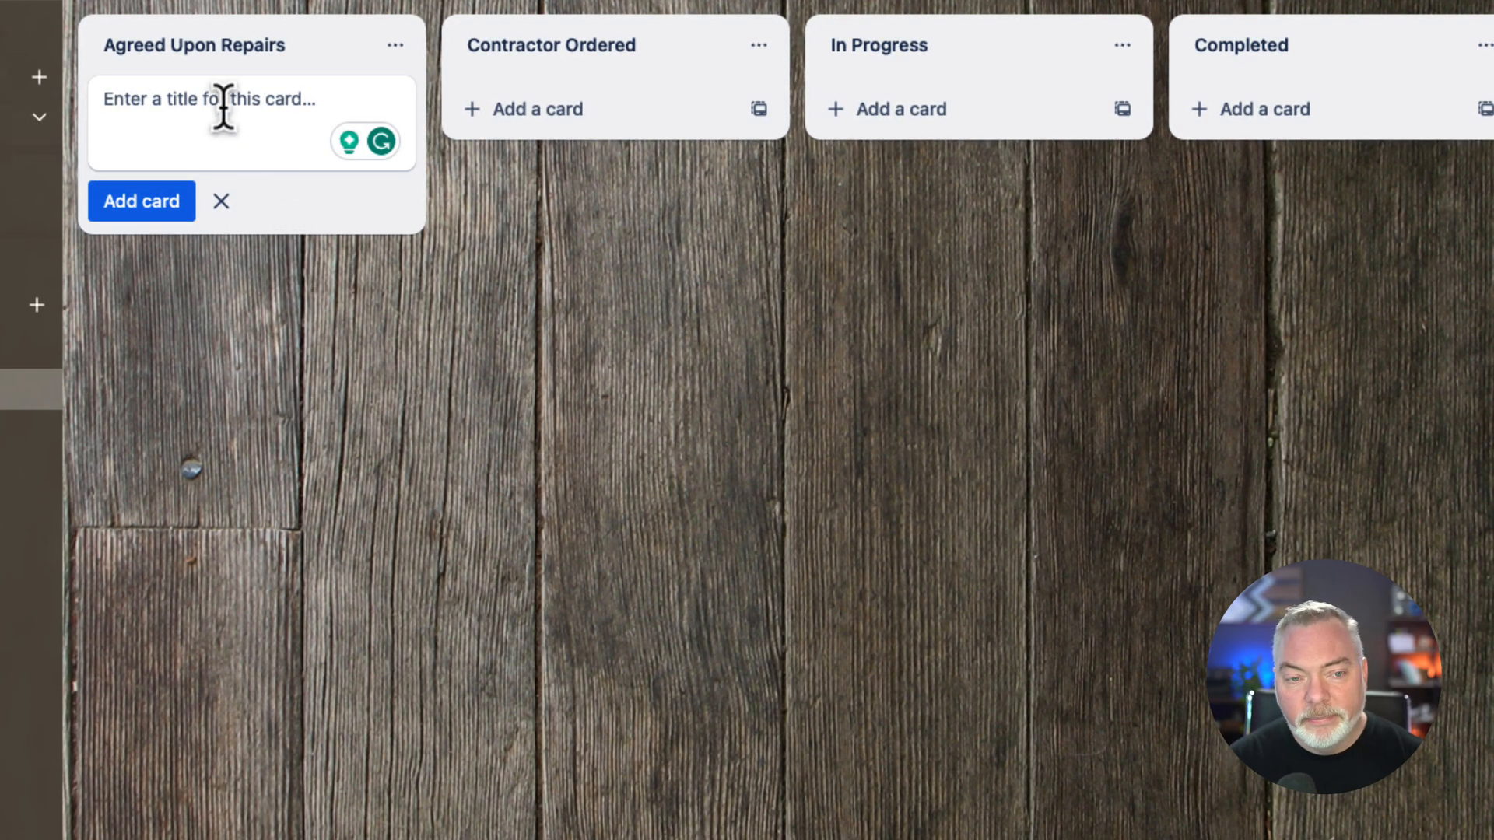
type("Exa")
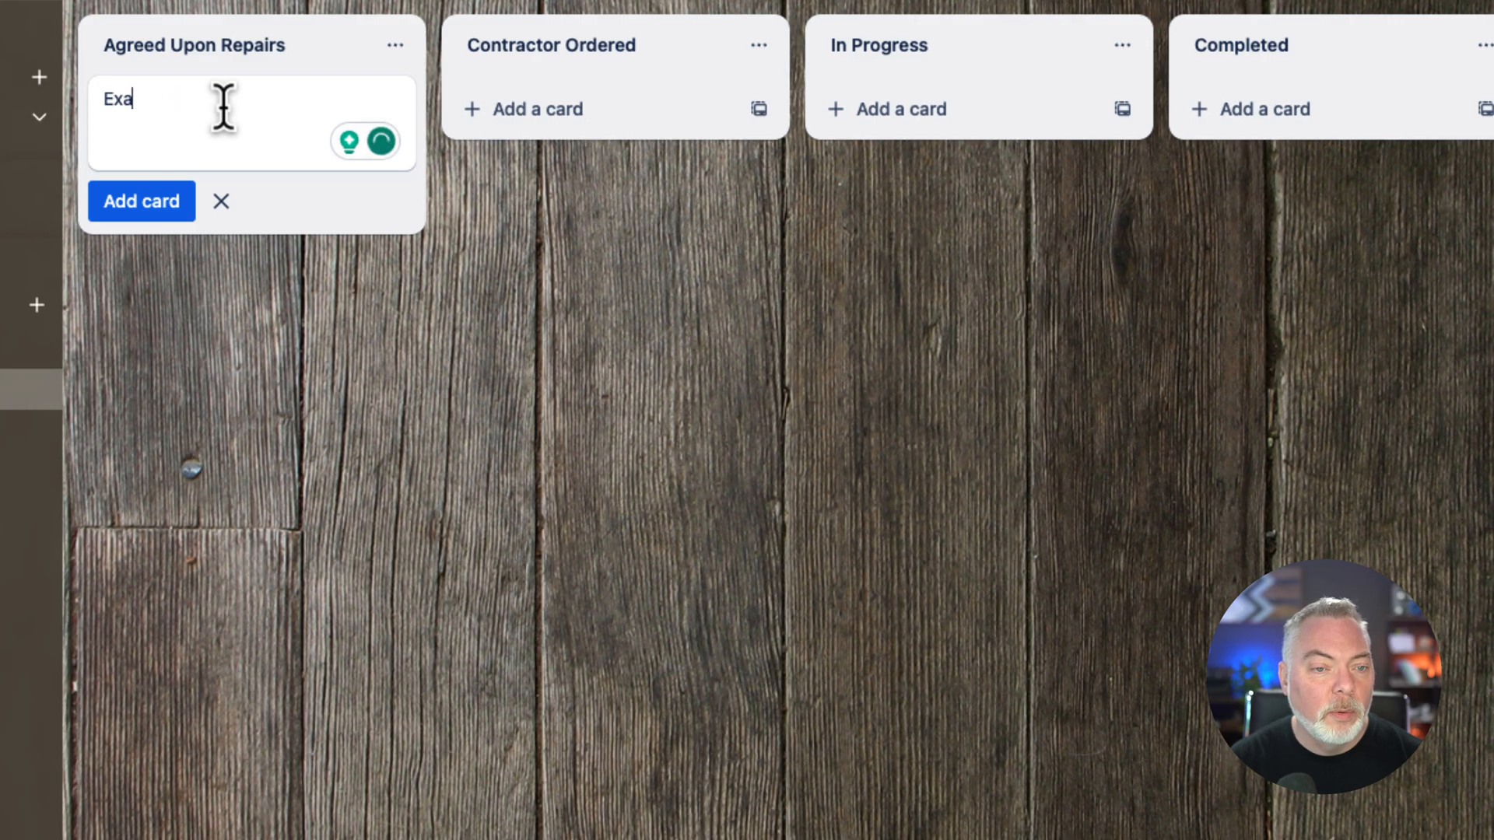
type("Repair")
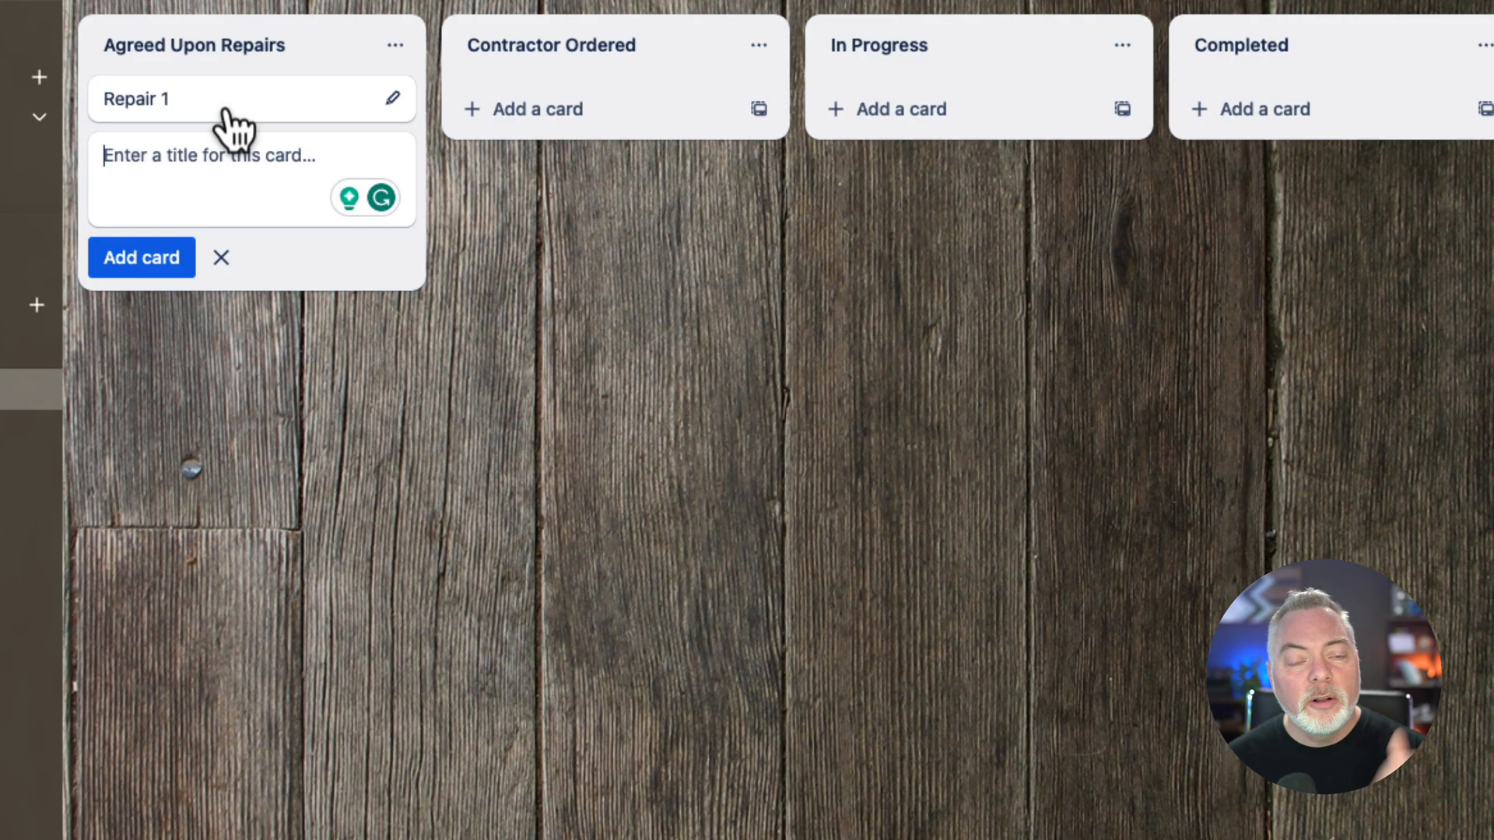
mouse_move(220, 119)
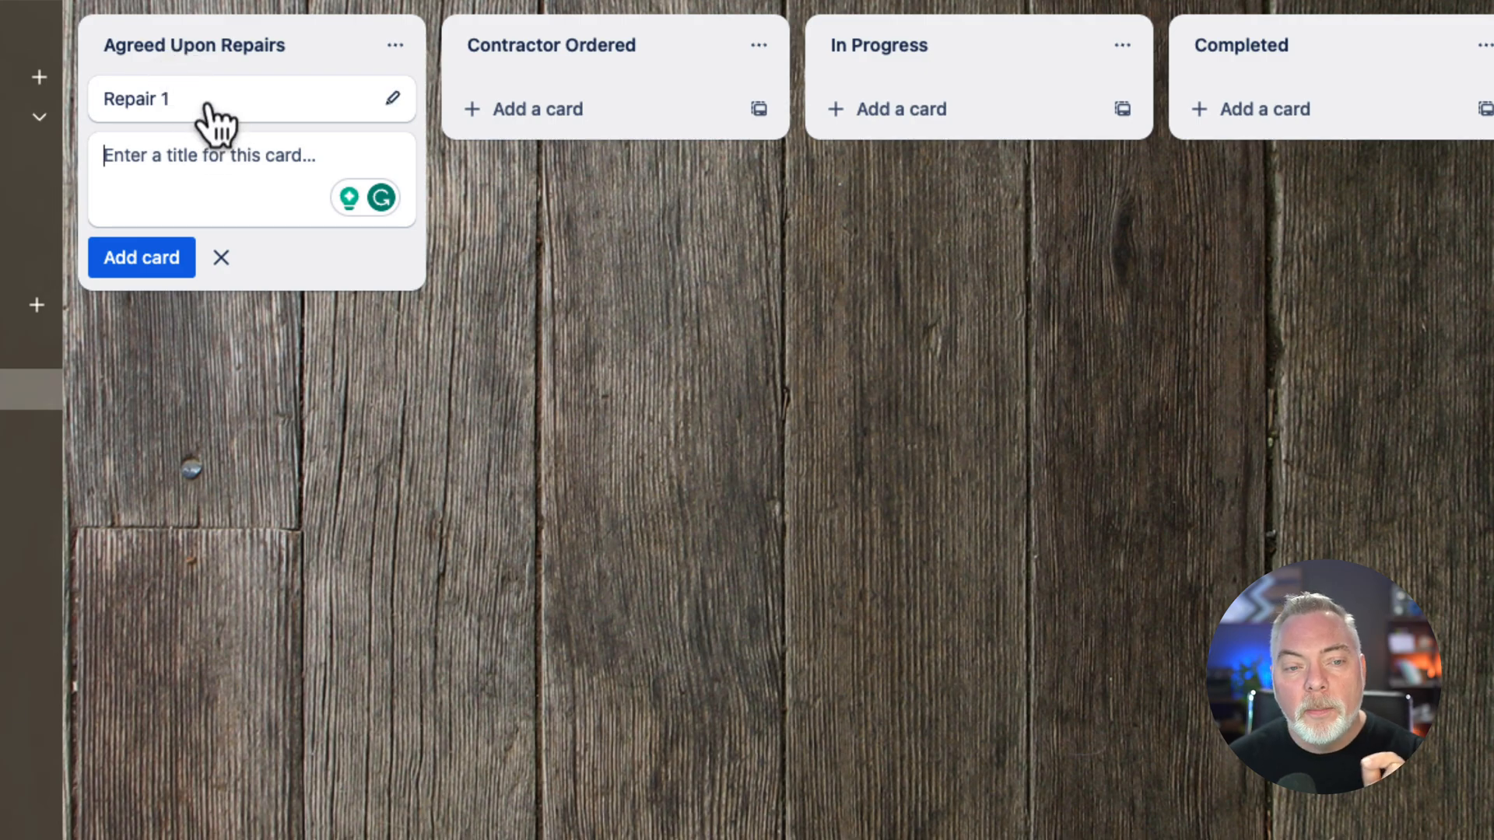
left_click(135, 98)
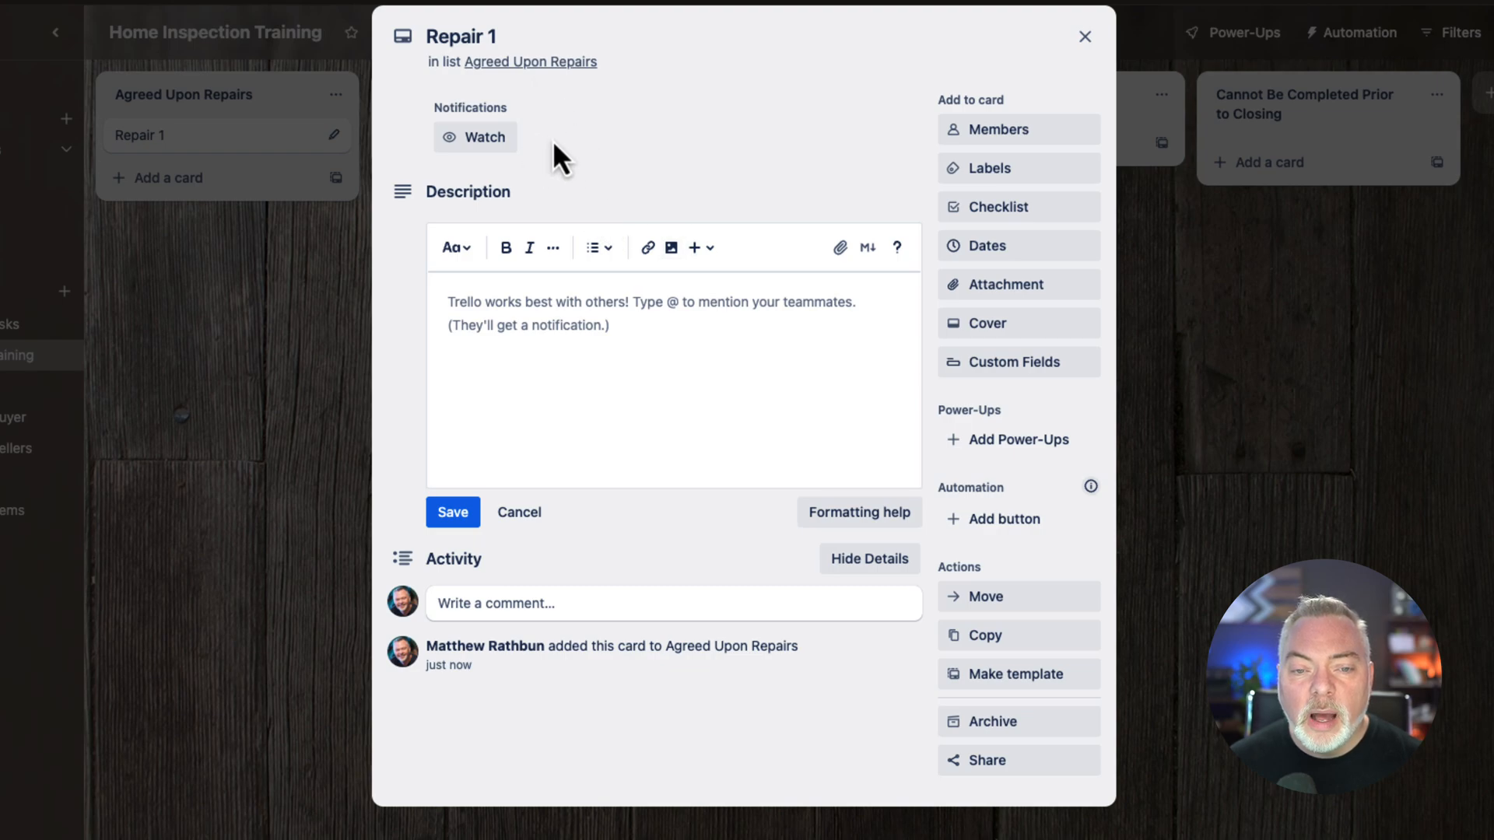
mouse_move(837, 84)
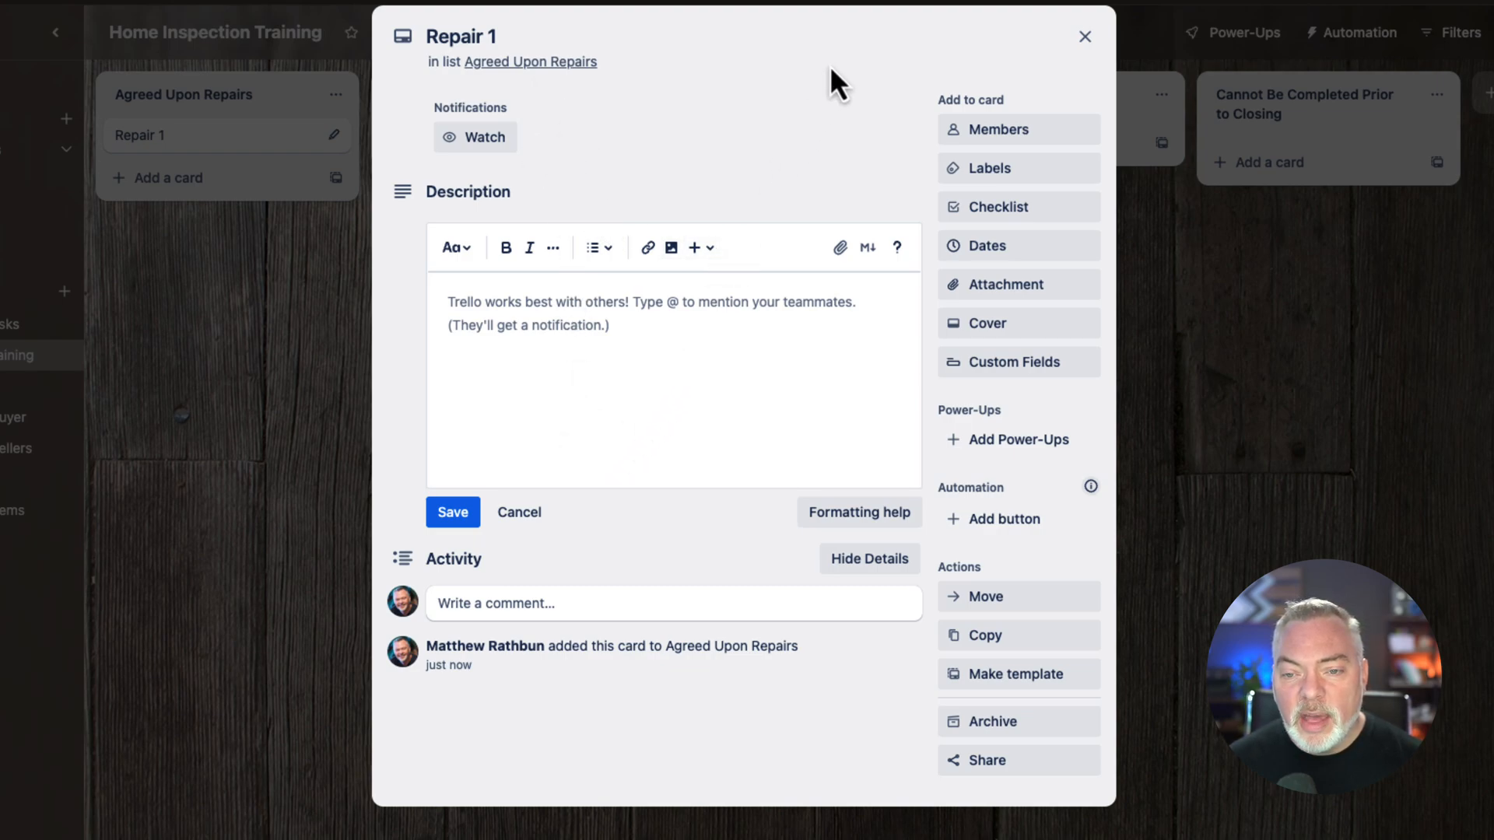
mouse_move(1017, 207)
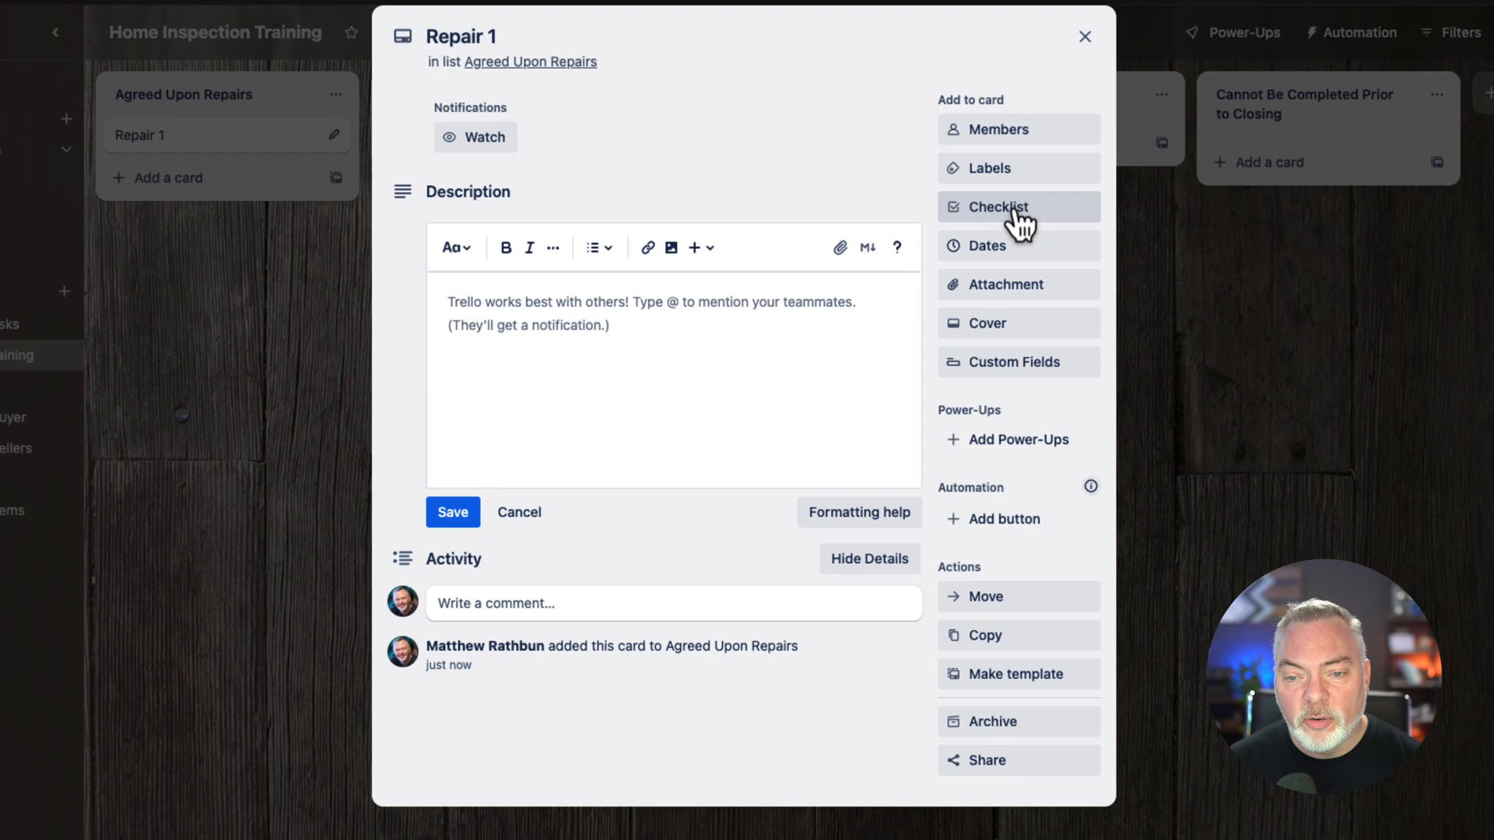
- Add an empty checklist titled Items To Be Completed to the Repair 1 card
left_click(996, 207)
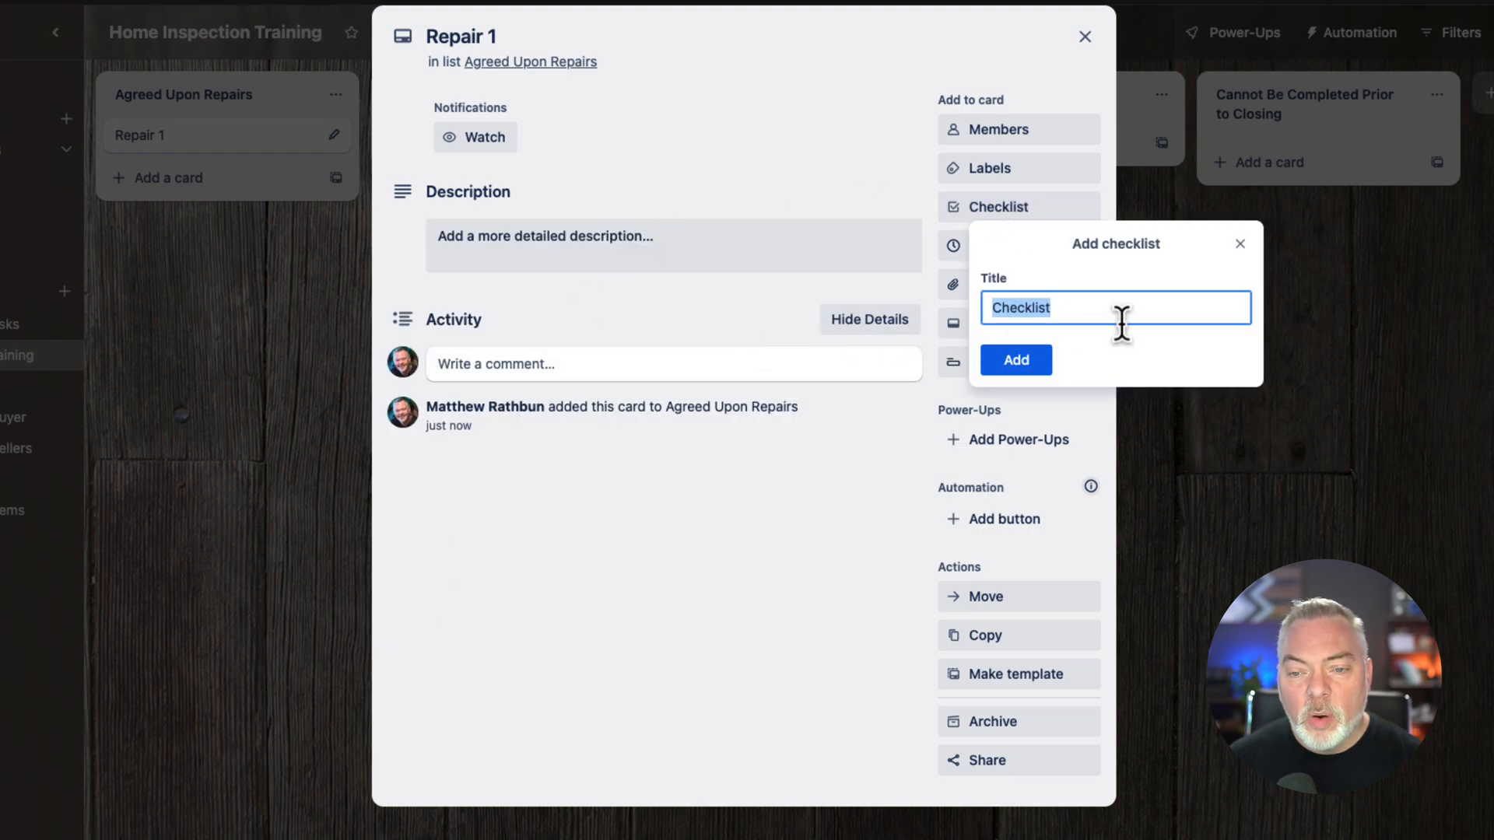
type("Items To Be Com")
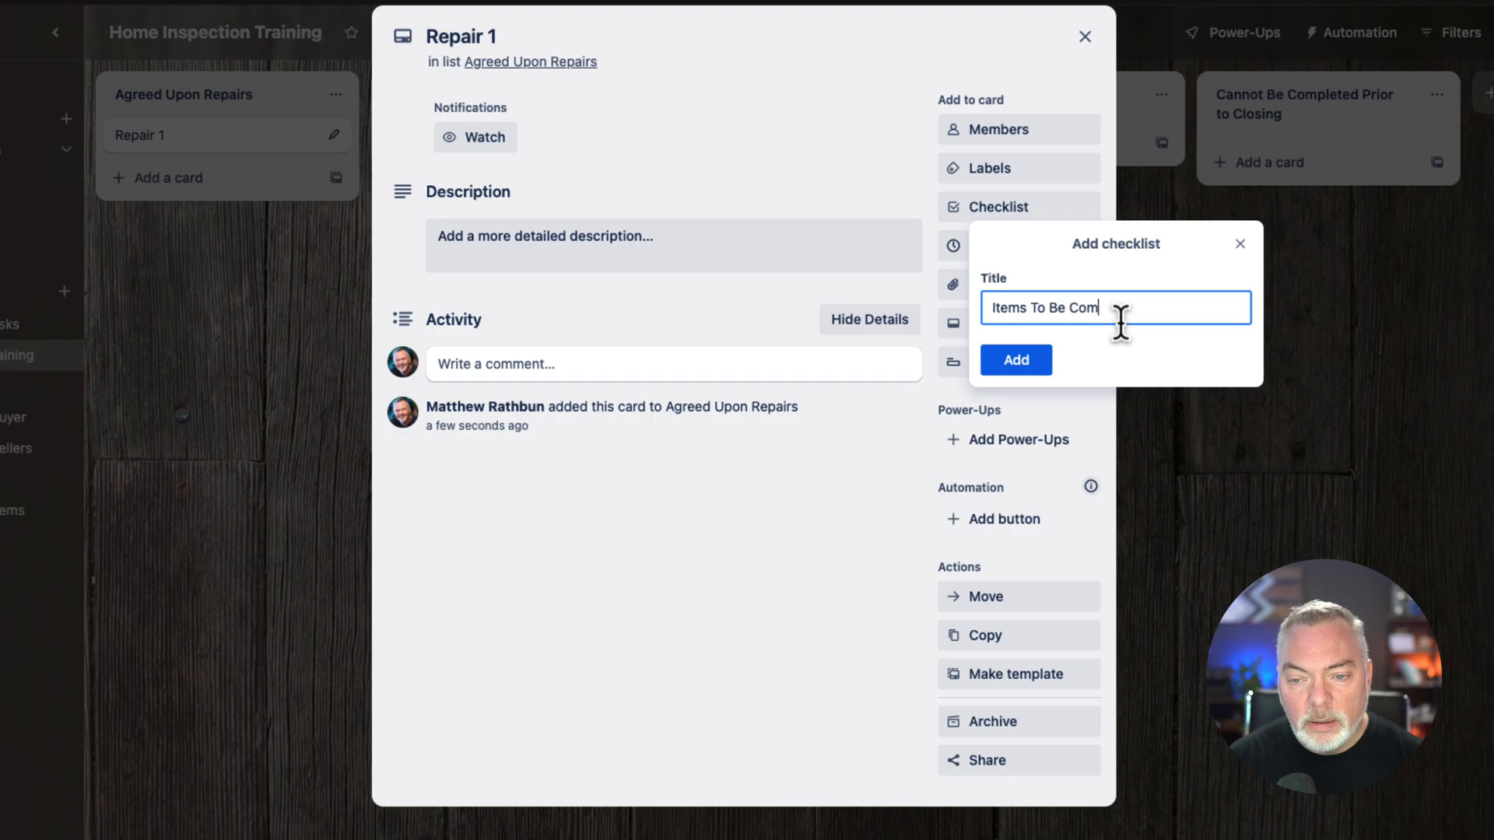
left_click(1014, 360)
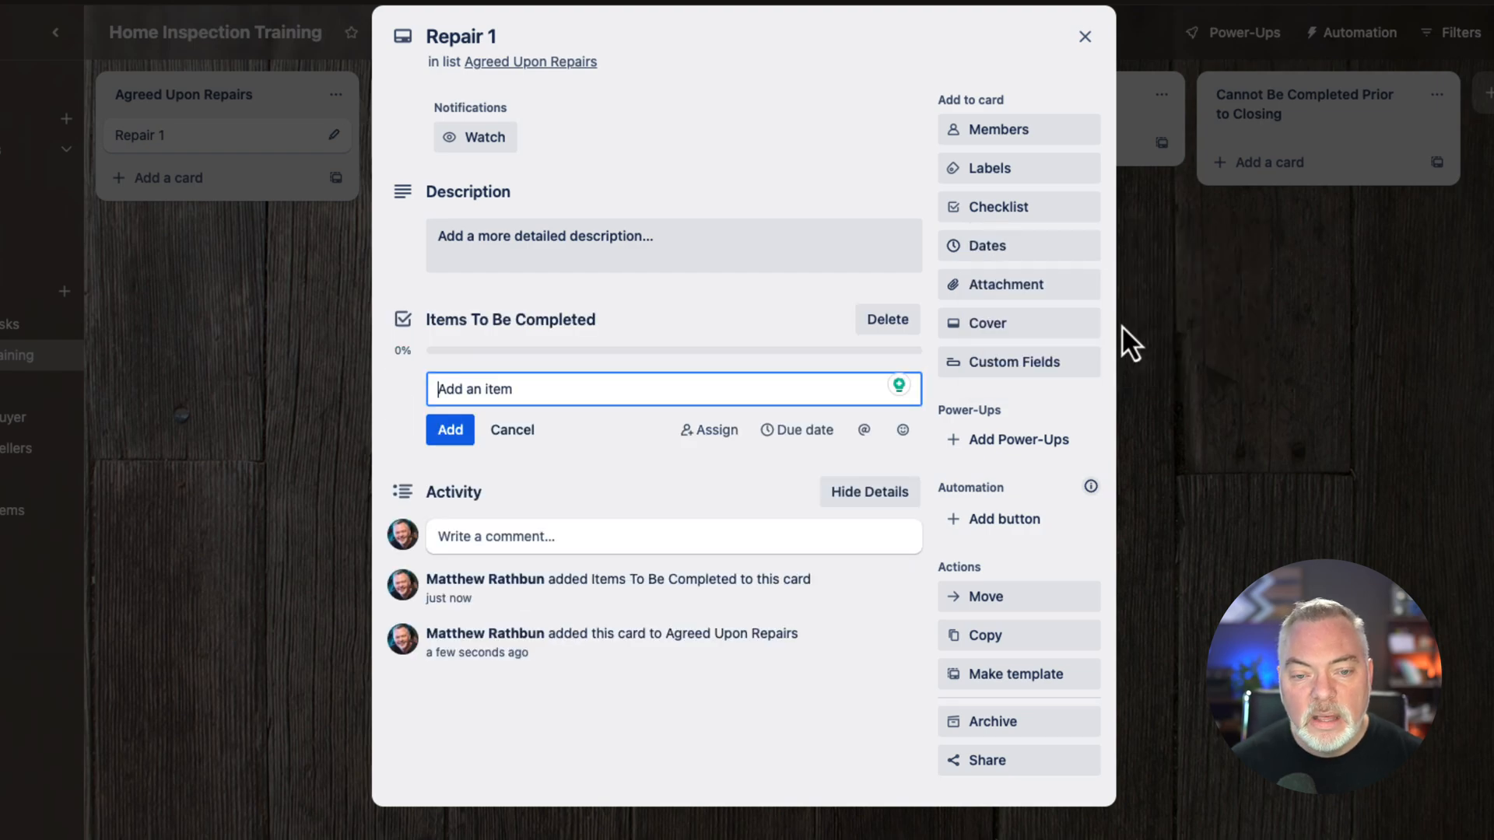
mouse_move(596, 355)
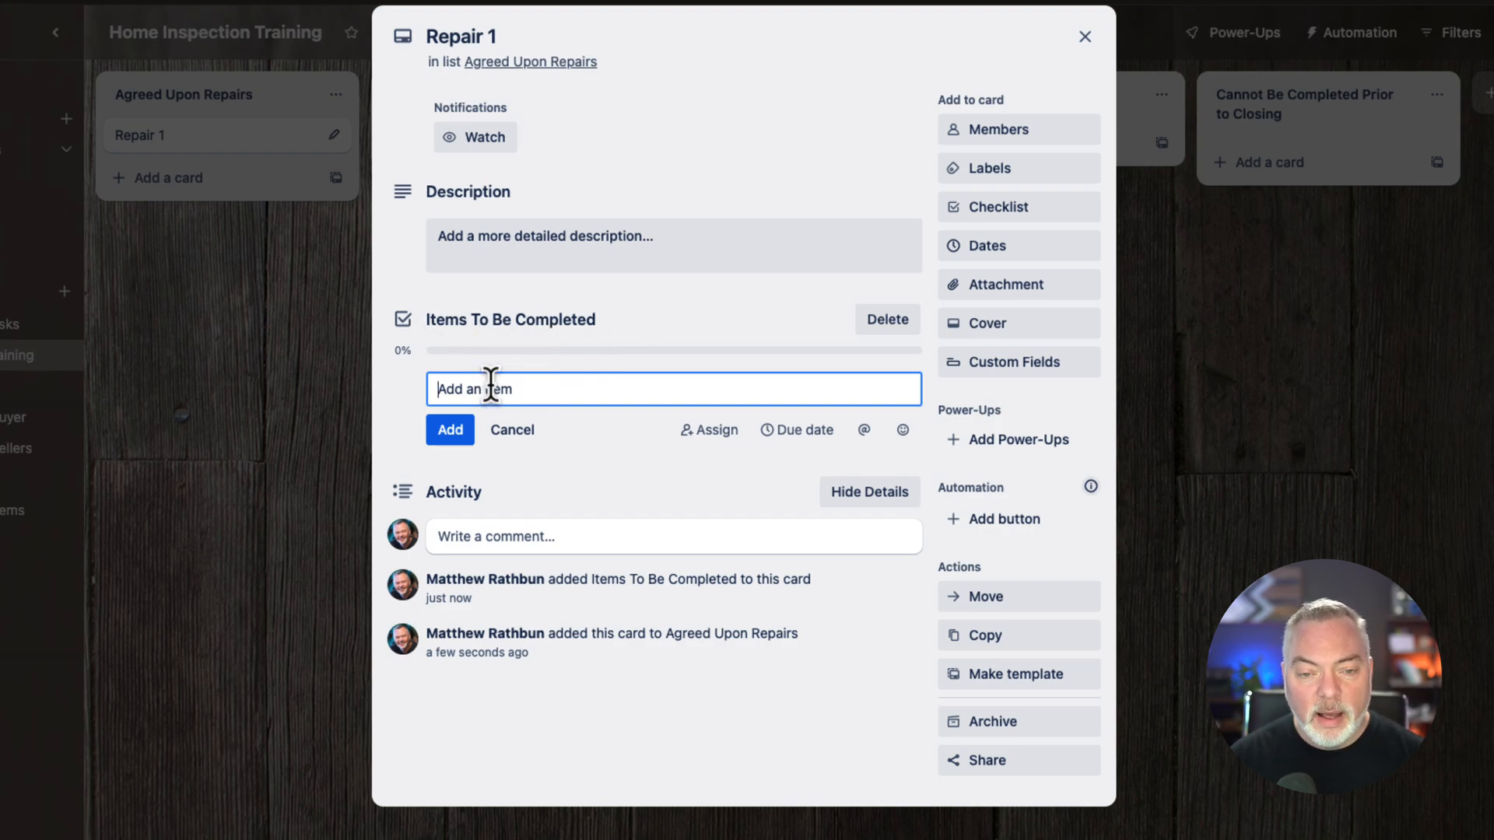
- Add checklist items Contact and Order Contractor Service and Schedule Repair Date
type("Contact and")
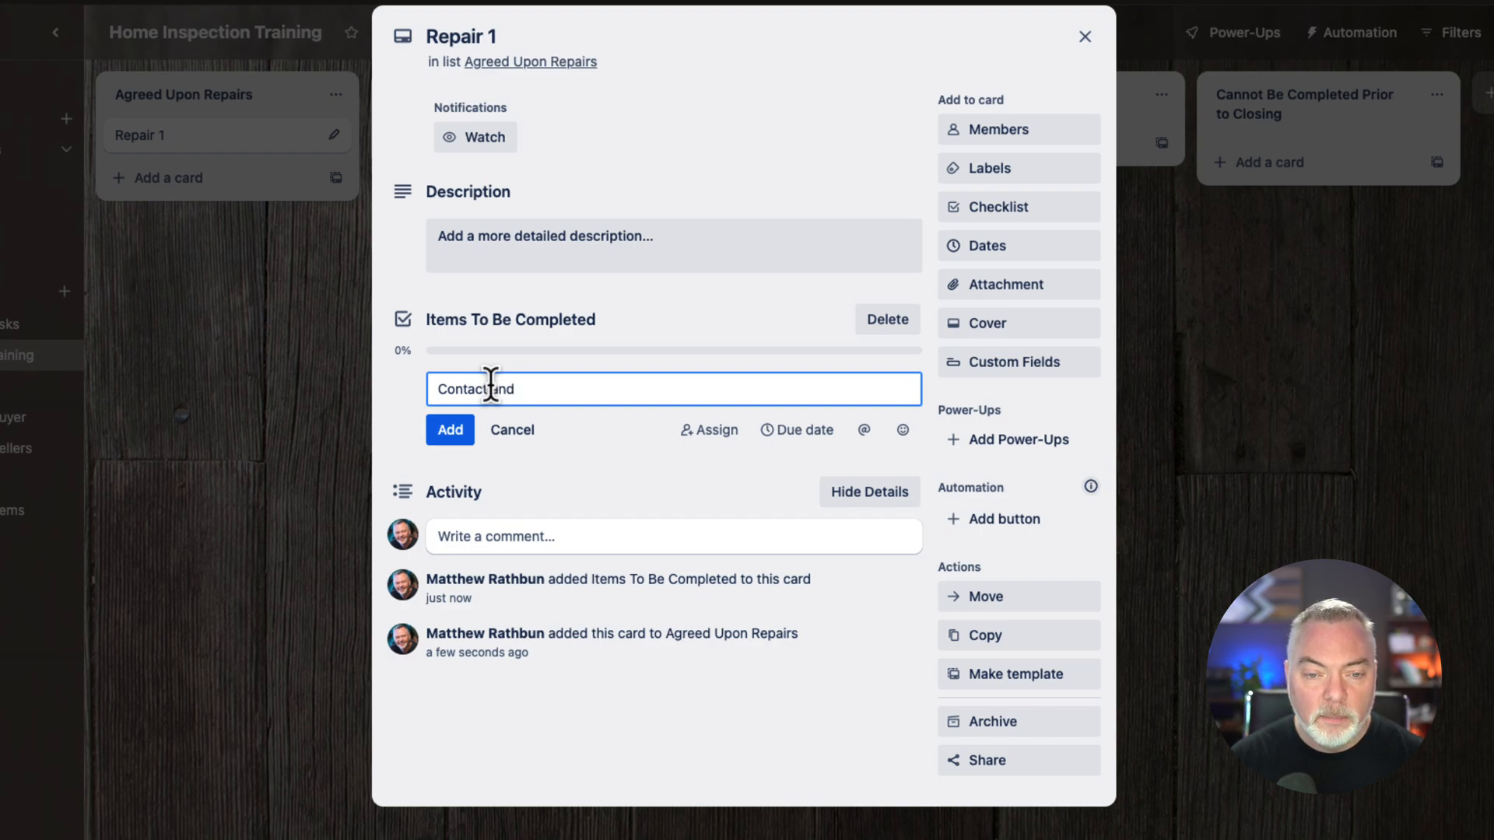
type("Order Co")
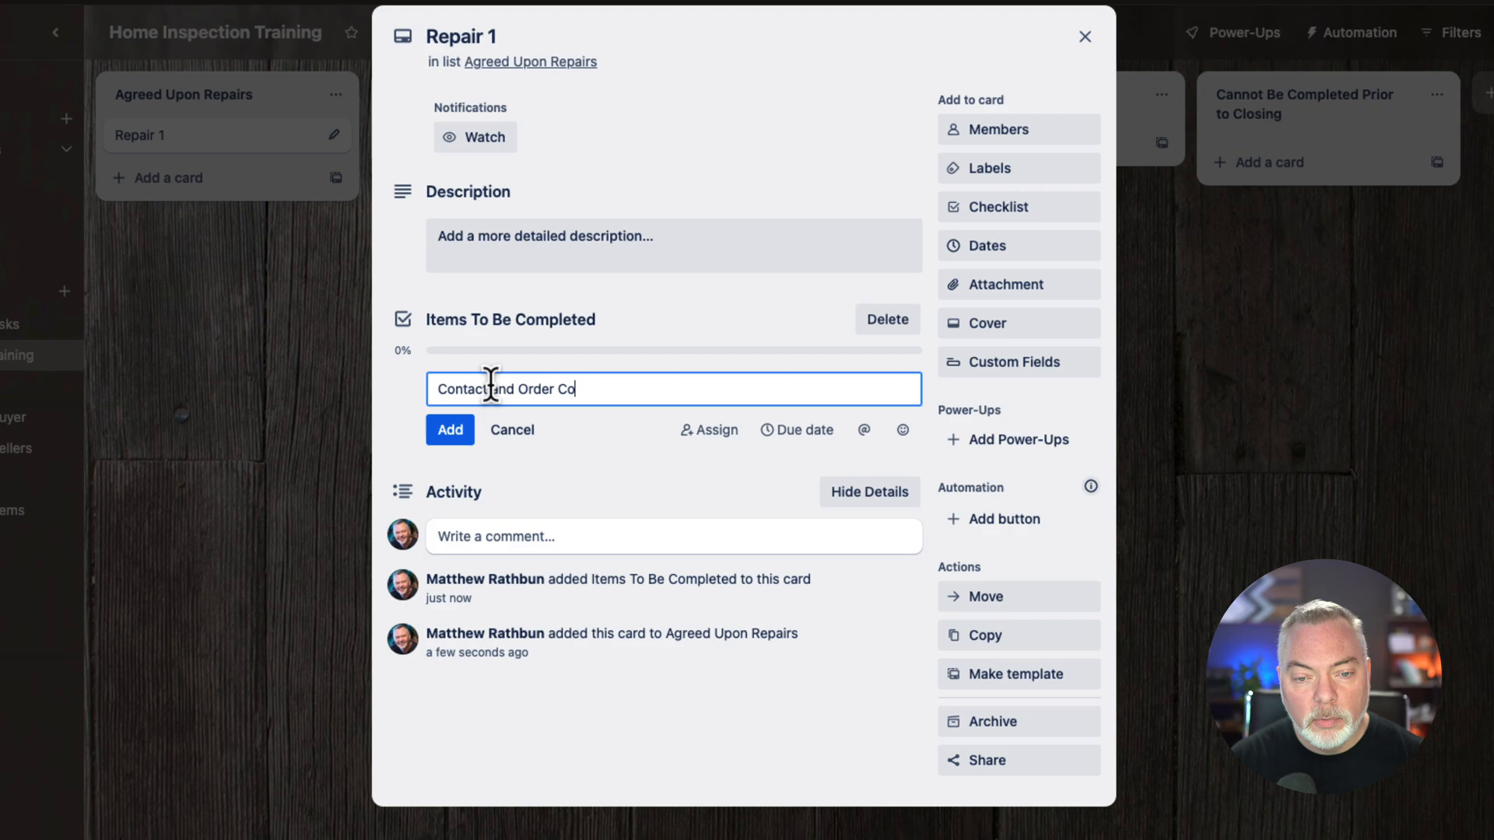
type("ntractor Service")
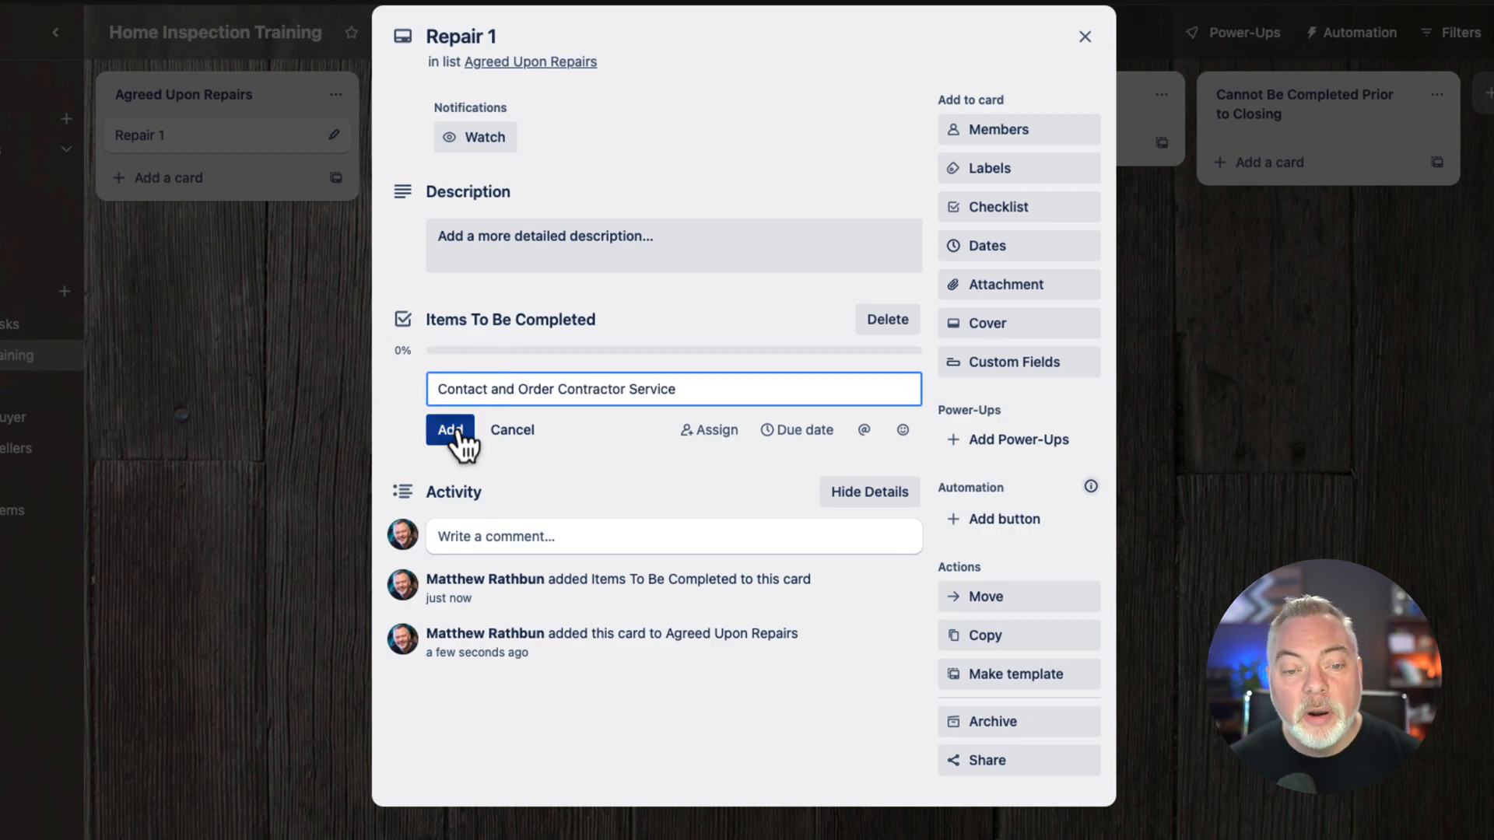
left_click(448, 430)
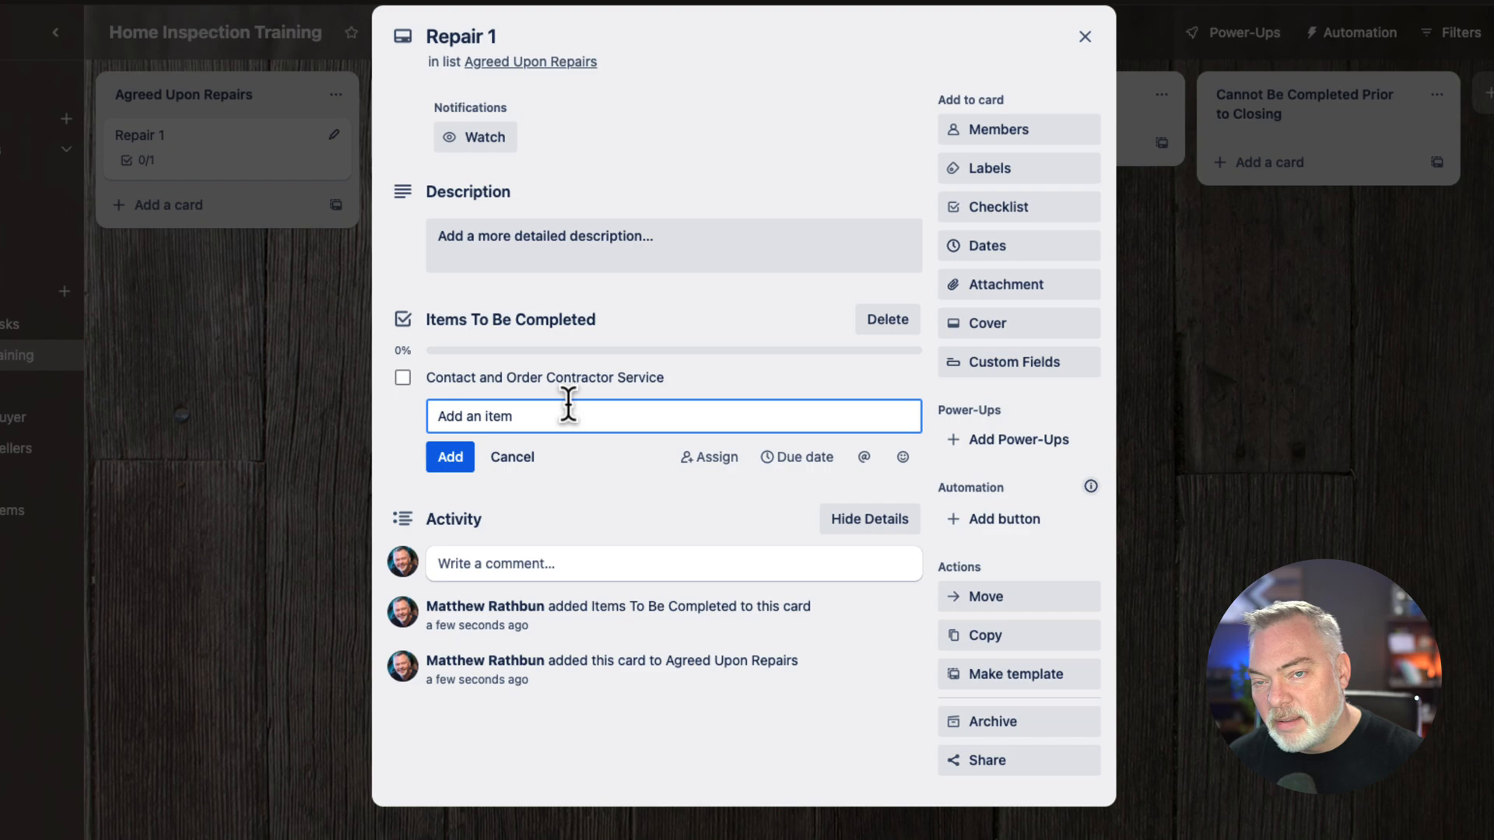
type("Sch")
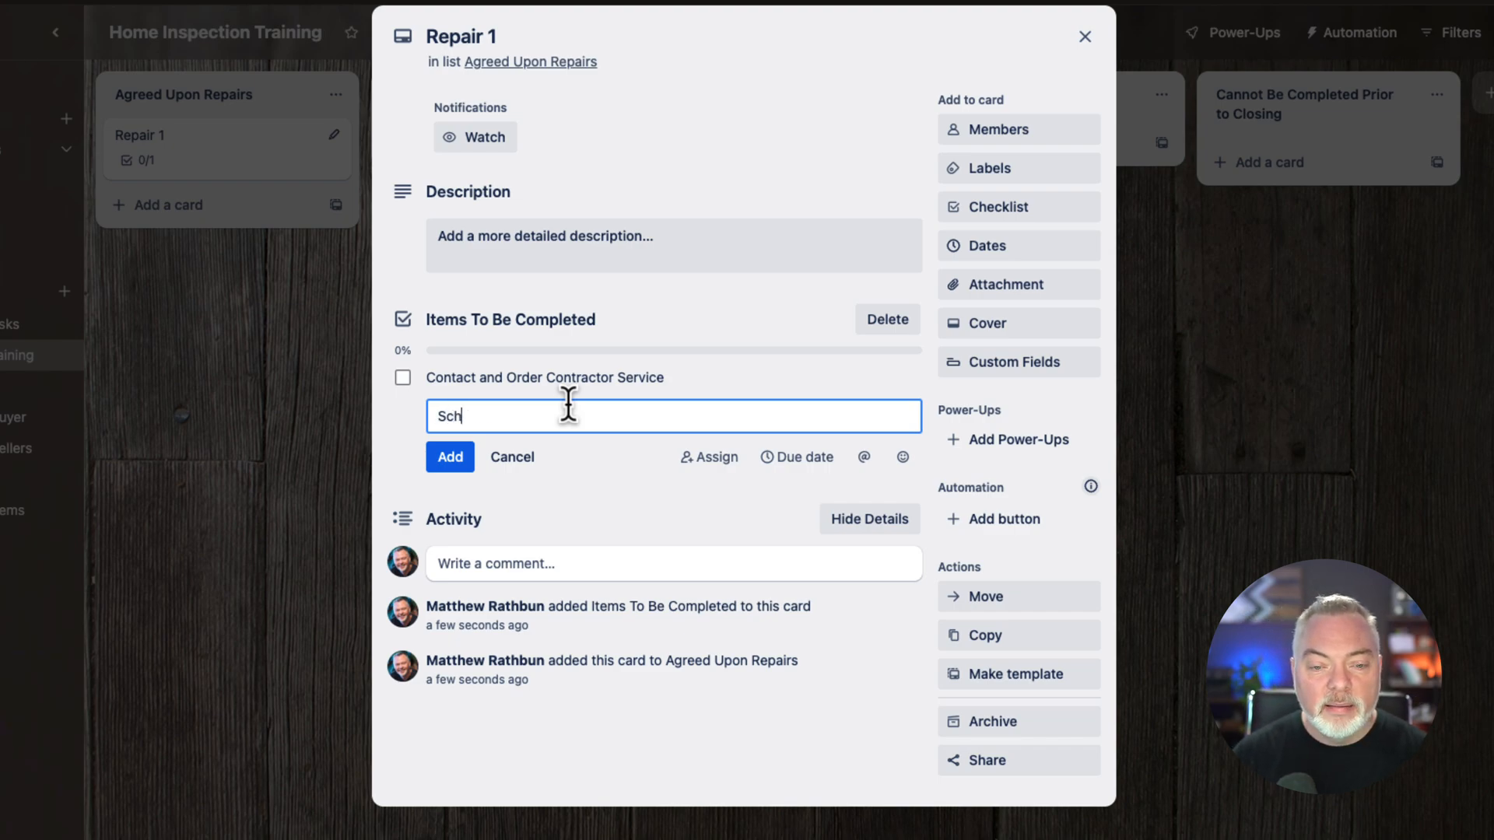
type("edule Repair")
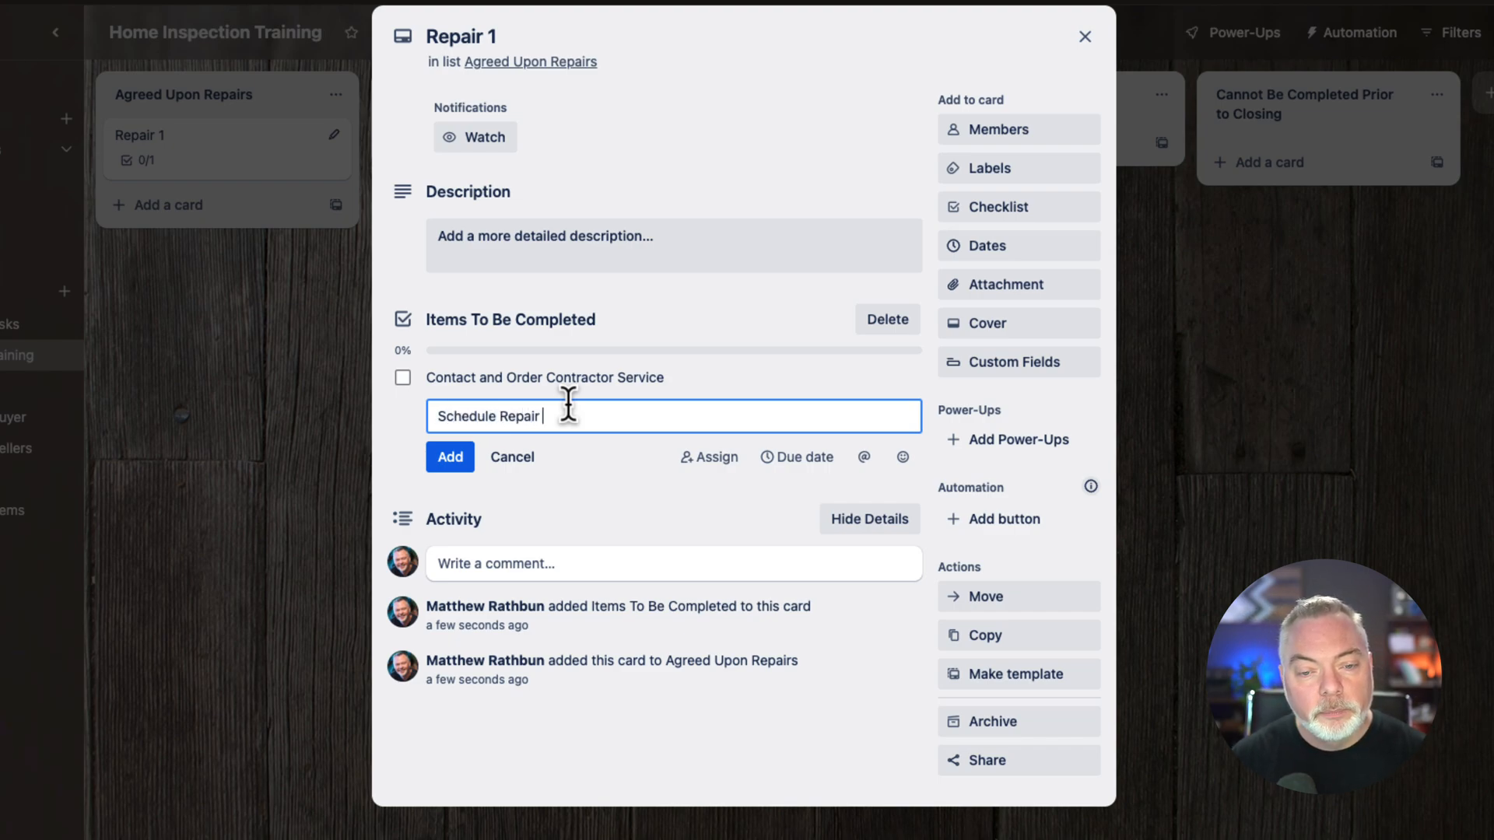
left_click(448, 456)
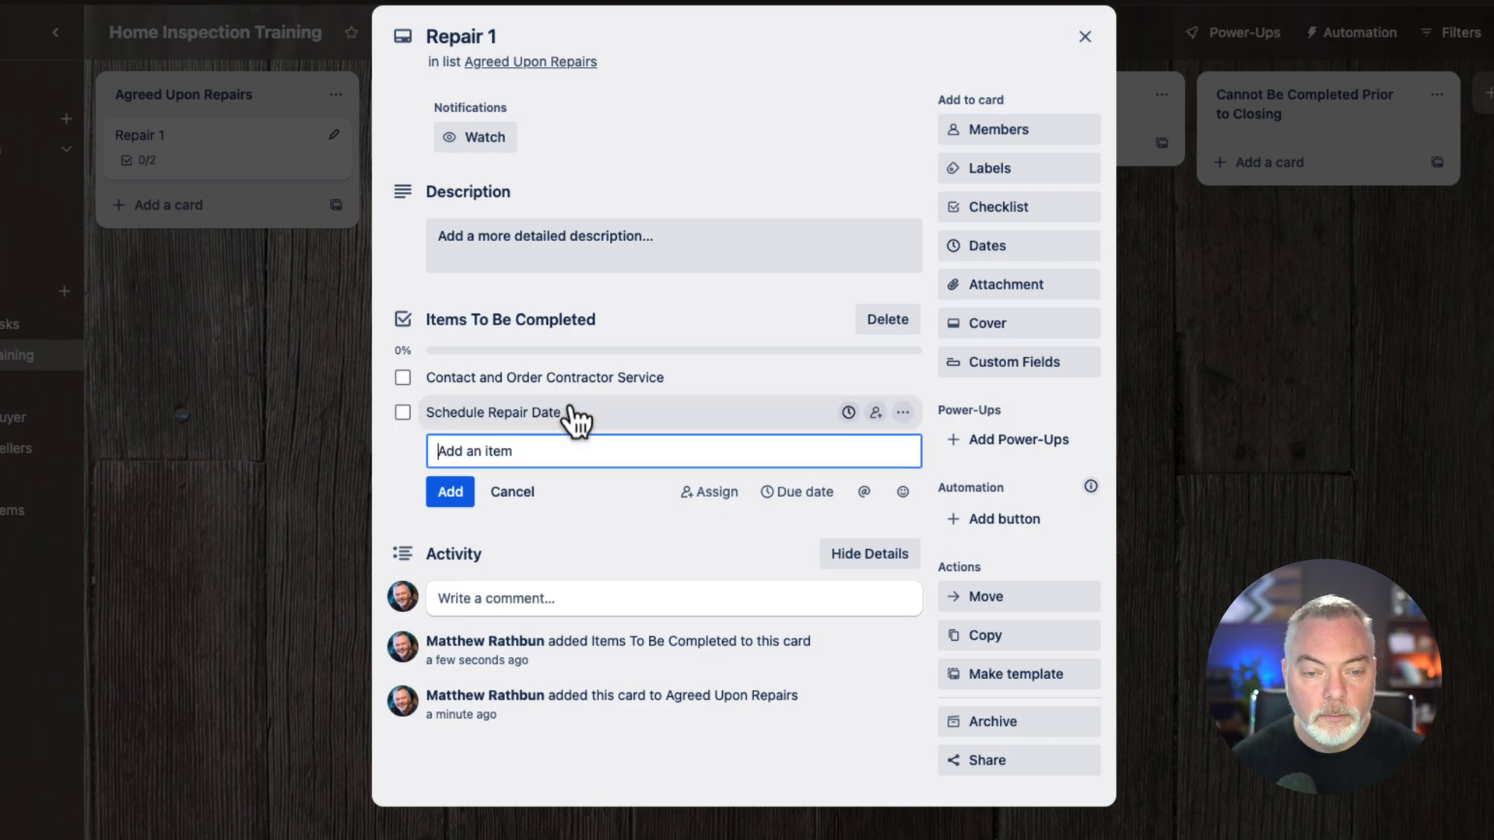
- Add checklist items Attach Receipts once completed and Move to Completed List
type("Add Rec")
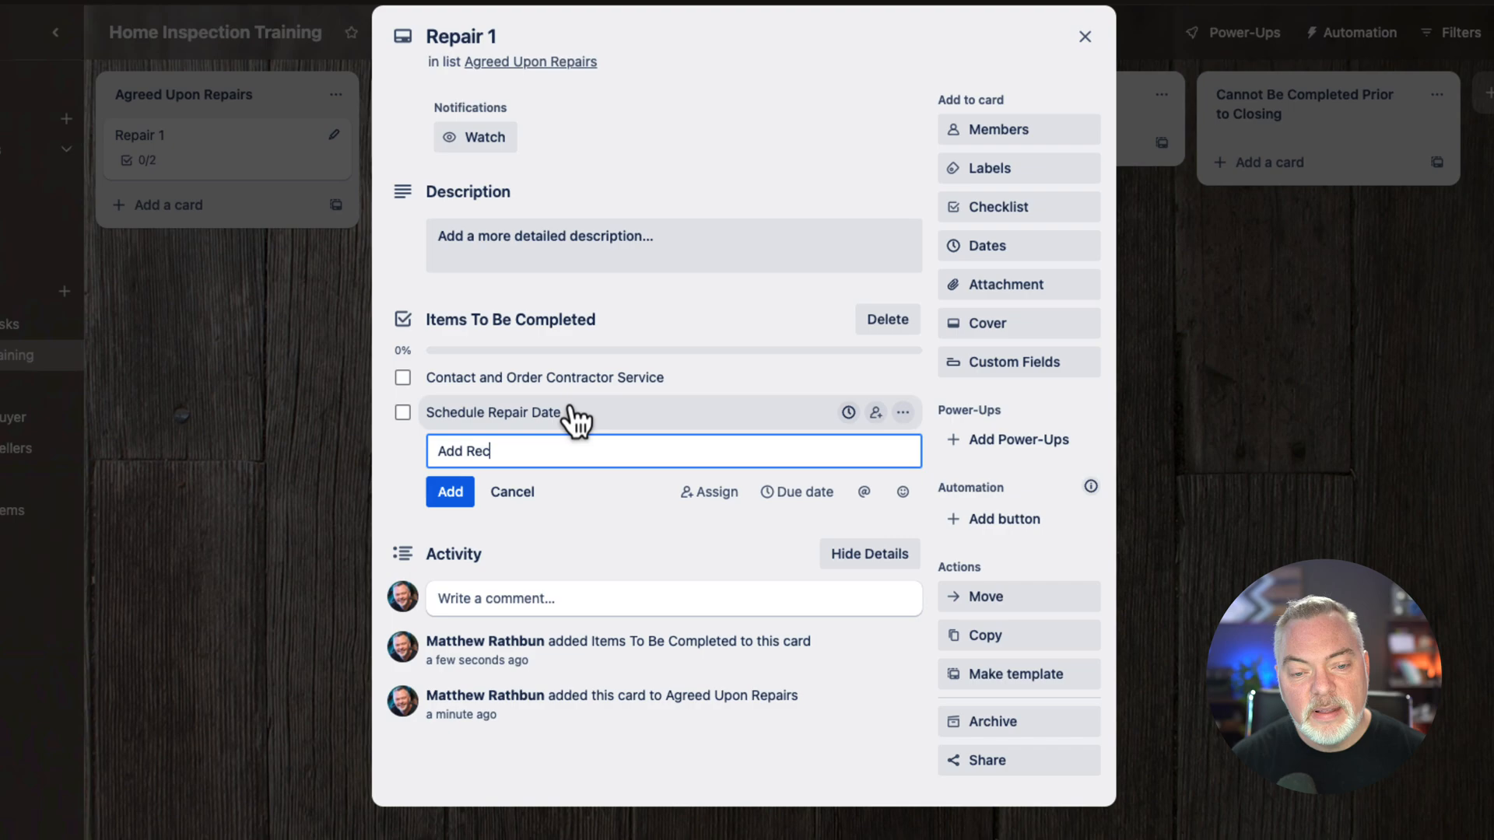
type("eipts")
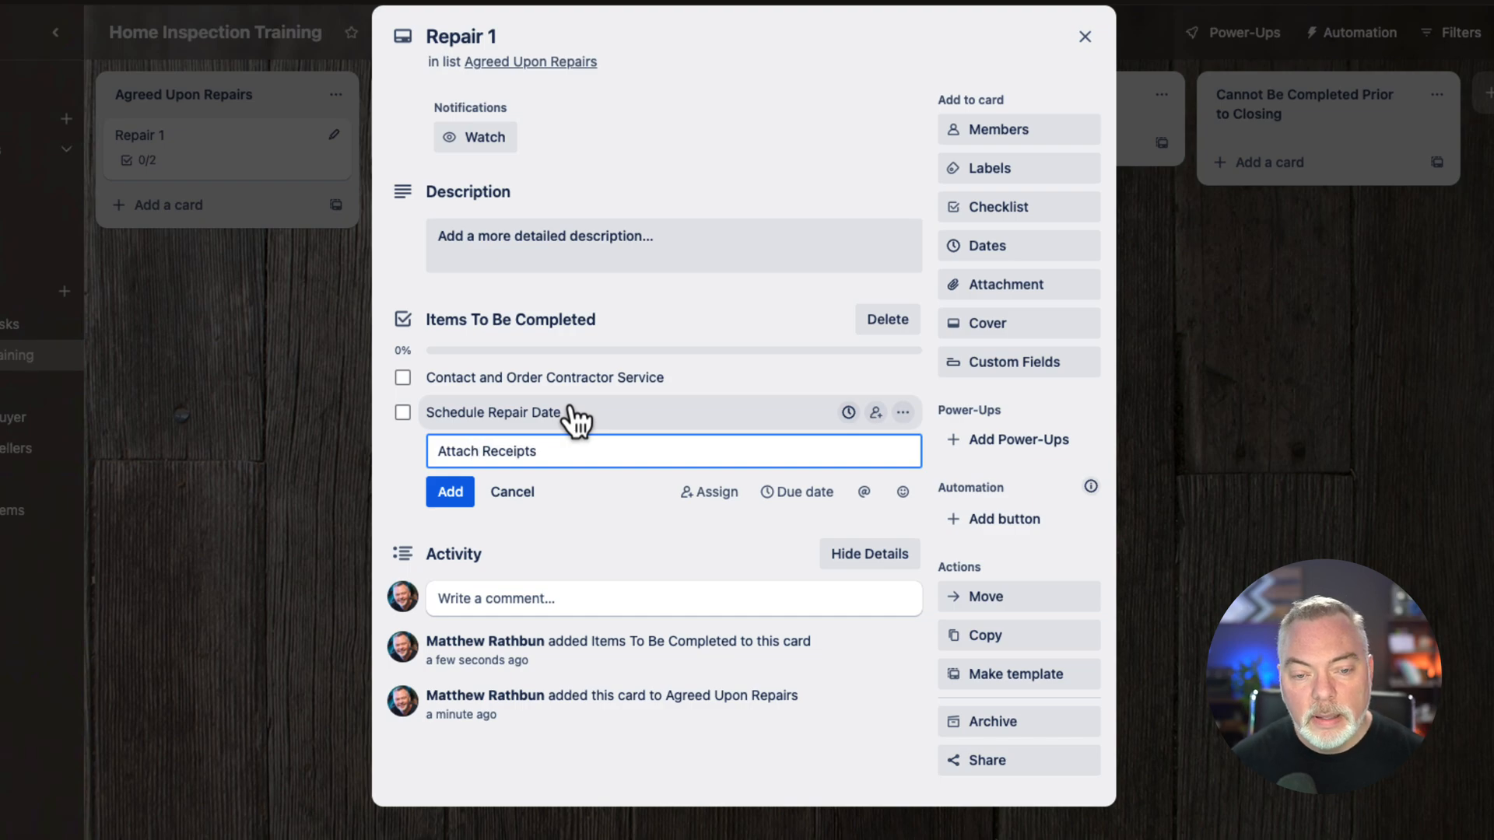
type("once co")
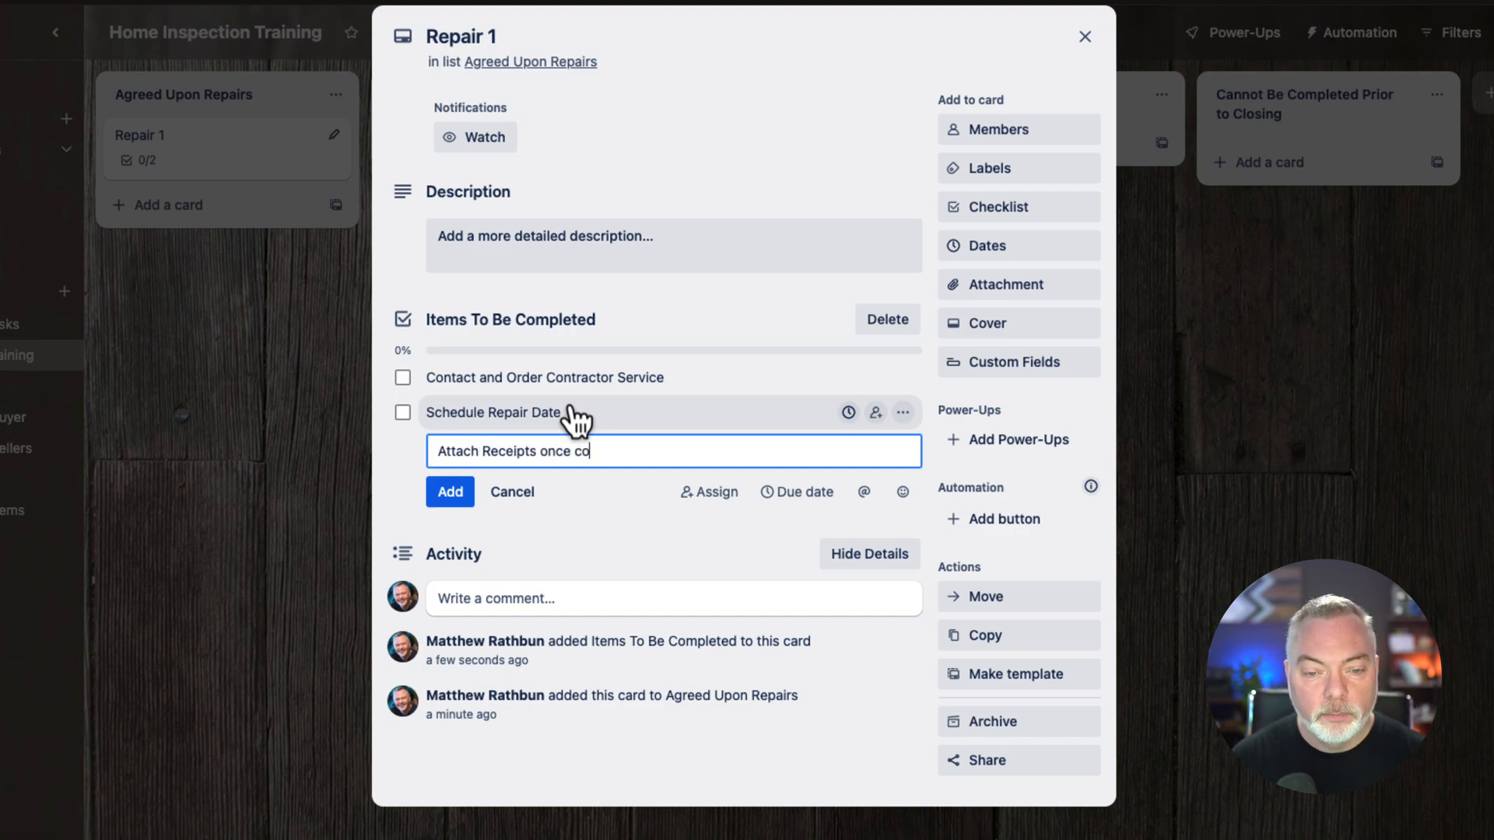
left_click(448, 491)
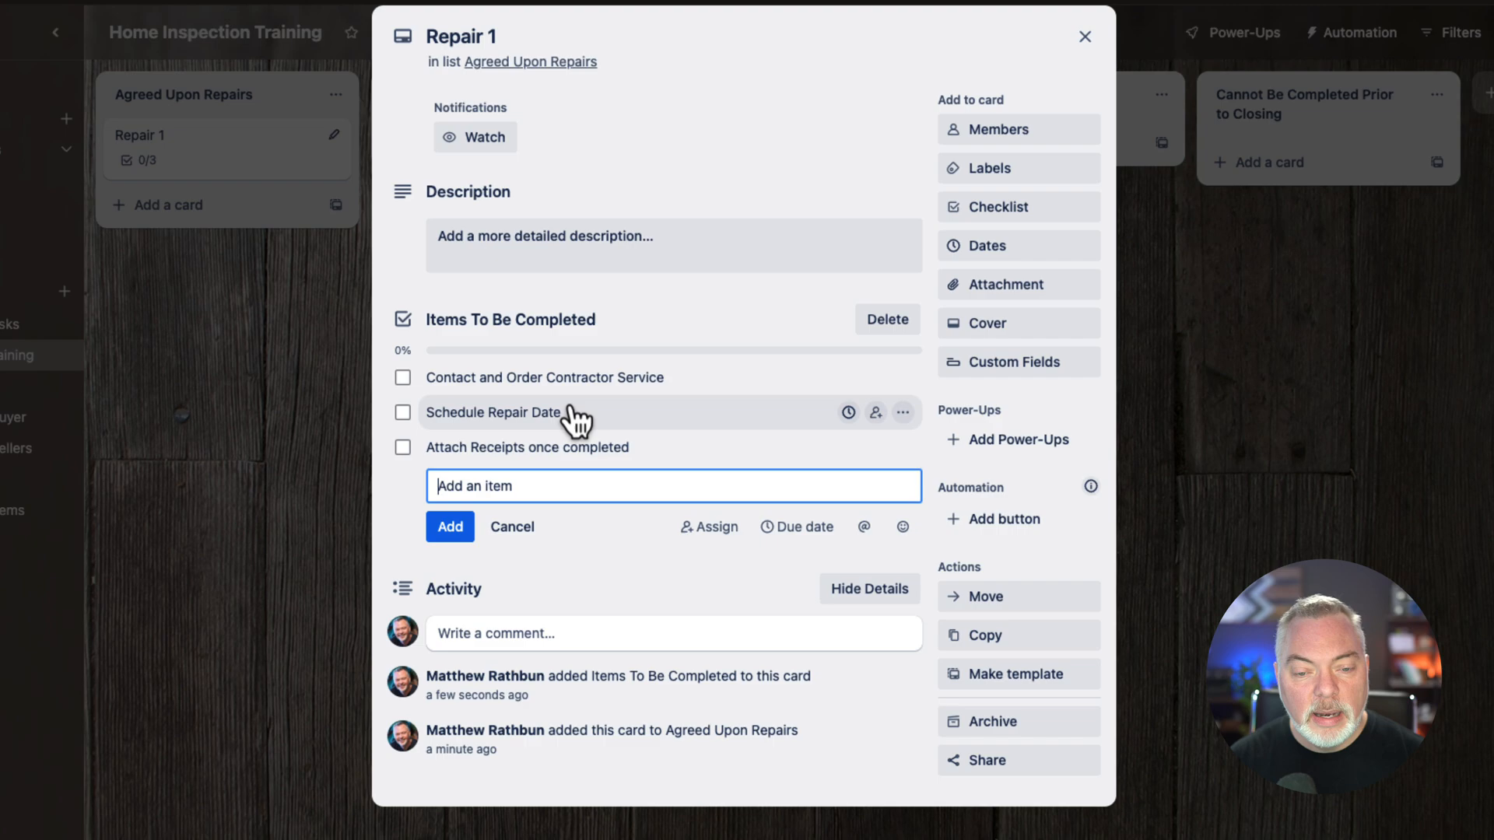
type("Move to Comple")
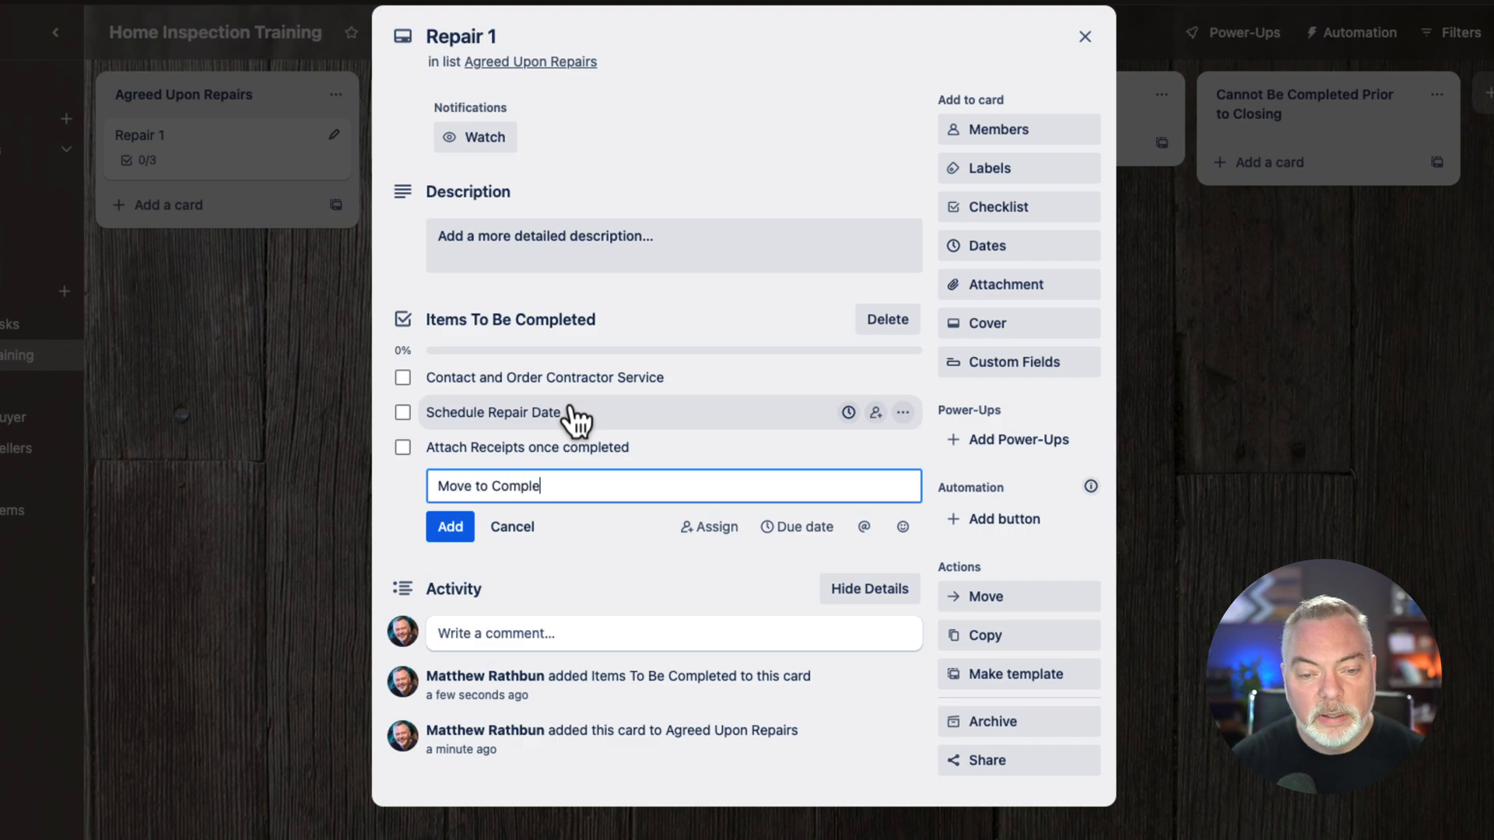
type("ted List")
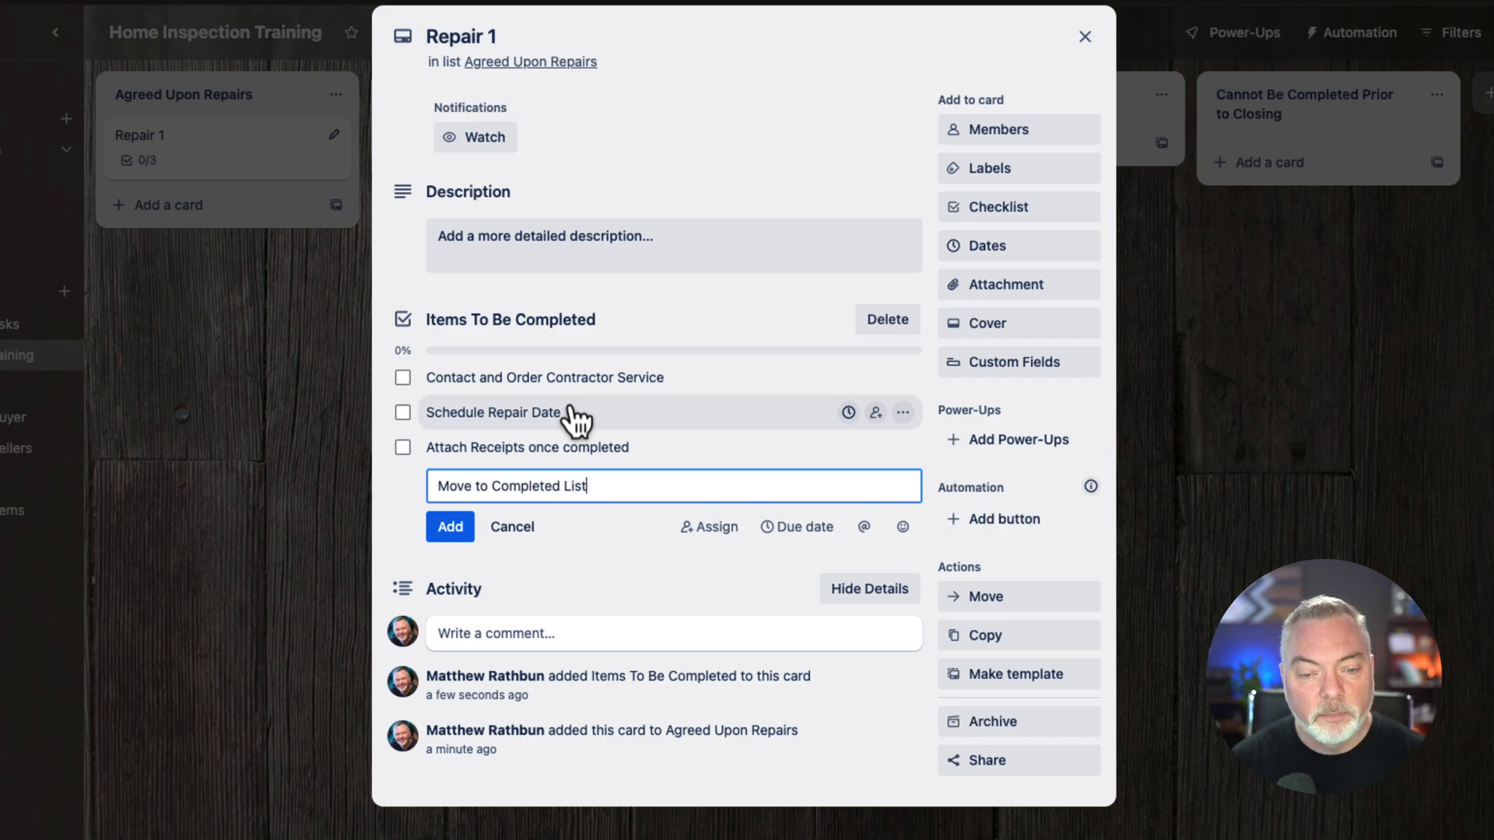
left_click(448, 526)
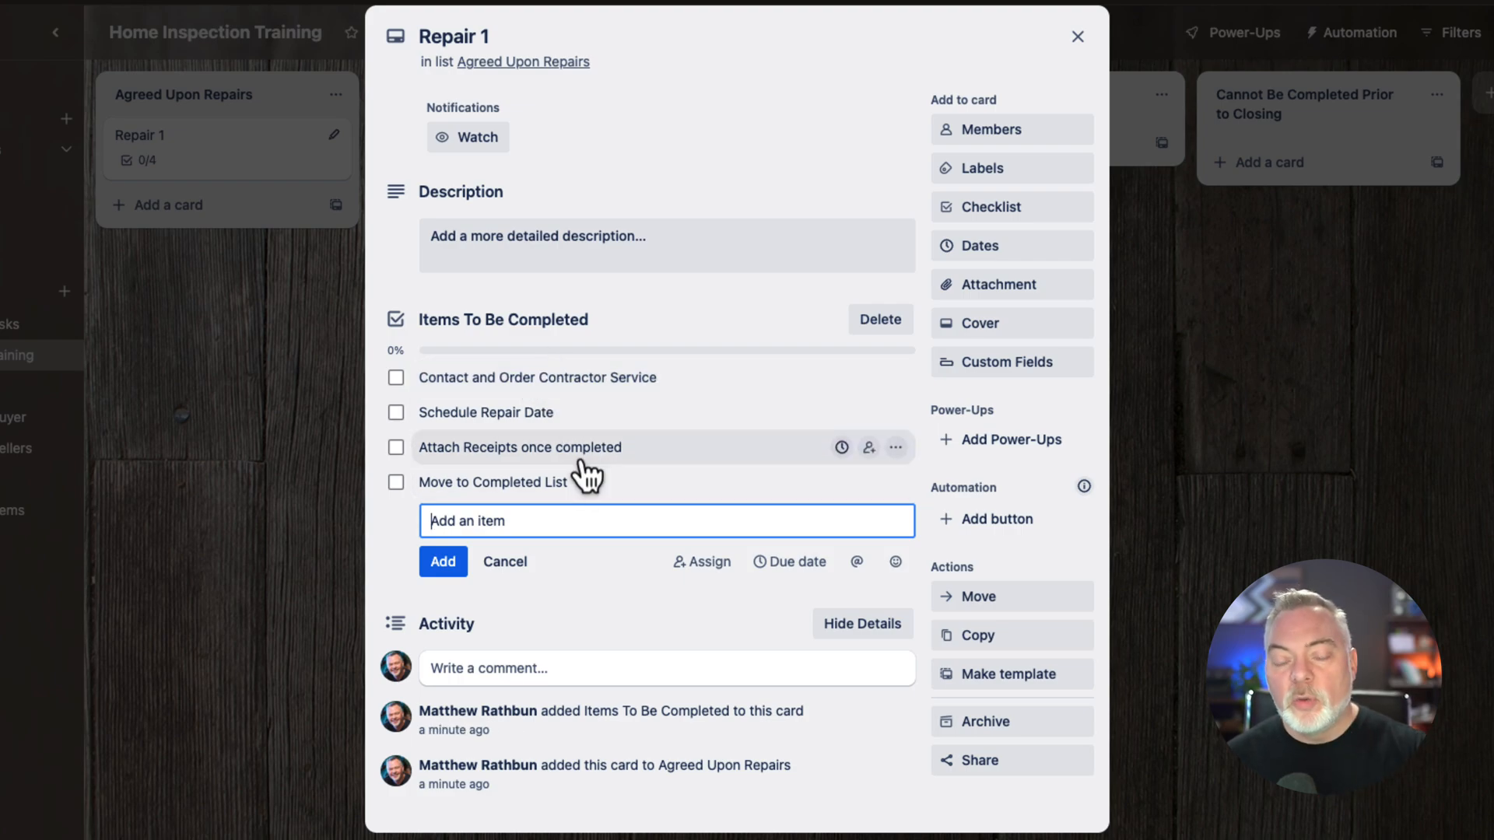
mouse_move(600, 386)
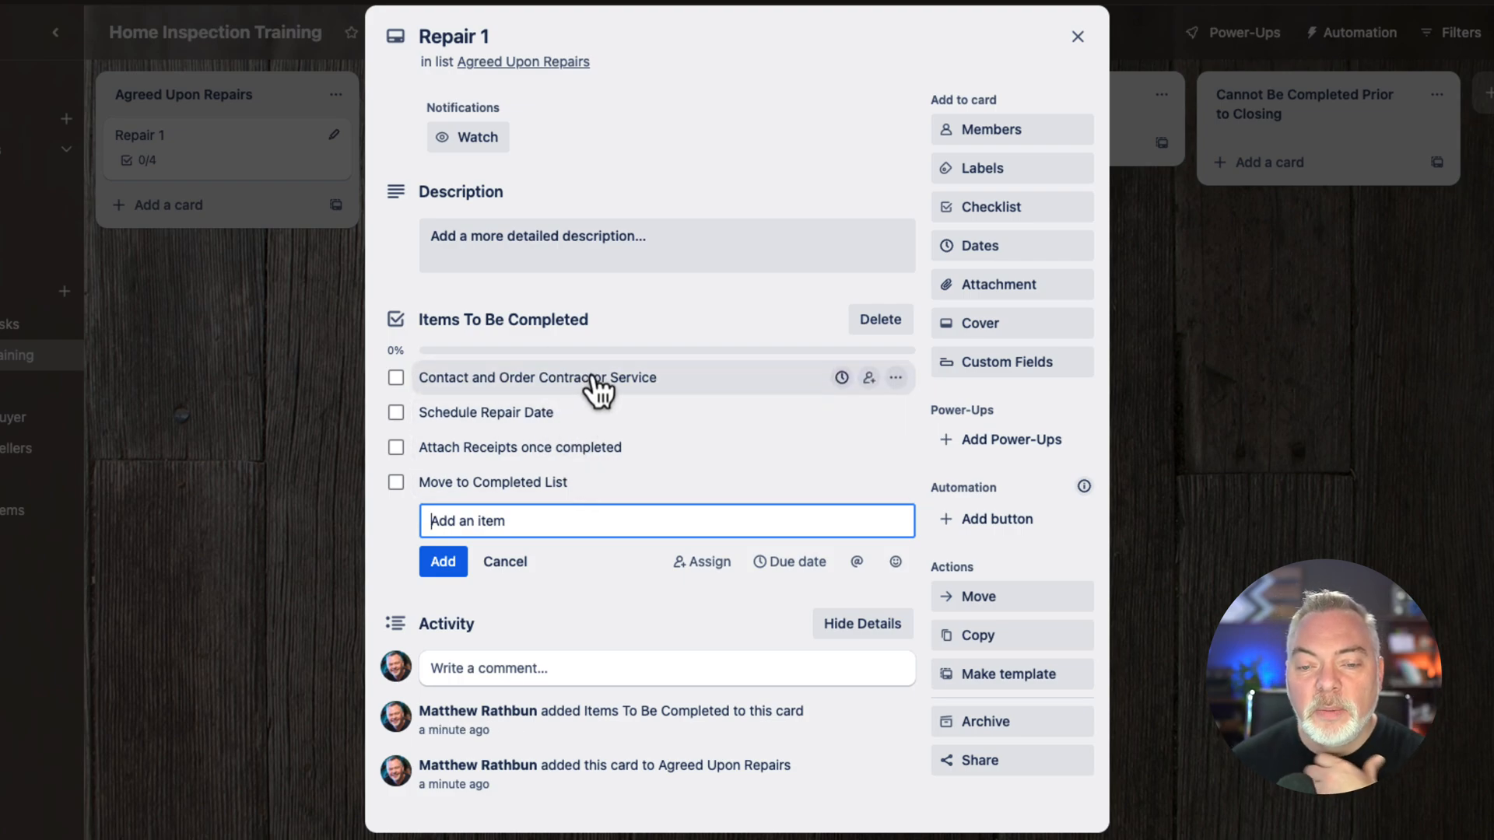
mouse_move(842, 378)
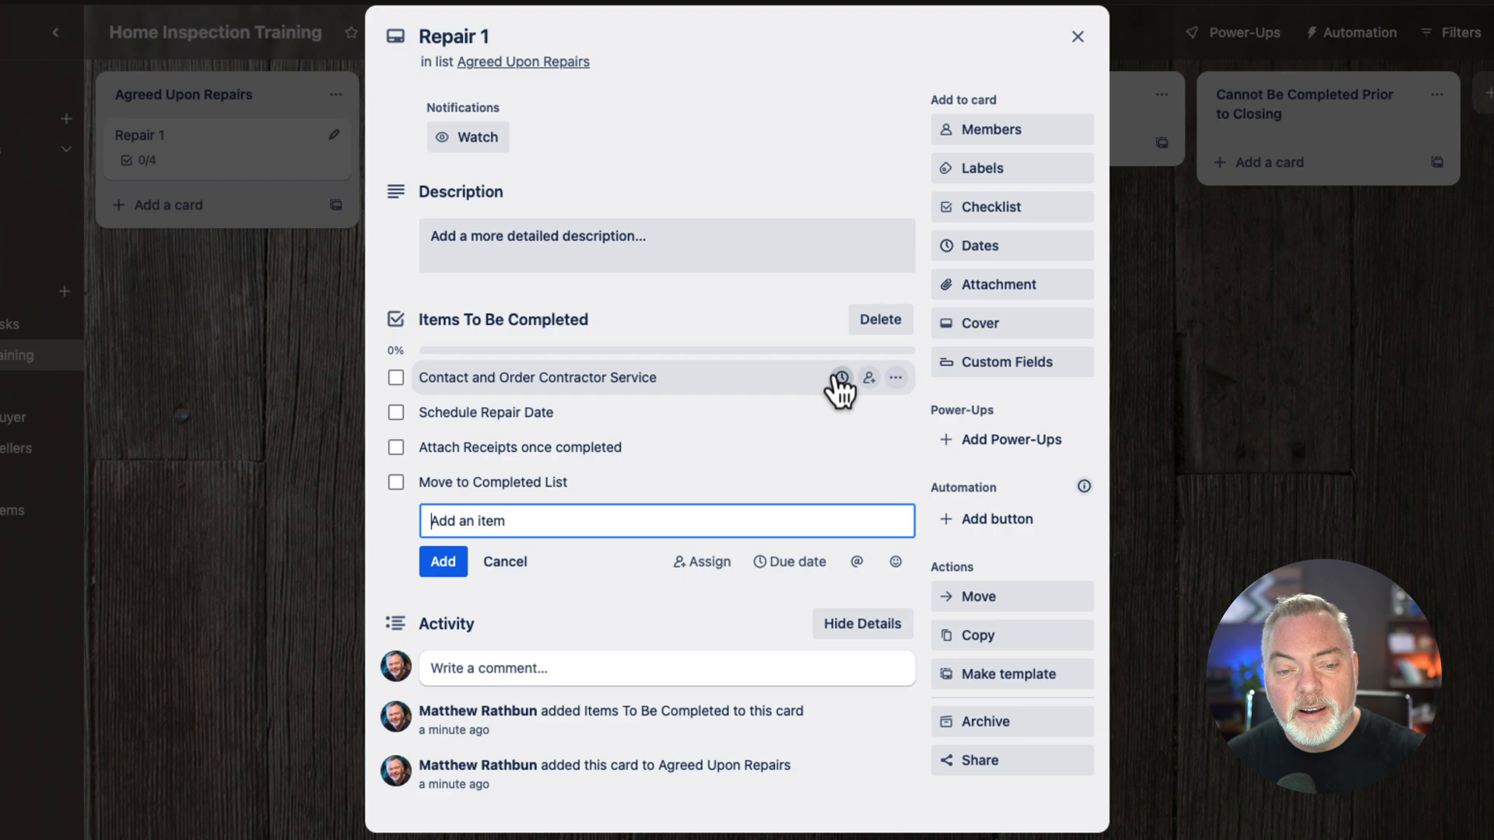
mouse_move(714, 386)
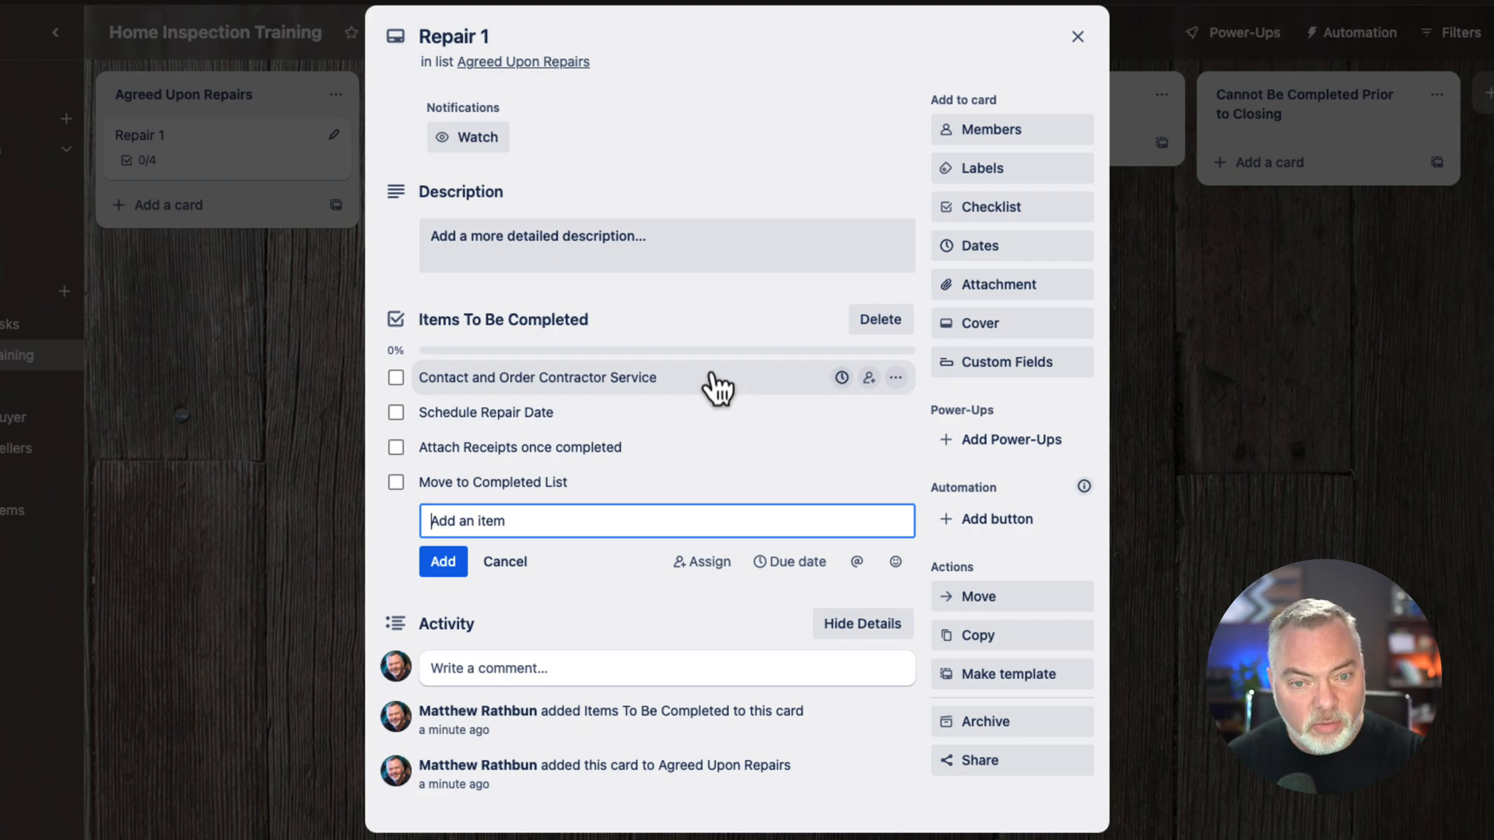
mouse_move(748, 28)
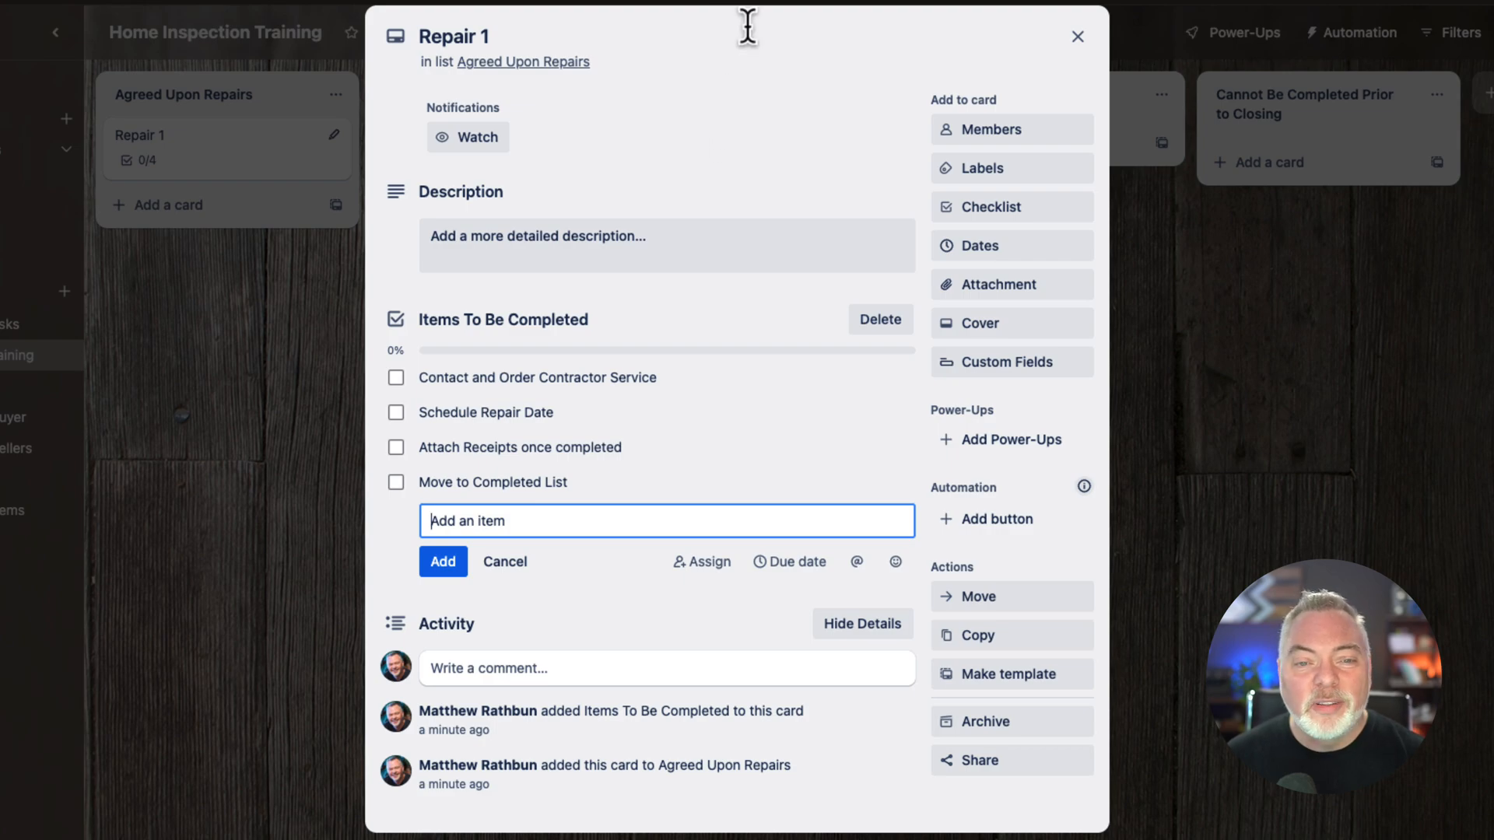
mouse_move(987, 279)
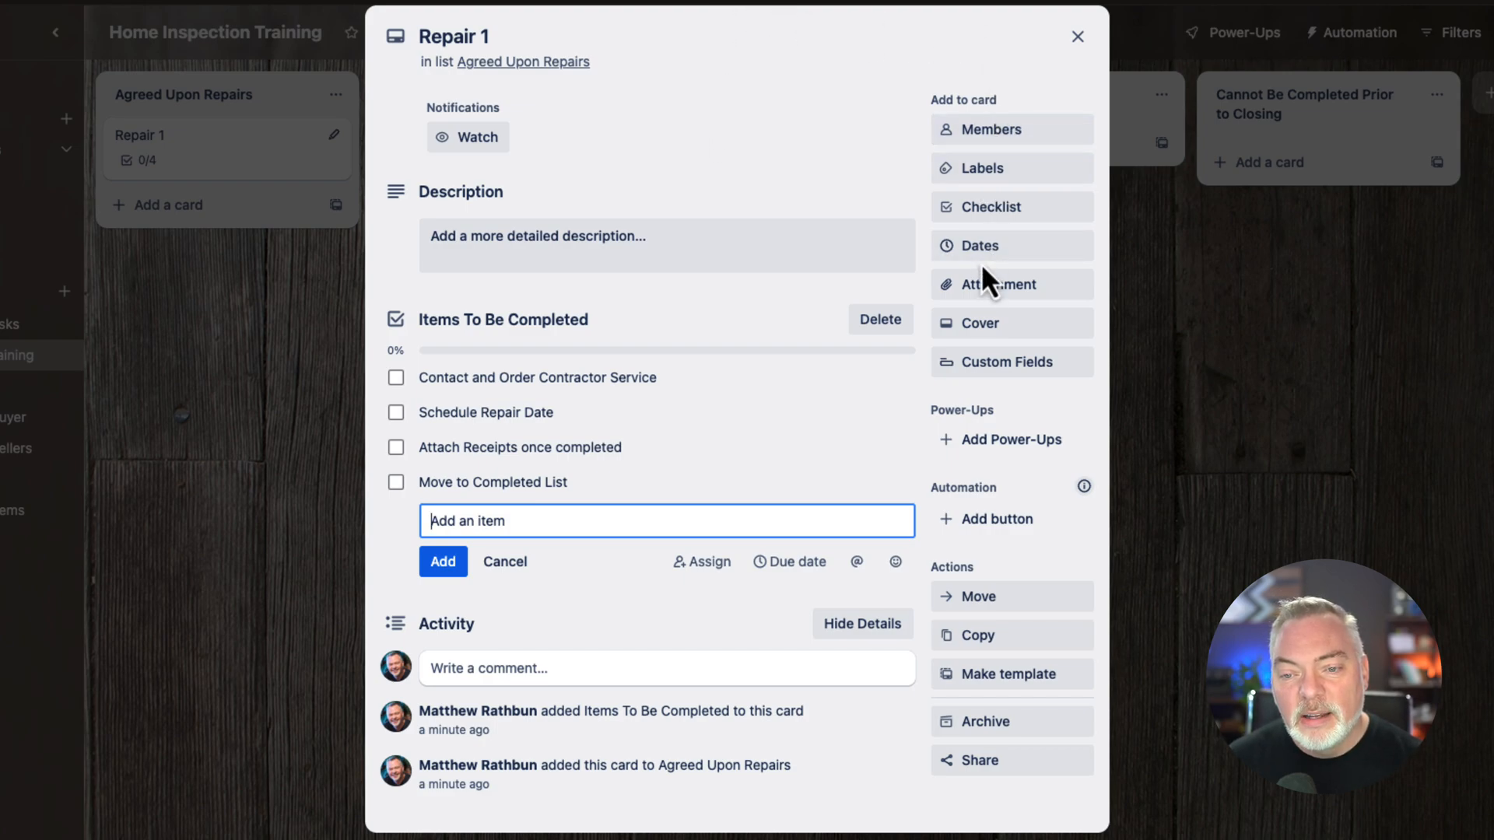
mouse_move(1011, 246)
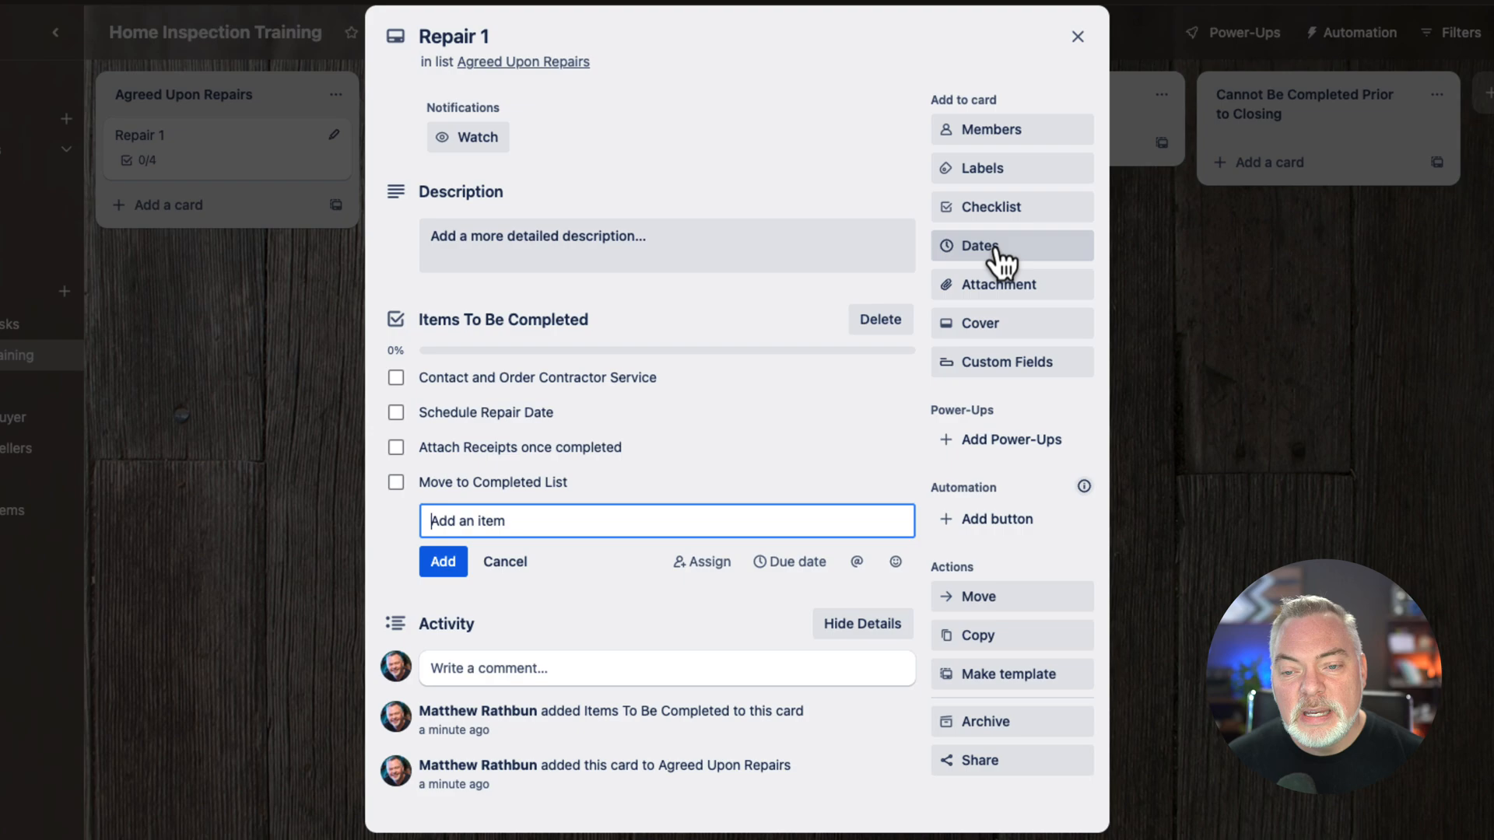
- Save a January 28 due date on Repair 1 with a reminder 2 days before
left_click(978, 246)
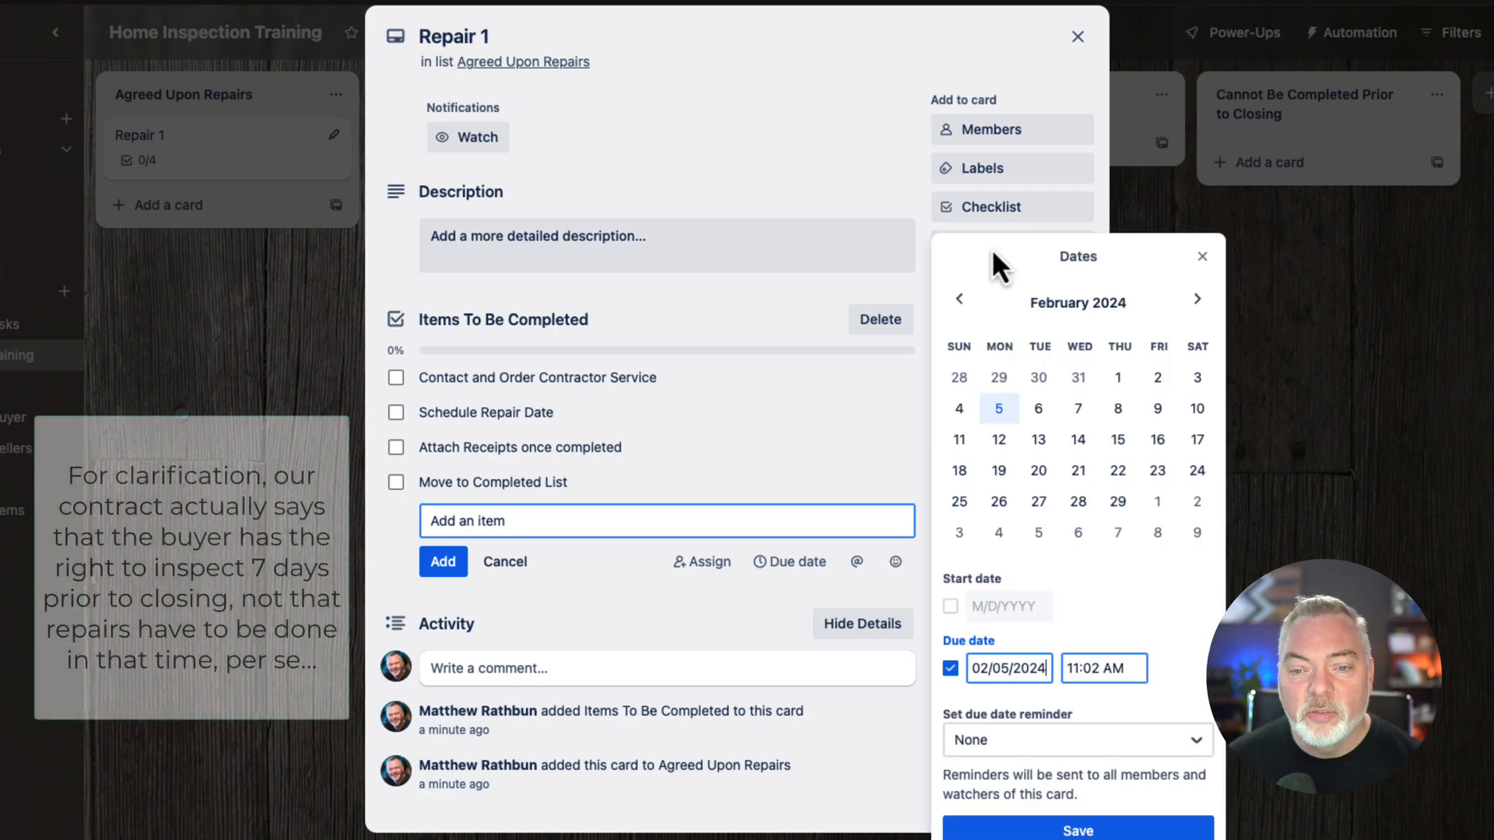
mouse_move(995, 328)
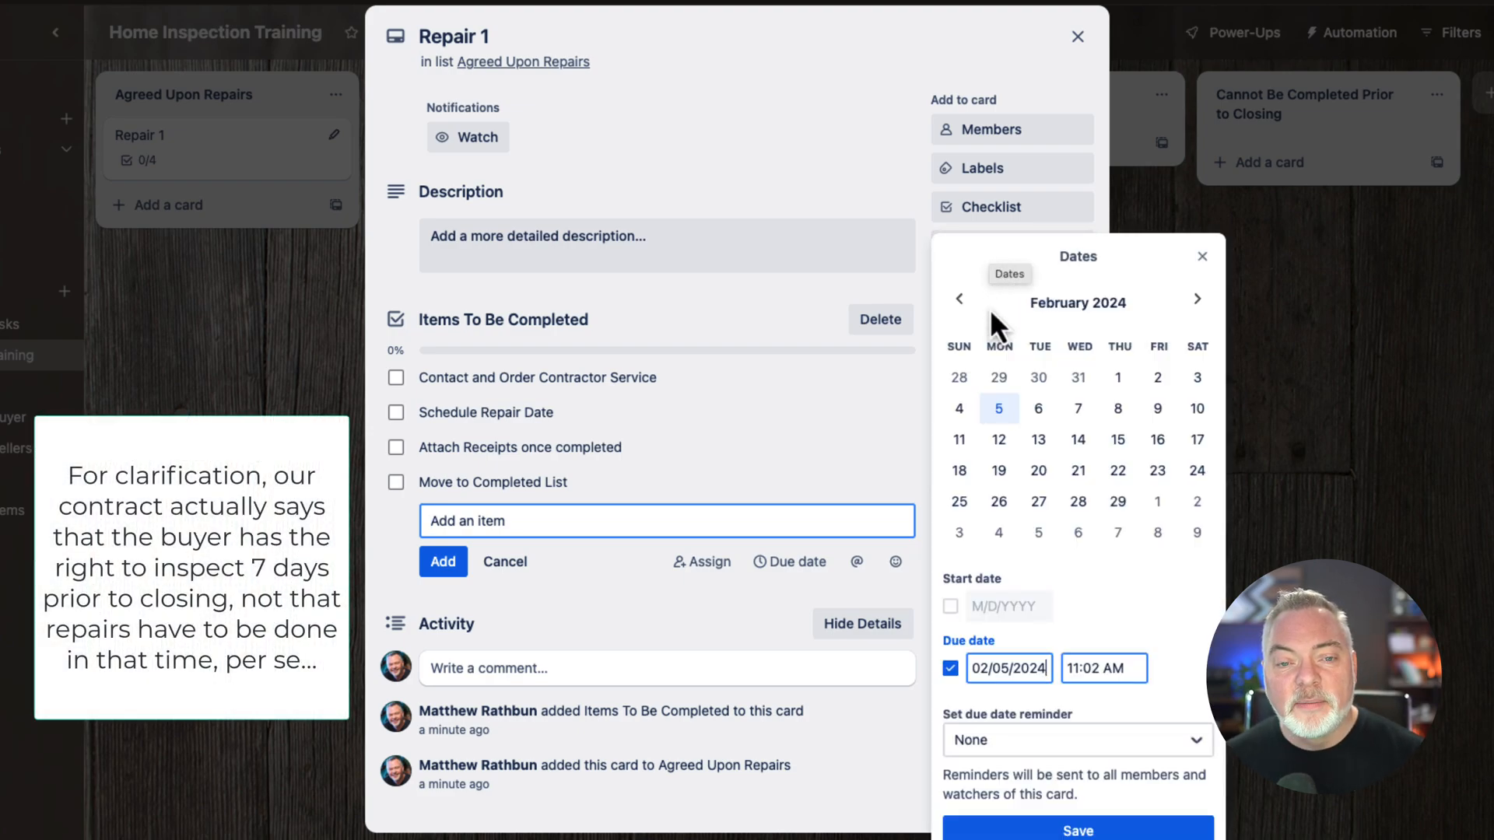
mouse_move(1042, 354)
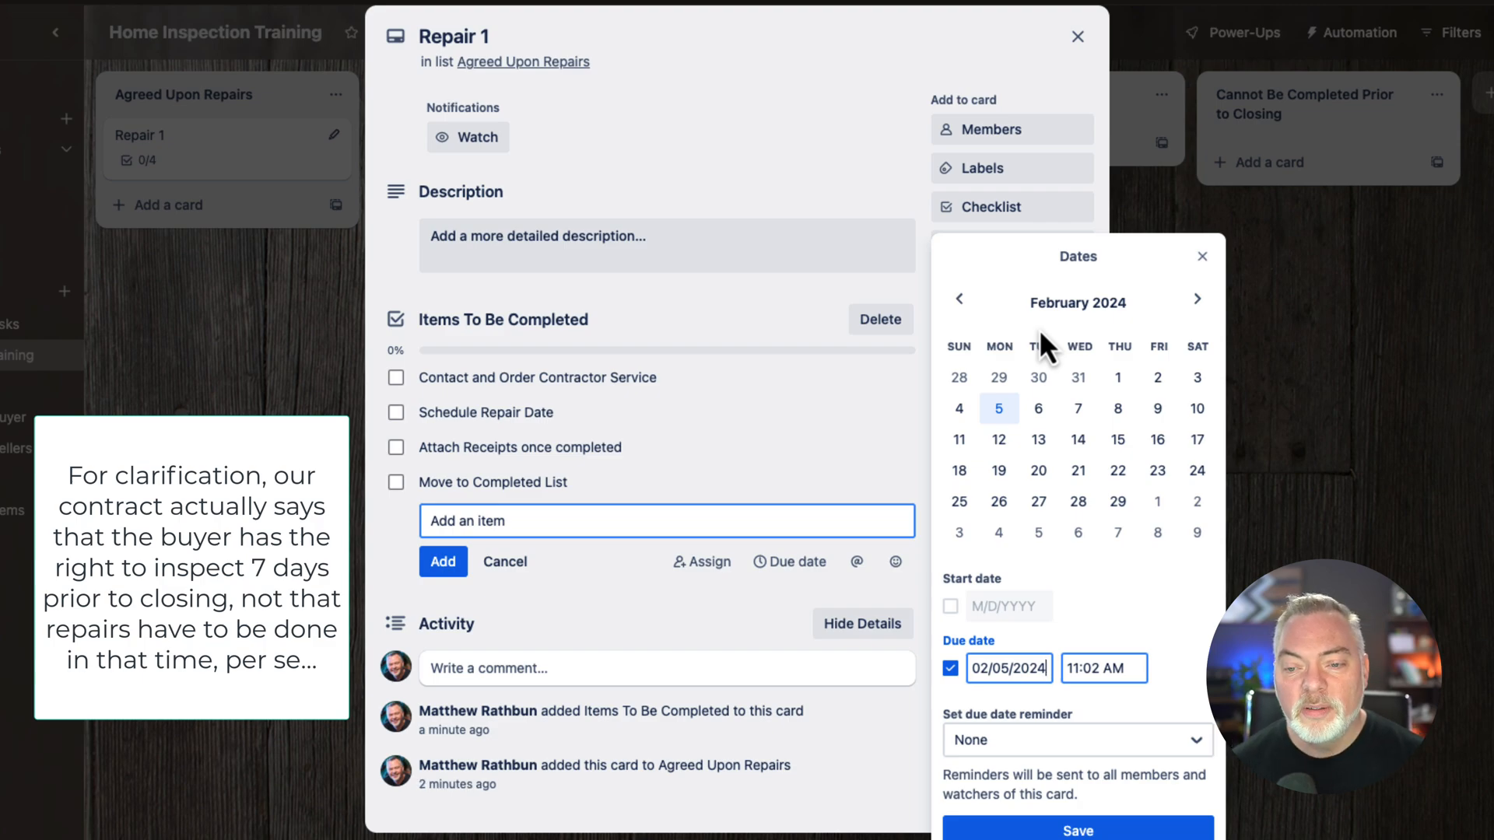
mouse_move(1197, 502)
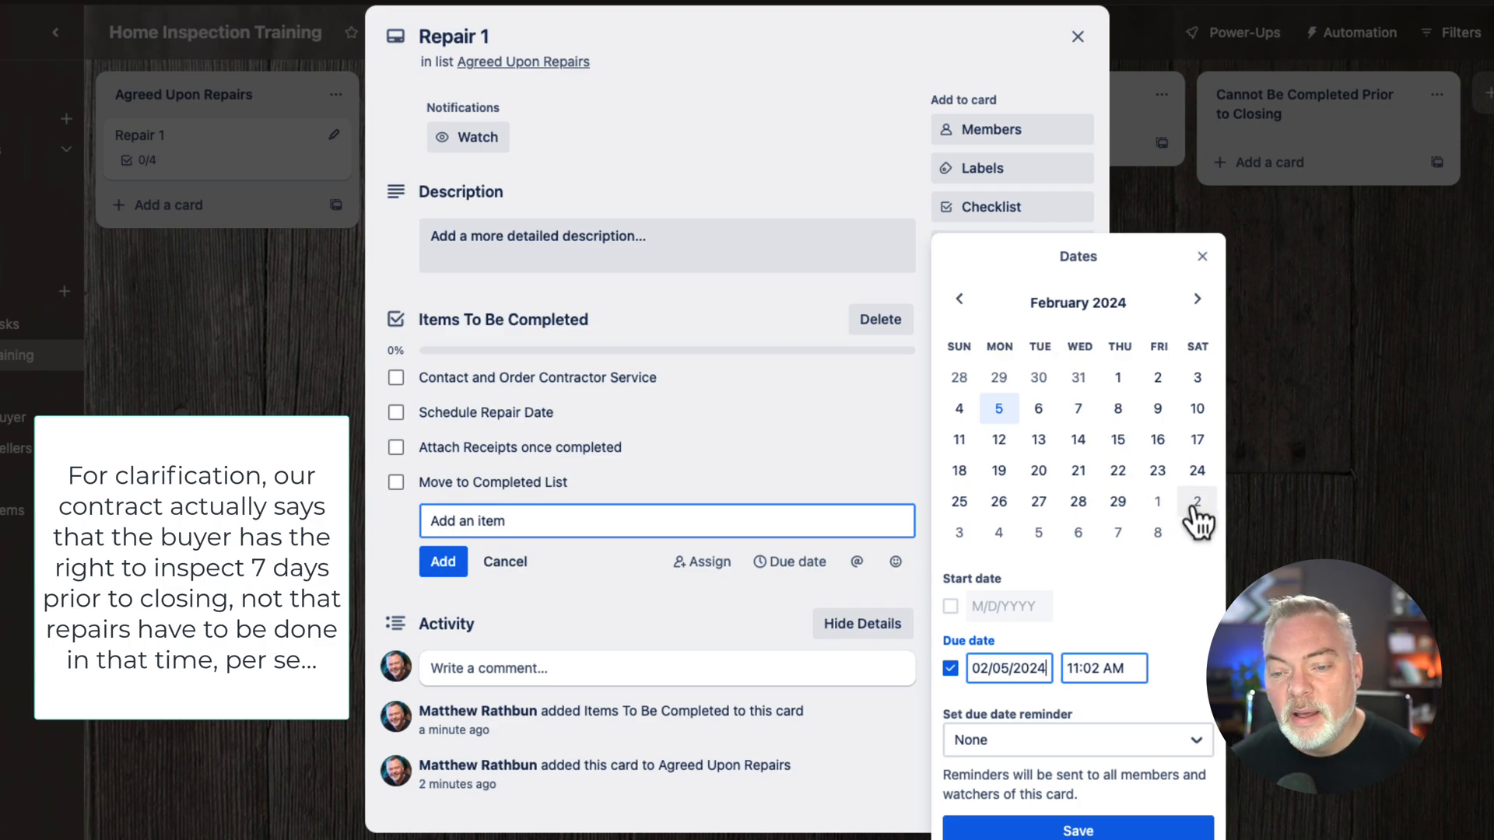
left_click(959, 302)
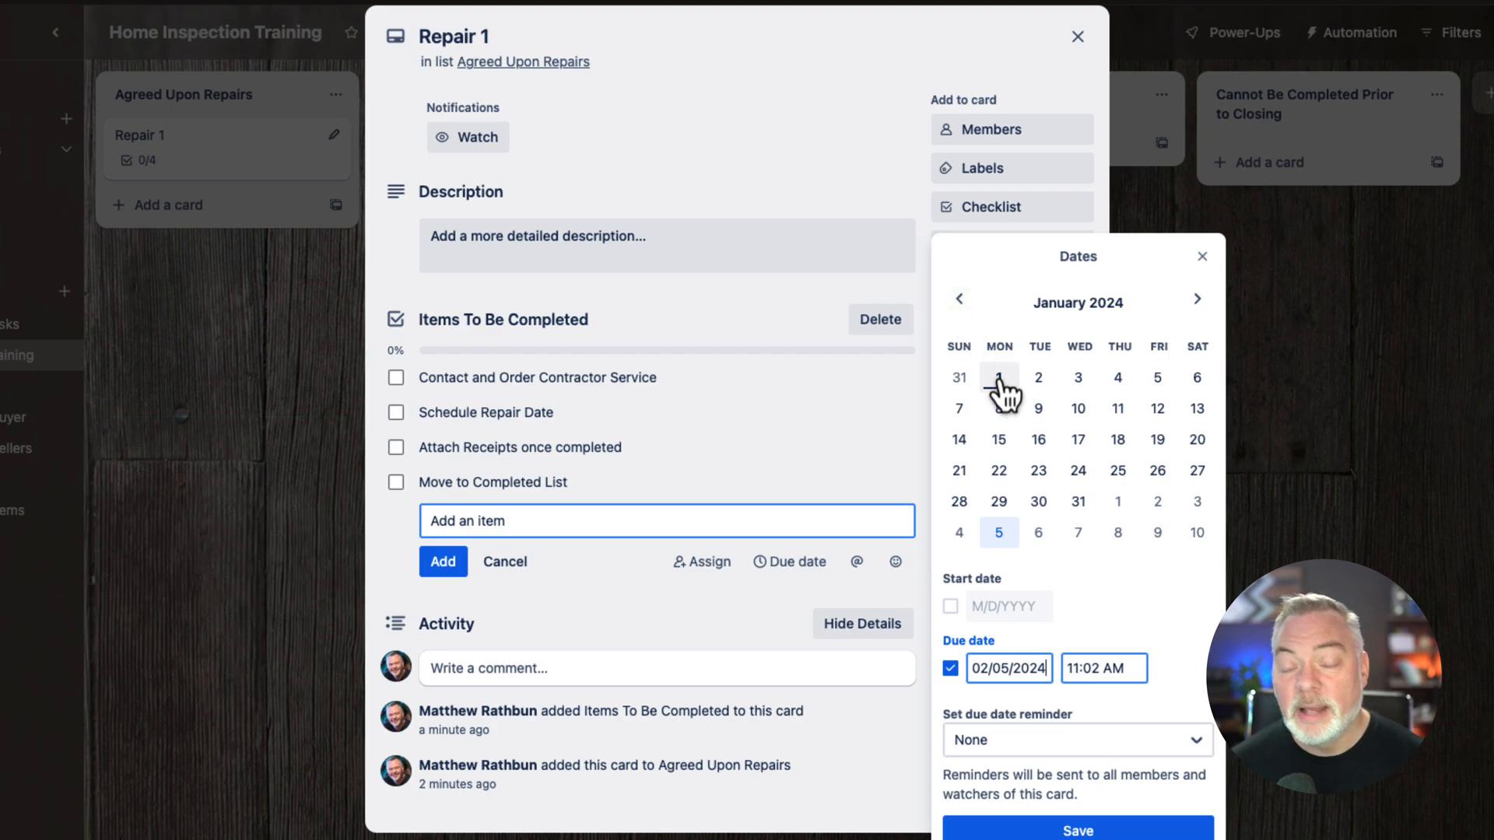
mouse_move(1019, 404)
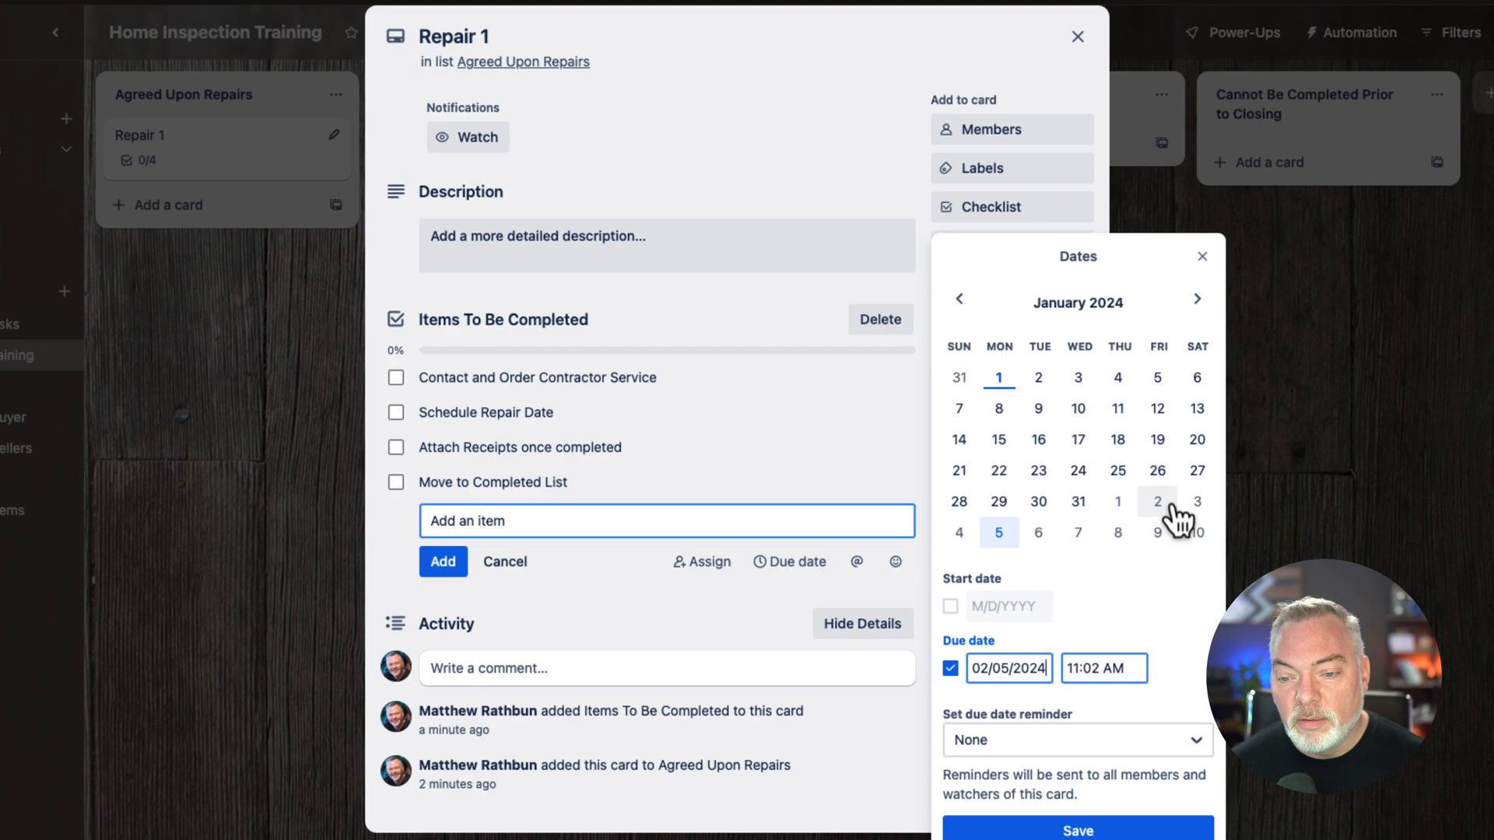
mouse_move(959, 501)
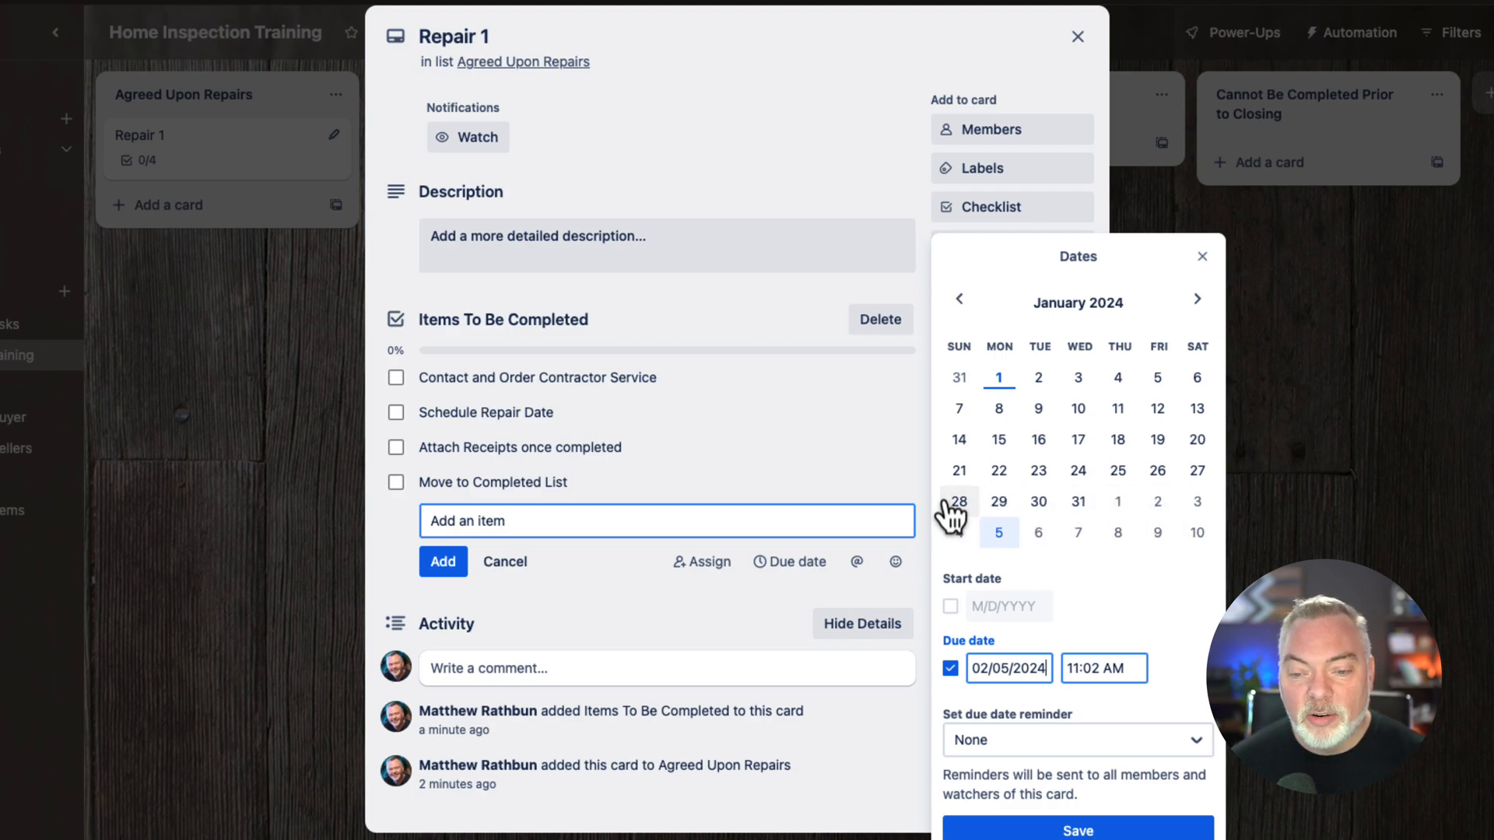
left_click(957, 499)
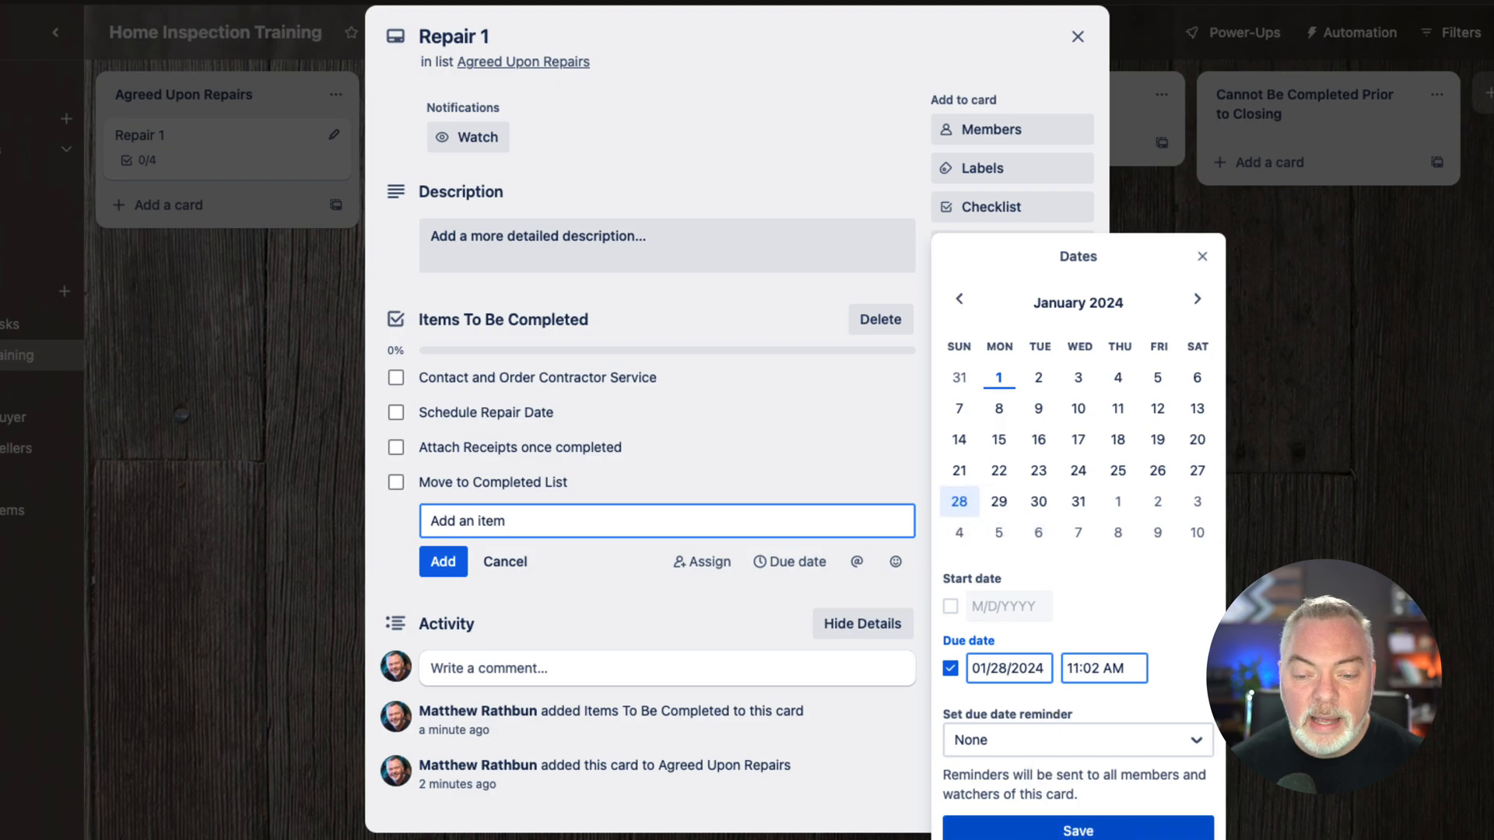
left_click(1077, 741)
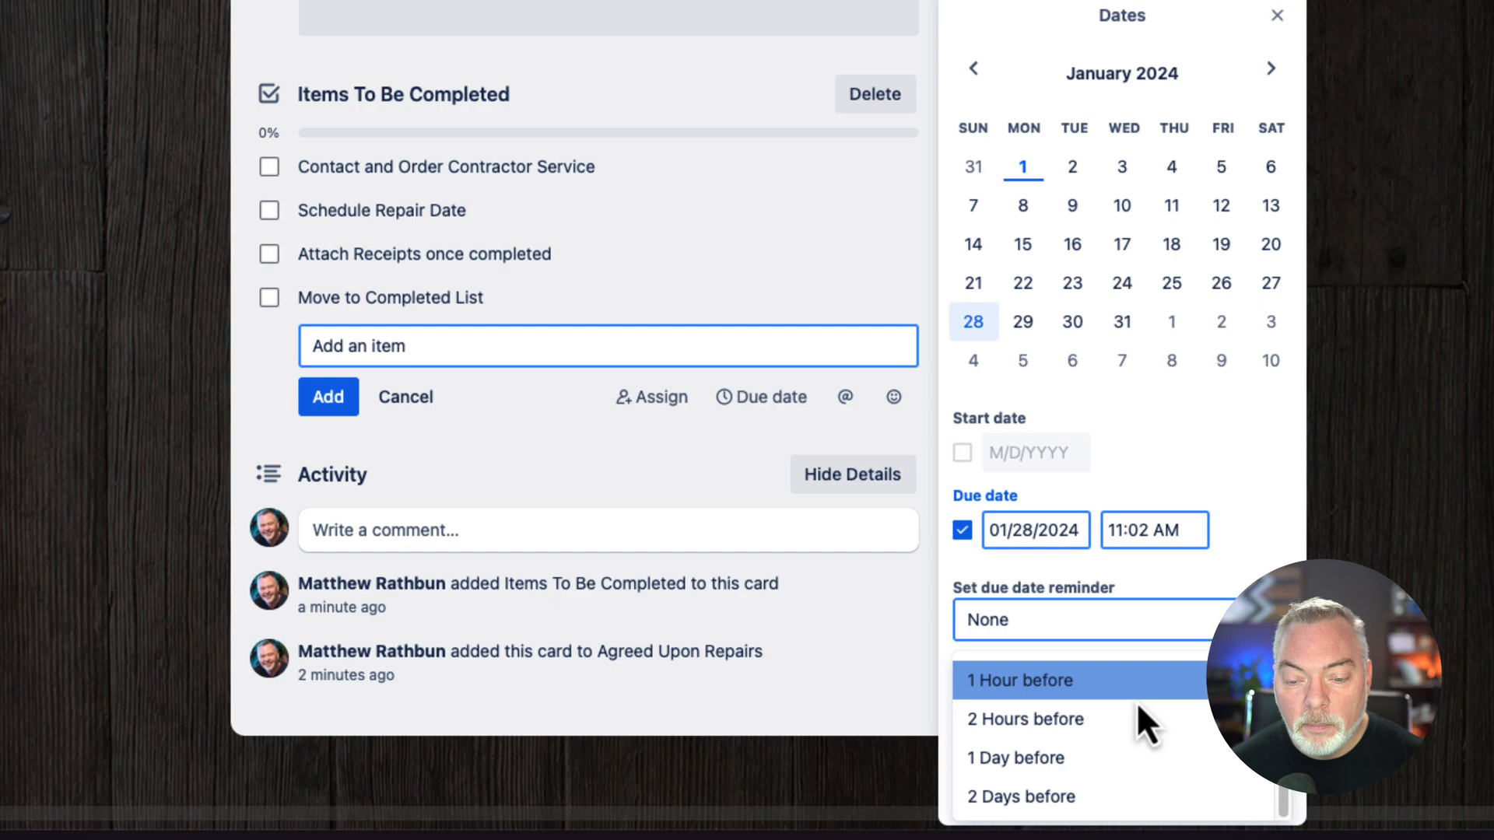
left_click(1021, 797)
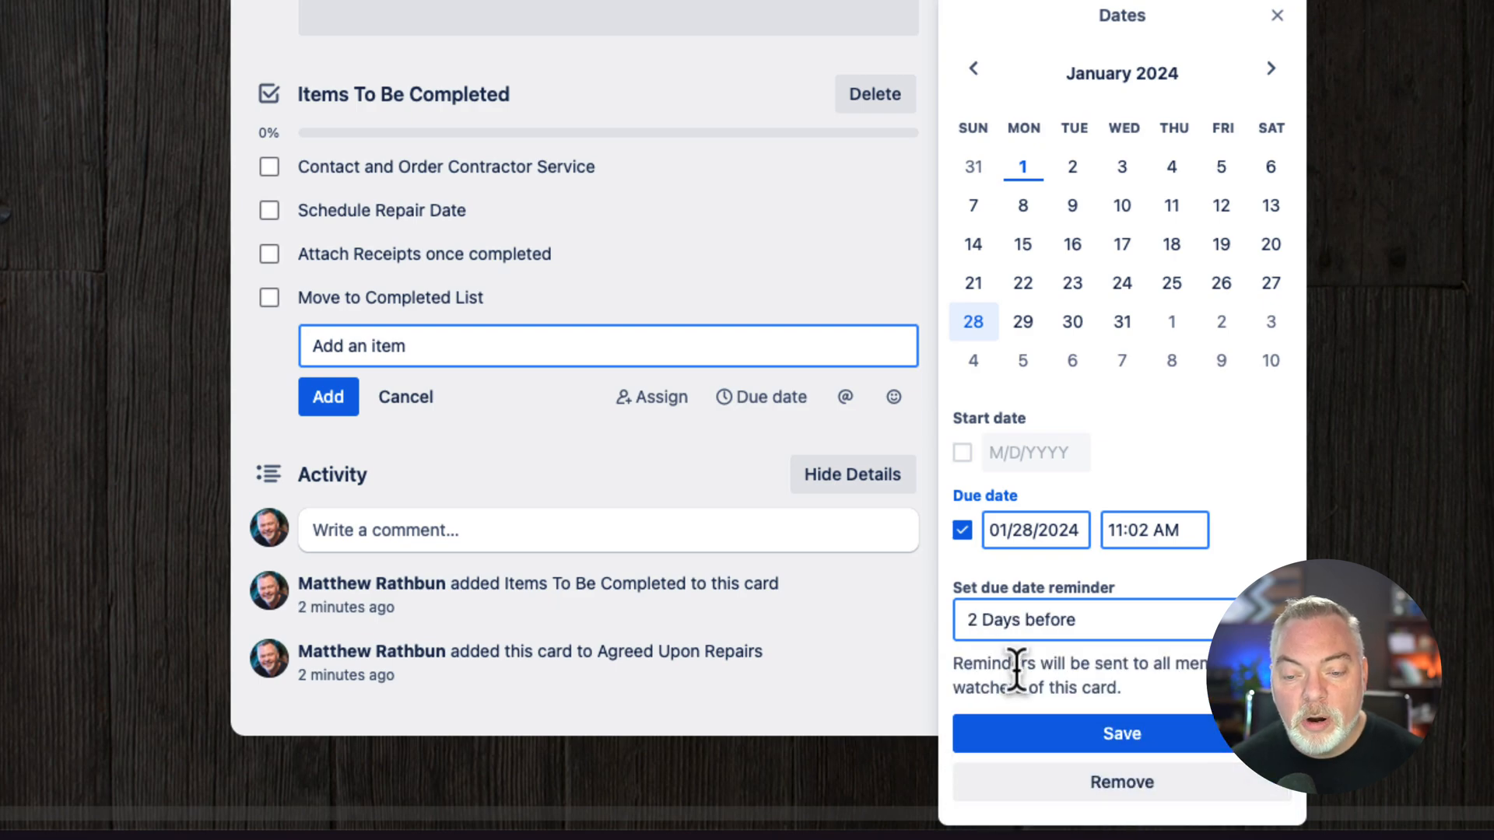
left_click(1276, 15)
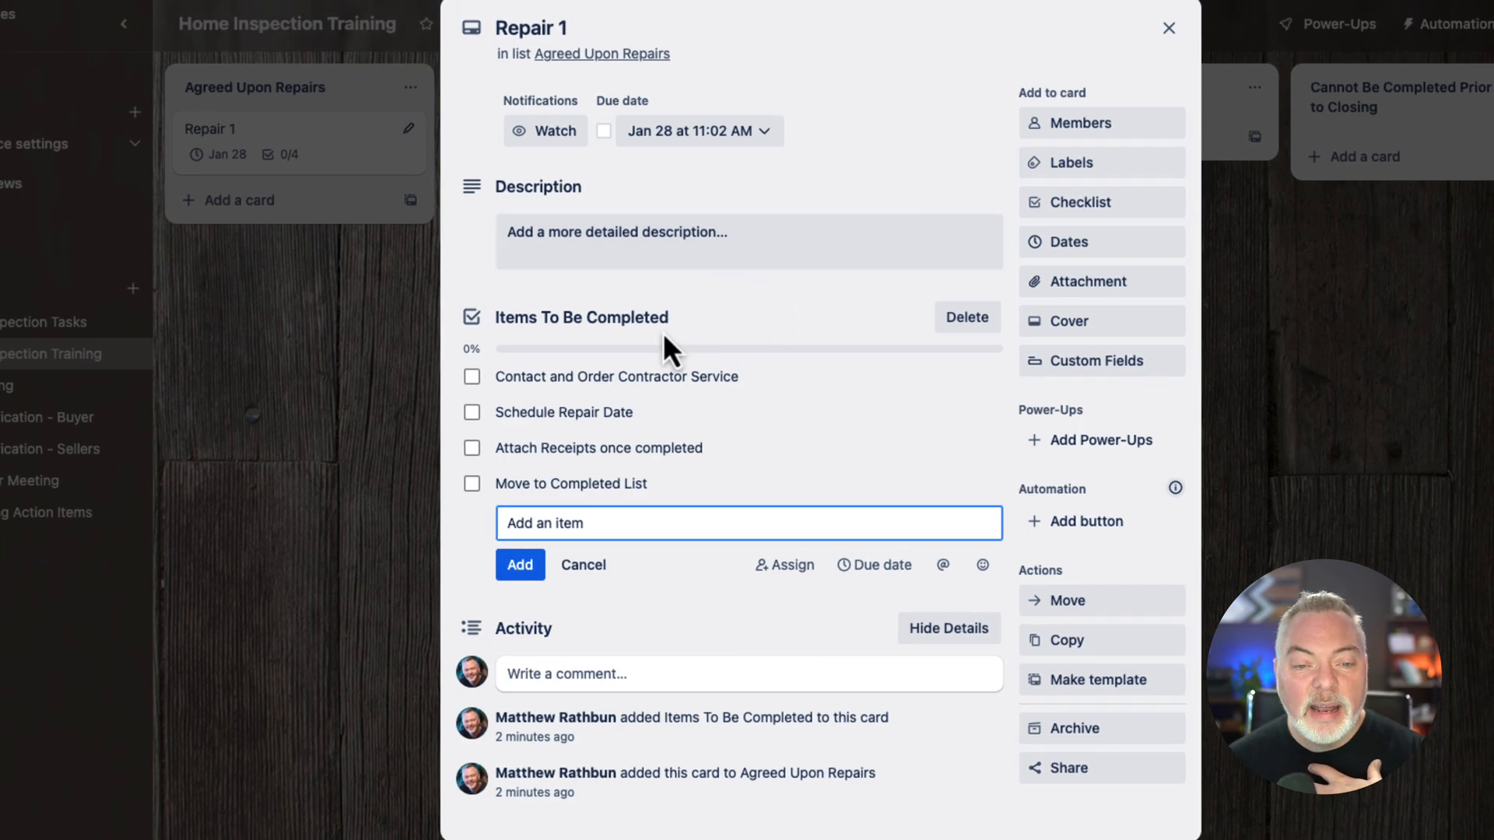
mouse_move(779, 328)
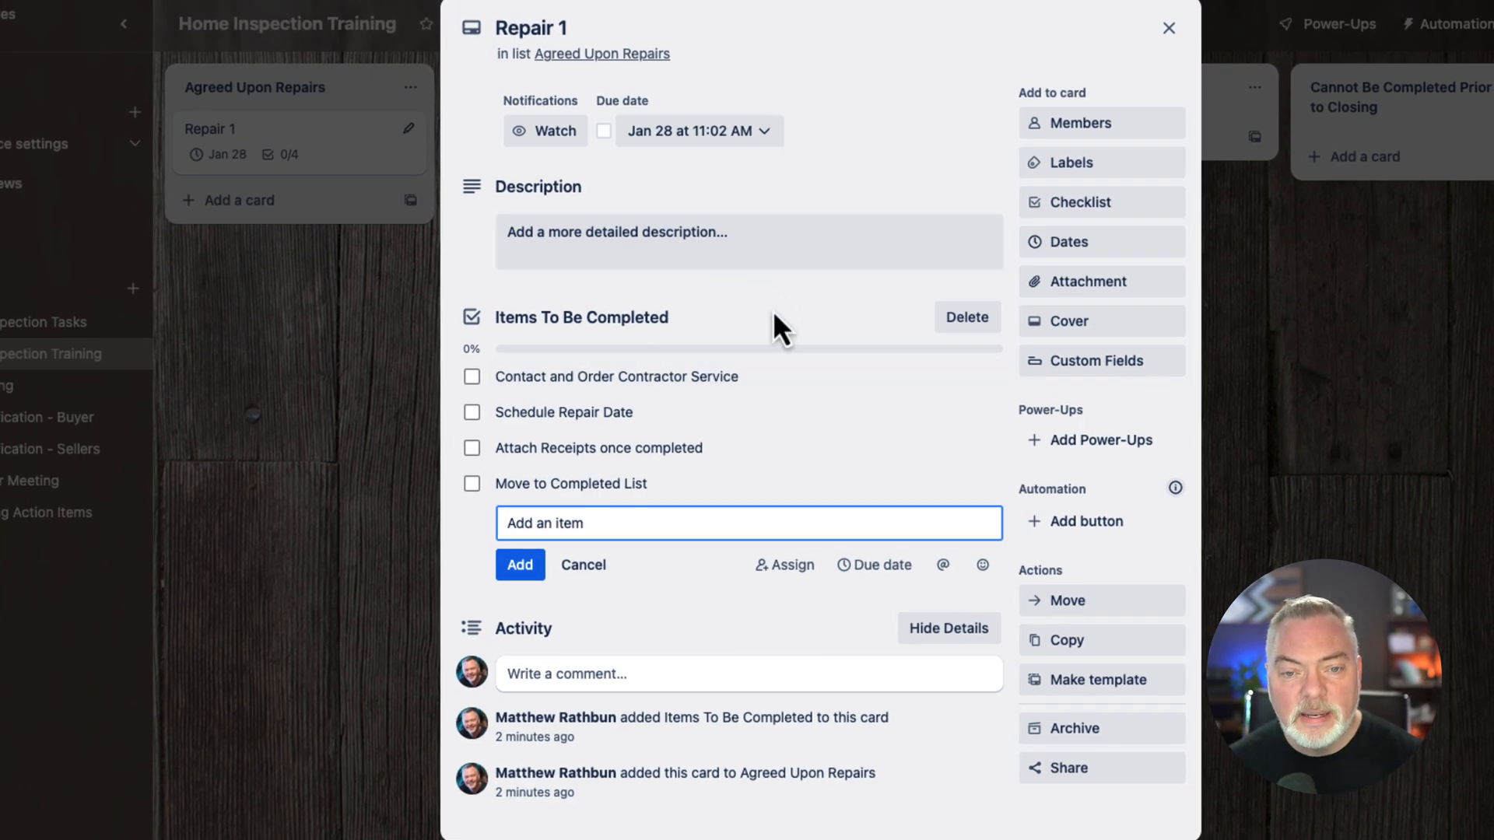
mouse_move(1046, 27)
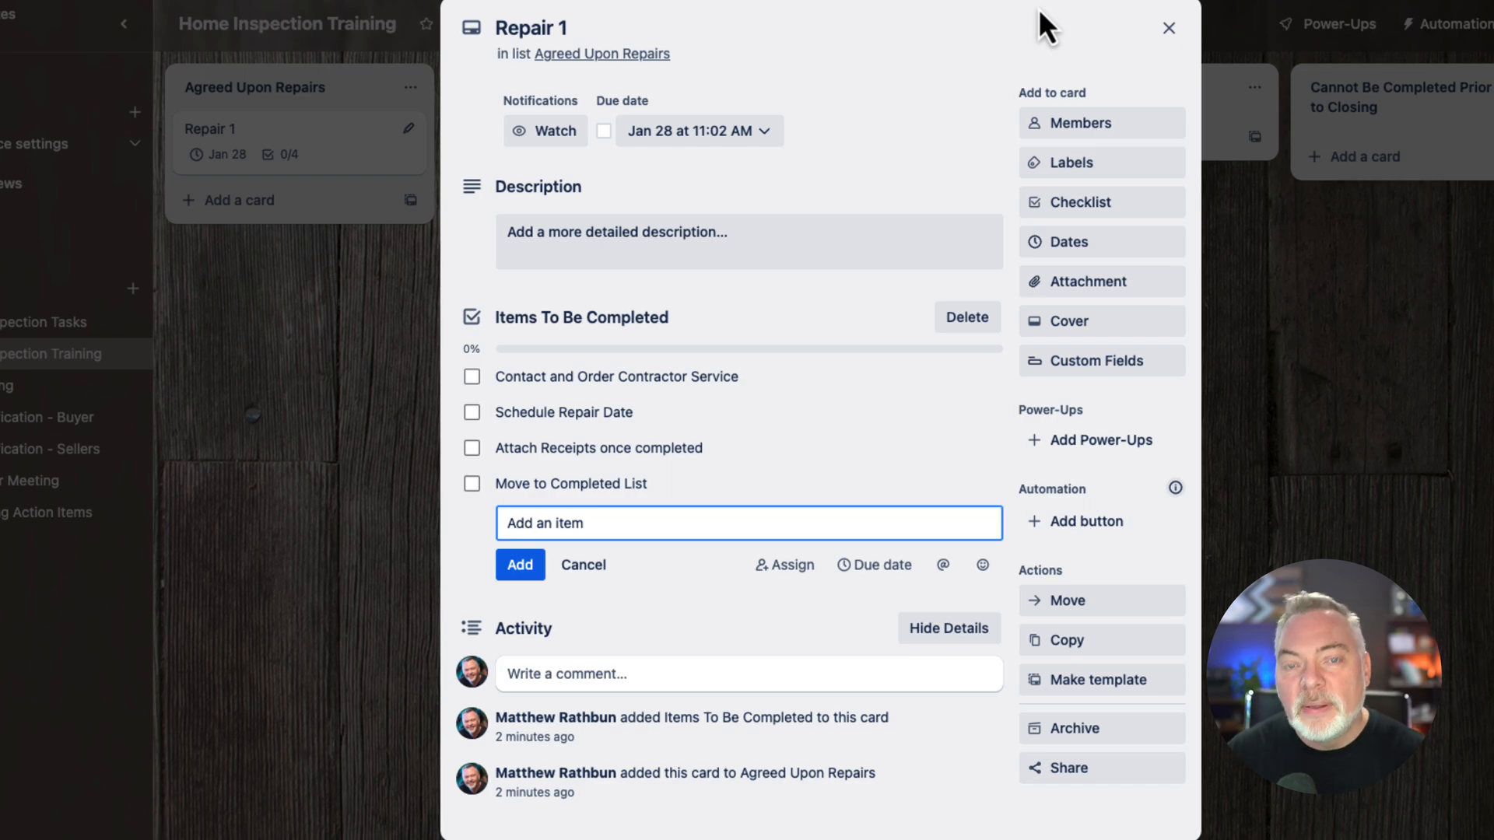
mouse_move(1170, 35)
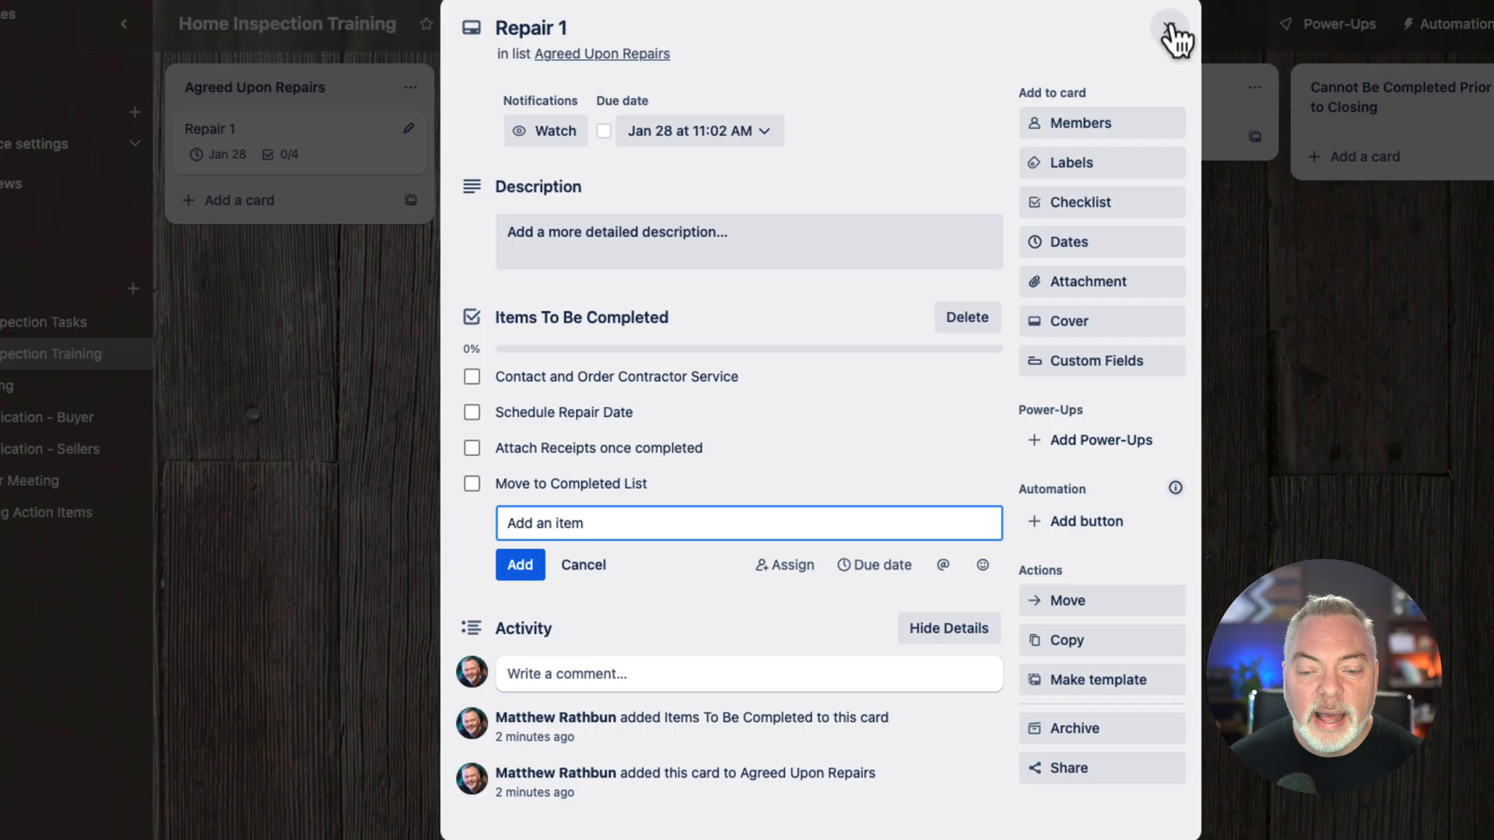
- Copy the Repair 1 card into Agreed Upon Repairs as Repair 2
left_click(1177, 31)
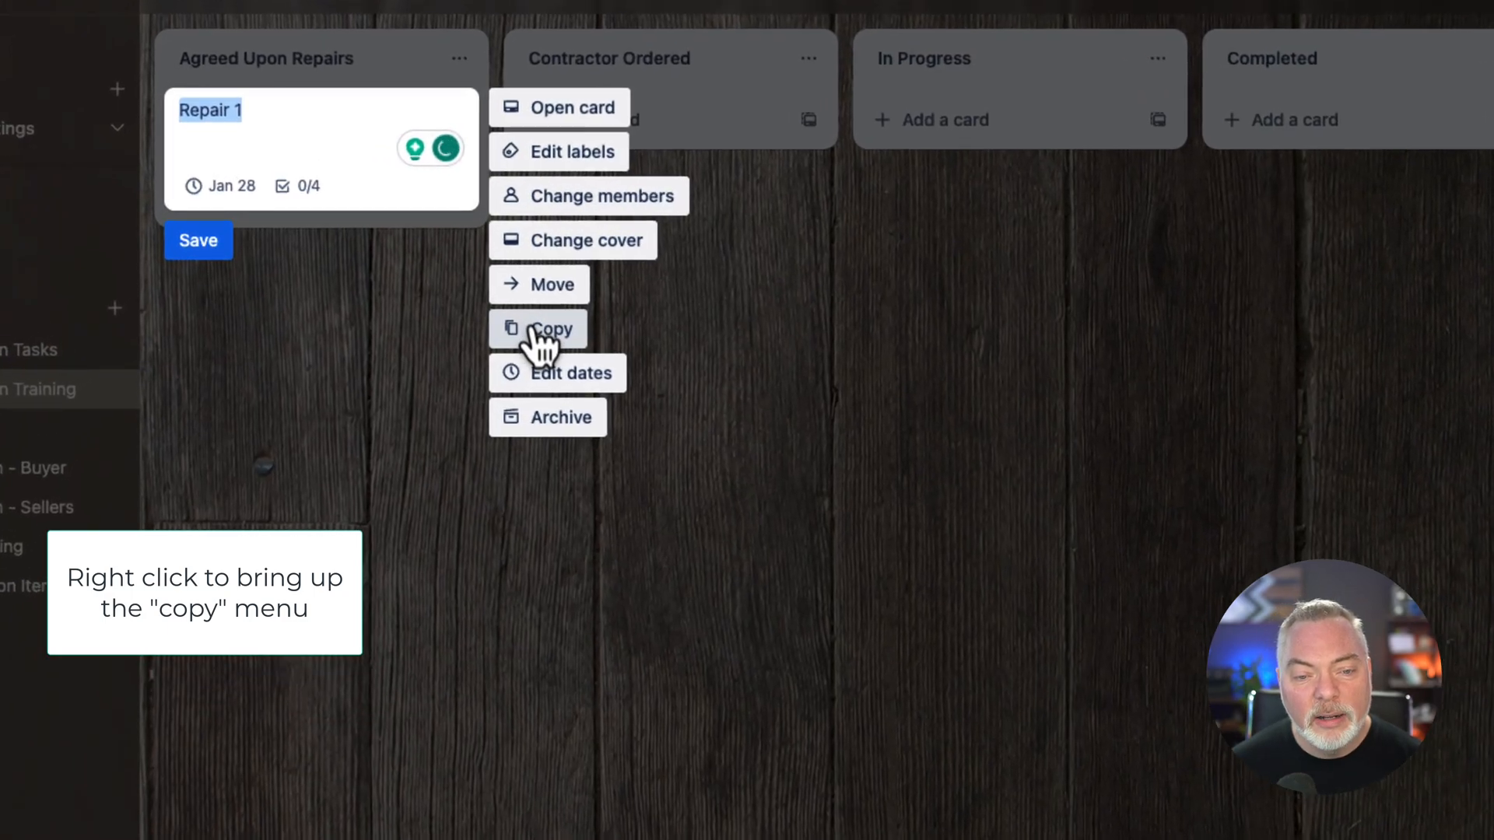
left_click(540, 328)
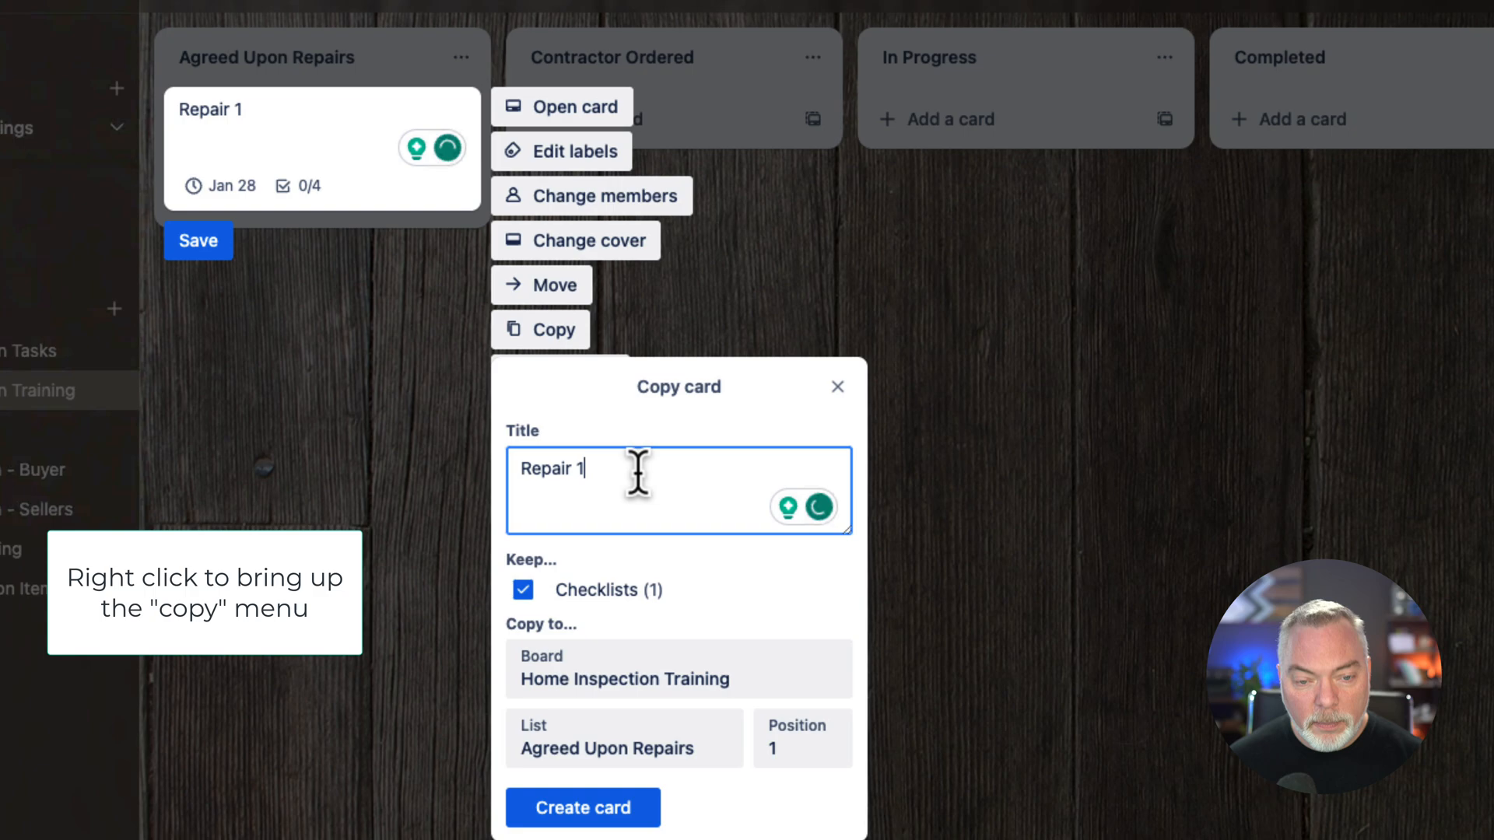
type("2")
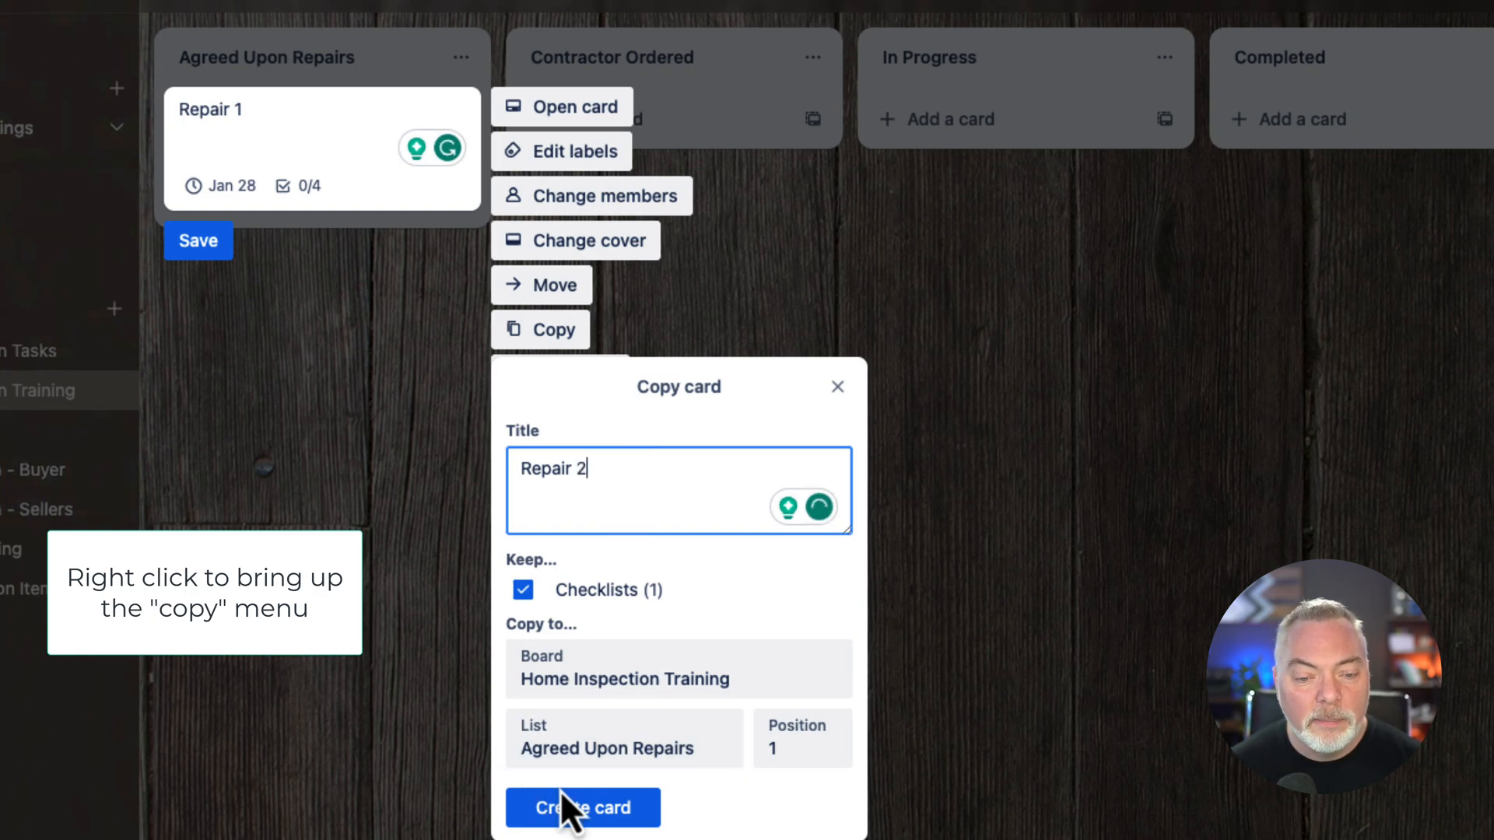
left_click(582, 807)
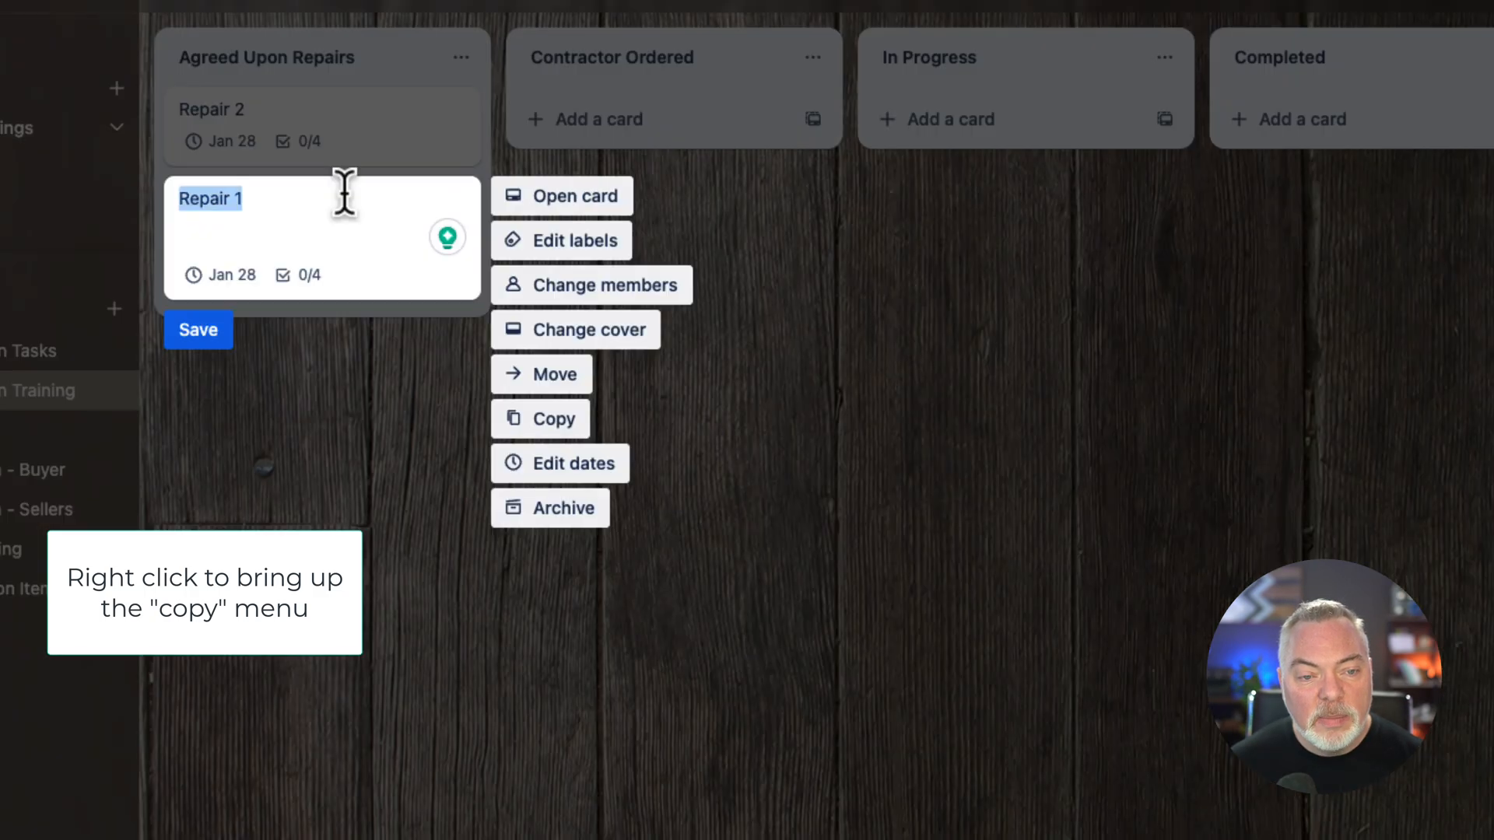
- Copy Repair 1 again, naming the new card Repair 3
left_click(540, 419)
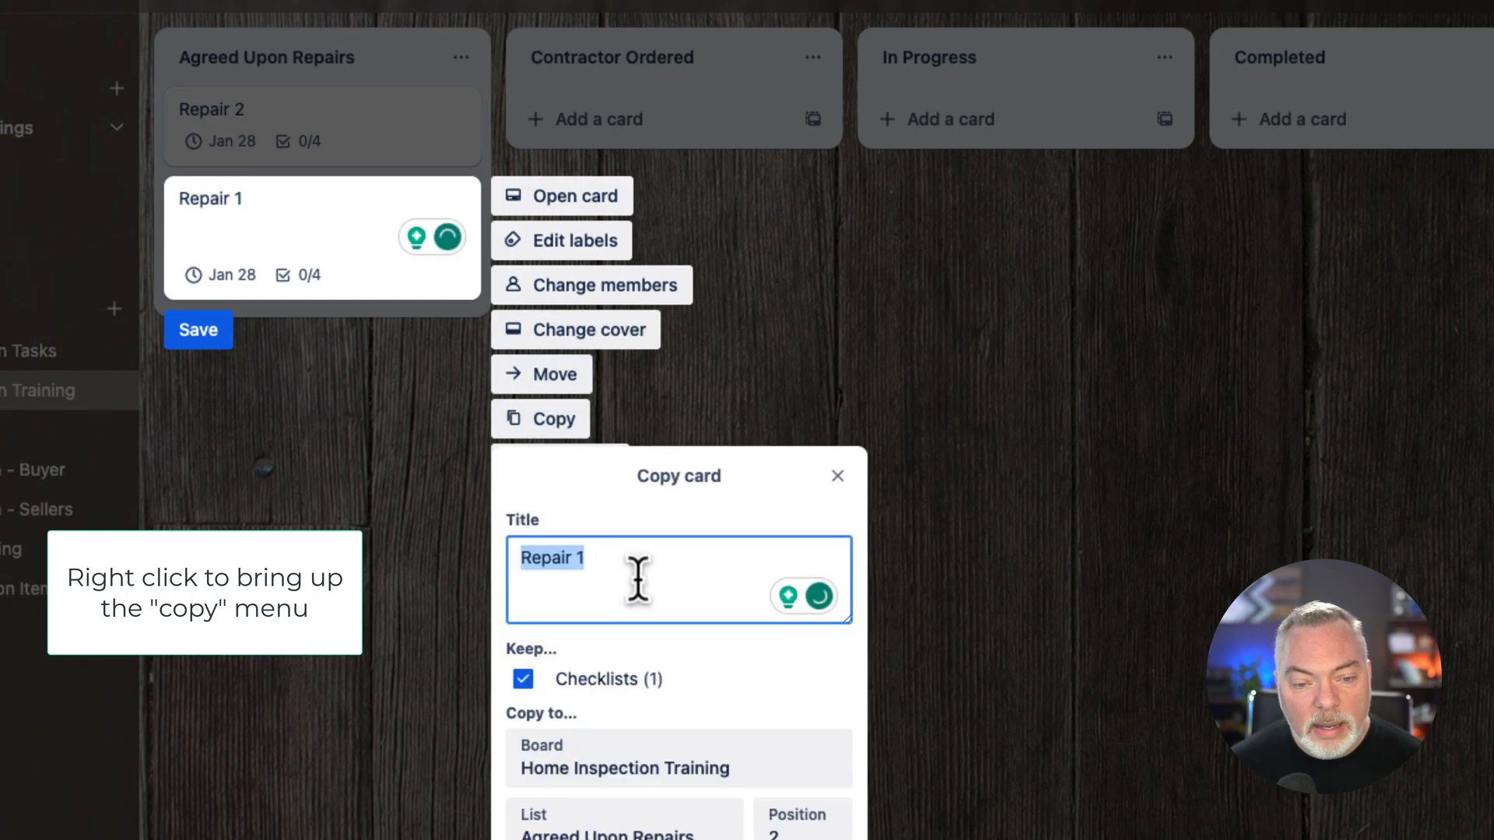
type("Repair 3")
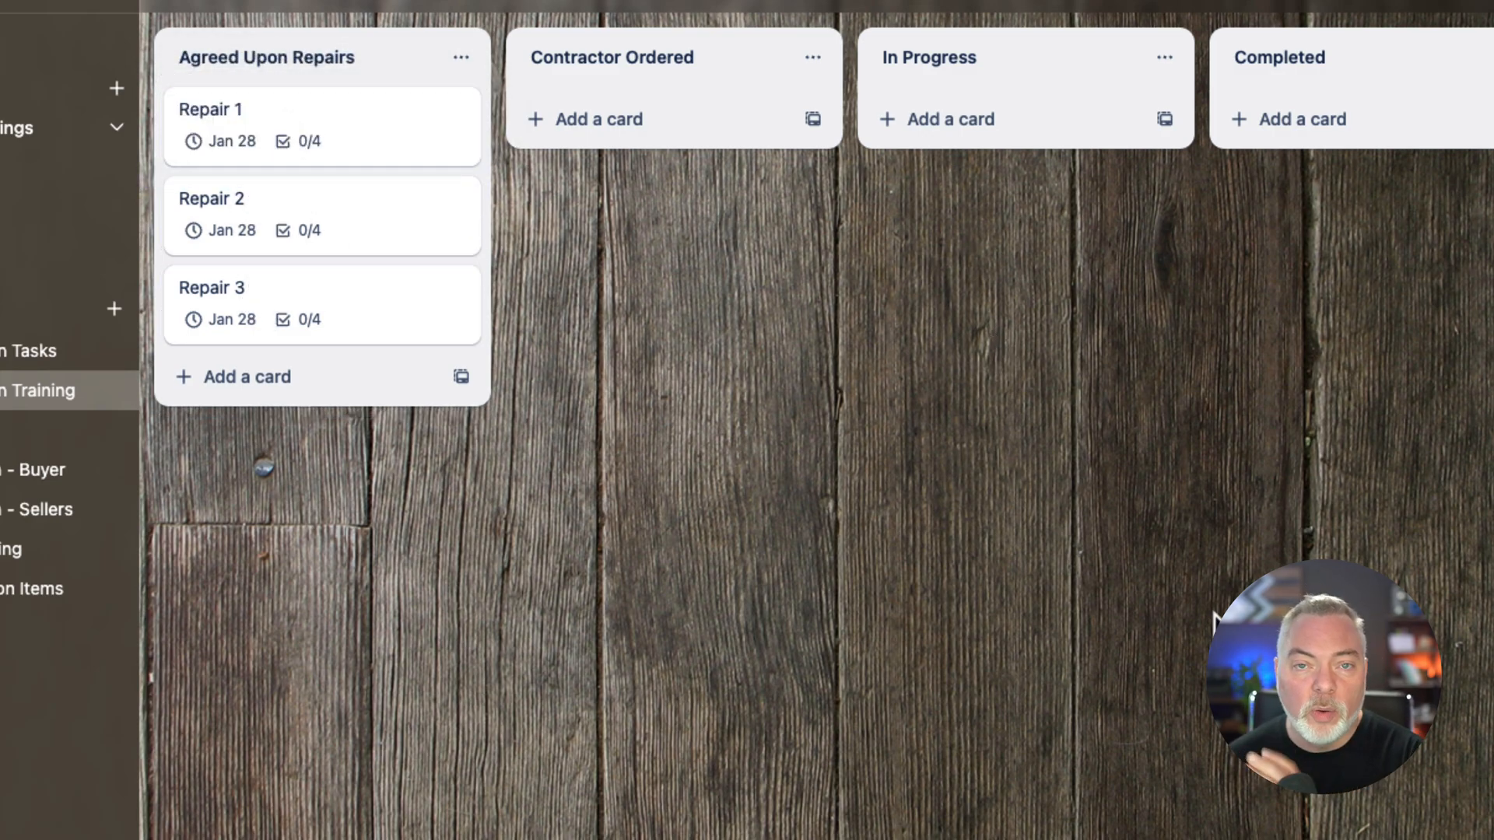
mouse_move(870, 314)
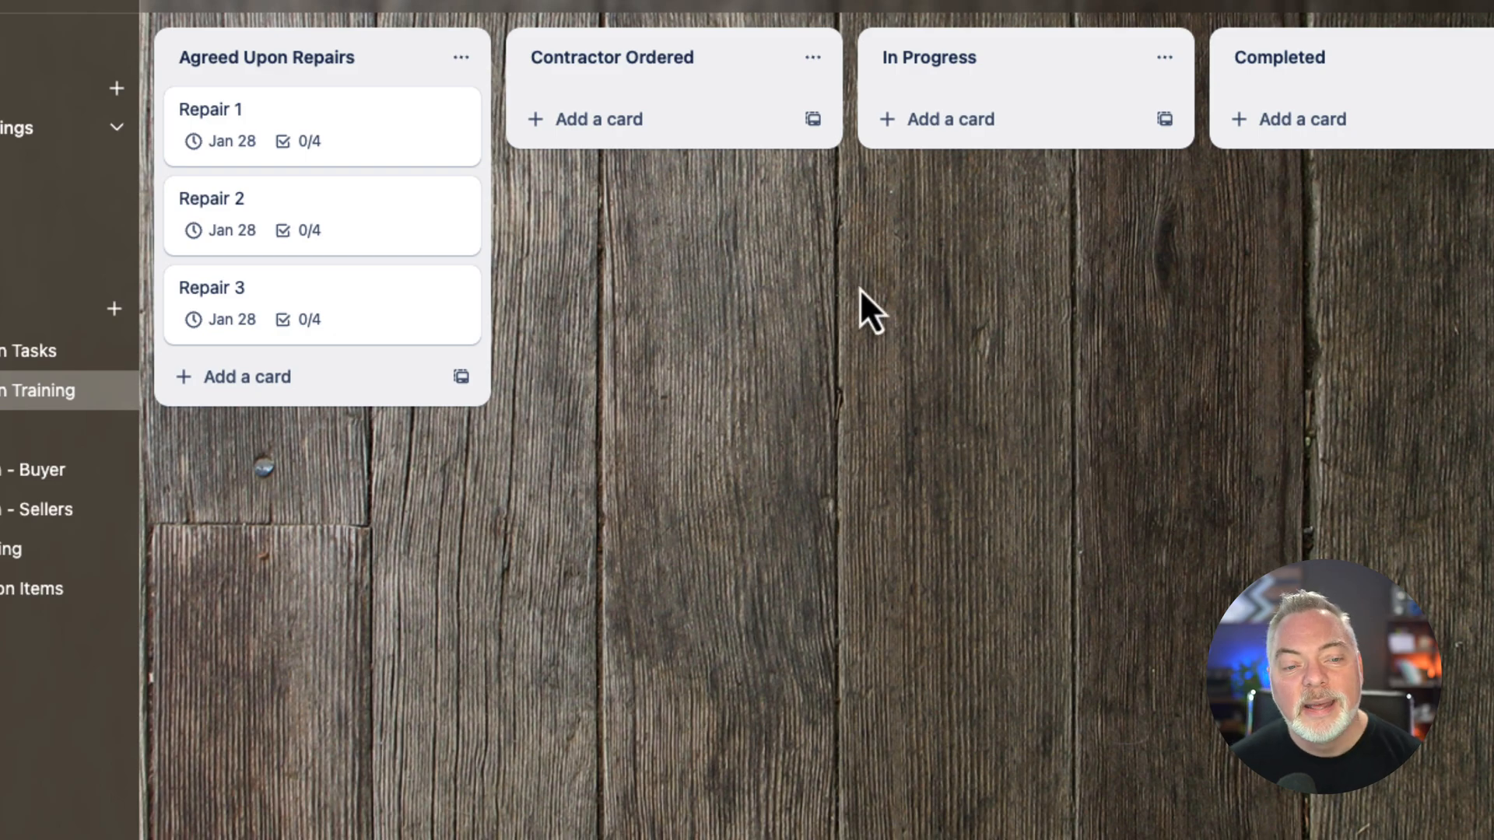
mouse_move(786, 304)
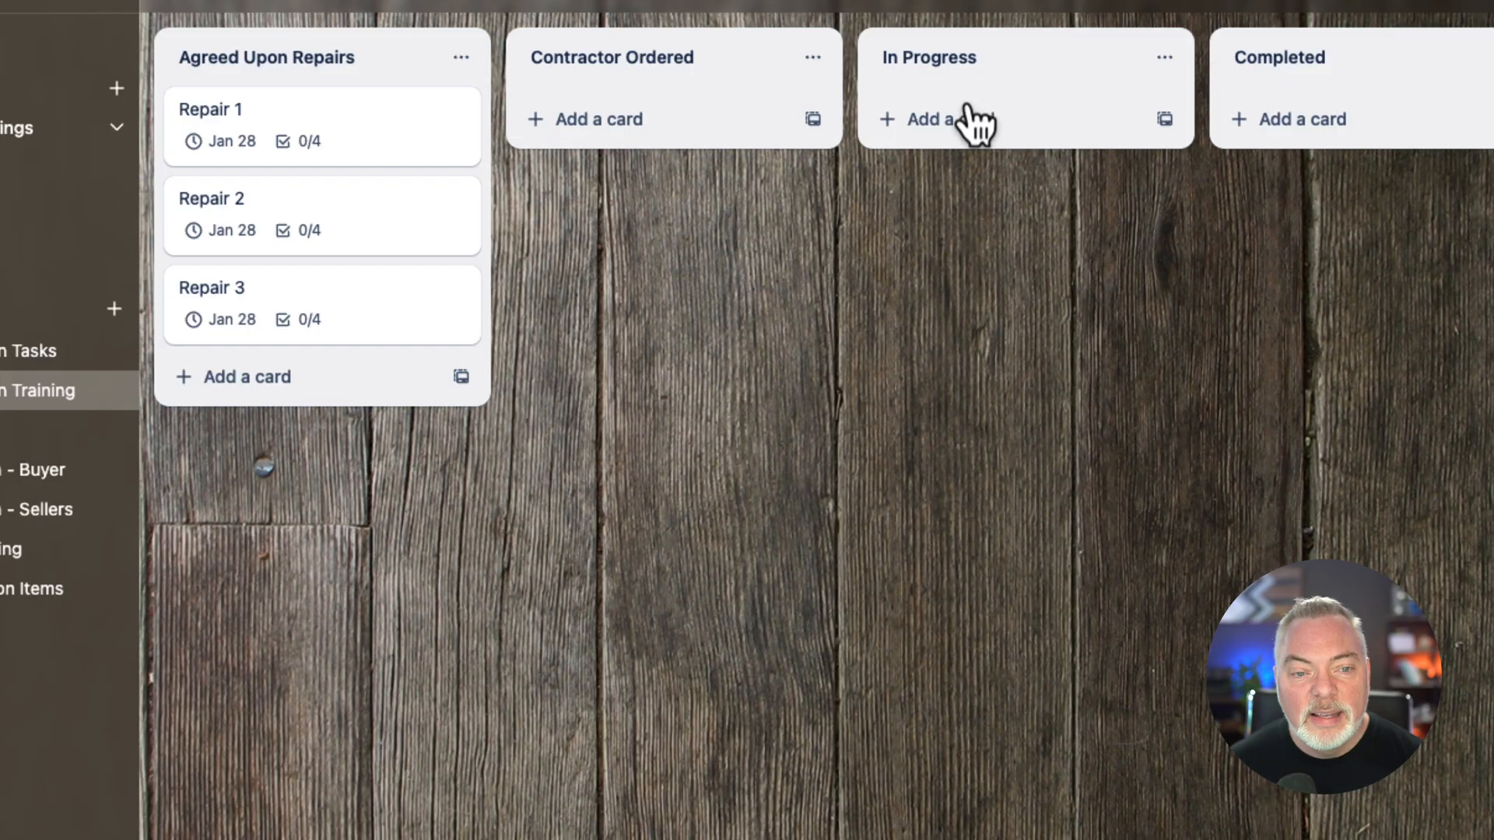
mouse_move(358, 114)
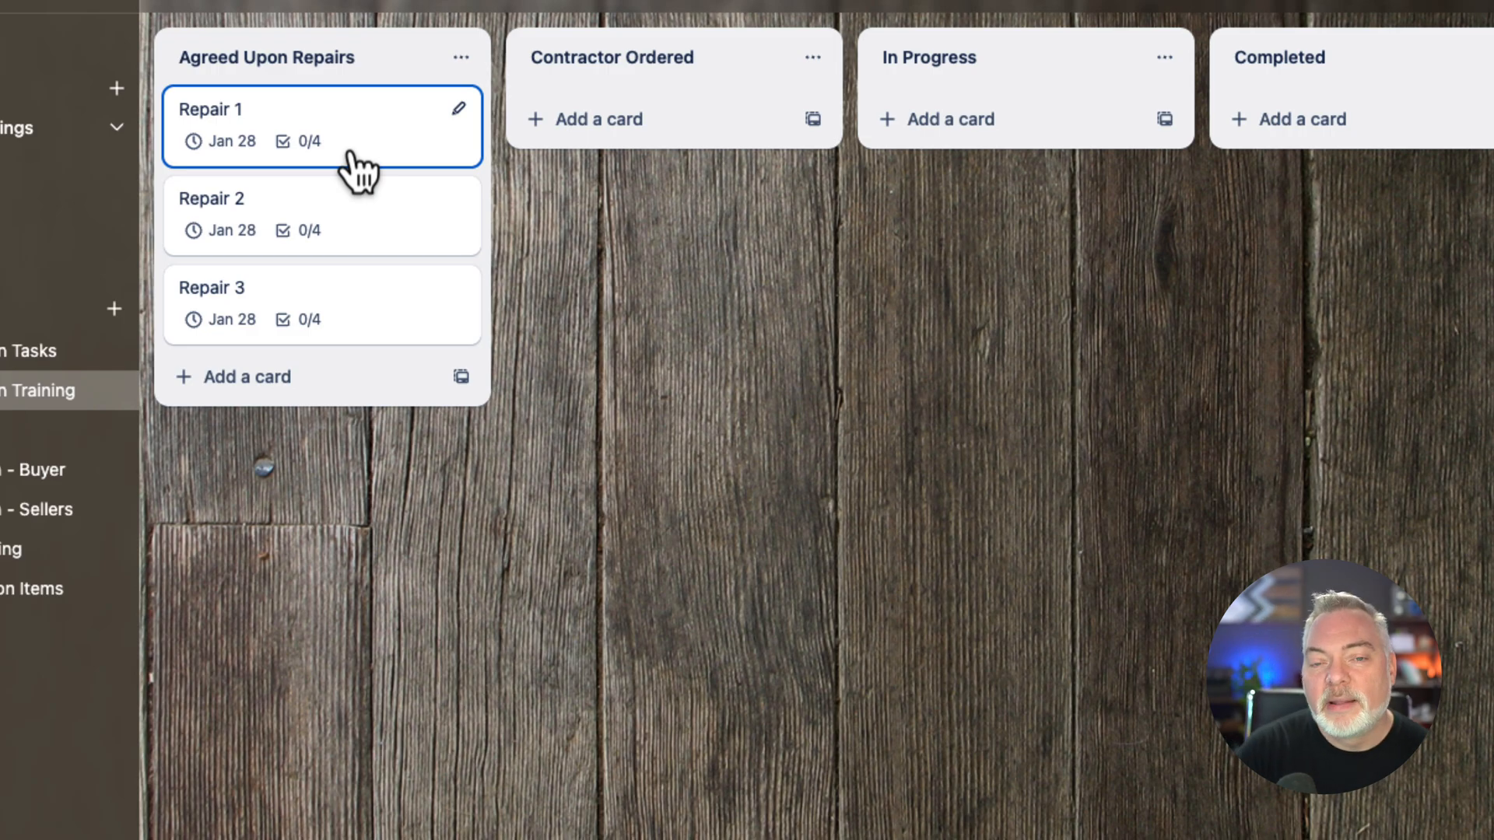
mouse_move(358, 120)
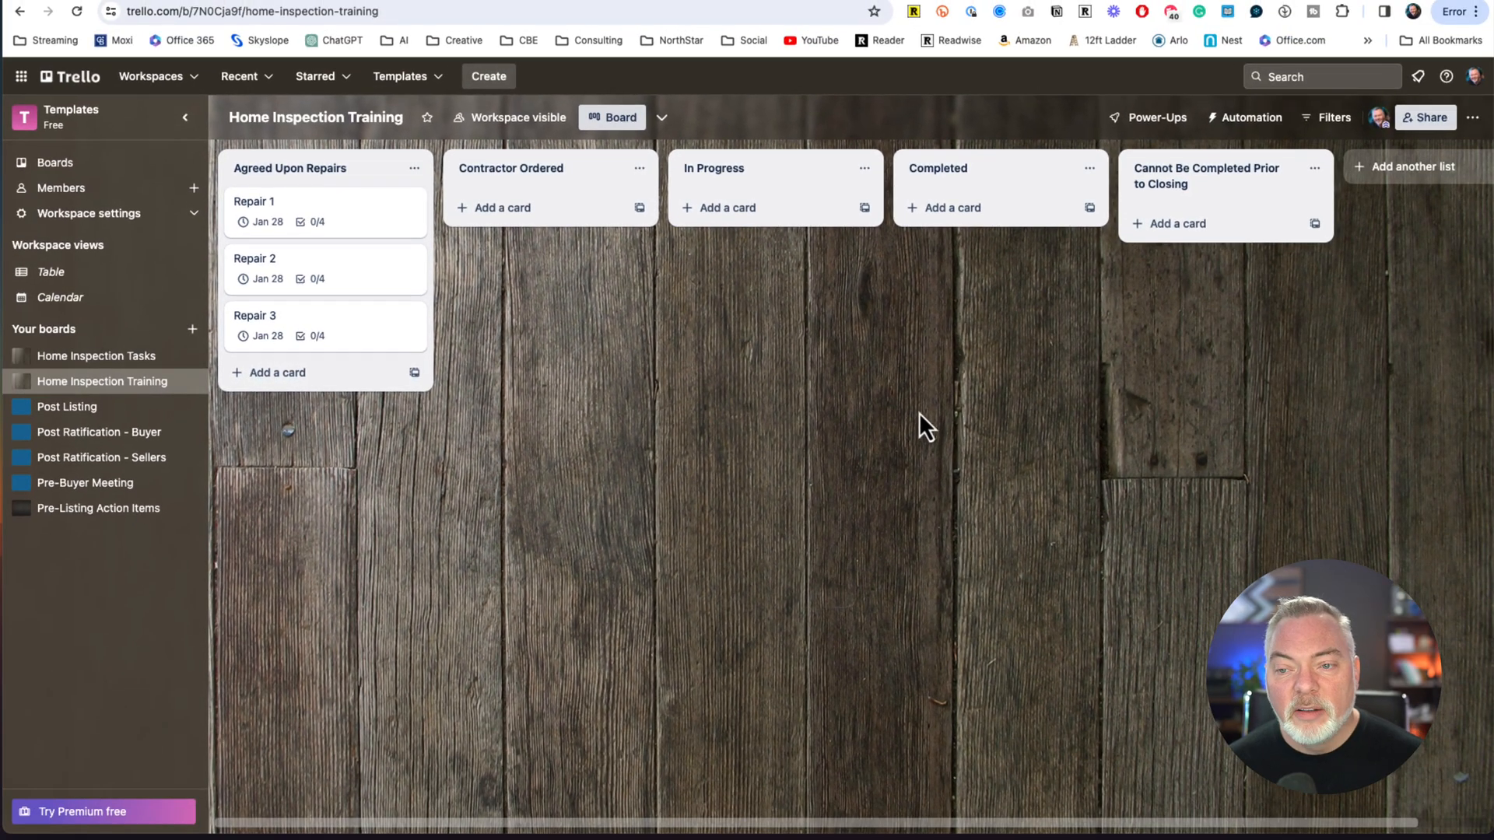
mouse_move(1232, 369)
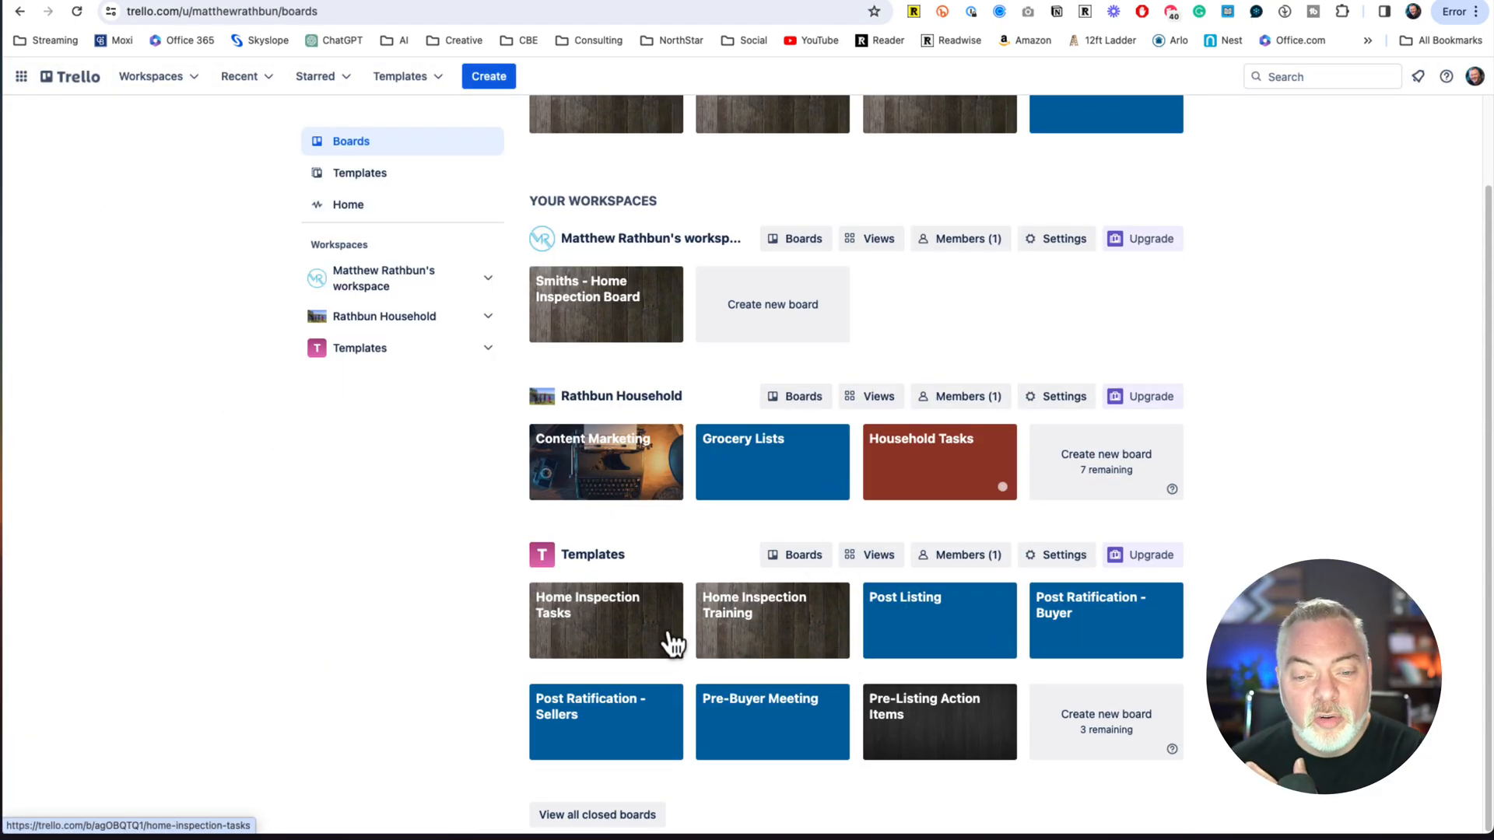
mouse_move(753, 642)
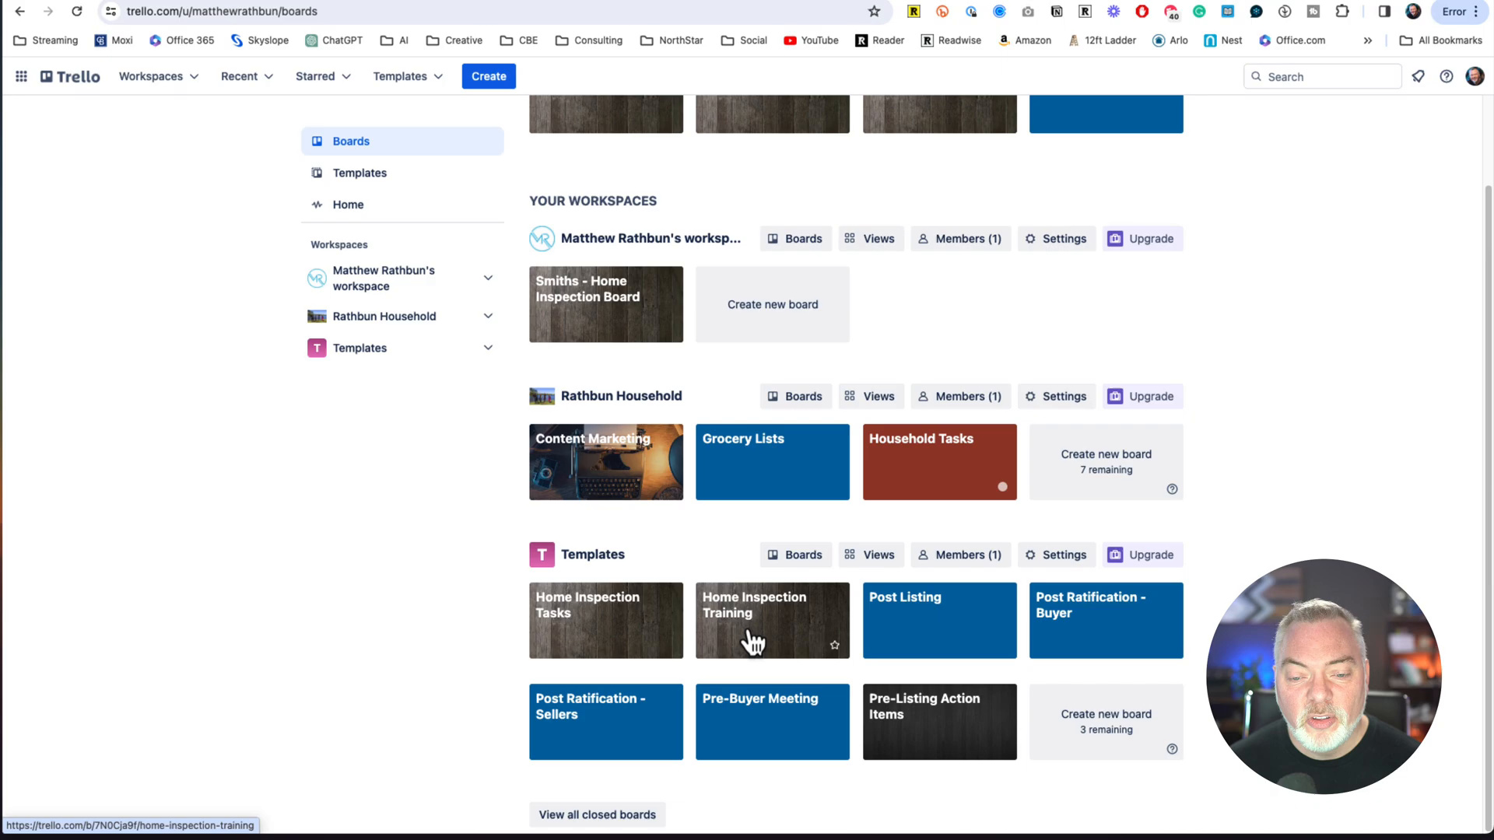
left_click(772, 620)
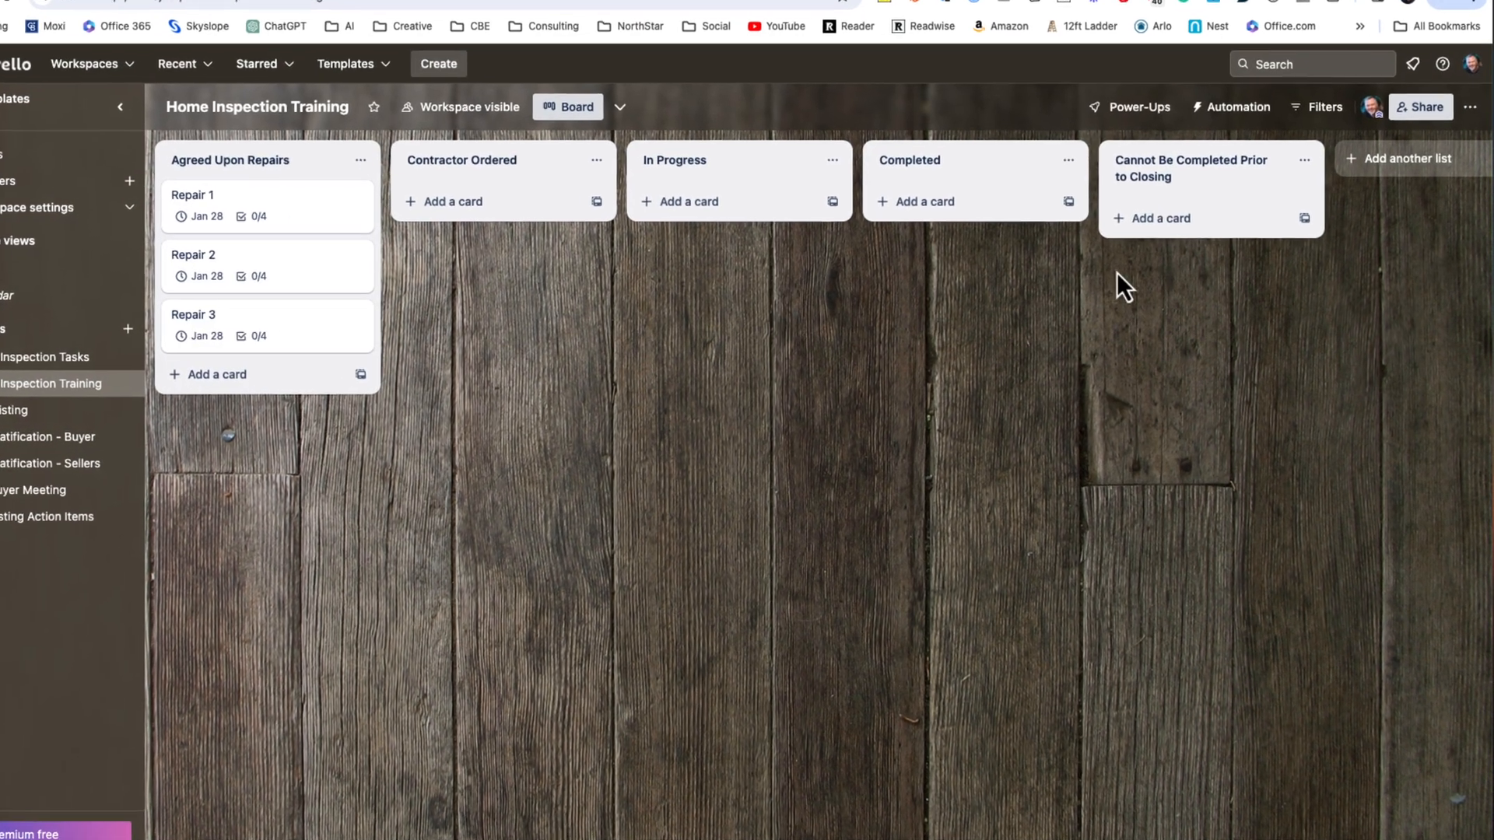
- Copy the board into the personal workspace with the title Jones Home Insp Repairs
left_click(1475, 107)
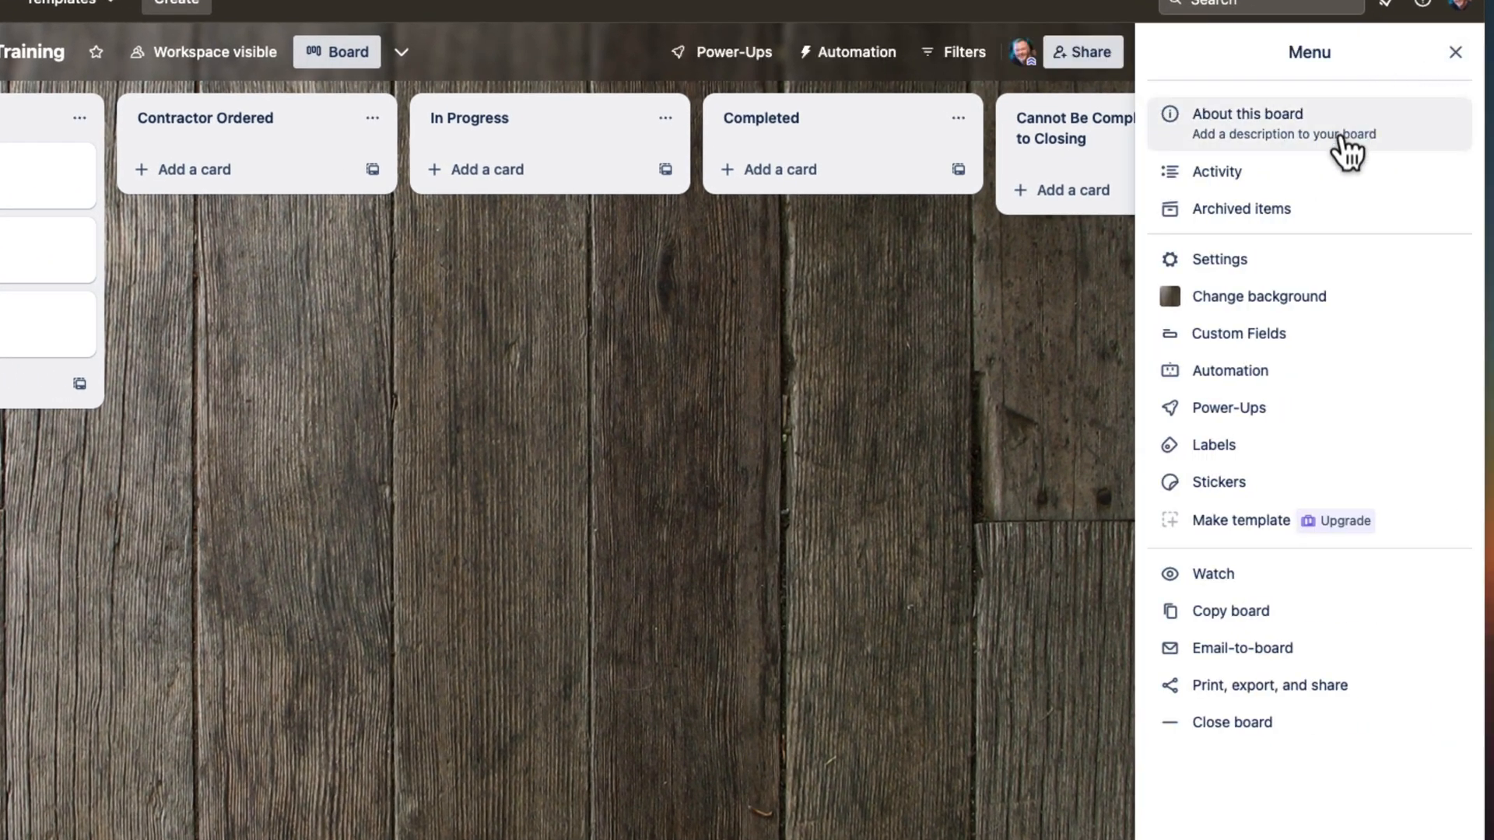
mouse_move(1318, 591)
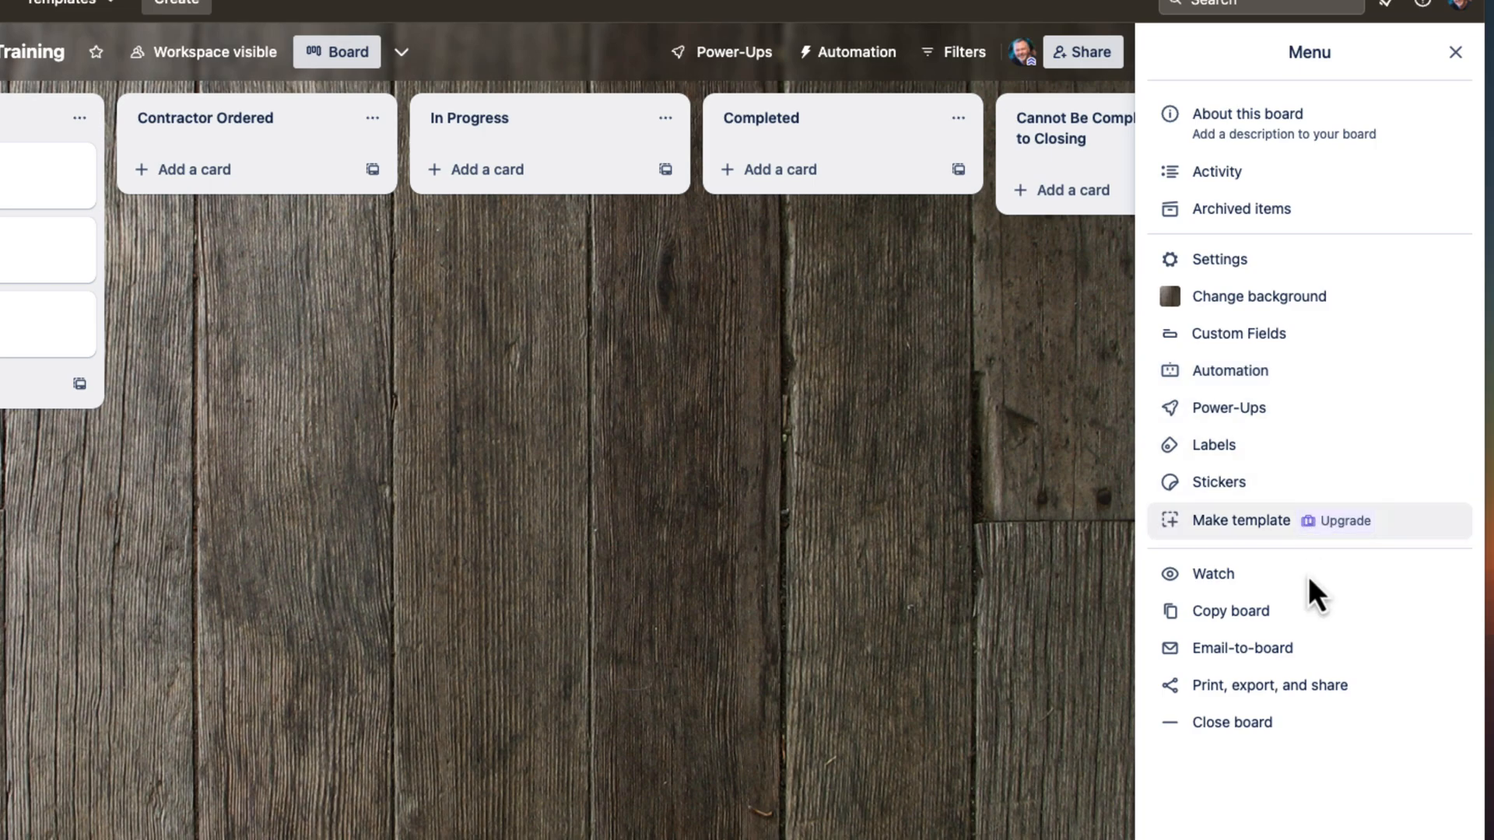
left_click(1229, 610)
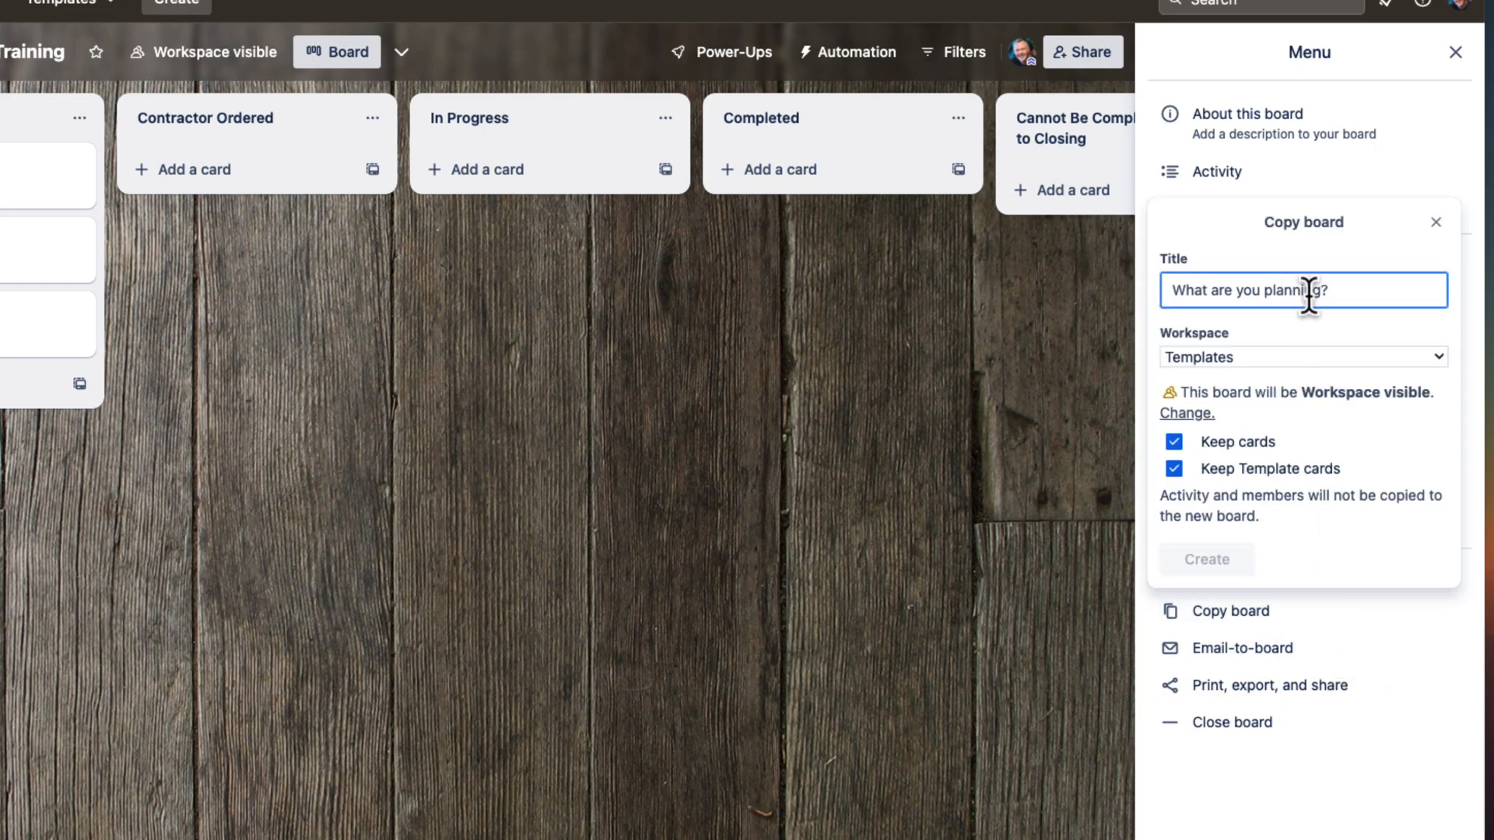
left_click(1300, 356)
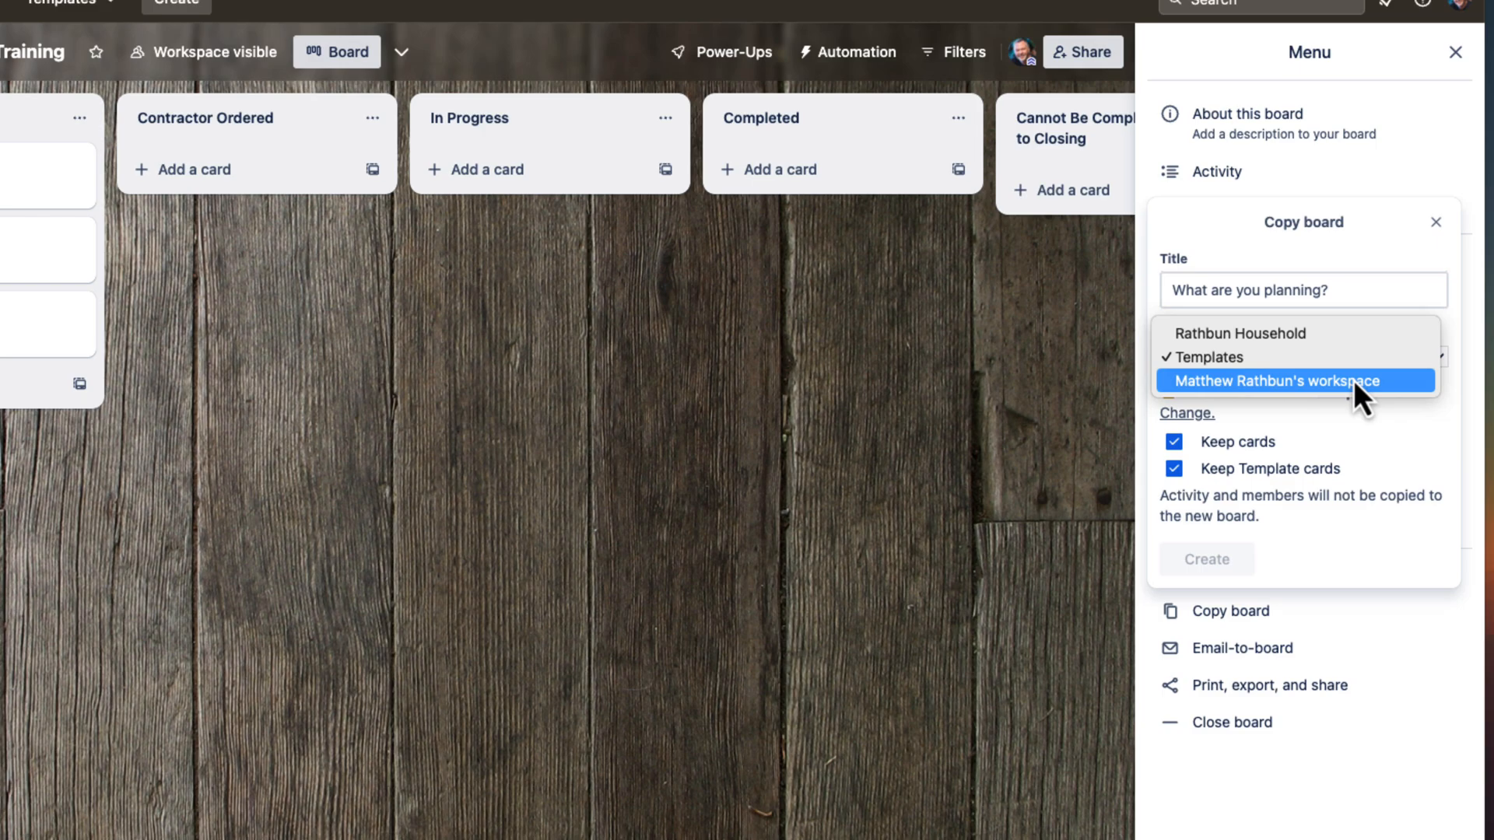
left_click(1266, 380)
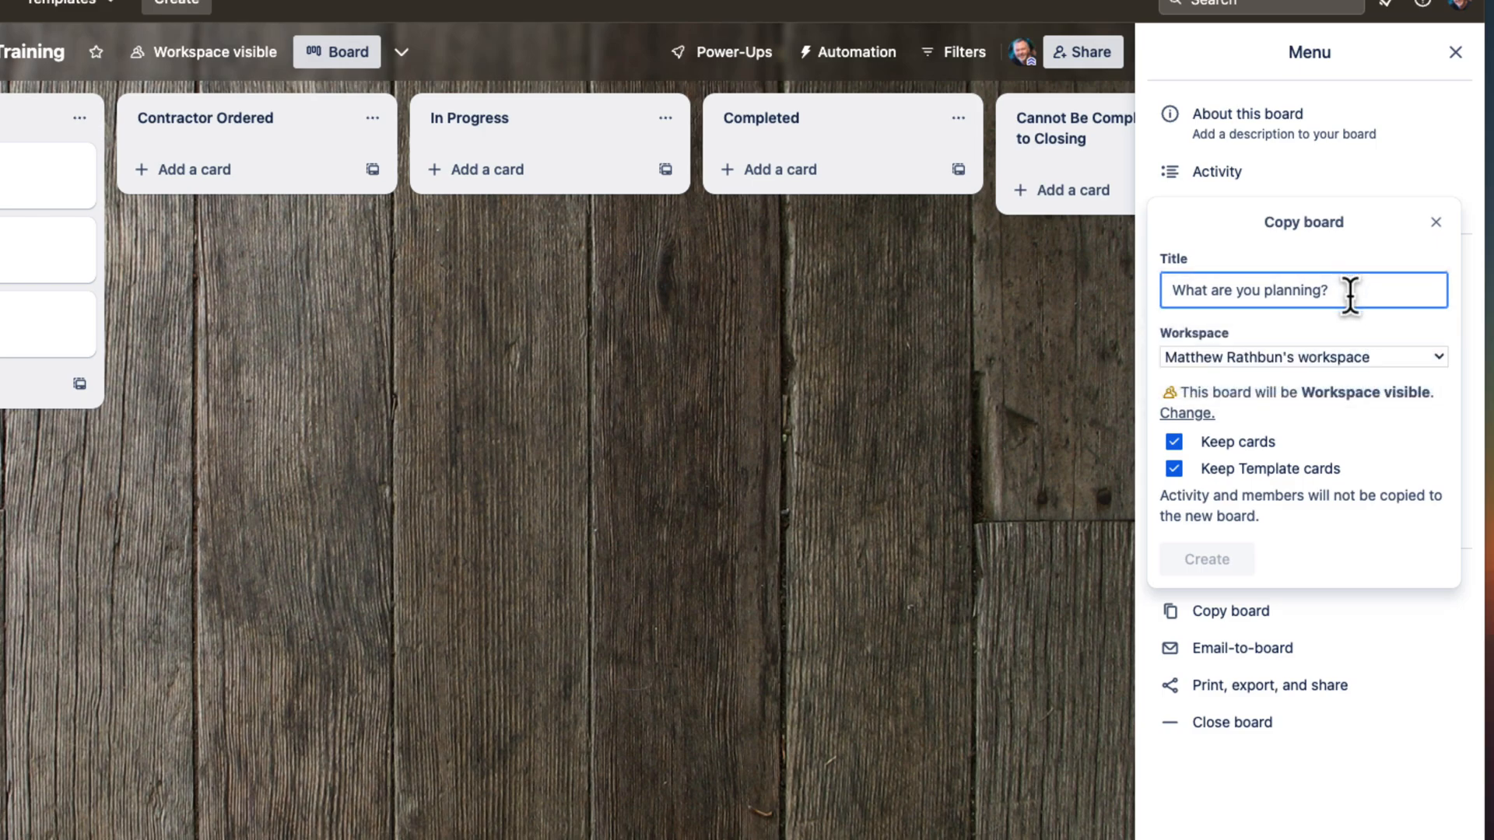
type("Jones")
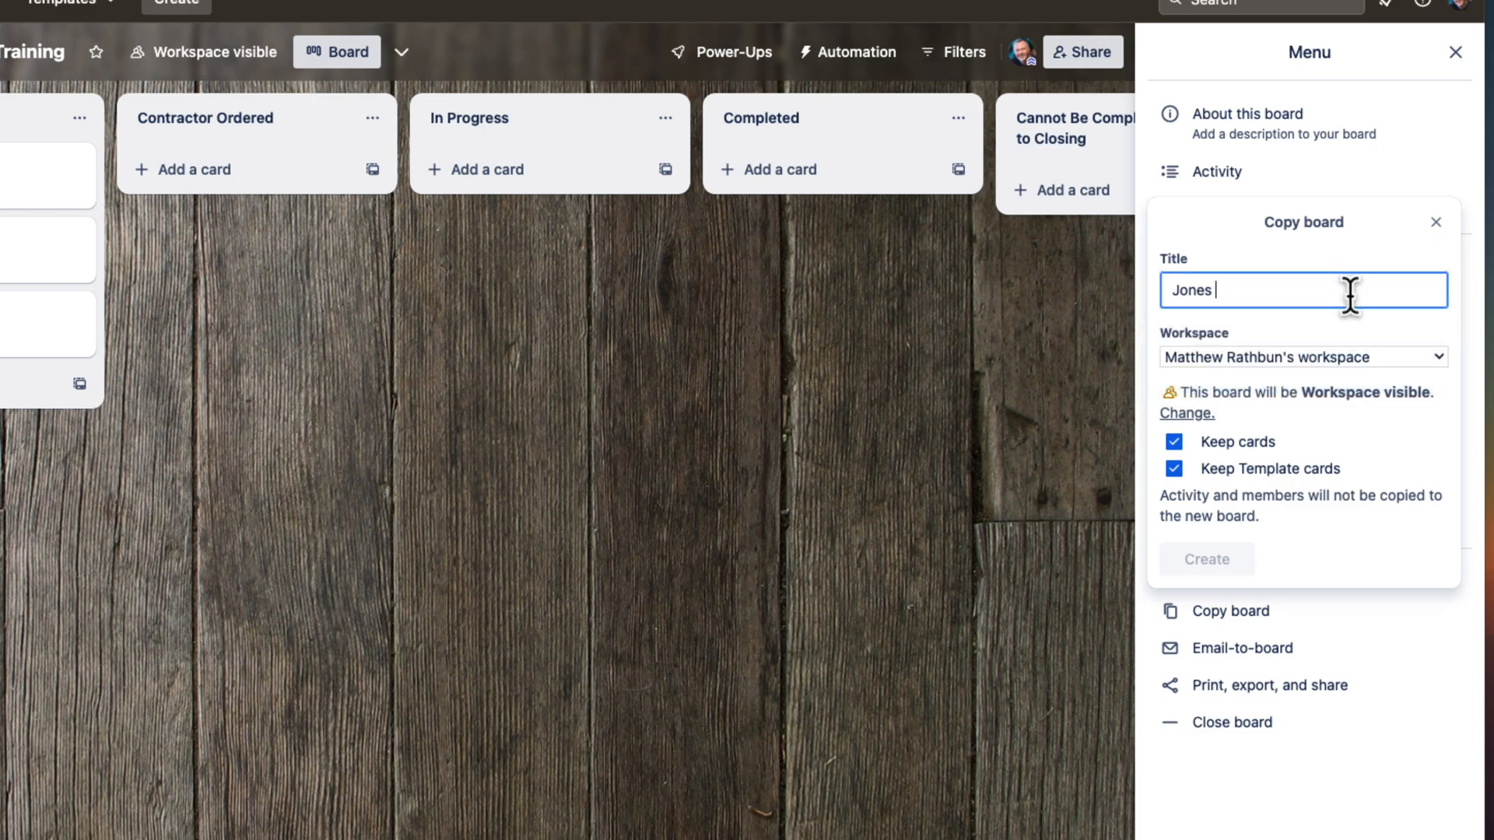
type("RE")
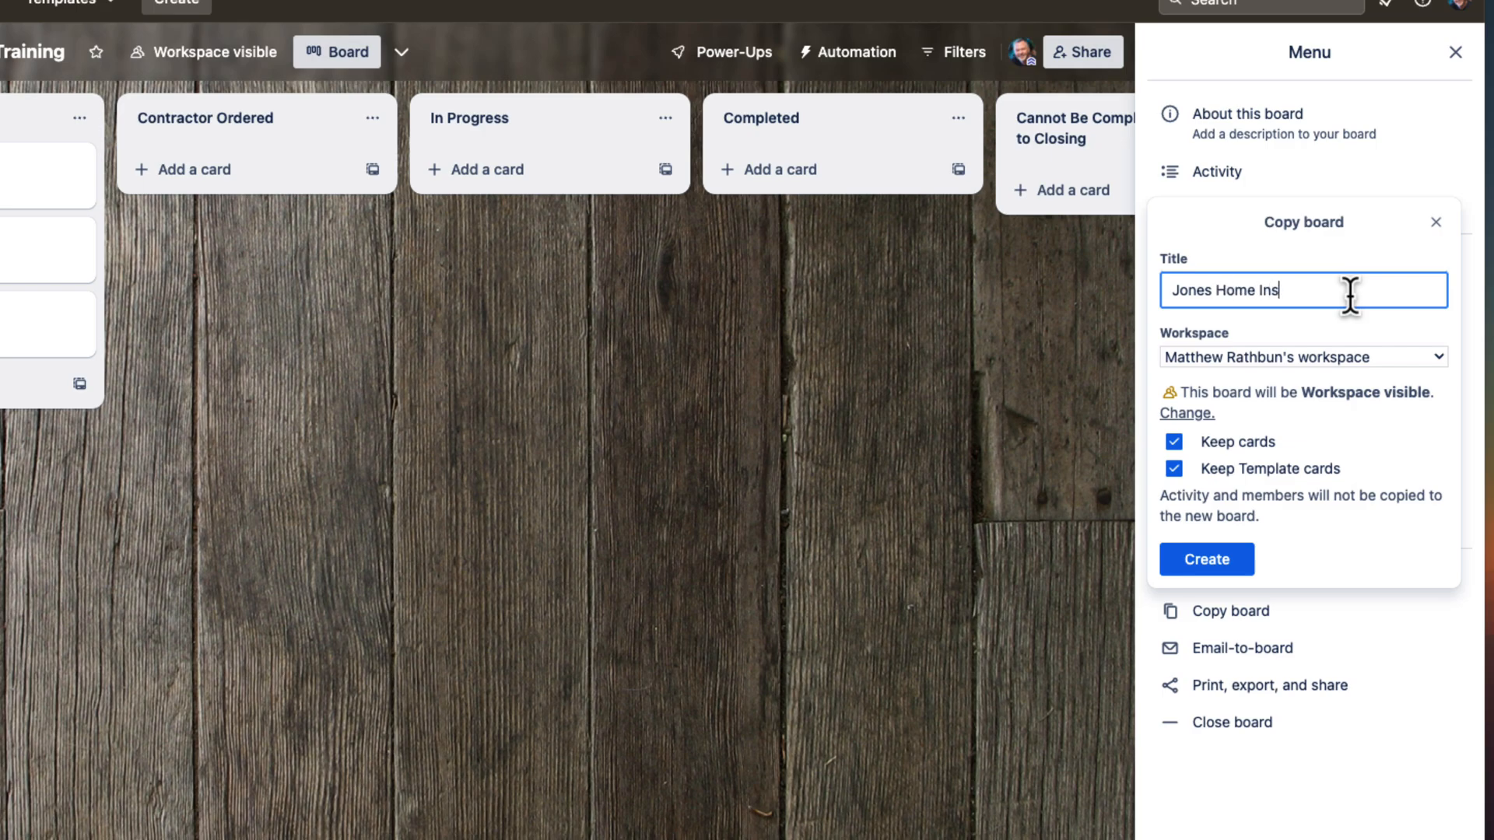
type("p Rea")
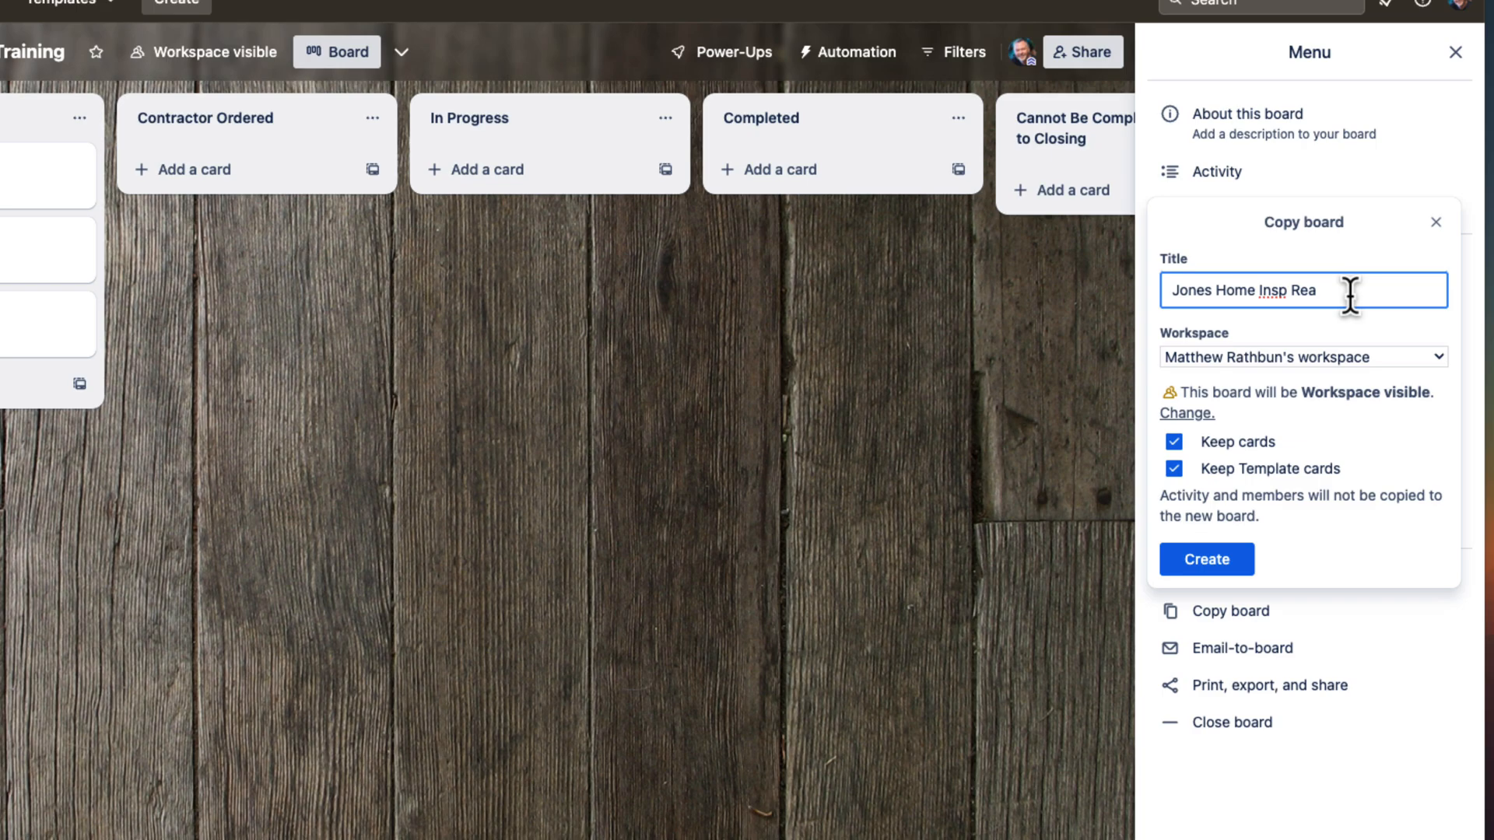
type("pairs")
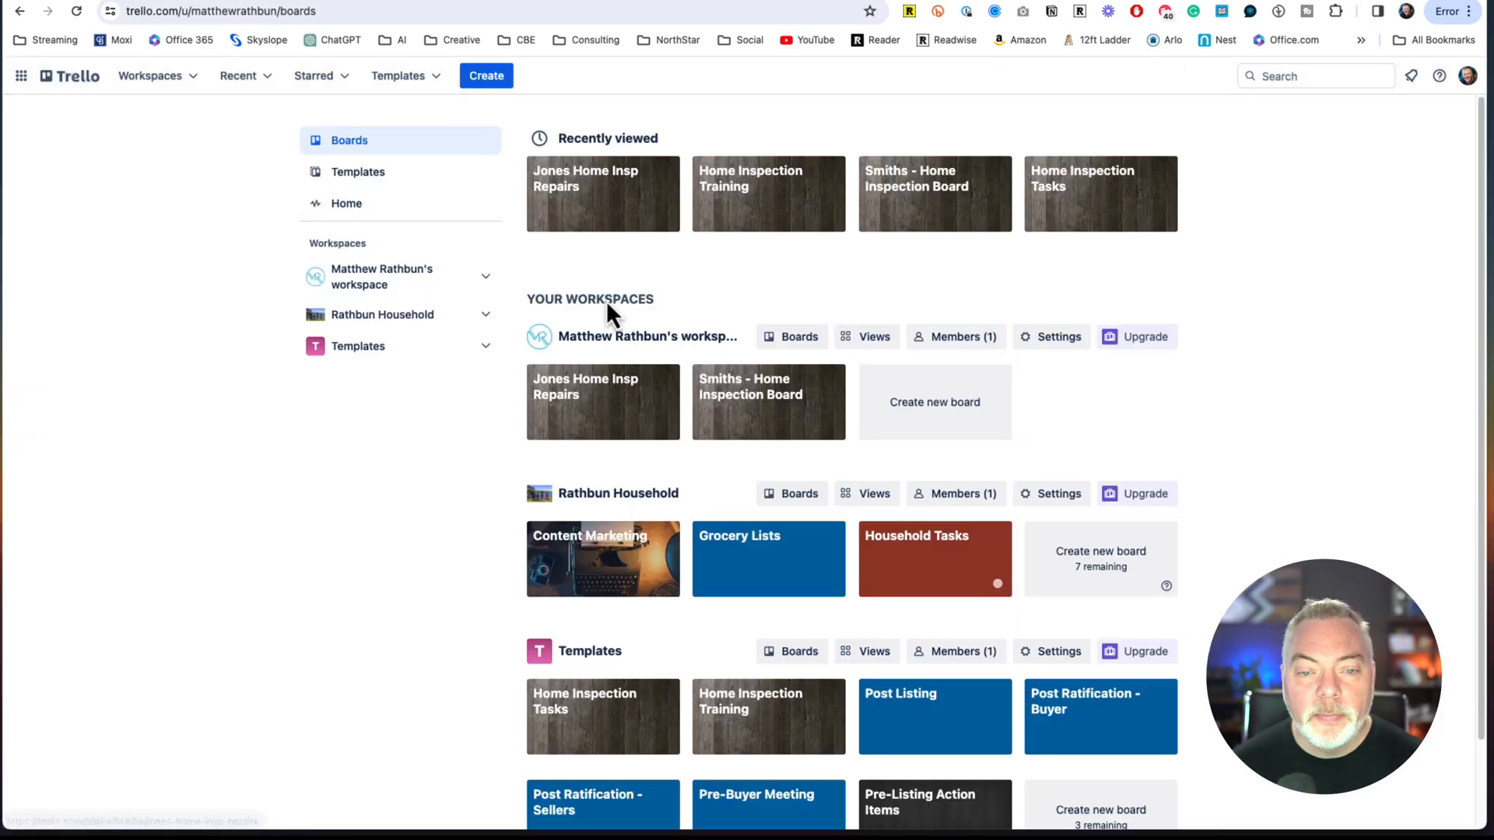
- Review Repair 1's description, checklist and dates on the Jones Home Insp Repairs board
left_click(602, 193)
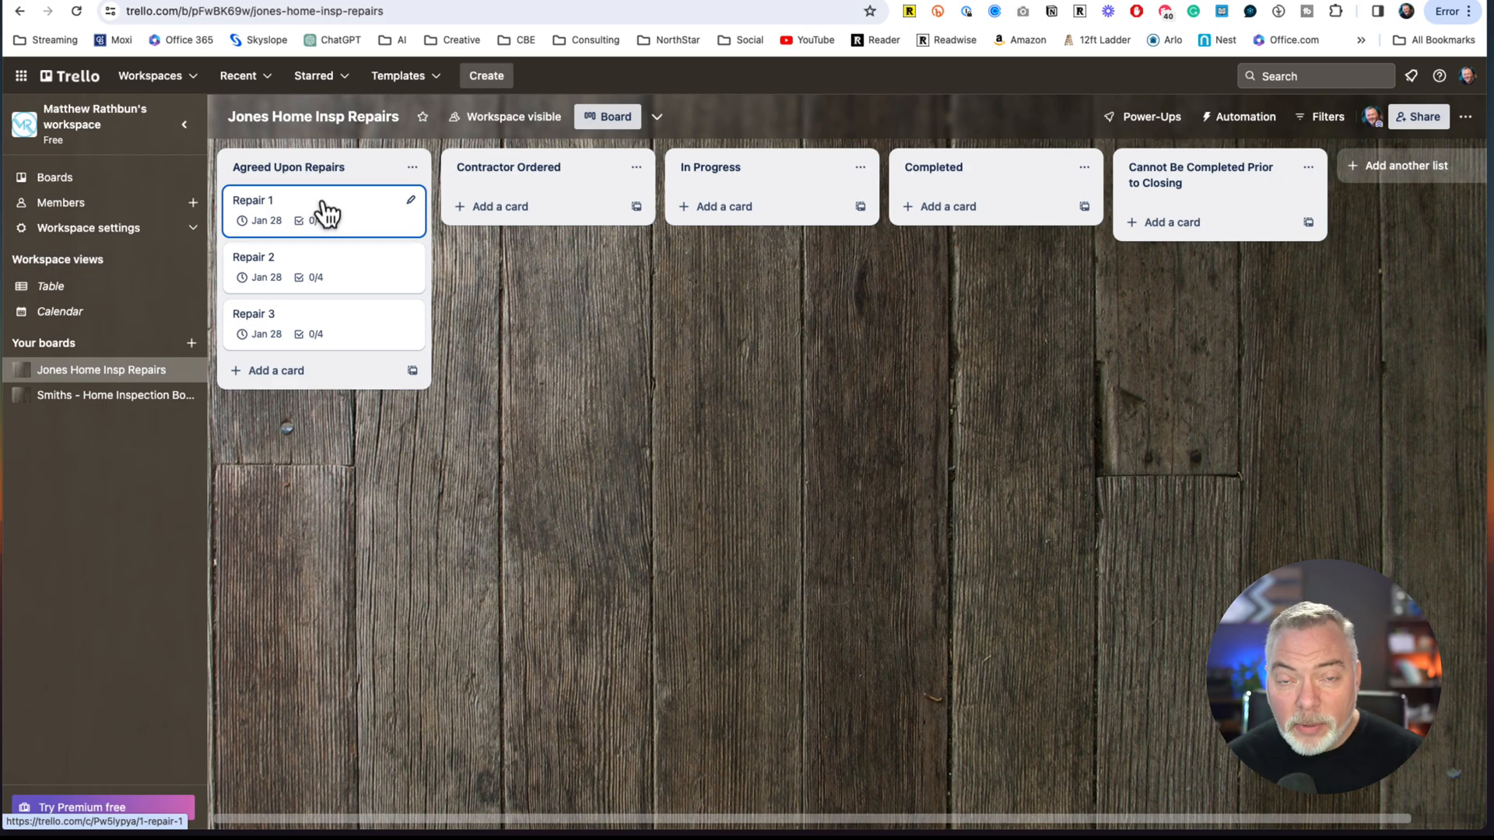
left_click(253, 201)
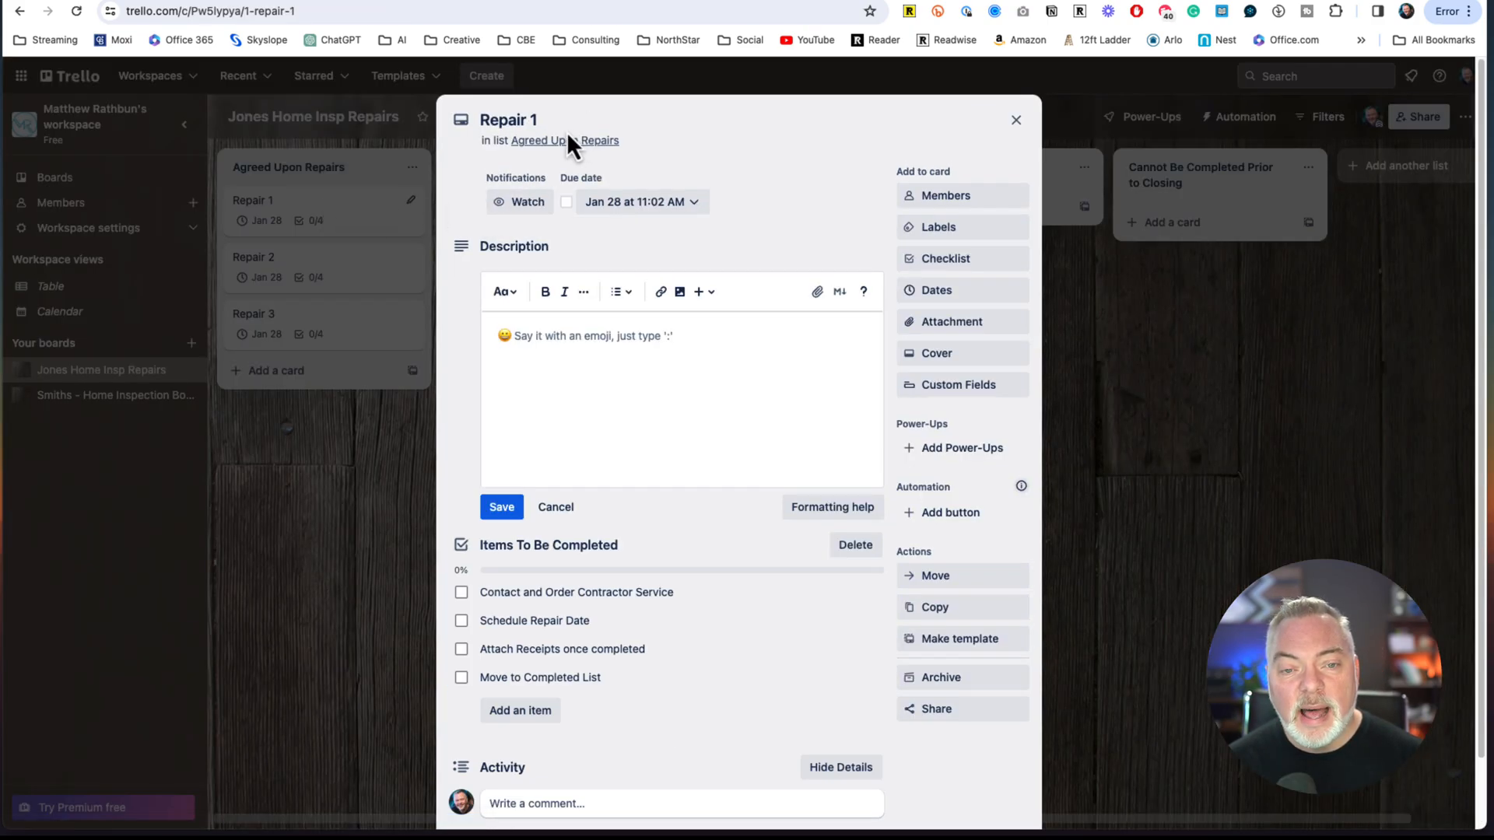
left_click(667, 400)
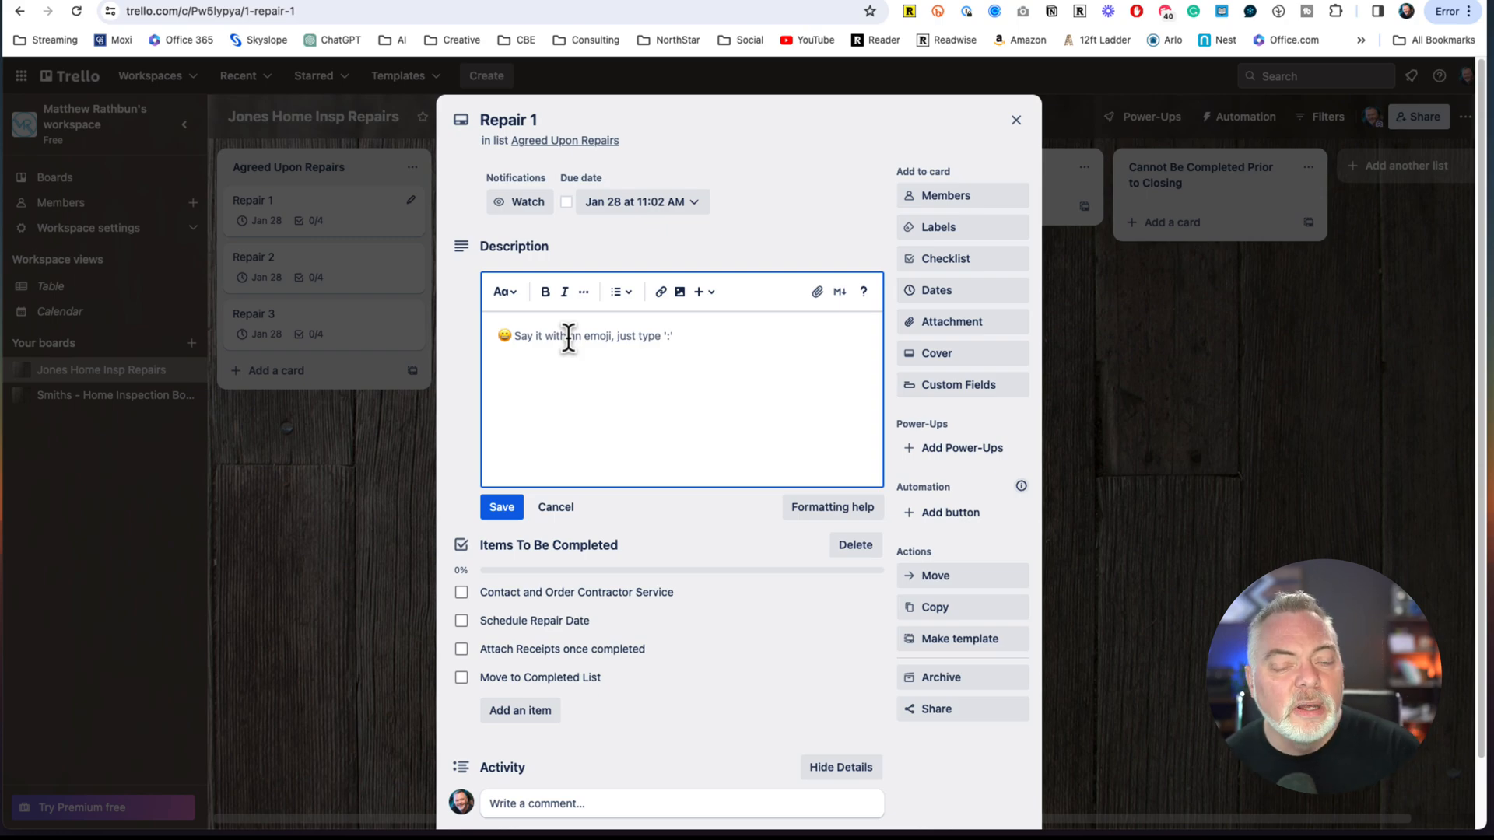
mouse_move(642, 597)
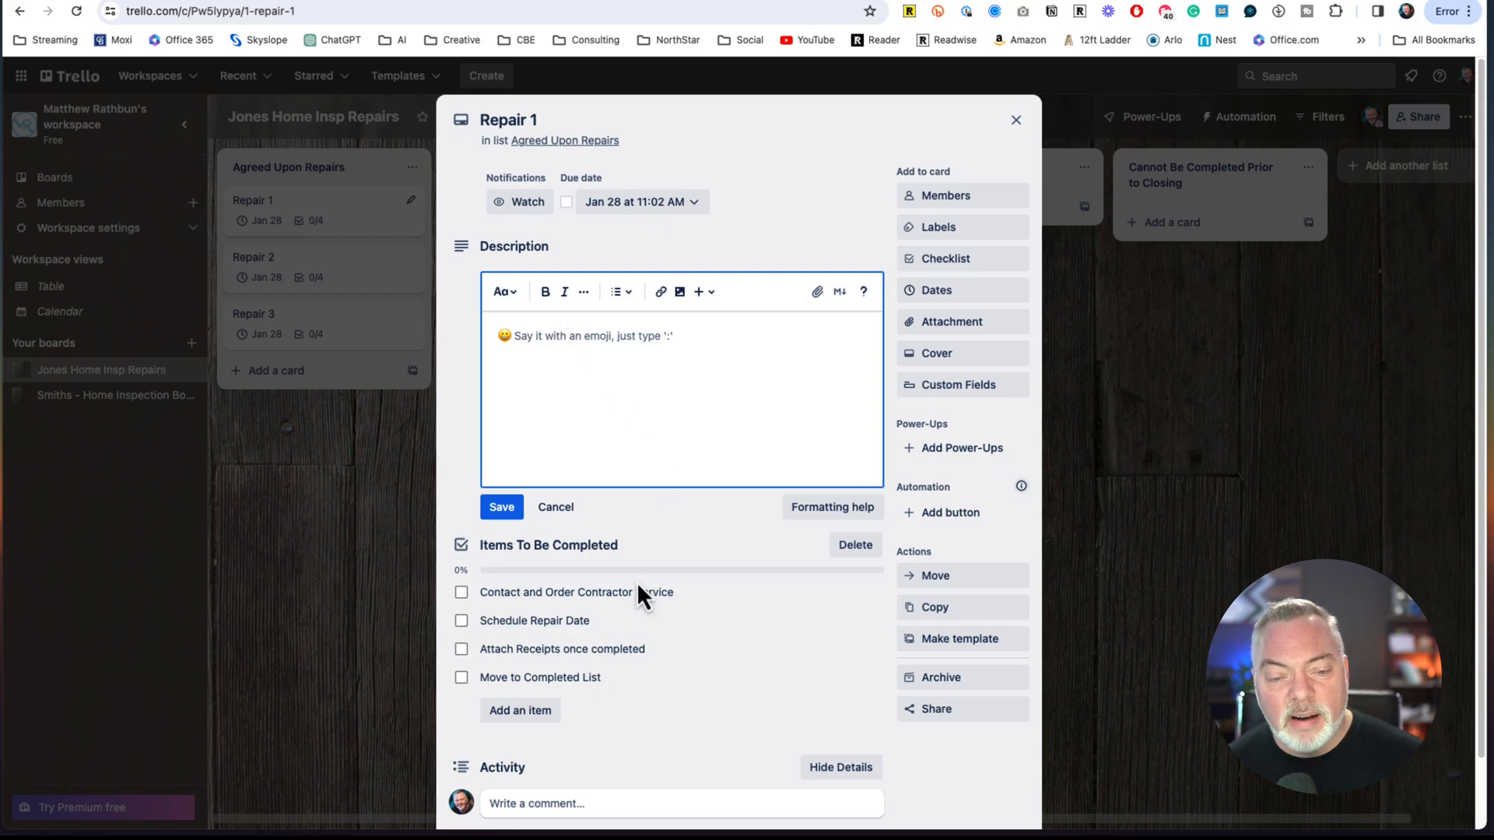
mouse_move(960, 258)
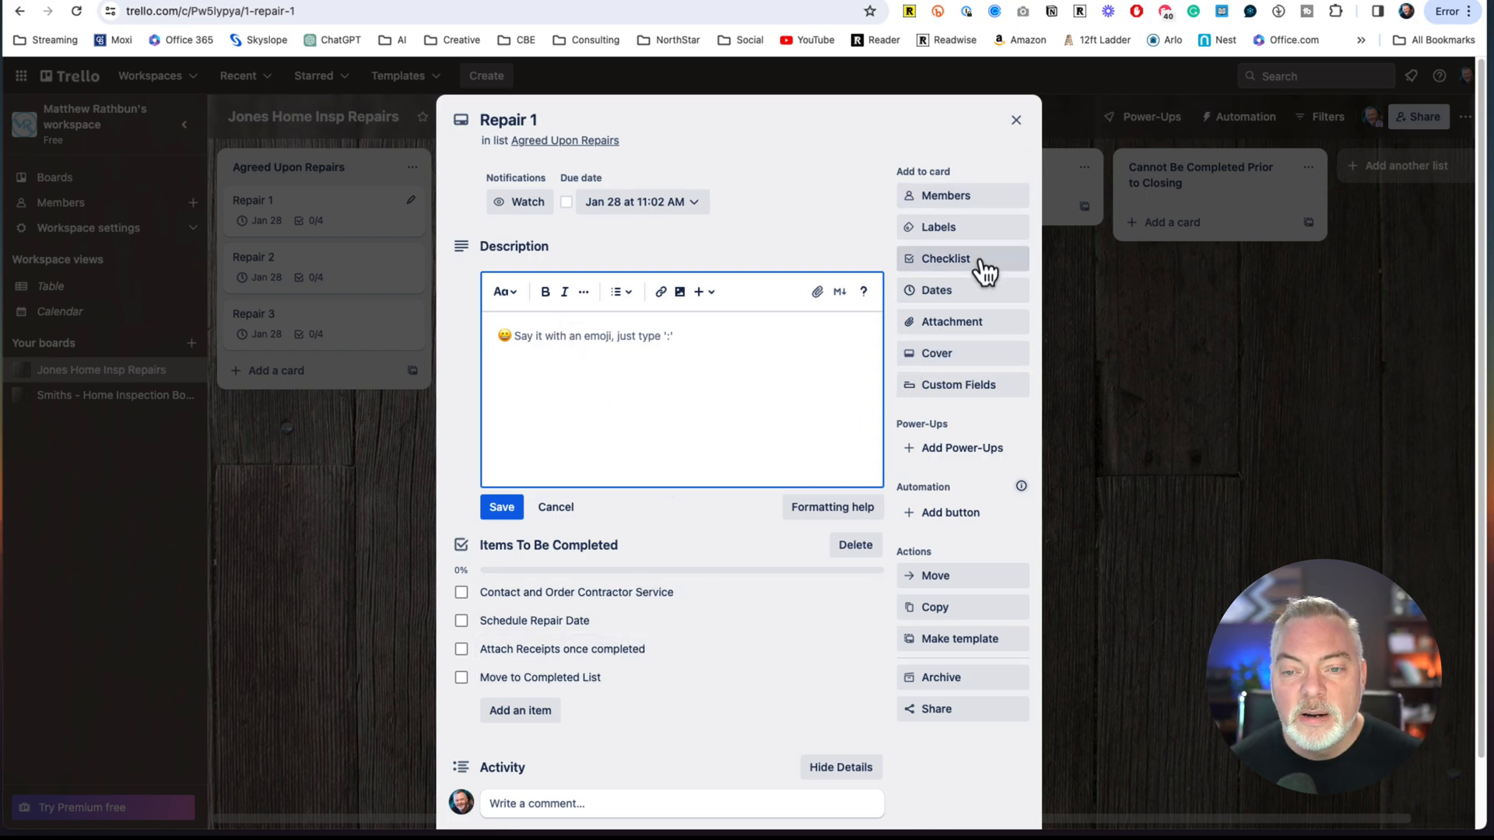
left_click(935, 289)
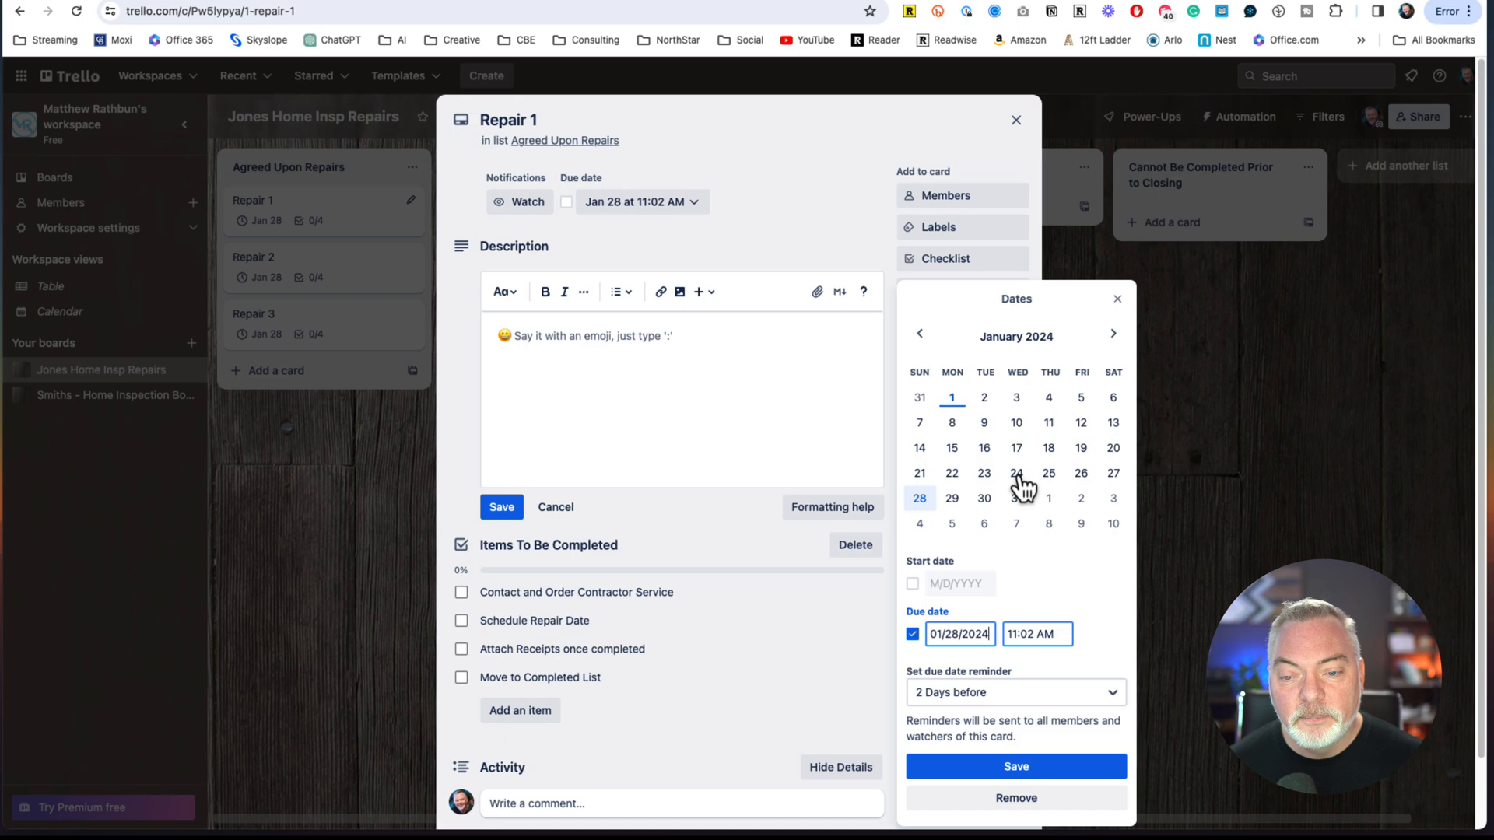
left_click(1014, 120)
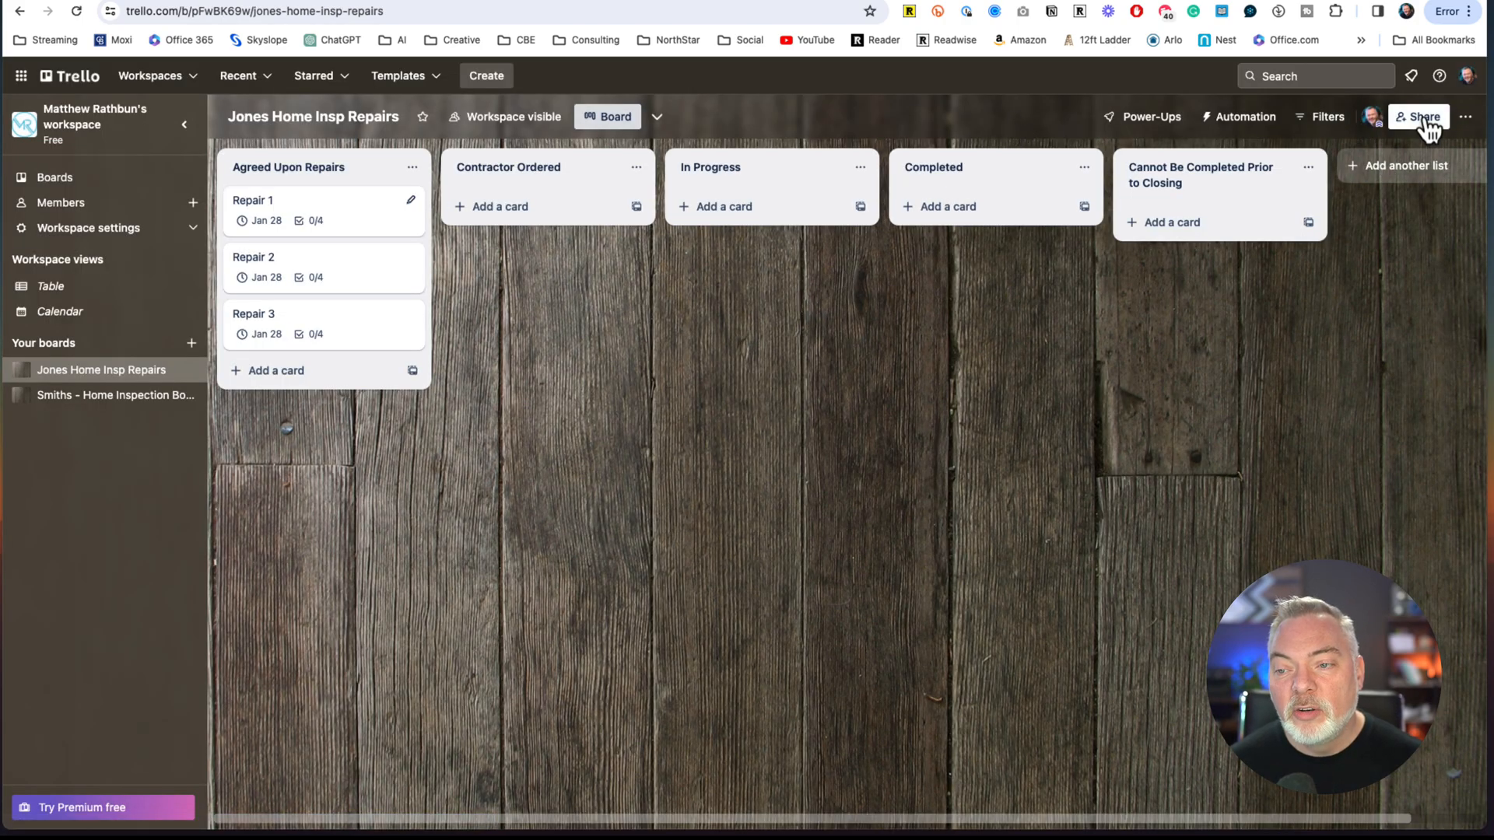
left_click(1419, 117)
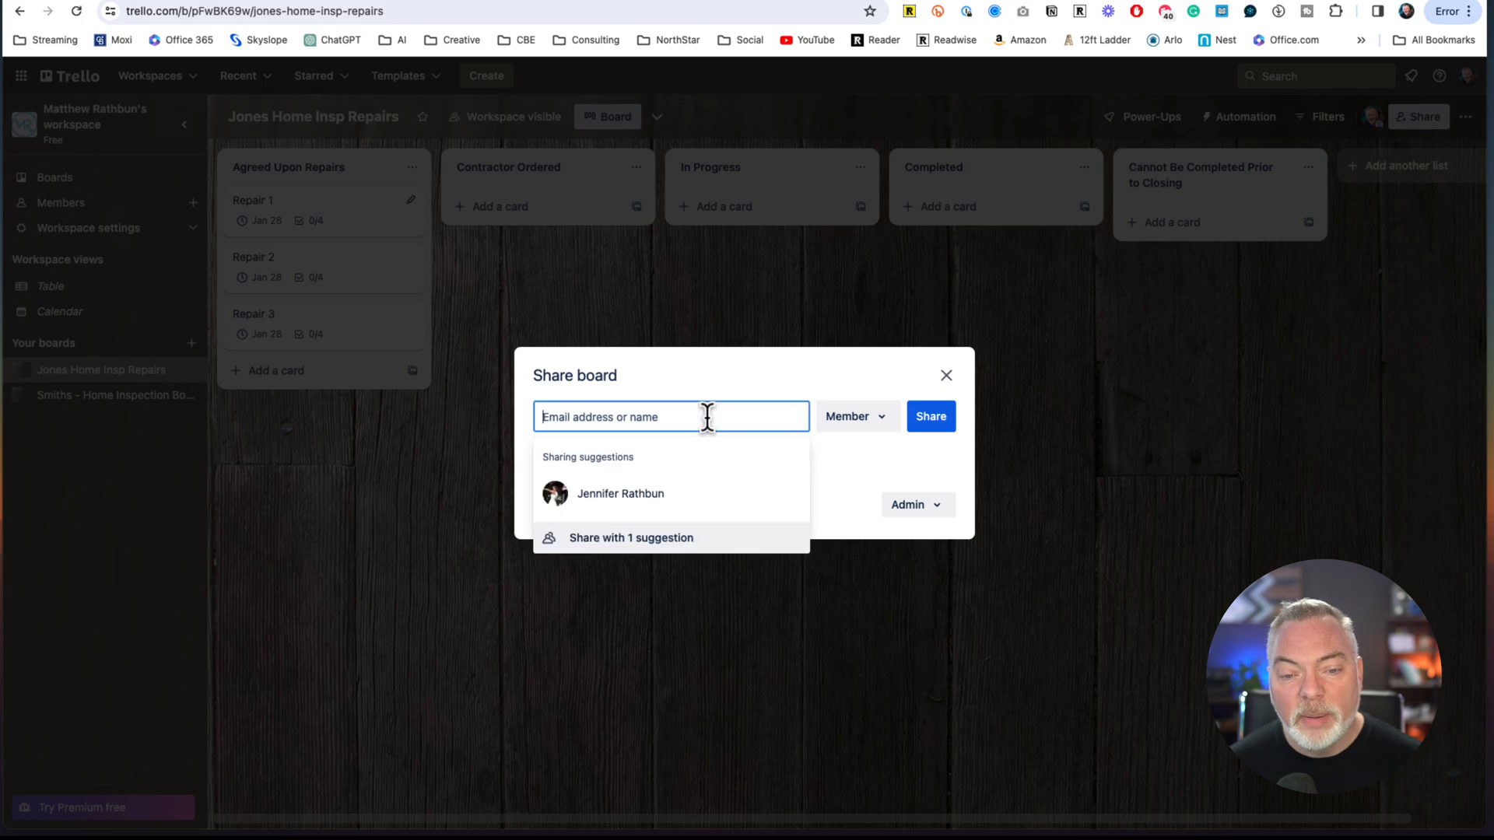
left_click(946, 375)
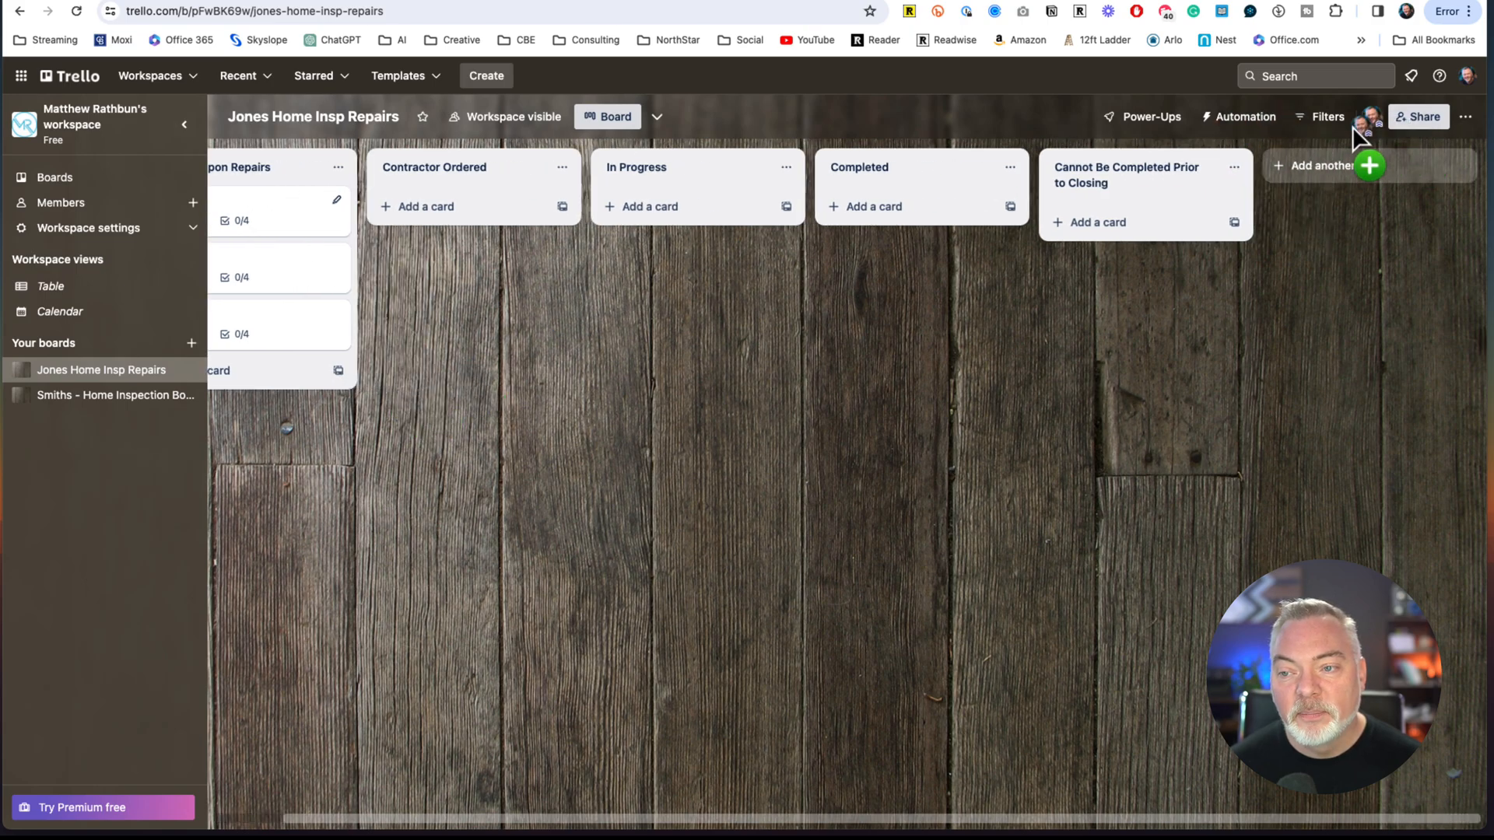
left_click(1247, 116)
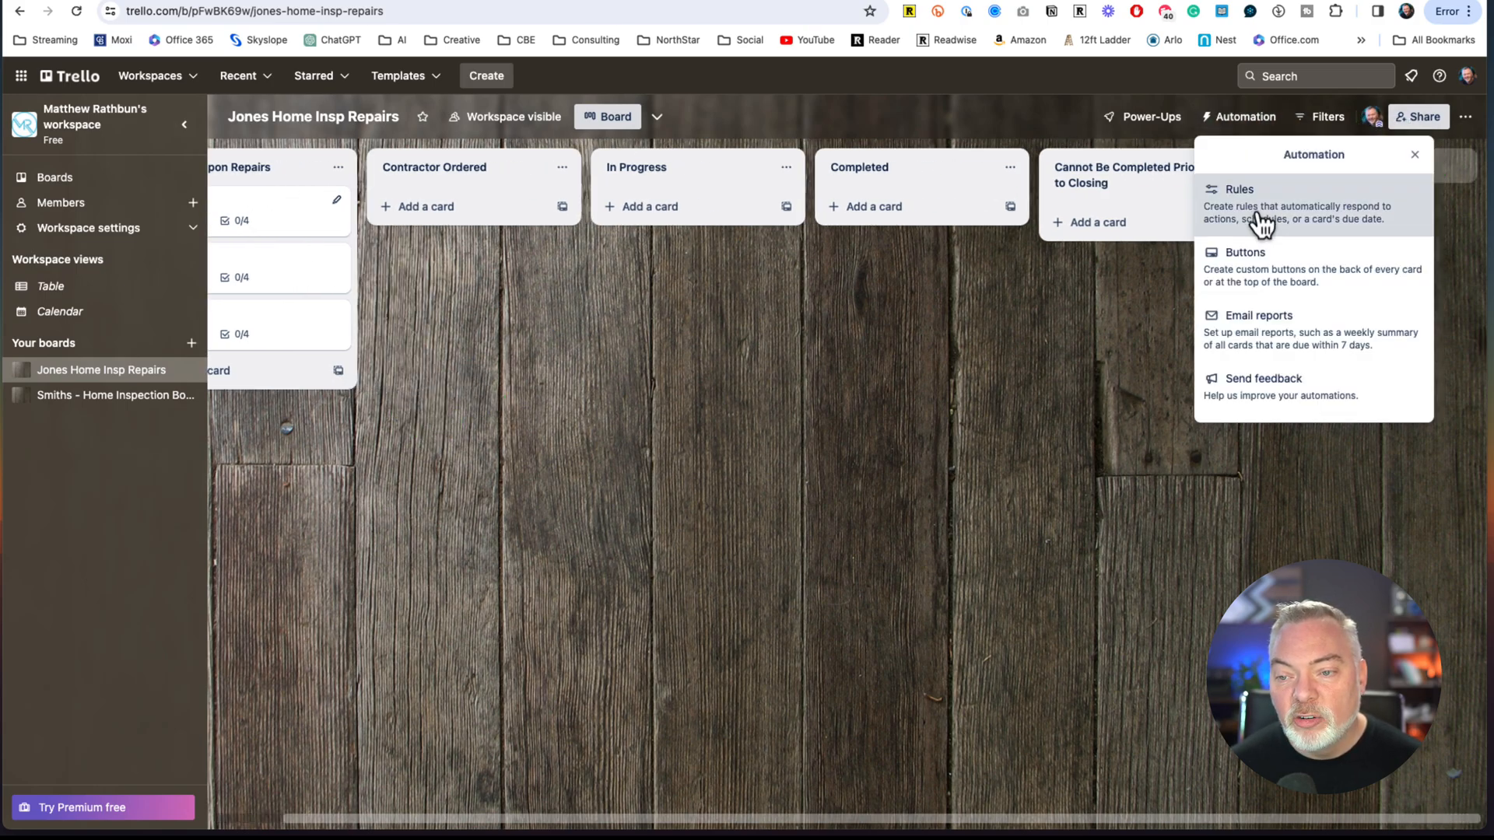
left_click(1256, 316)
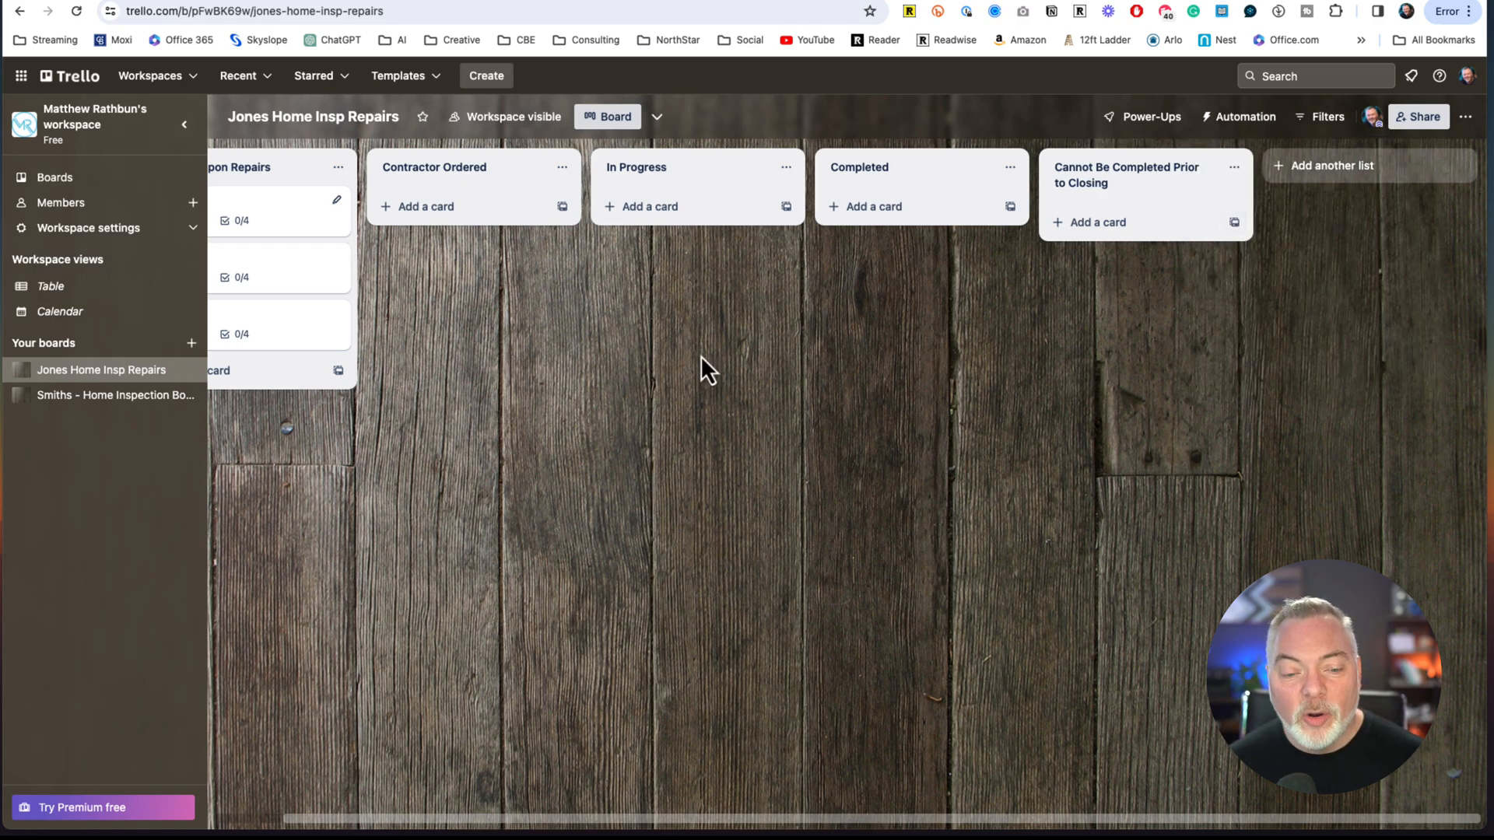
scroll("left", 3)
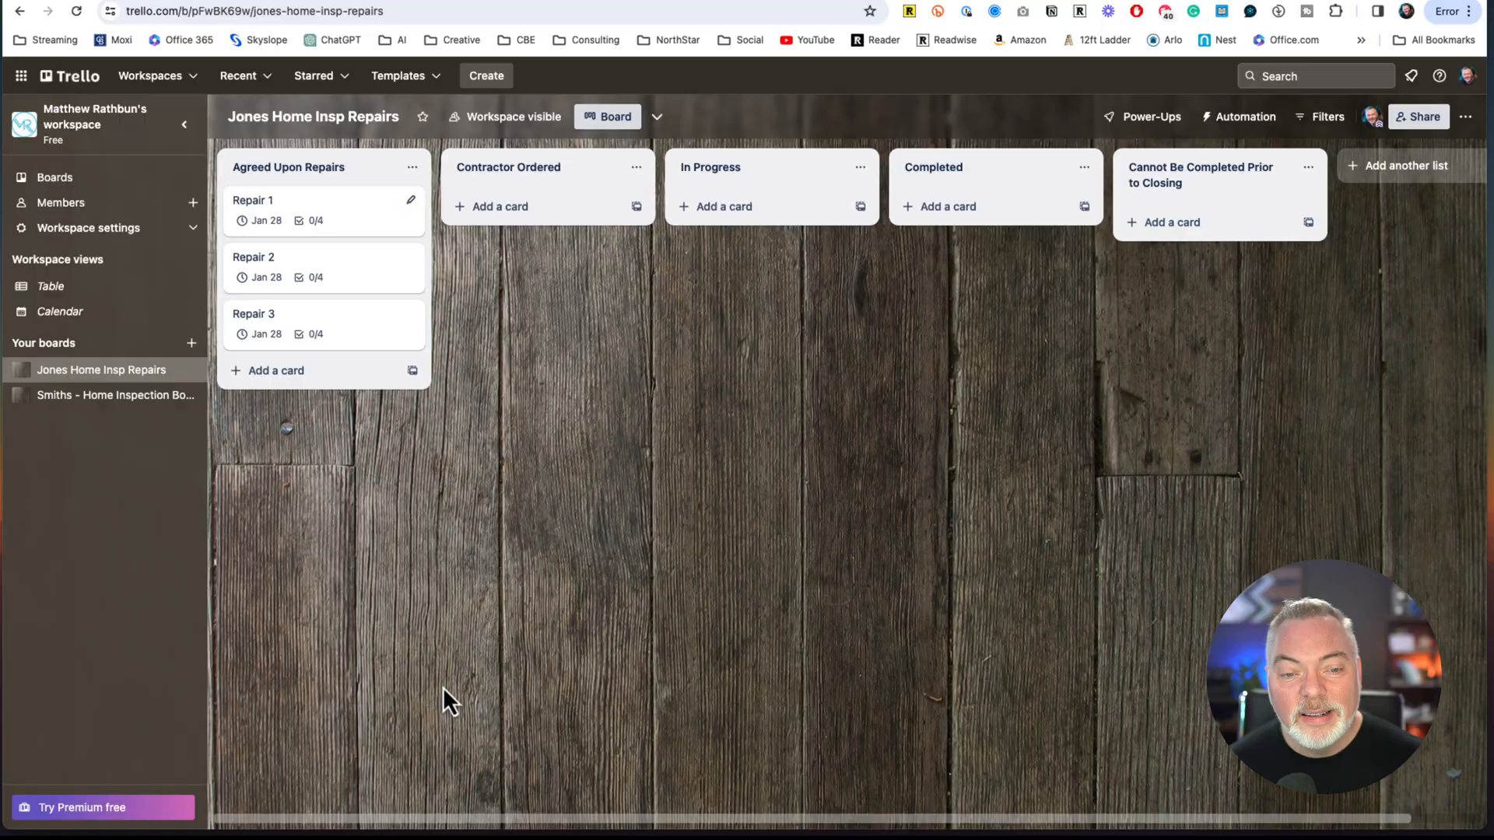